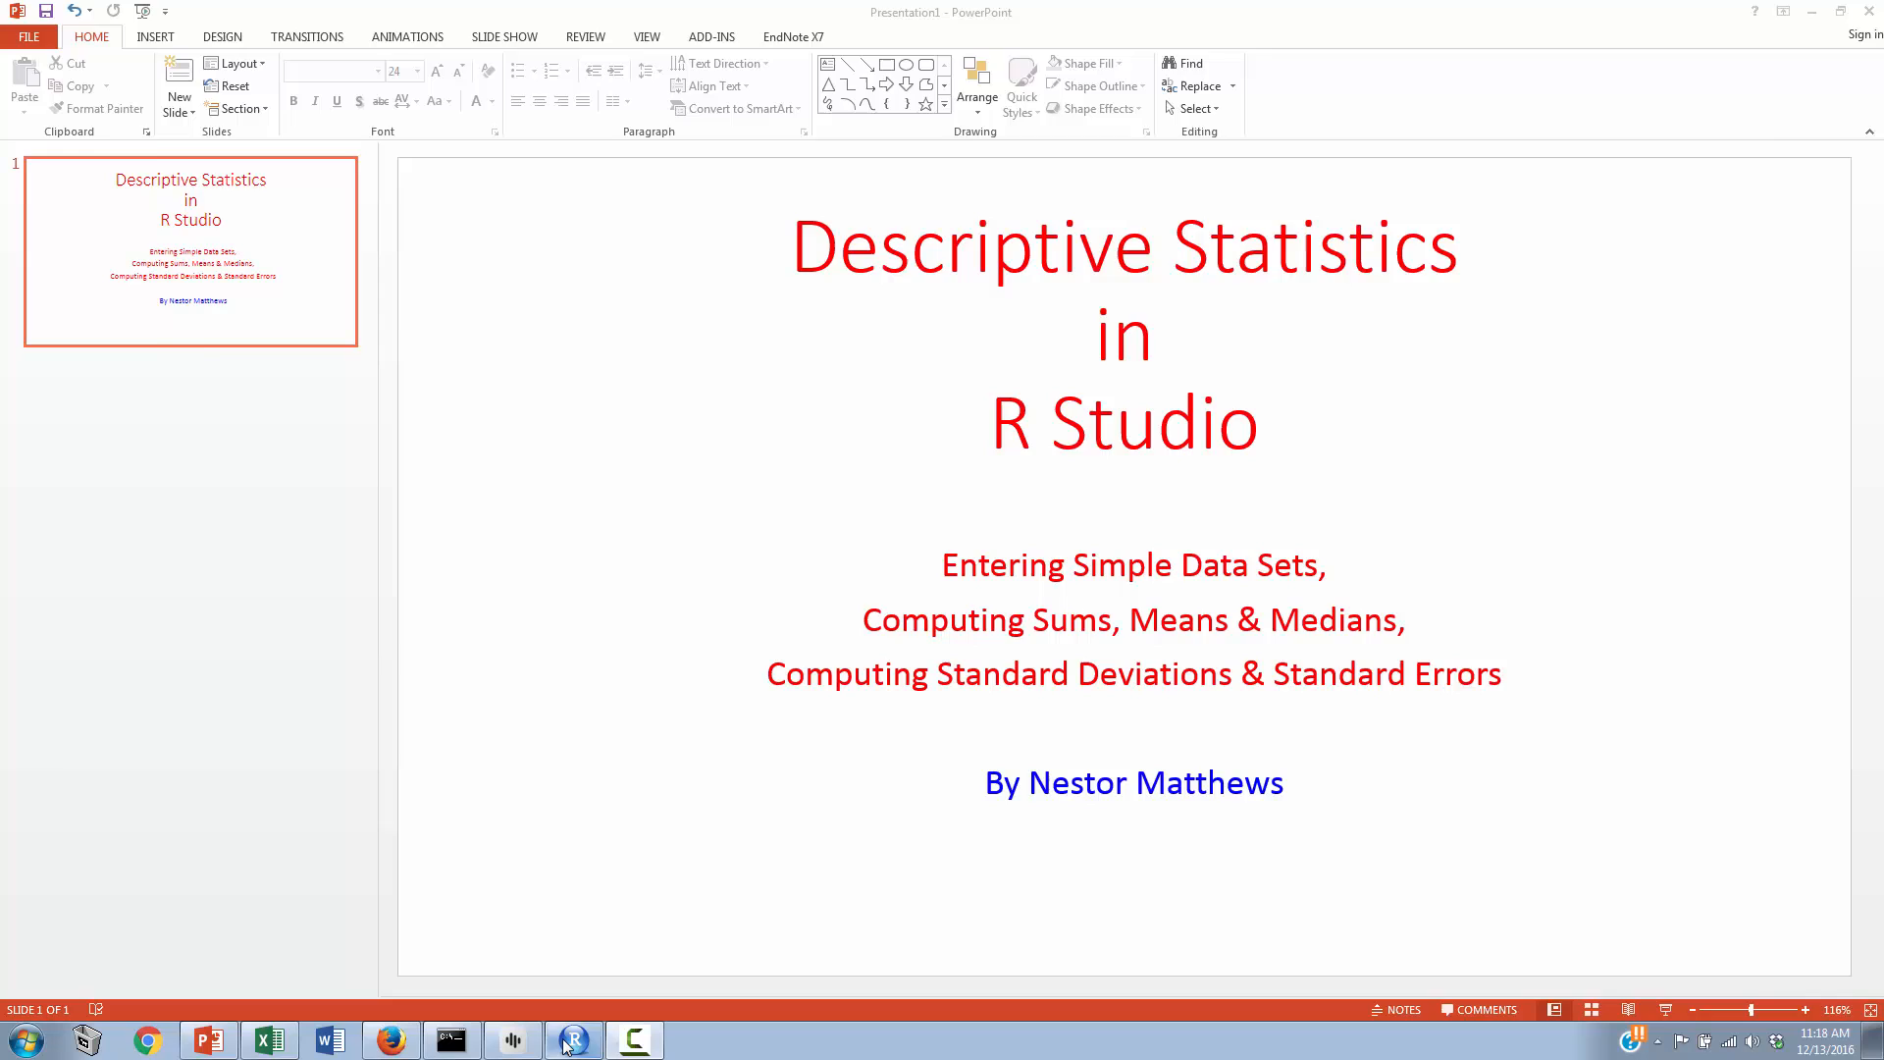
Step: Switch from the slides to RStudio, showing a blank console and empty environment
left_click(572, 1041)
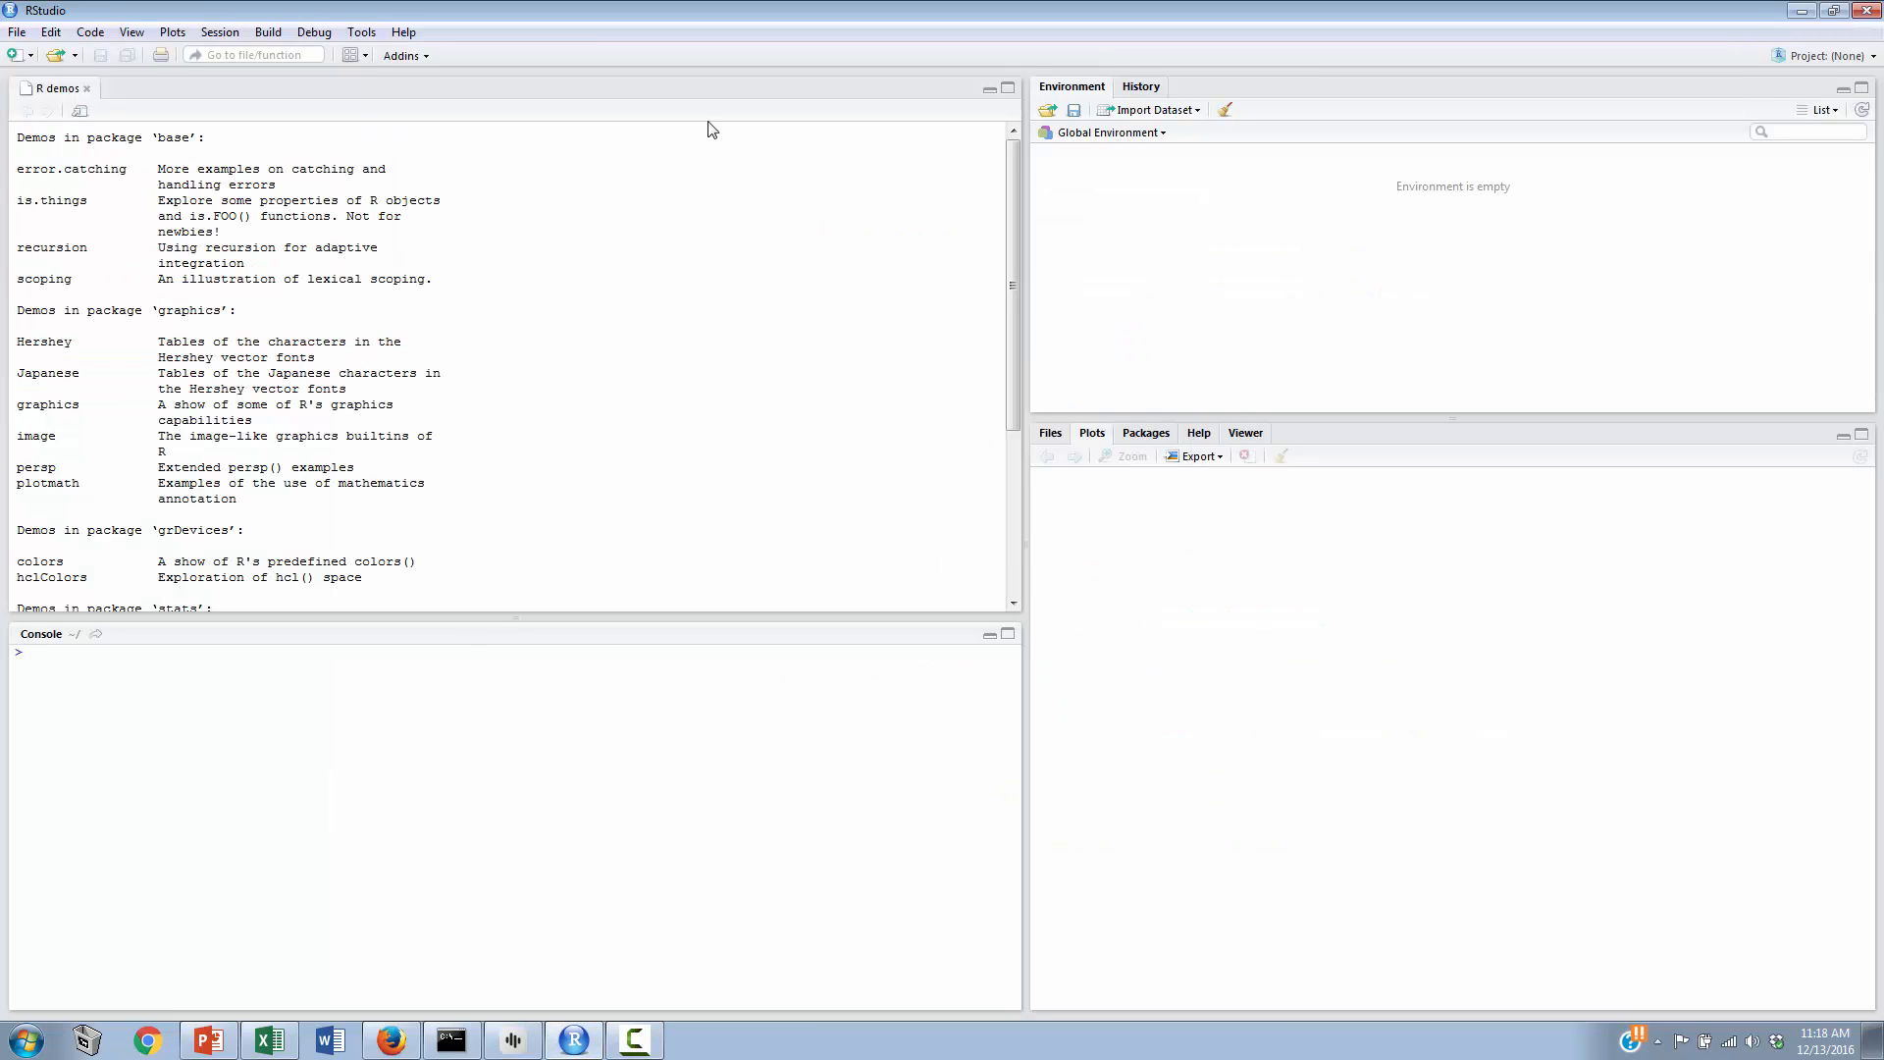
mouse_move(428, 167)
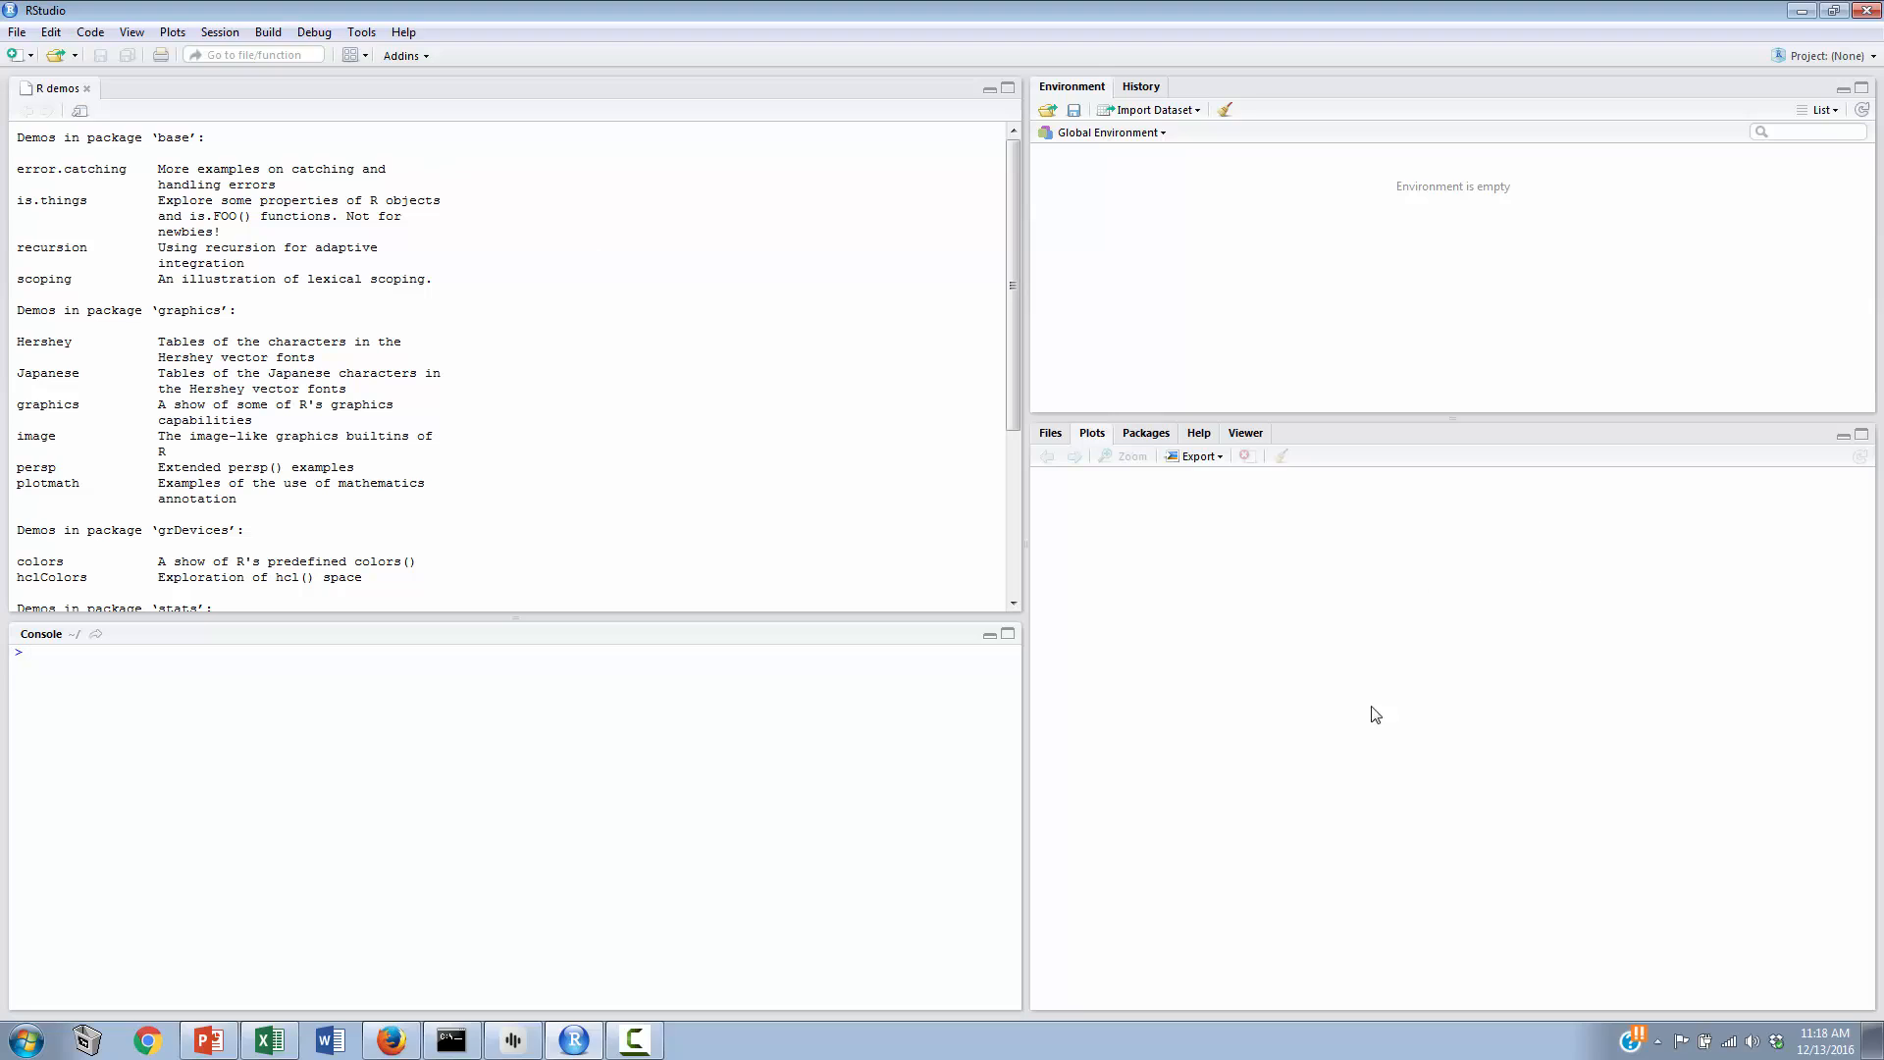
mouse_move(1484, 635)
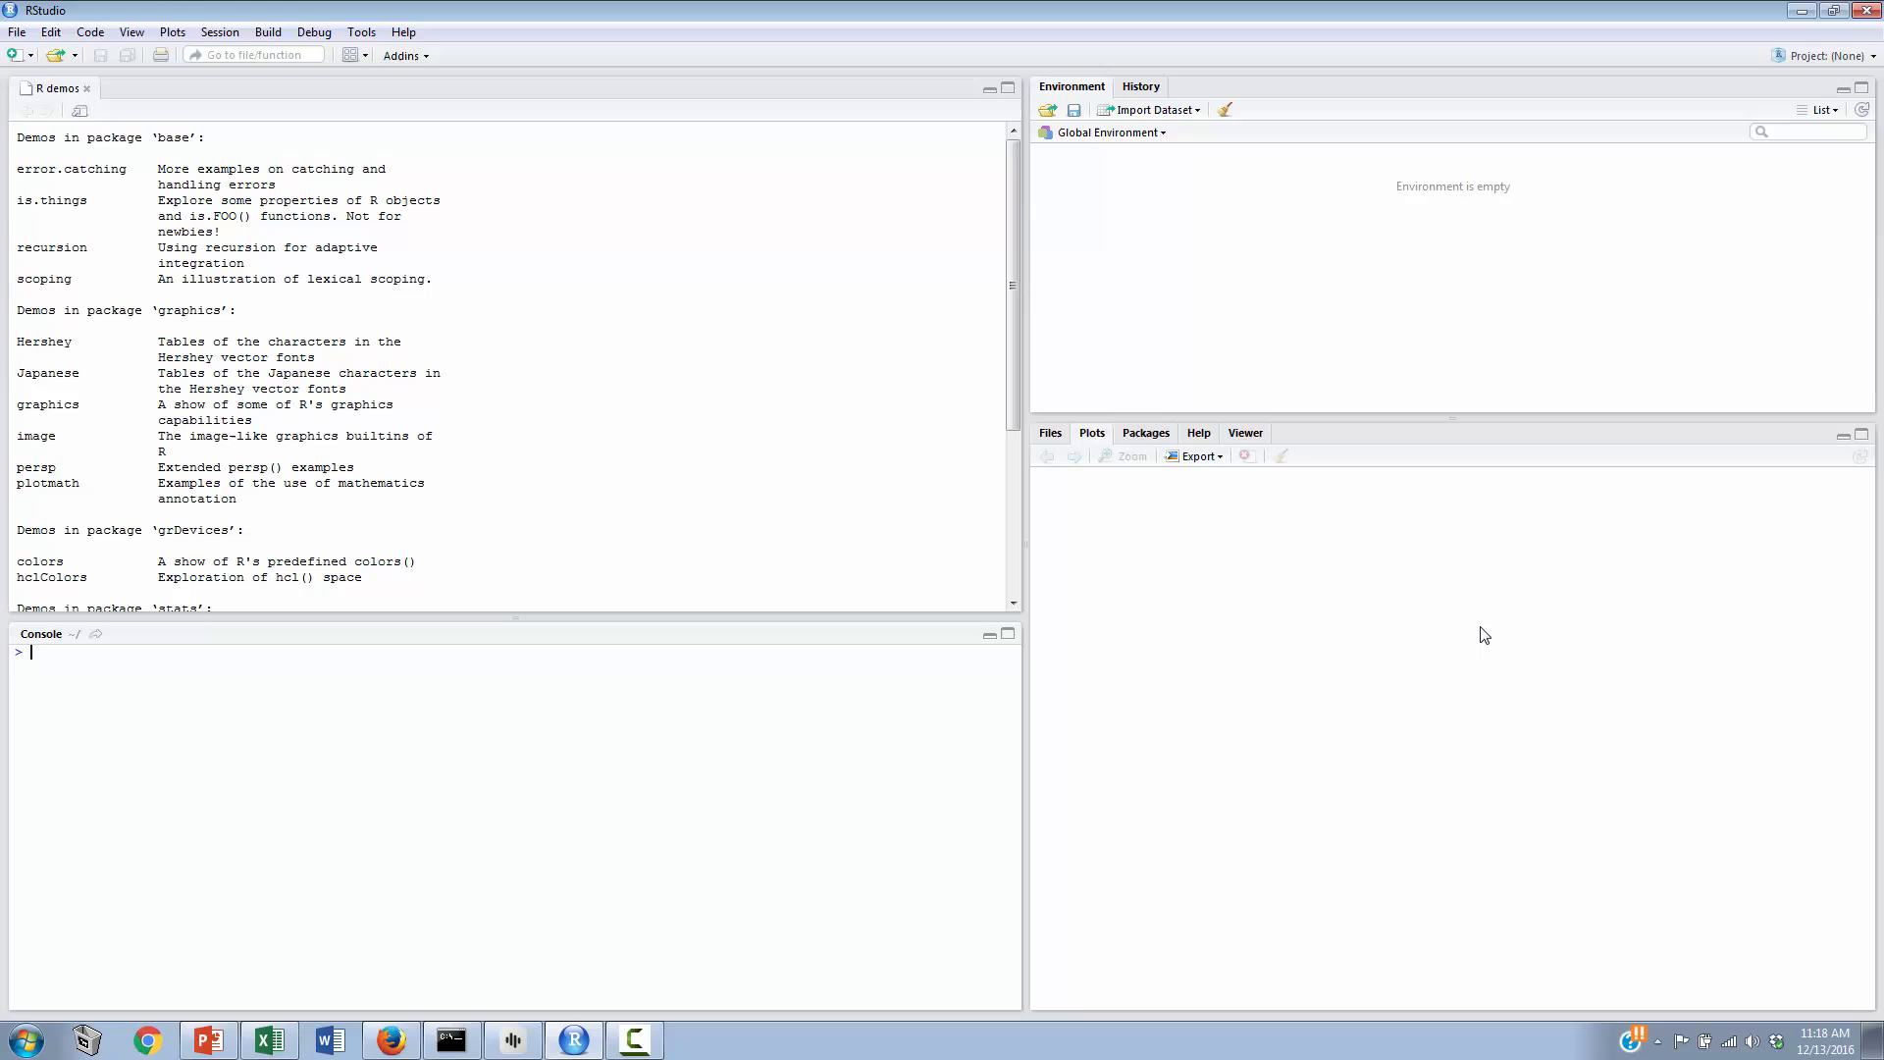
mouse_move(469, 681)
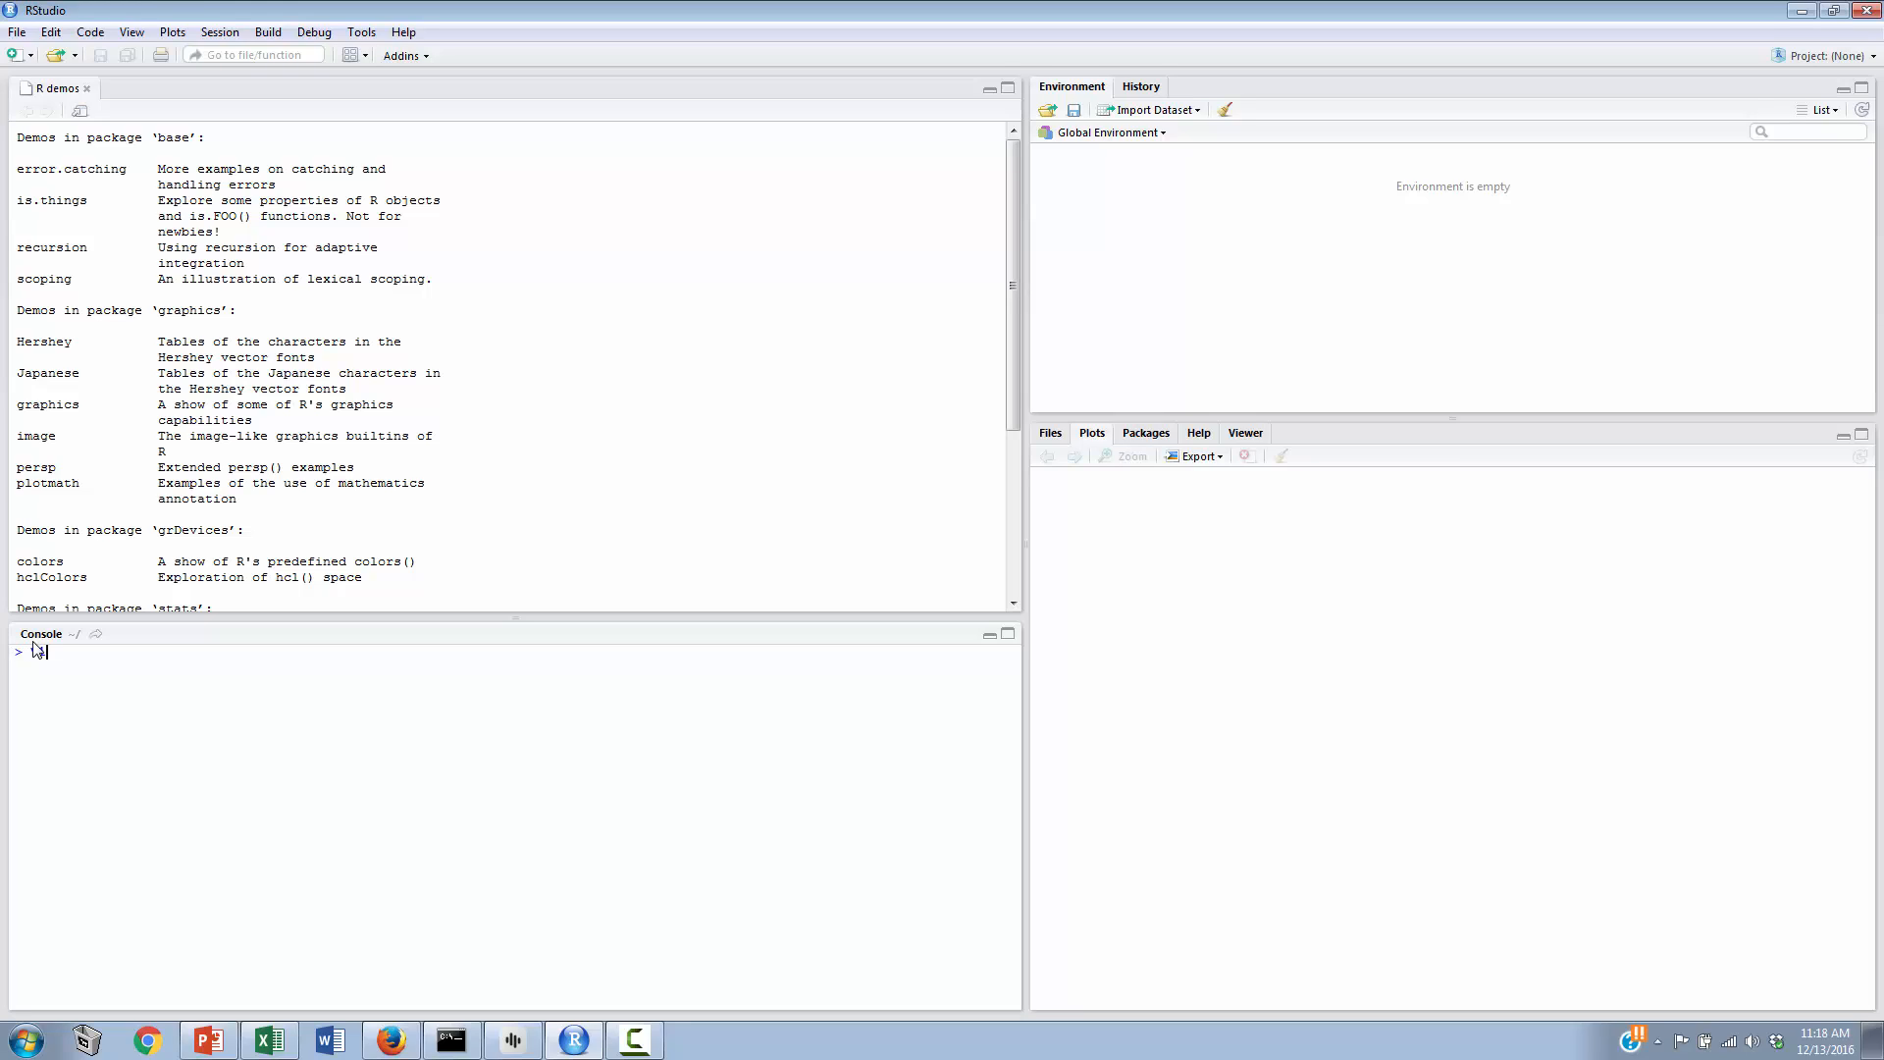
Step: Enter v1<-c(1,2,3,4,5) in the console to create vector v1
type("v1")
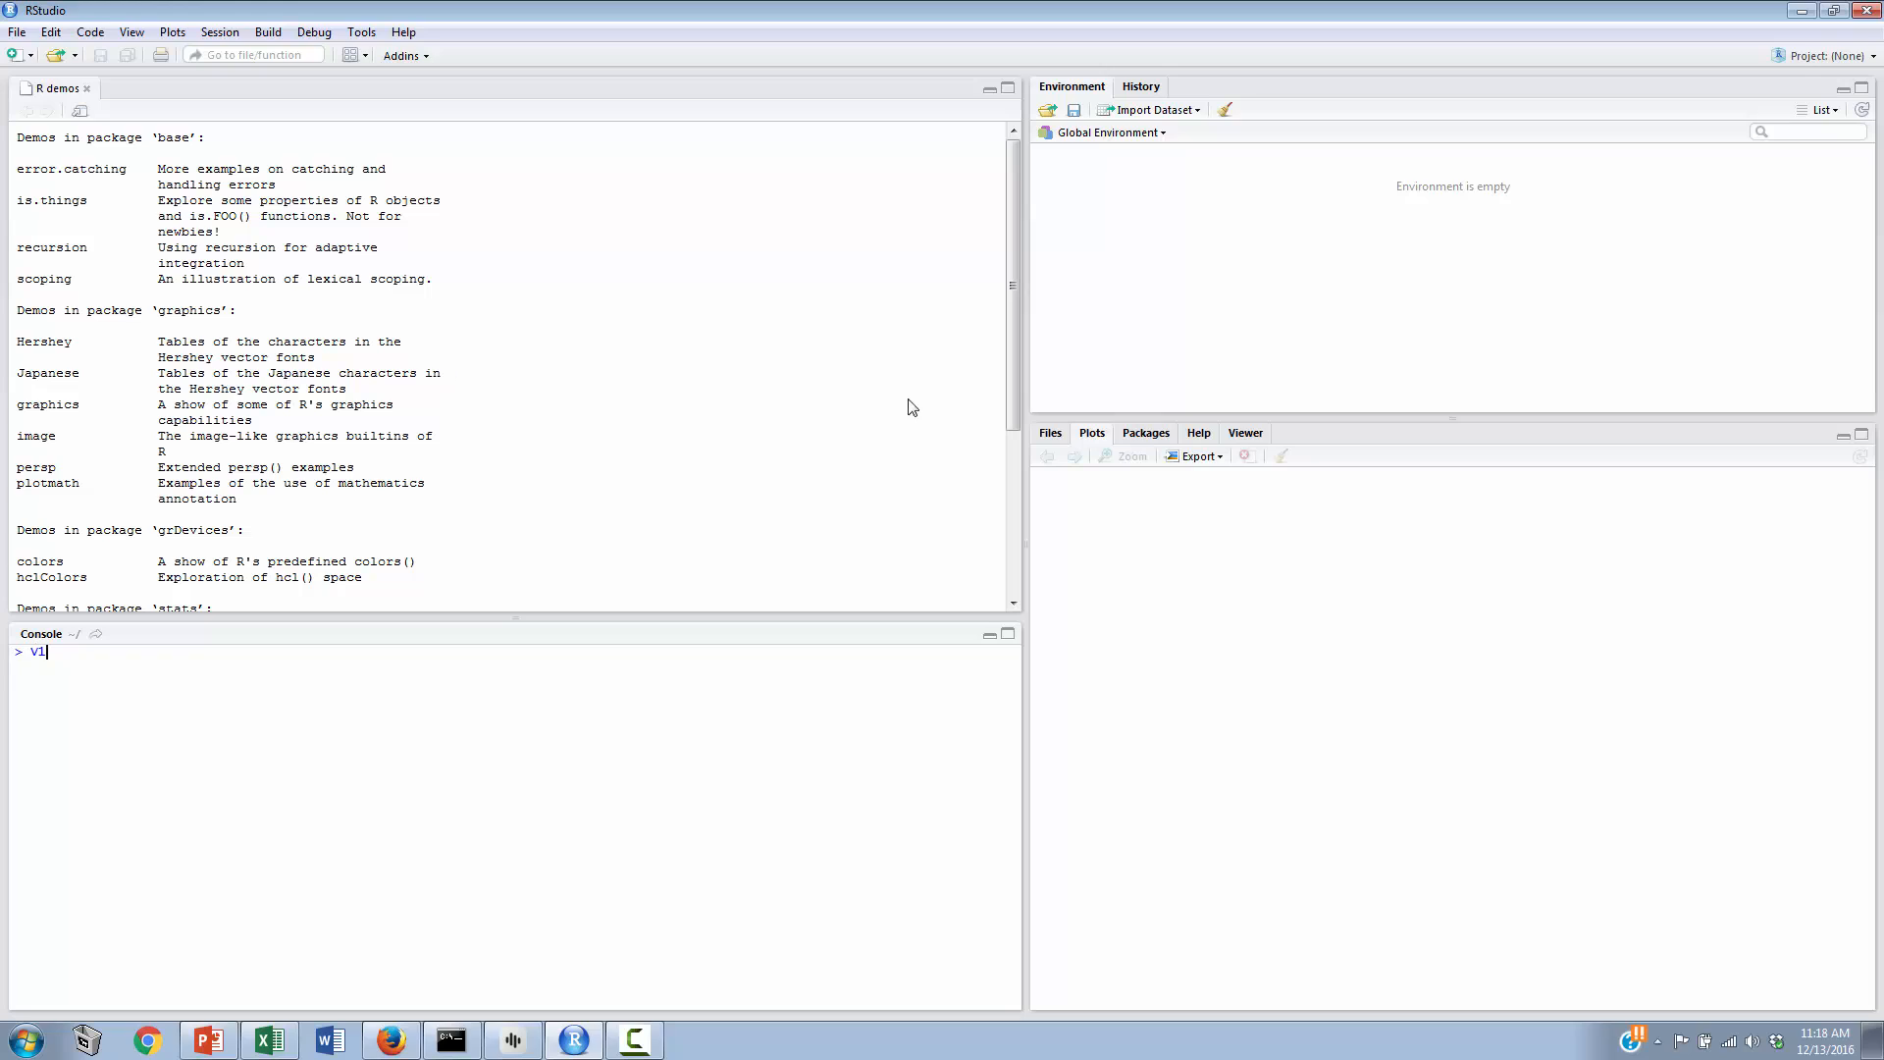
mouse_move(686, 819)
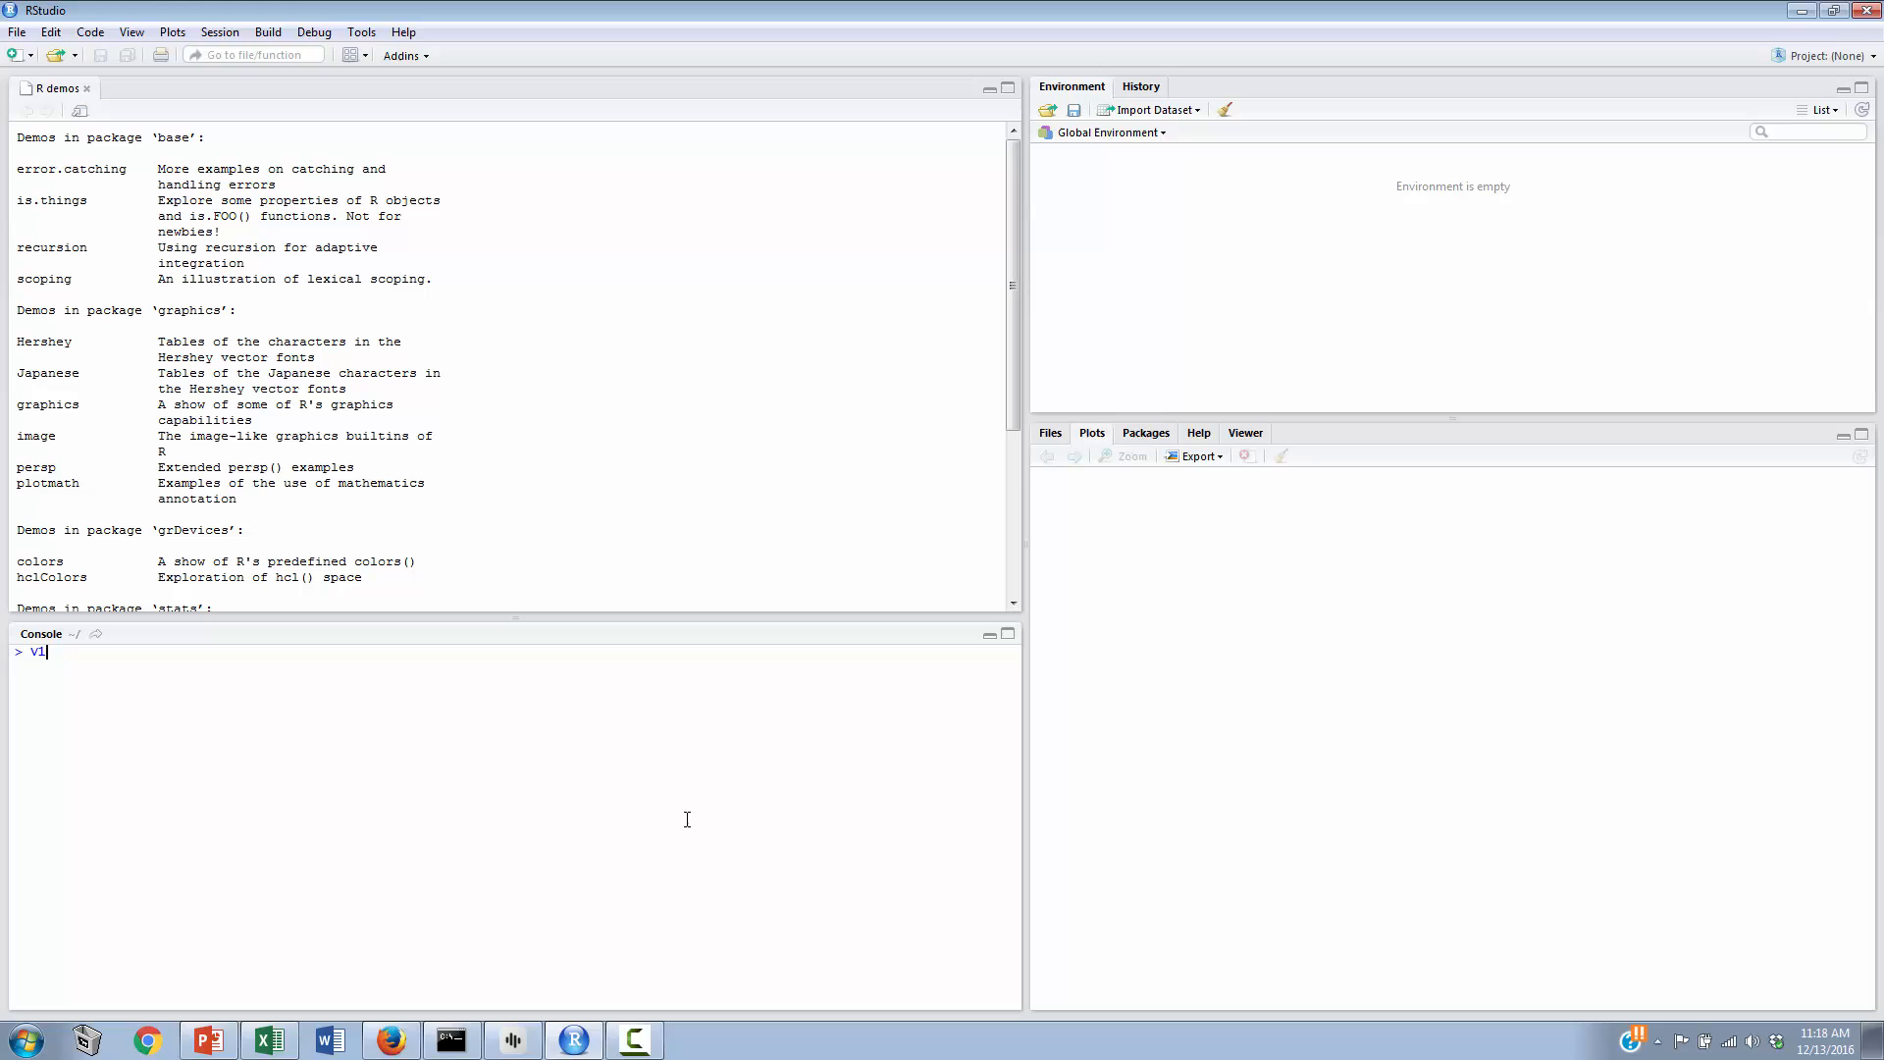
type("<")
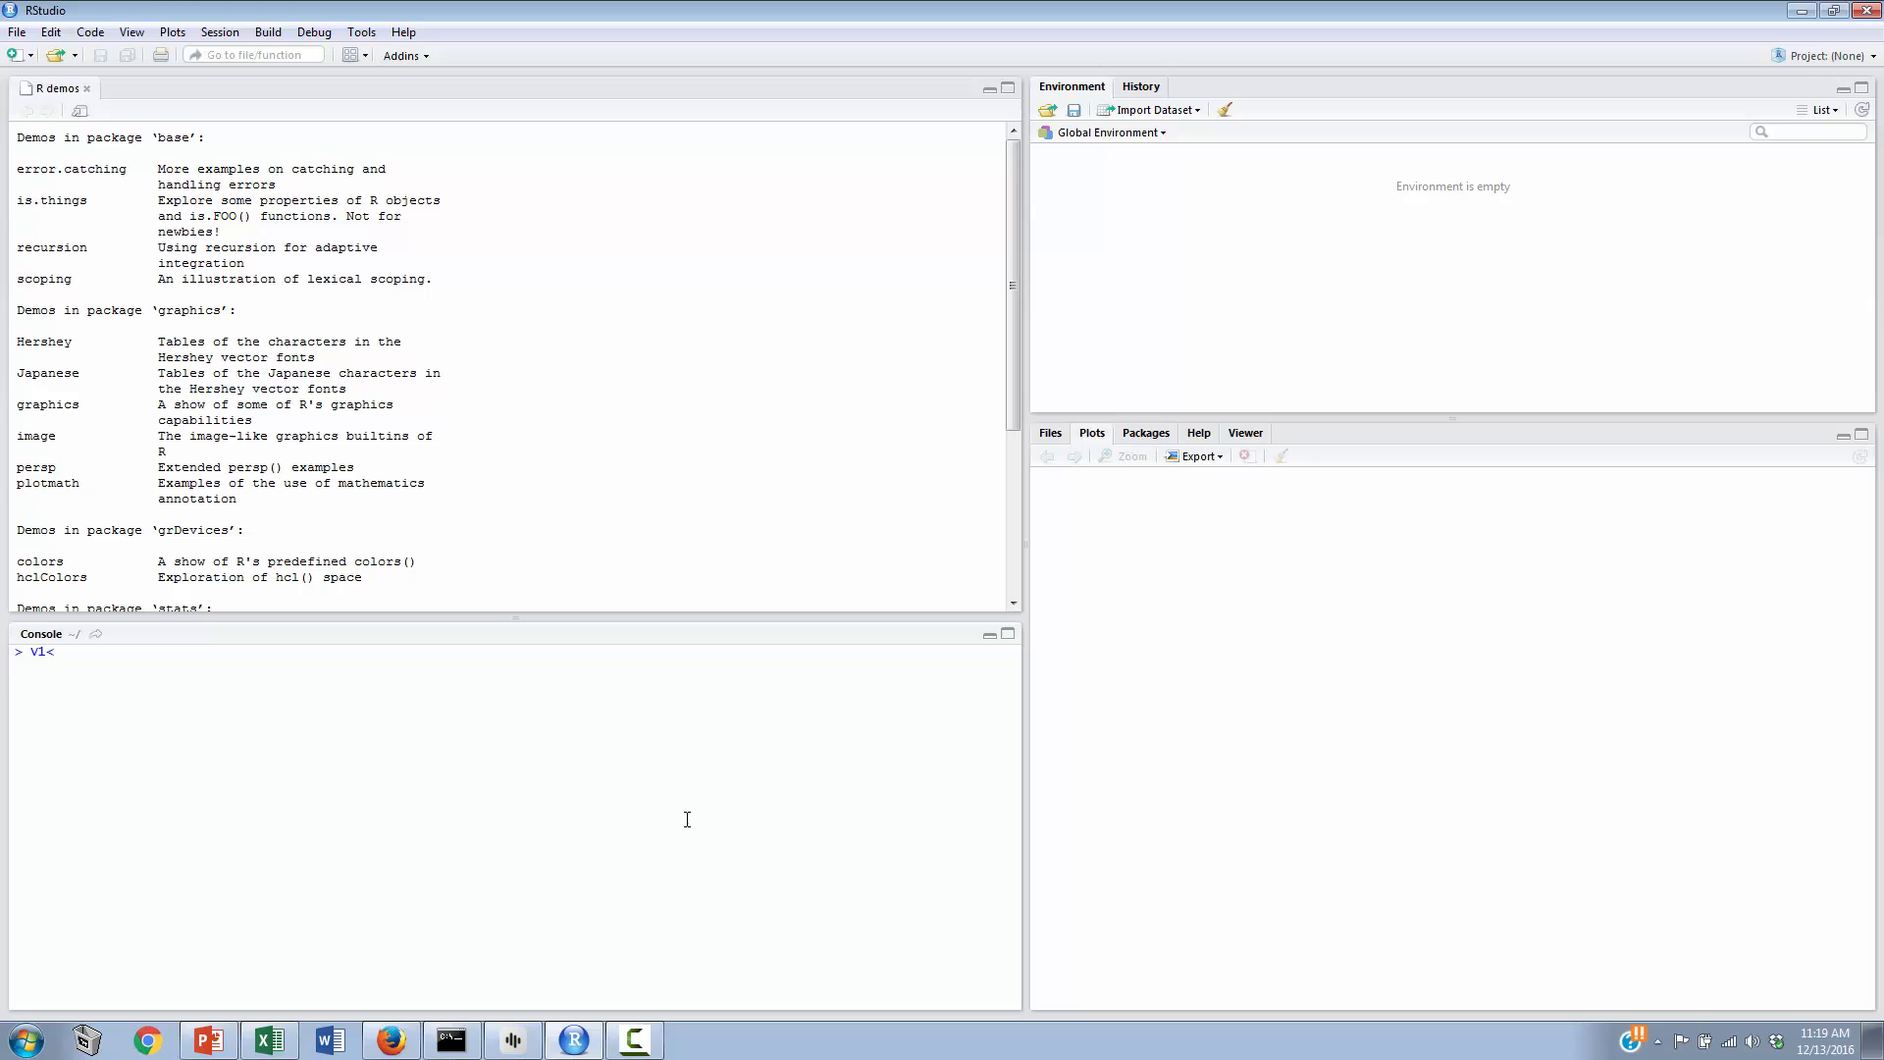
type("-c(")
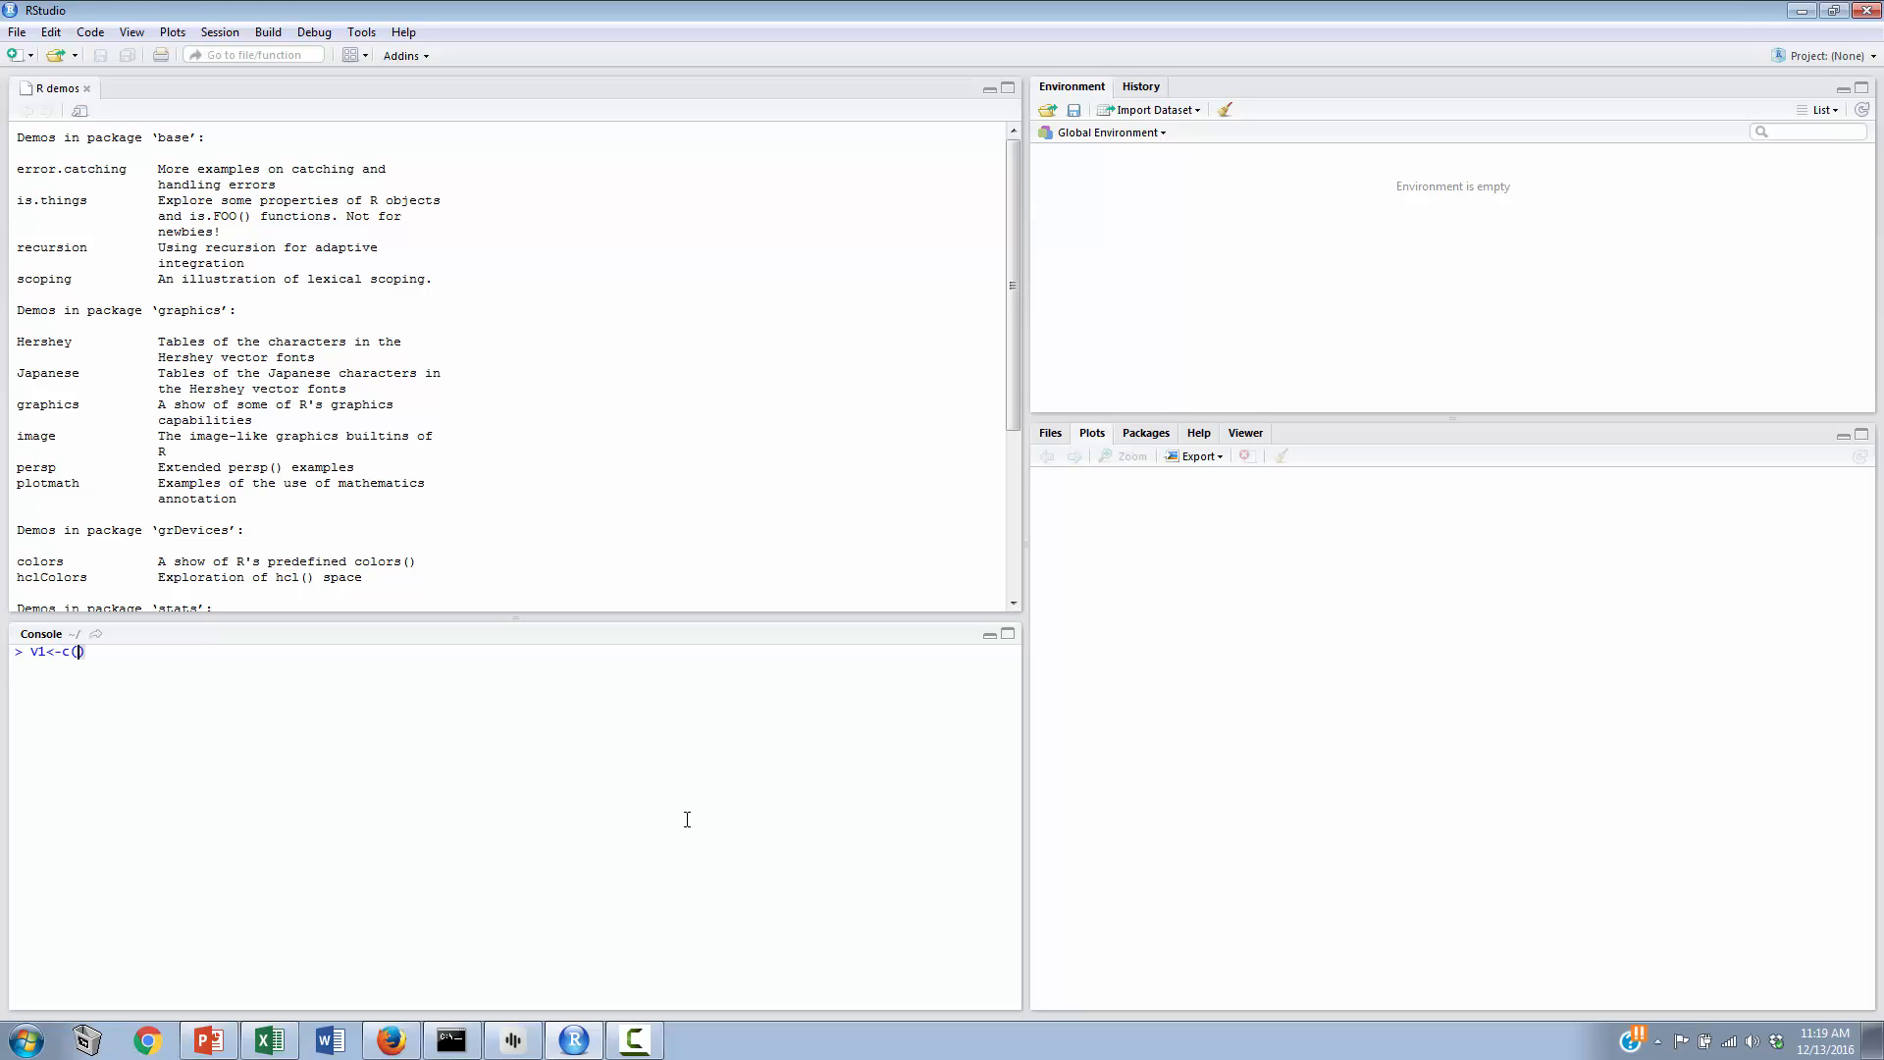
mouse_move(882, 925)
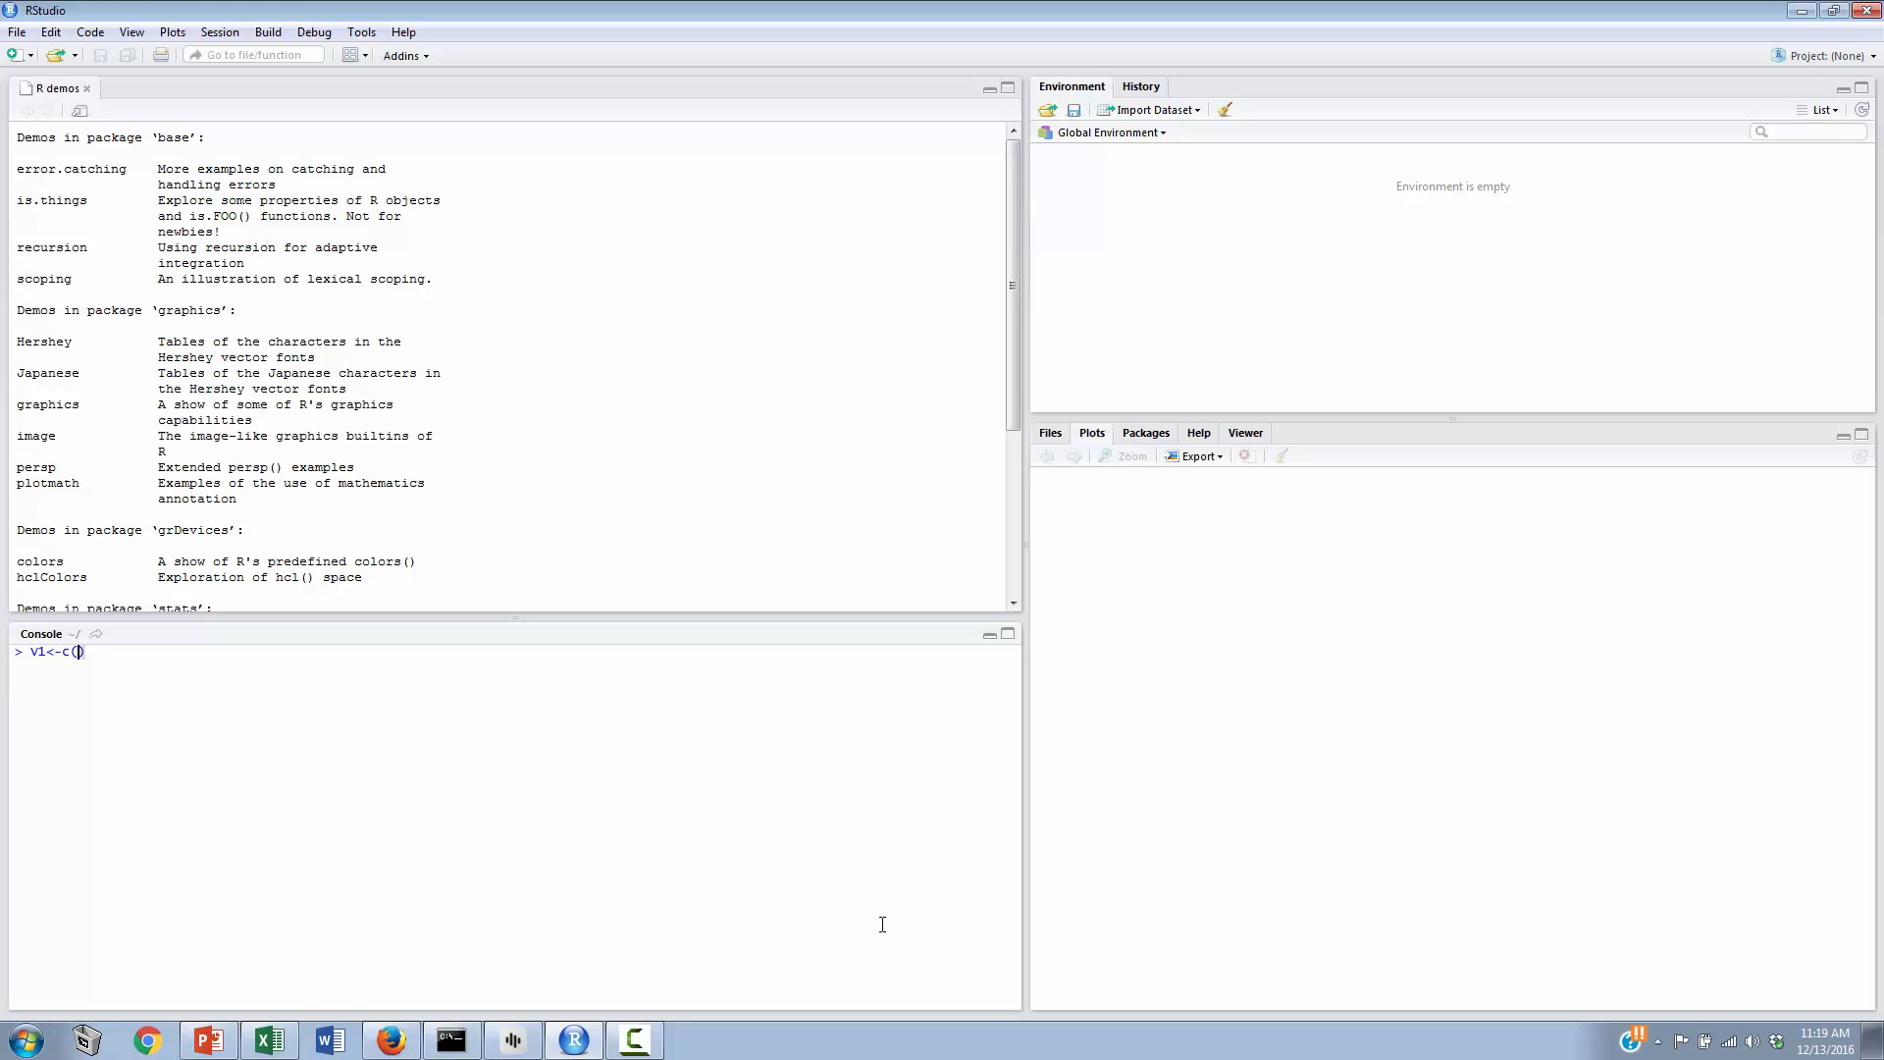
type("1,2")
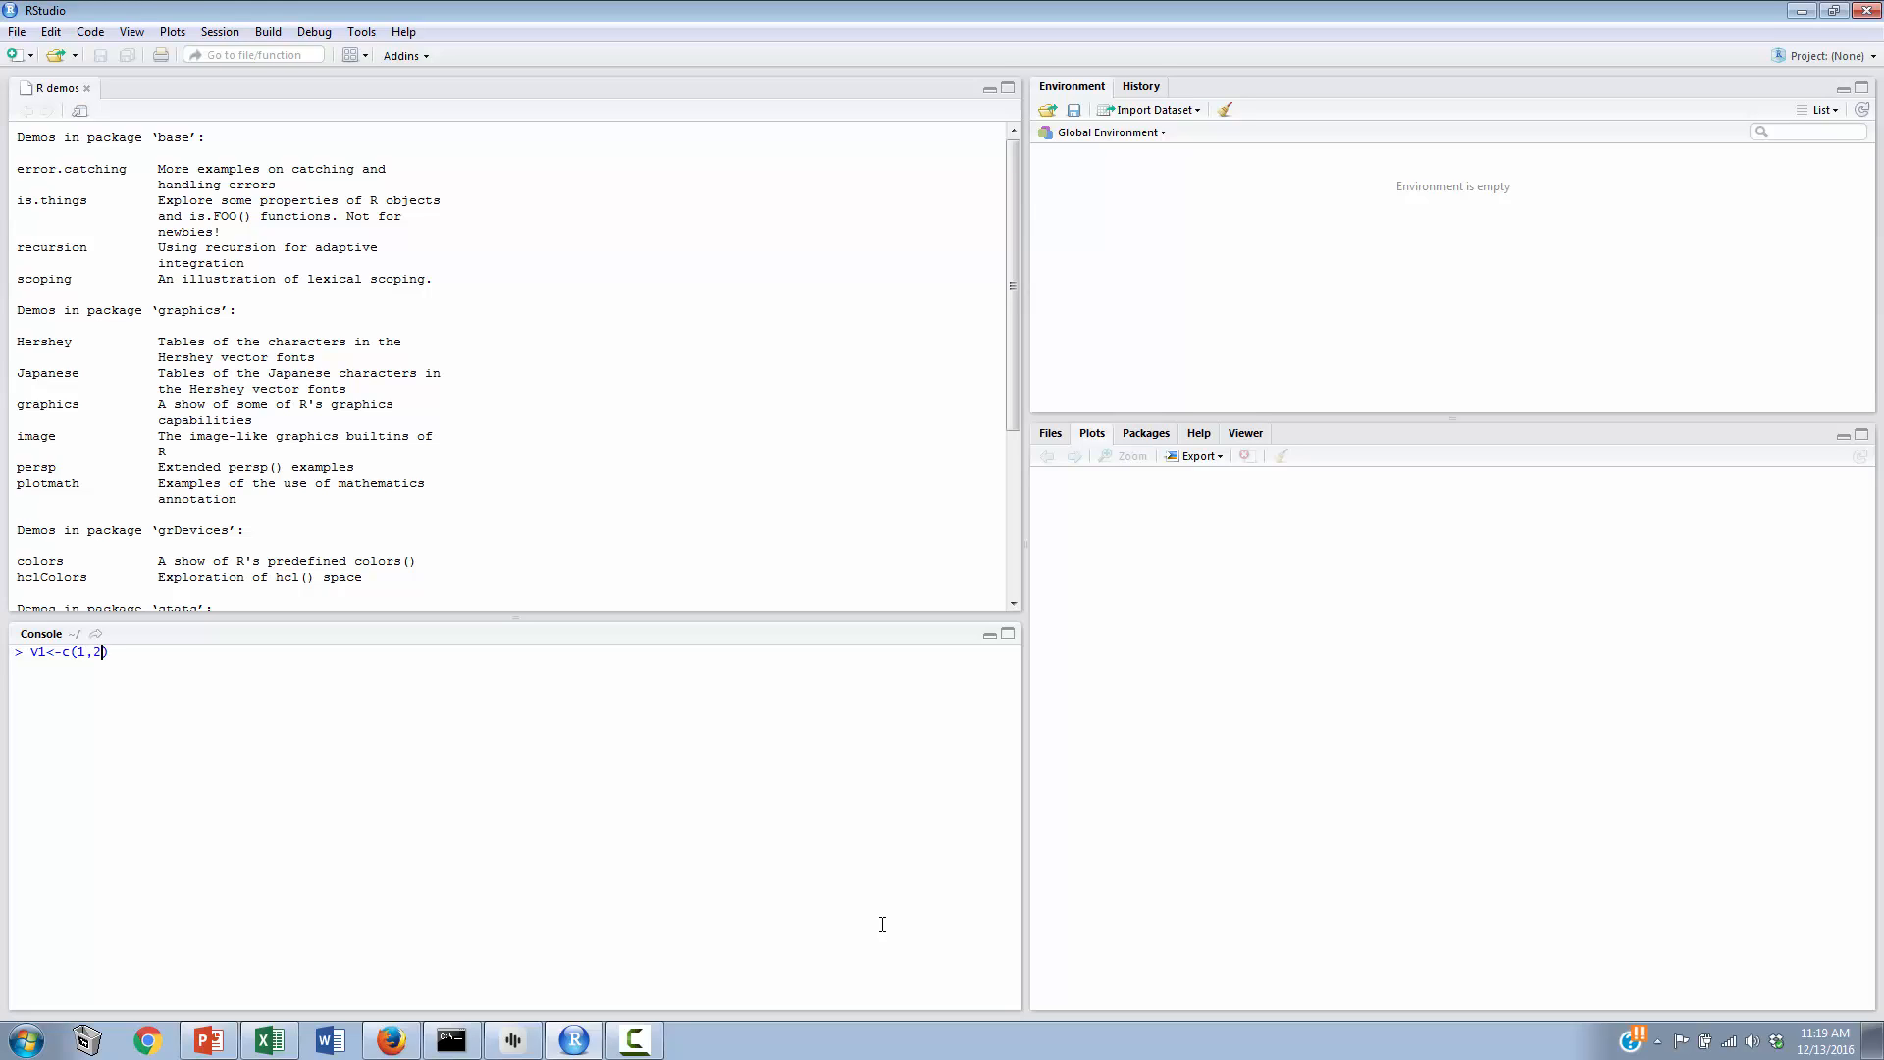
type("3,4,")
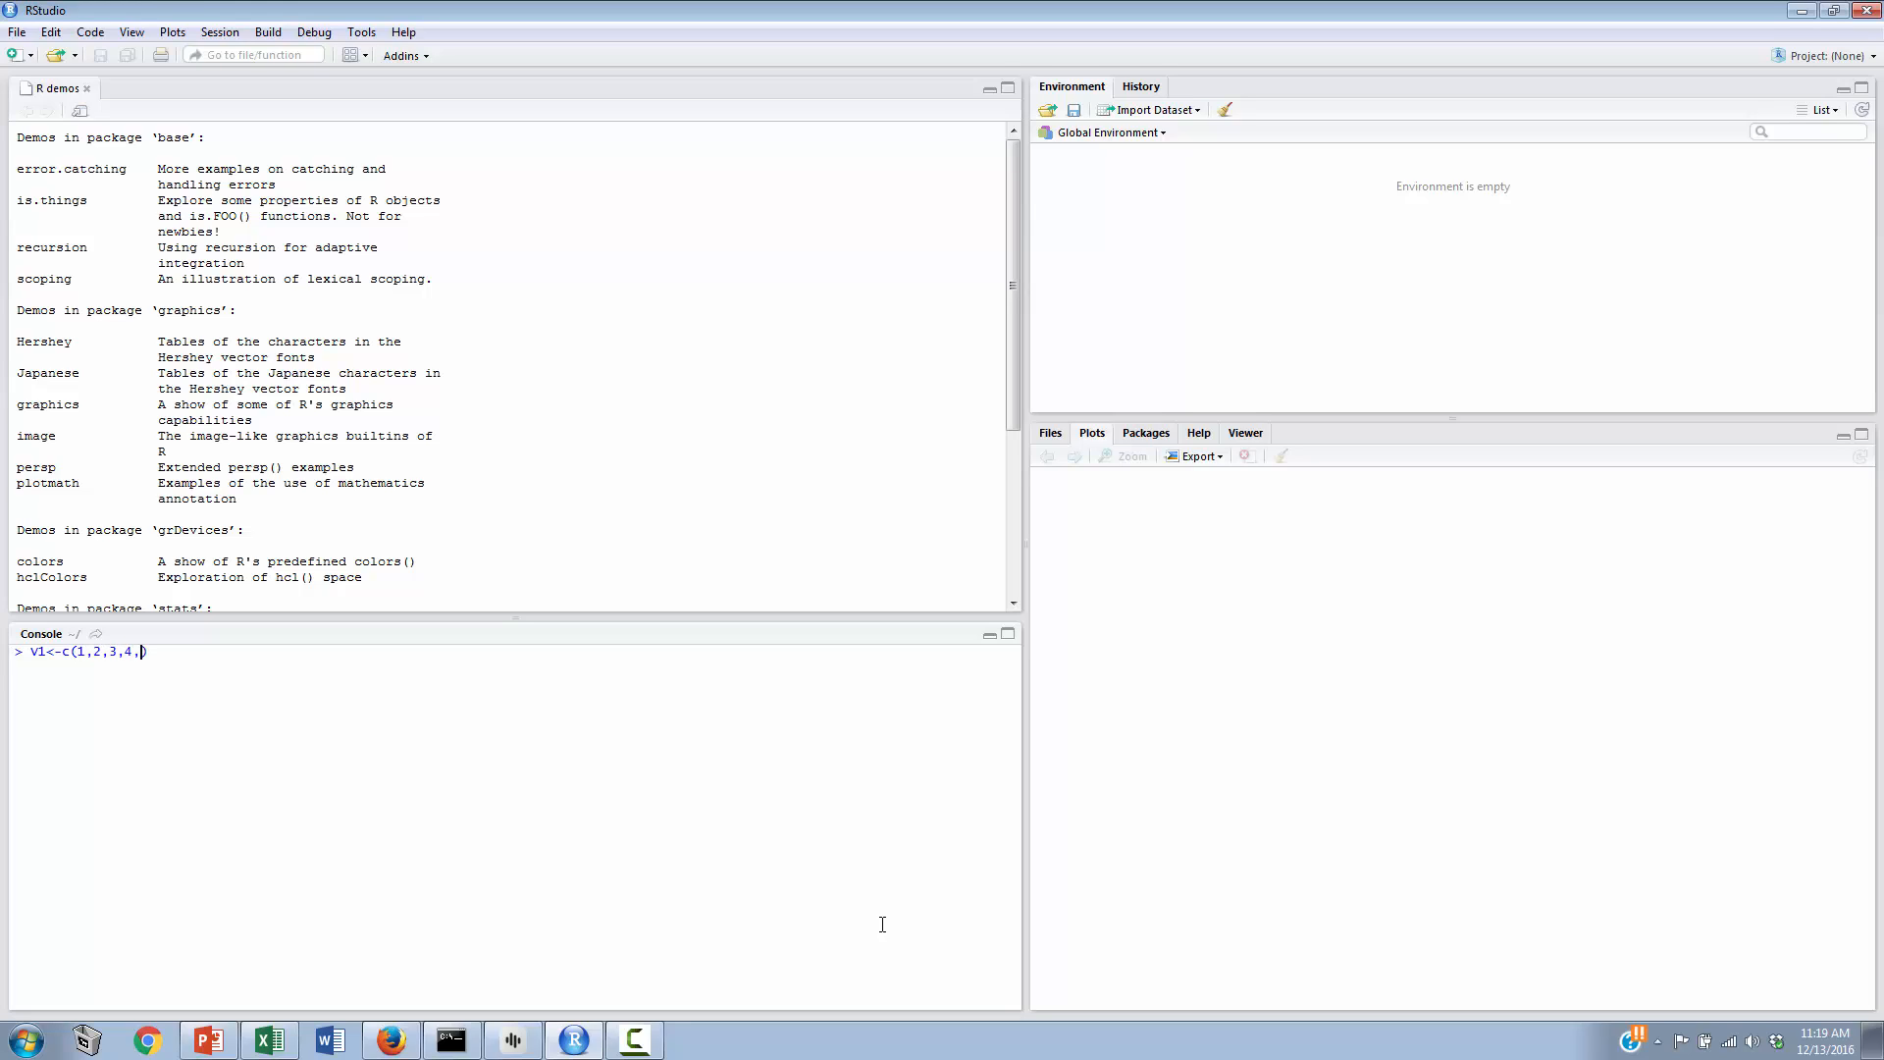
type("5")
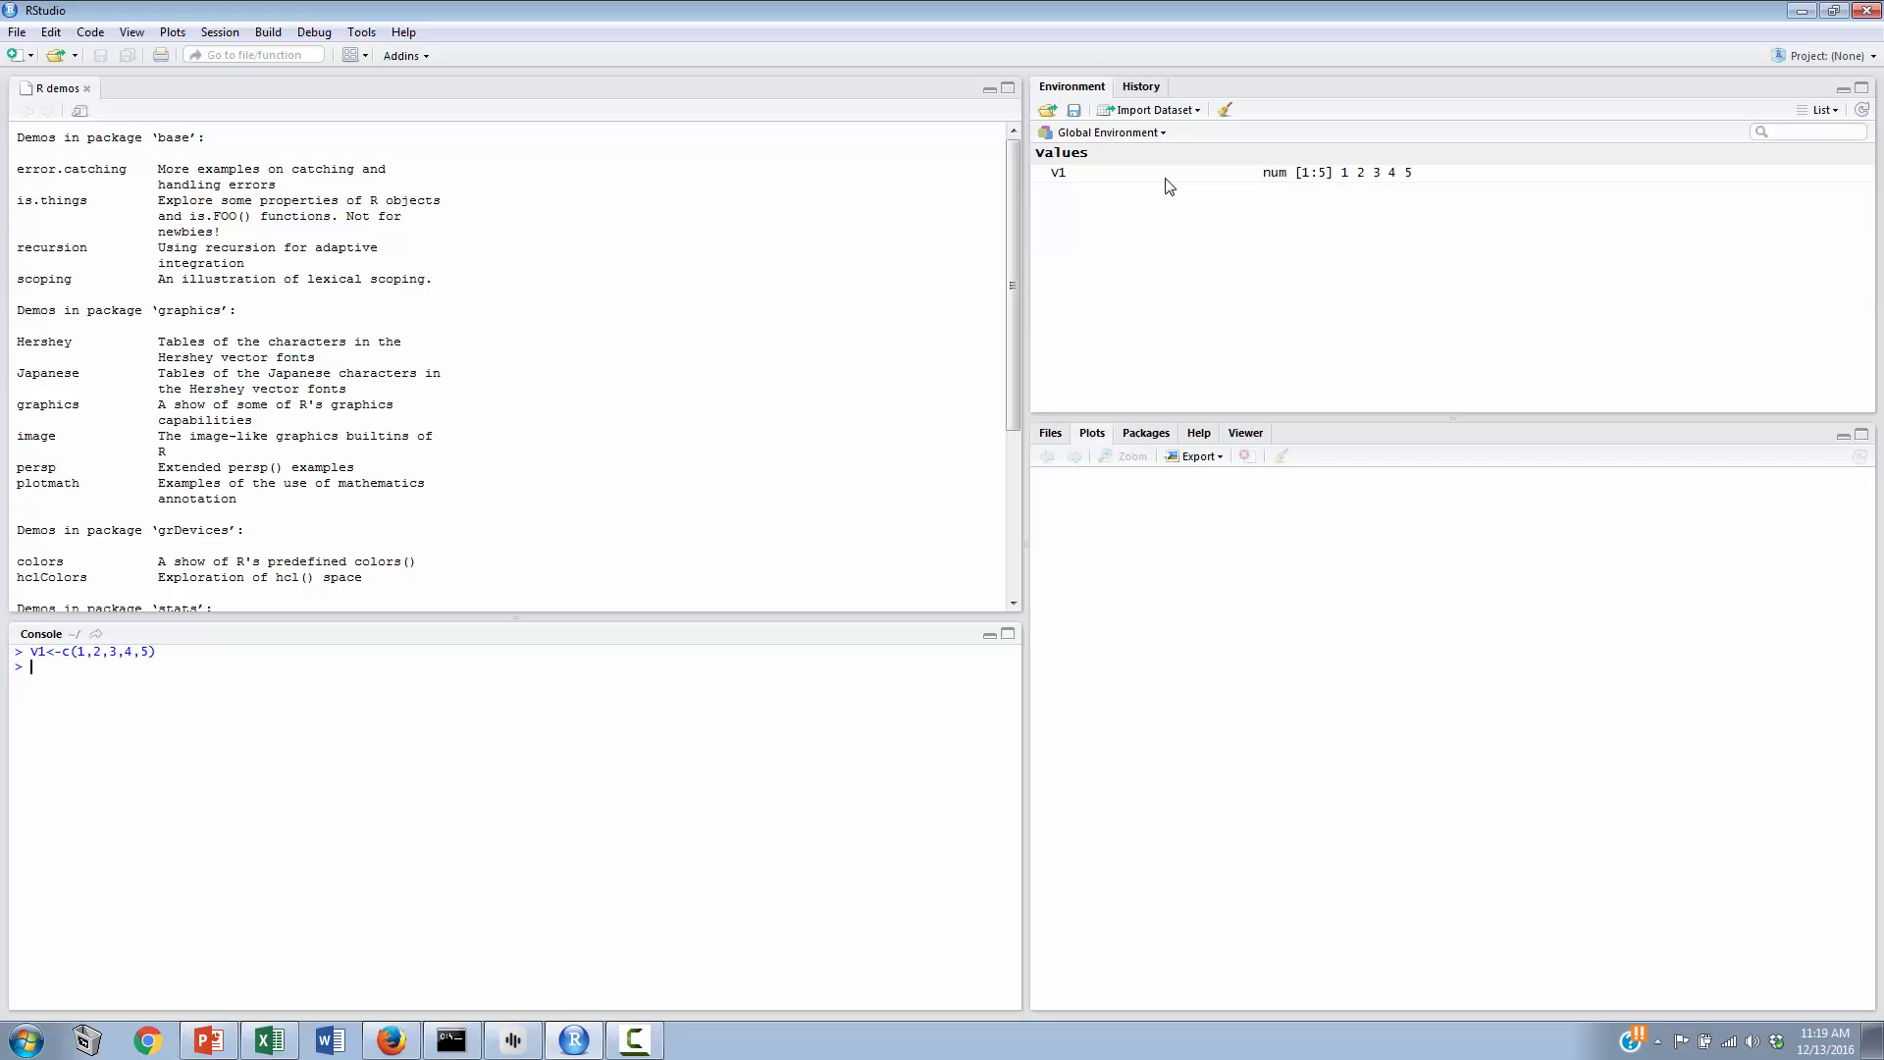
mouse_move(1112, 181)
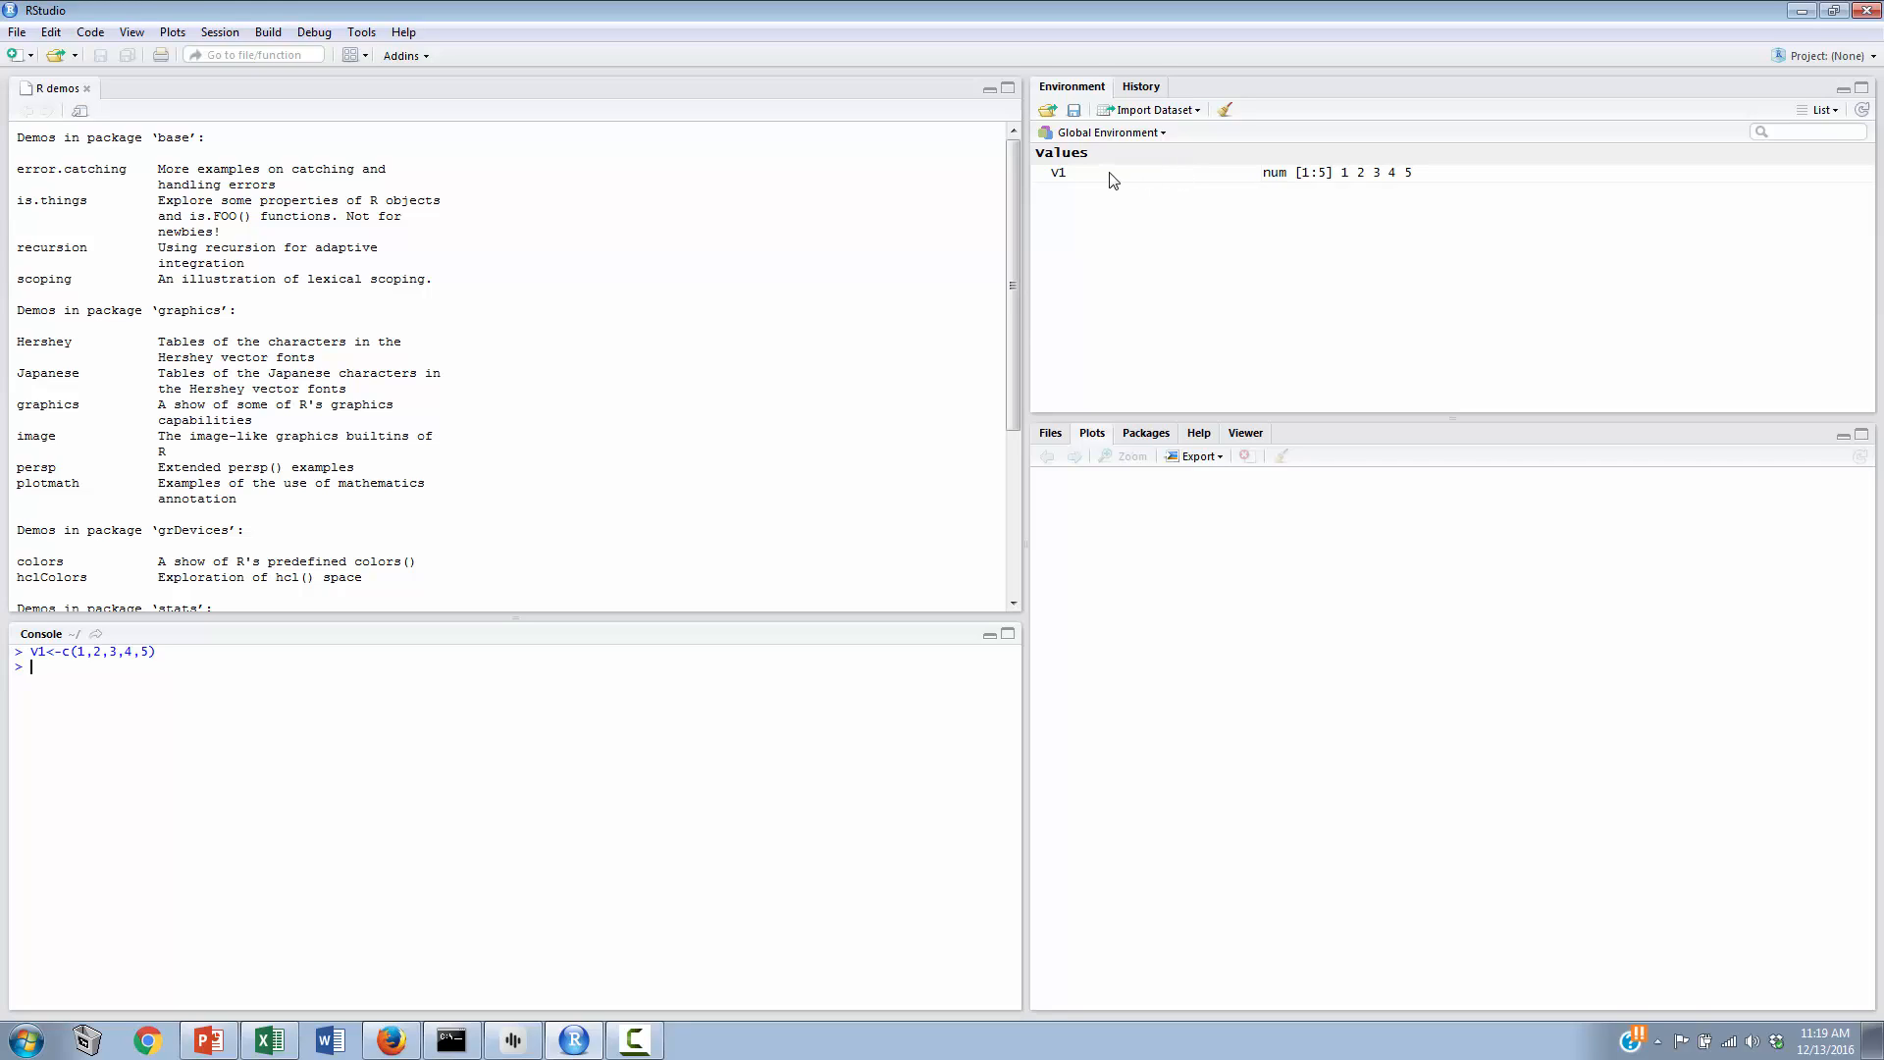
mouse_move(1096, 179)
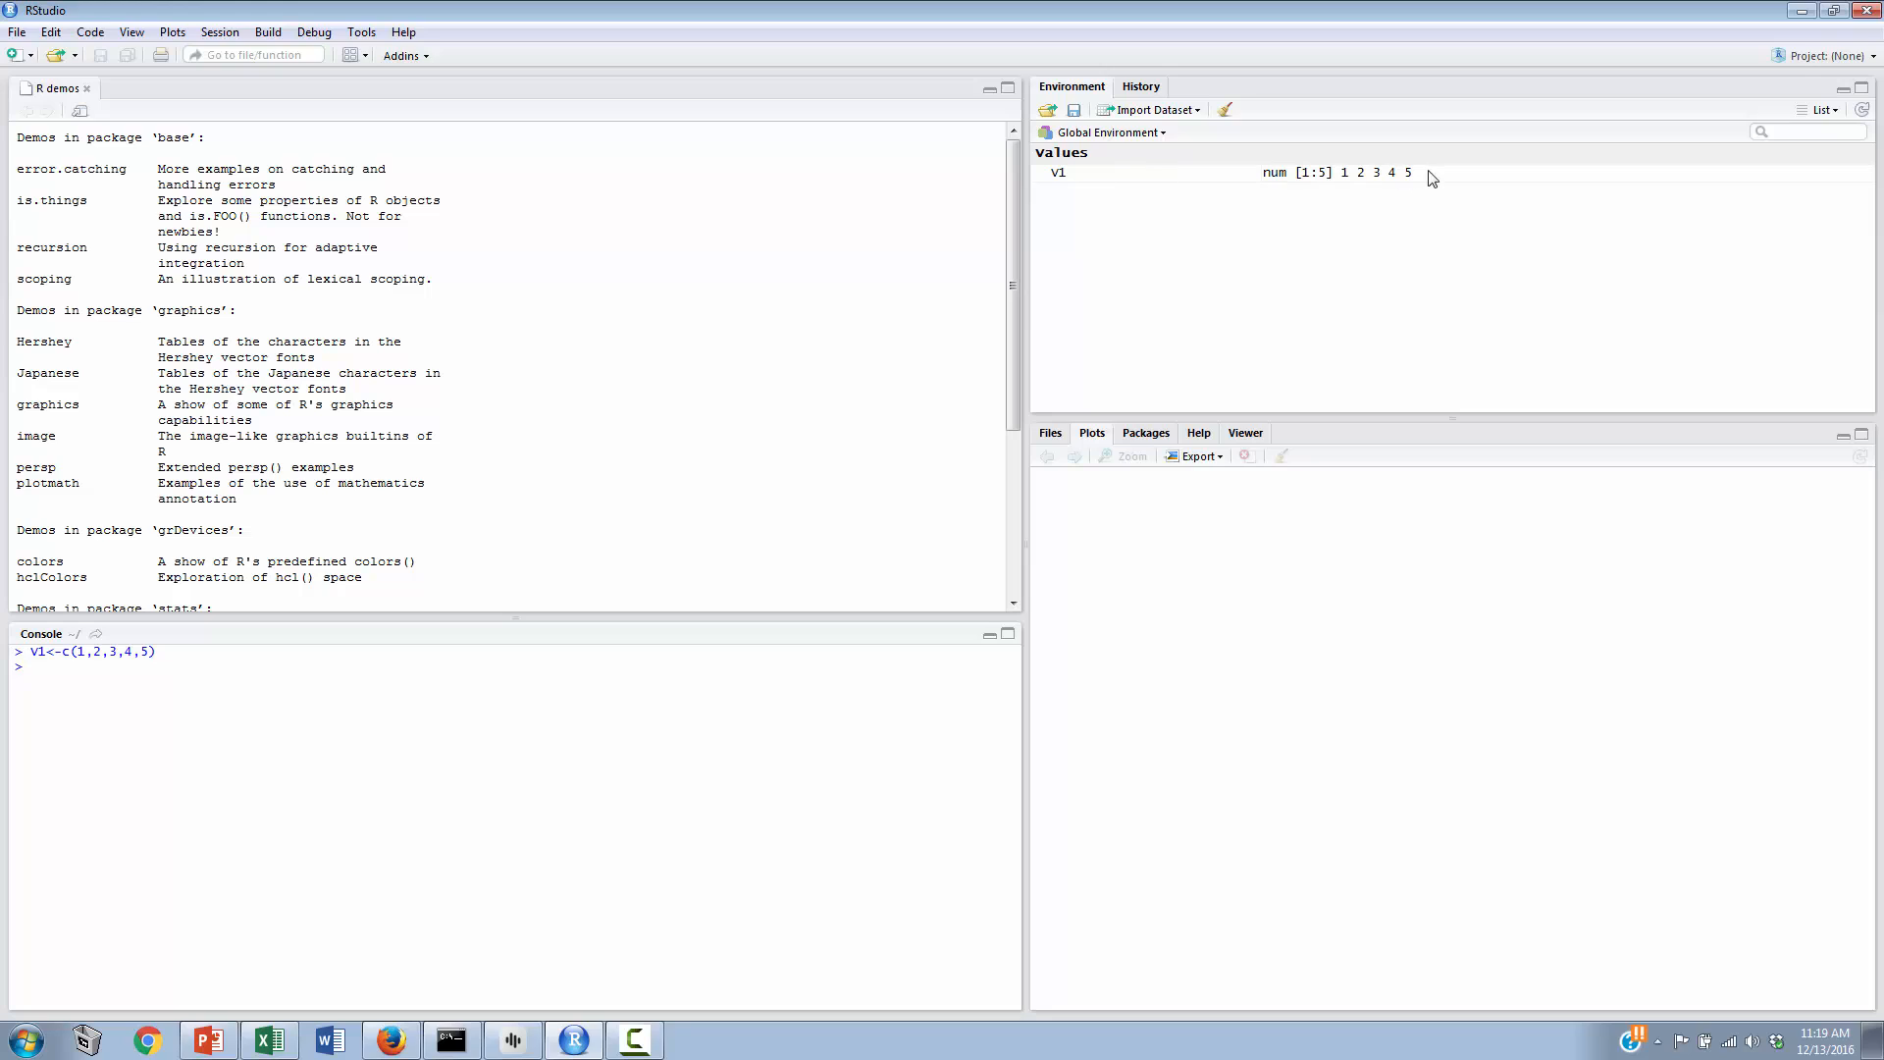
mouse_move(1420, 183)
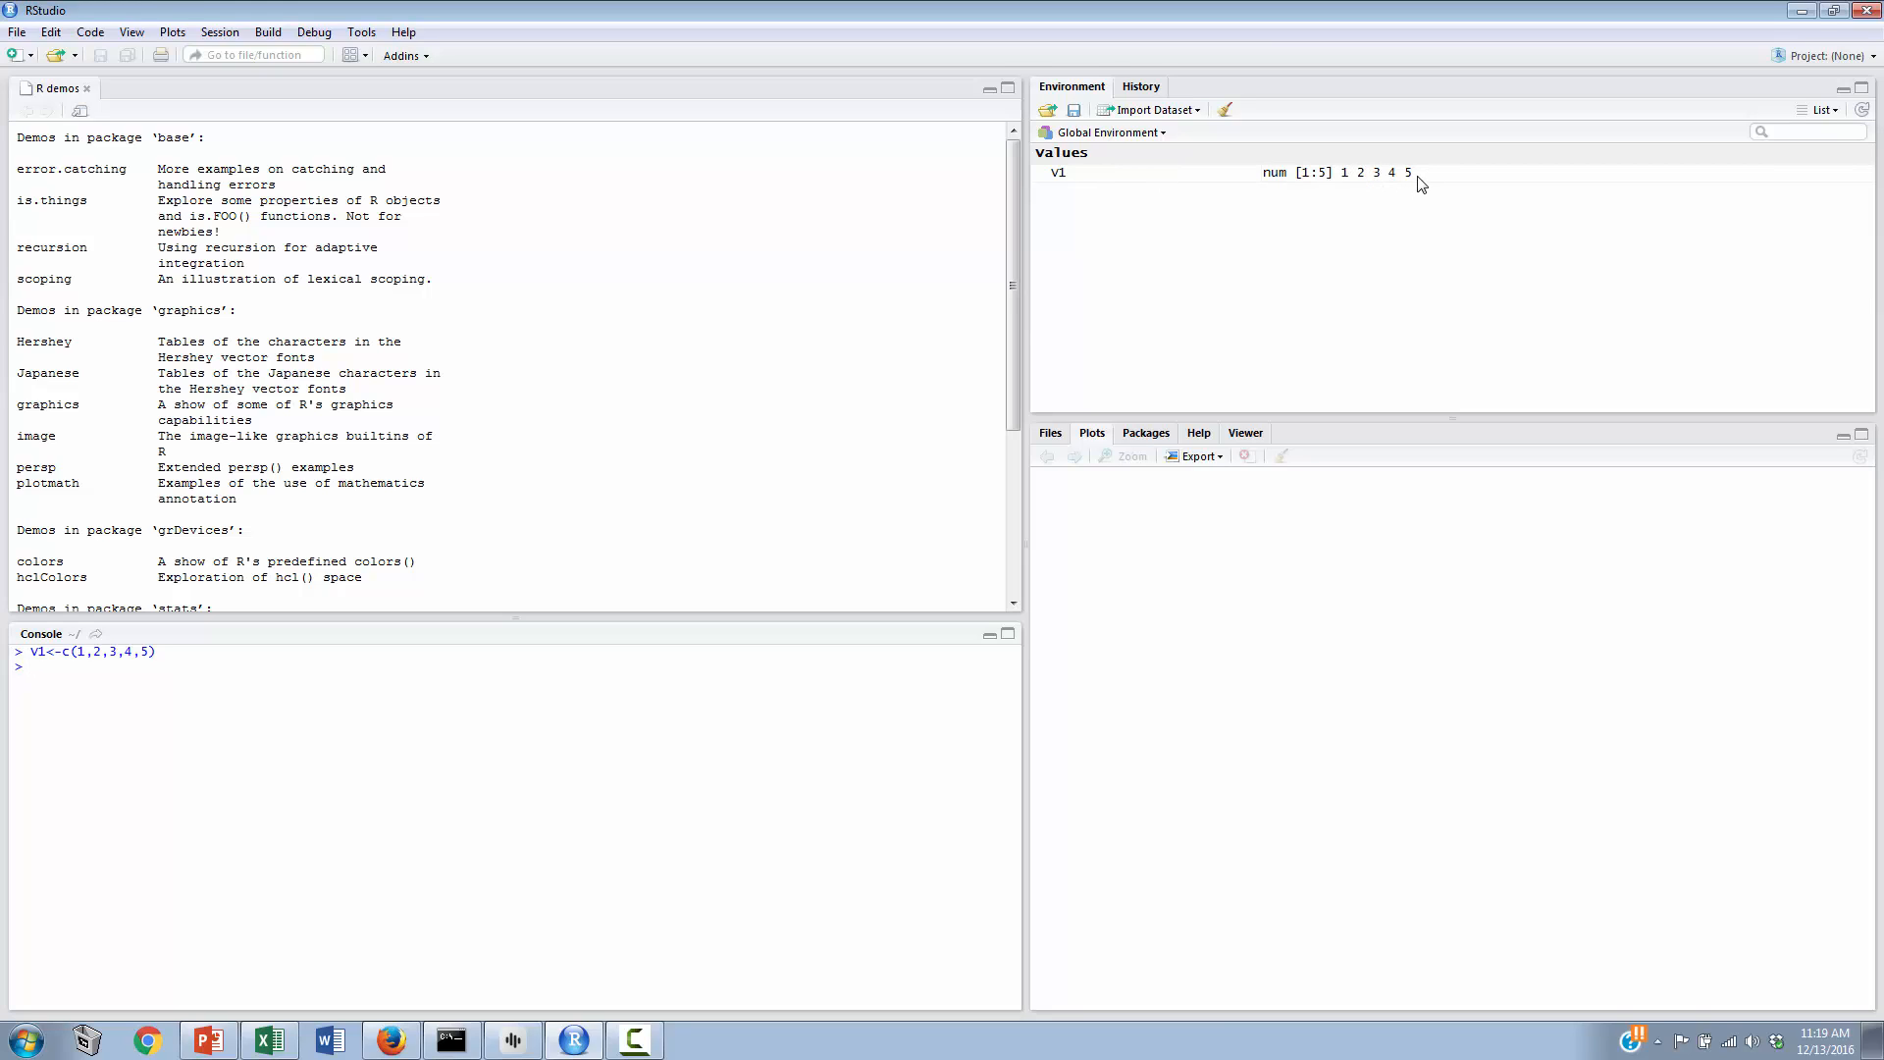
mouse_move(276, 612)
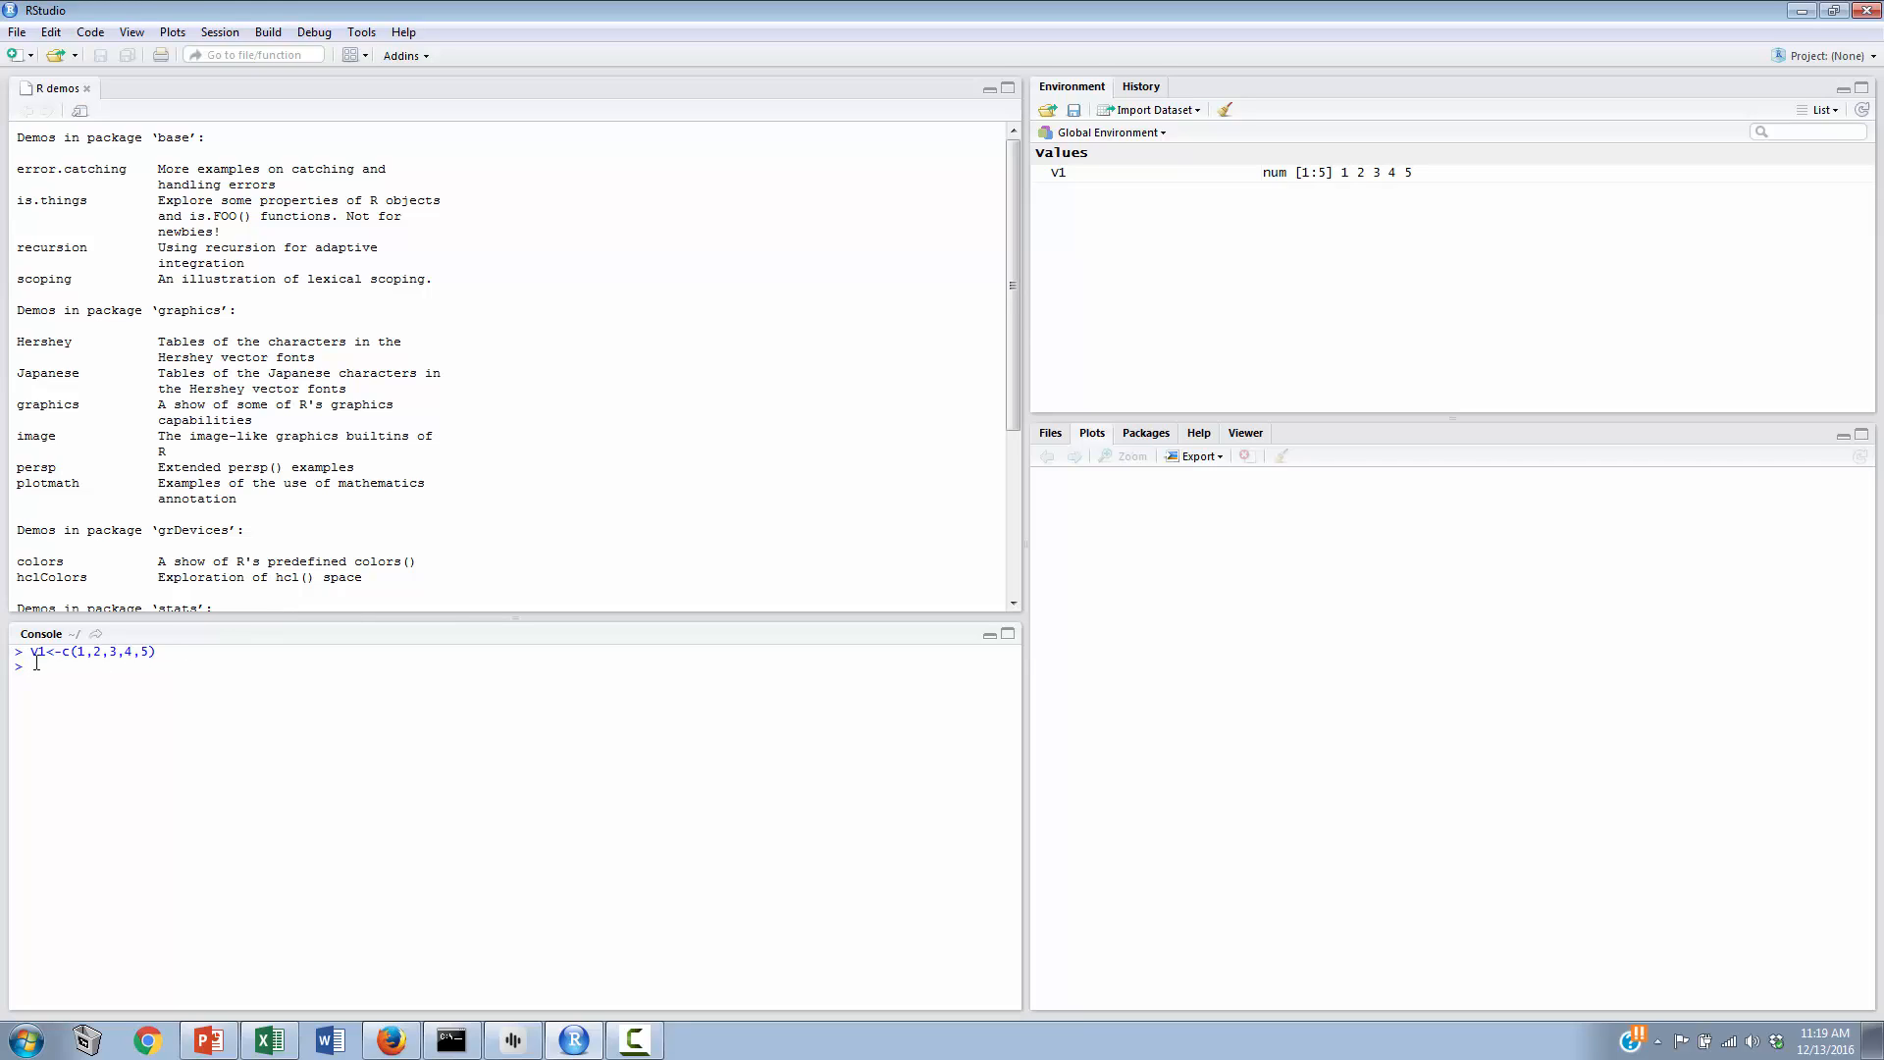
Step: Enter V2<-V1+2 so V2 holds 3, 4, 5, 6, 7
type("V2")
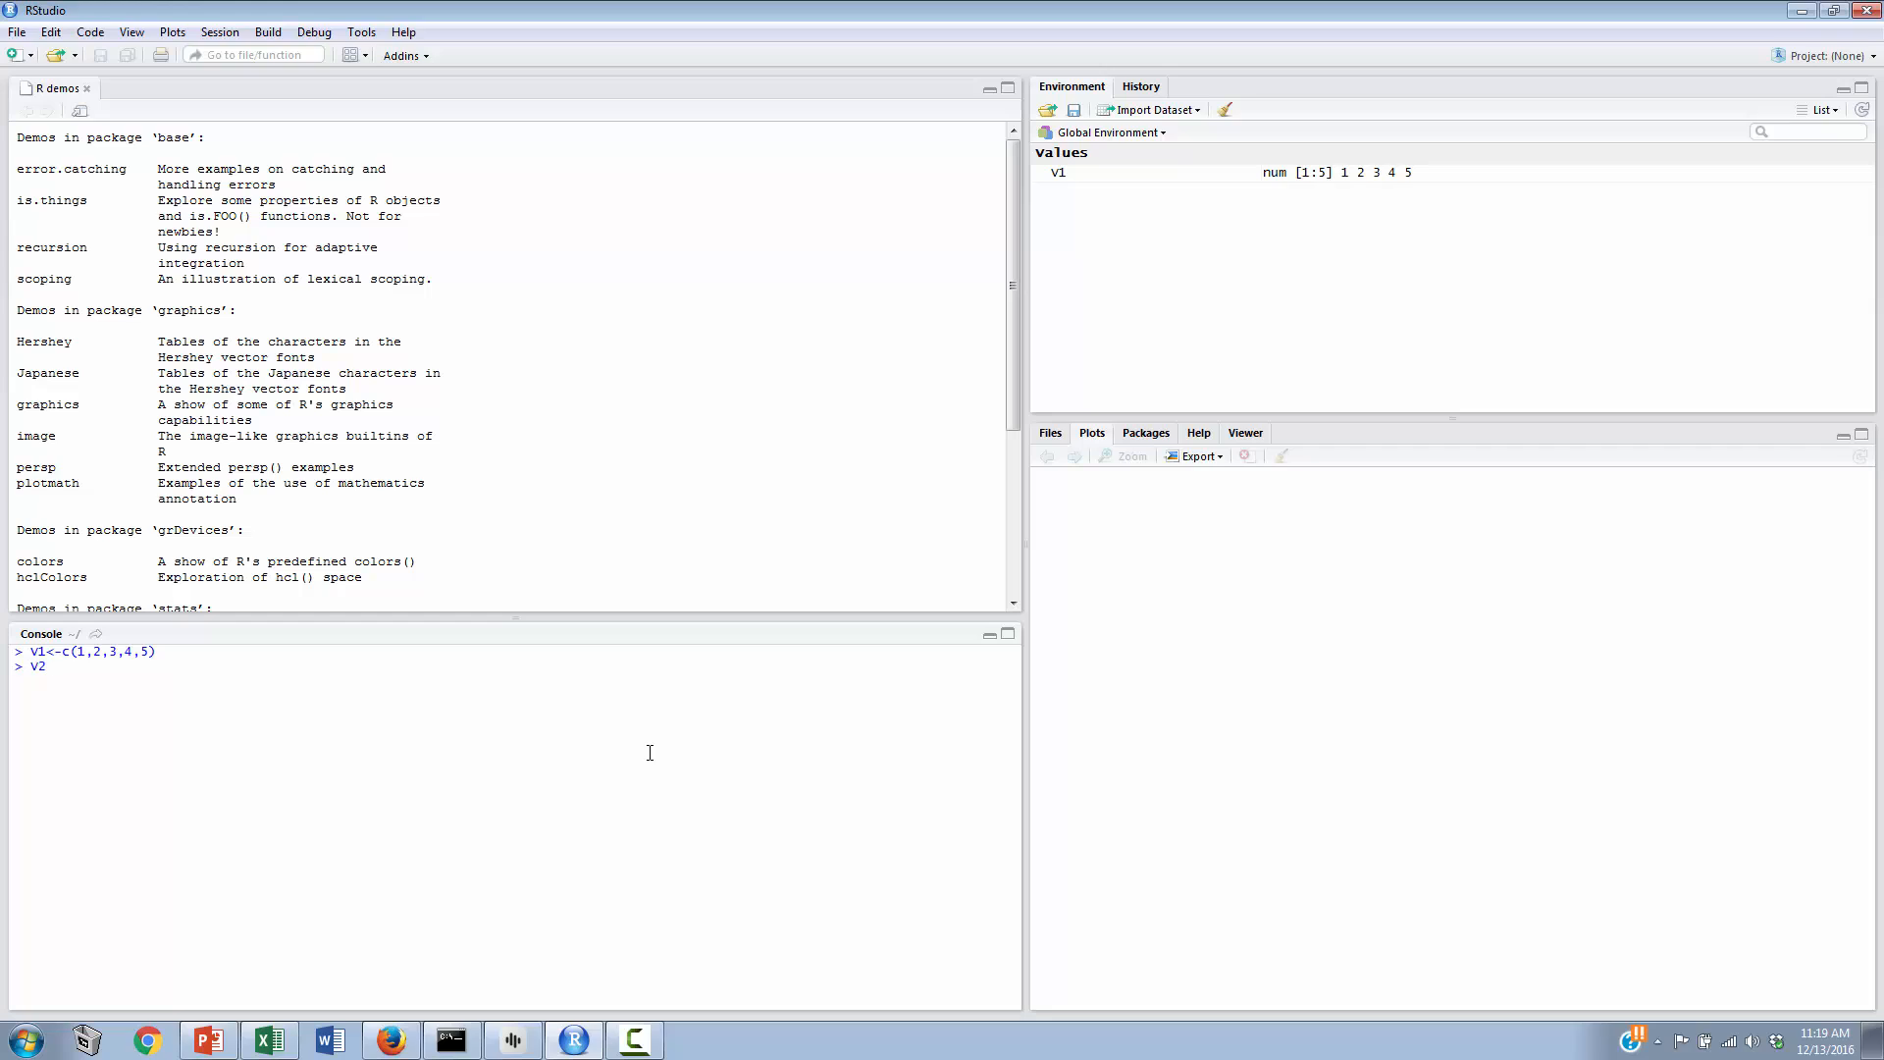
mouse_move(637, 719)
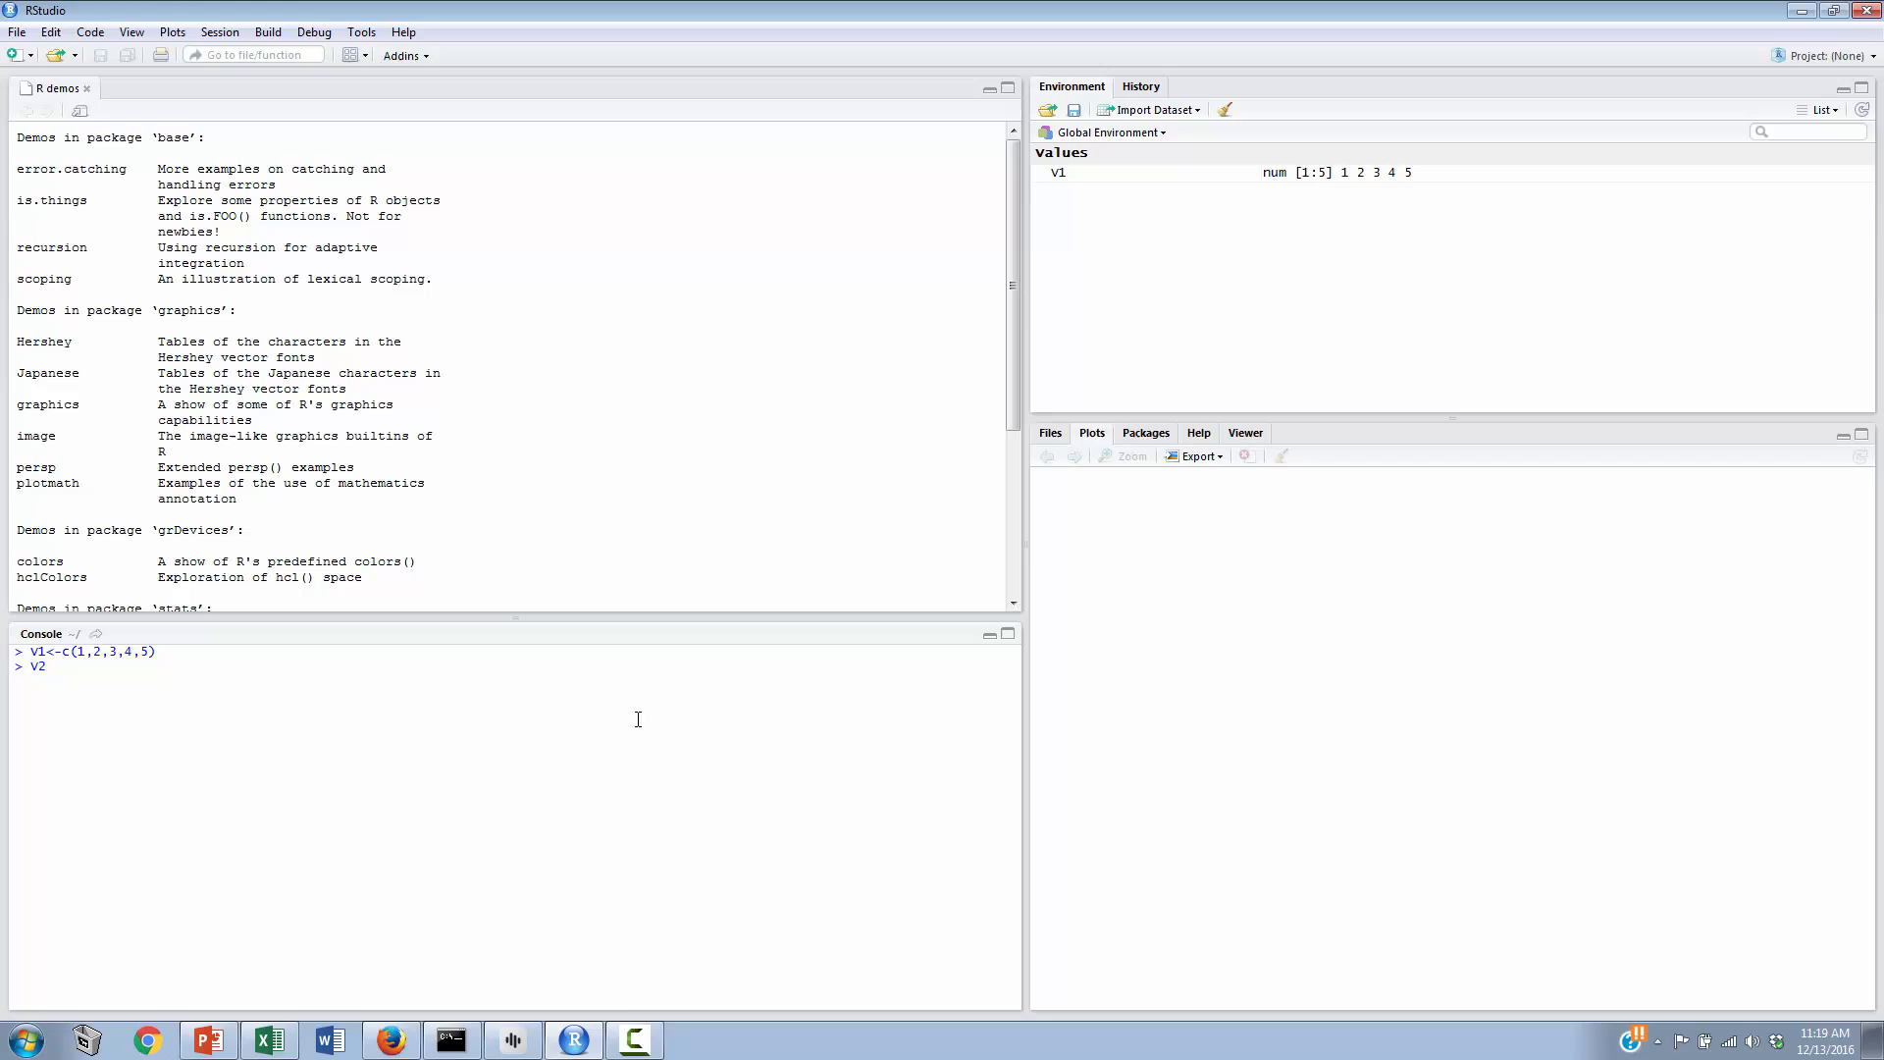
type("<-V1")
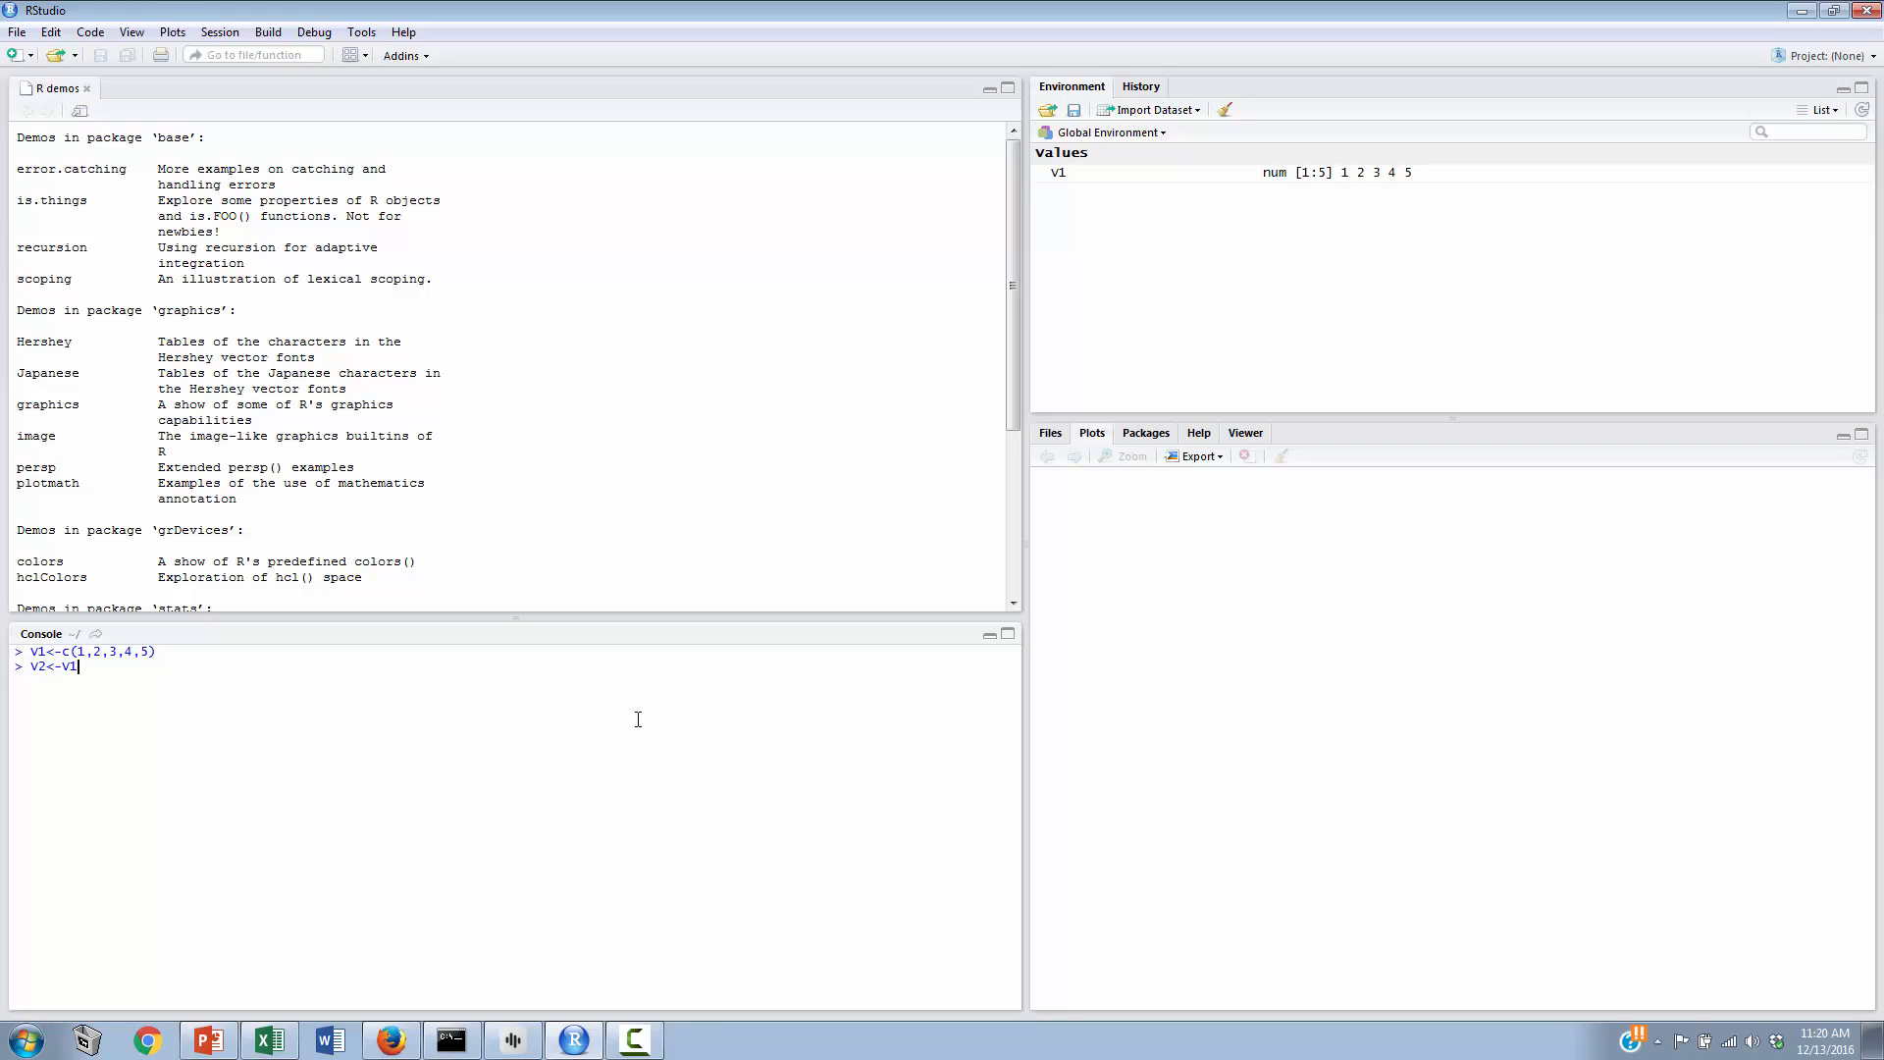
type("+2")
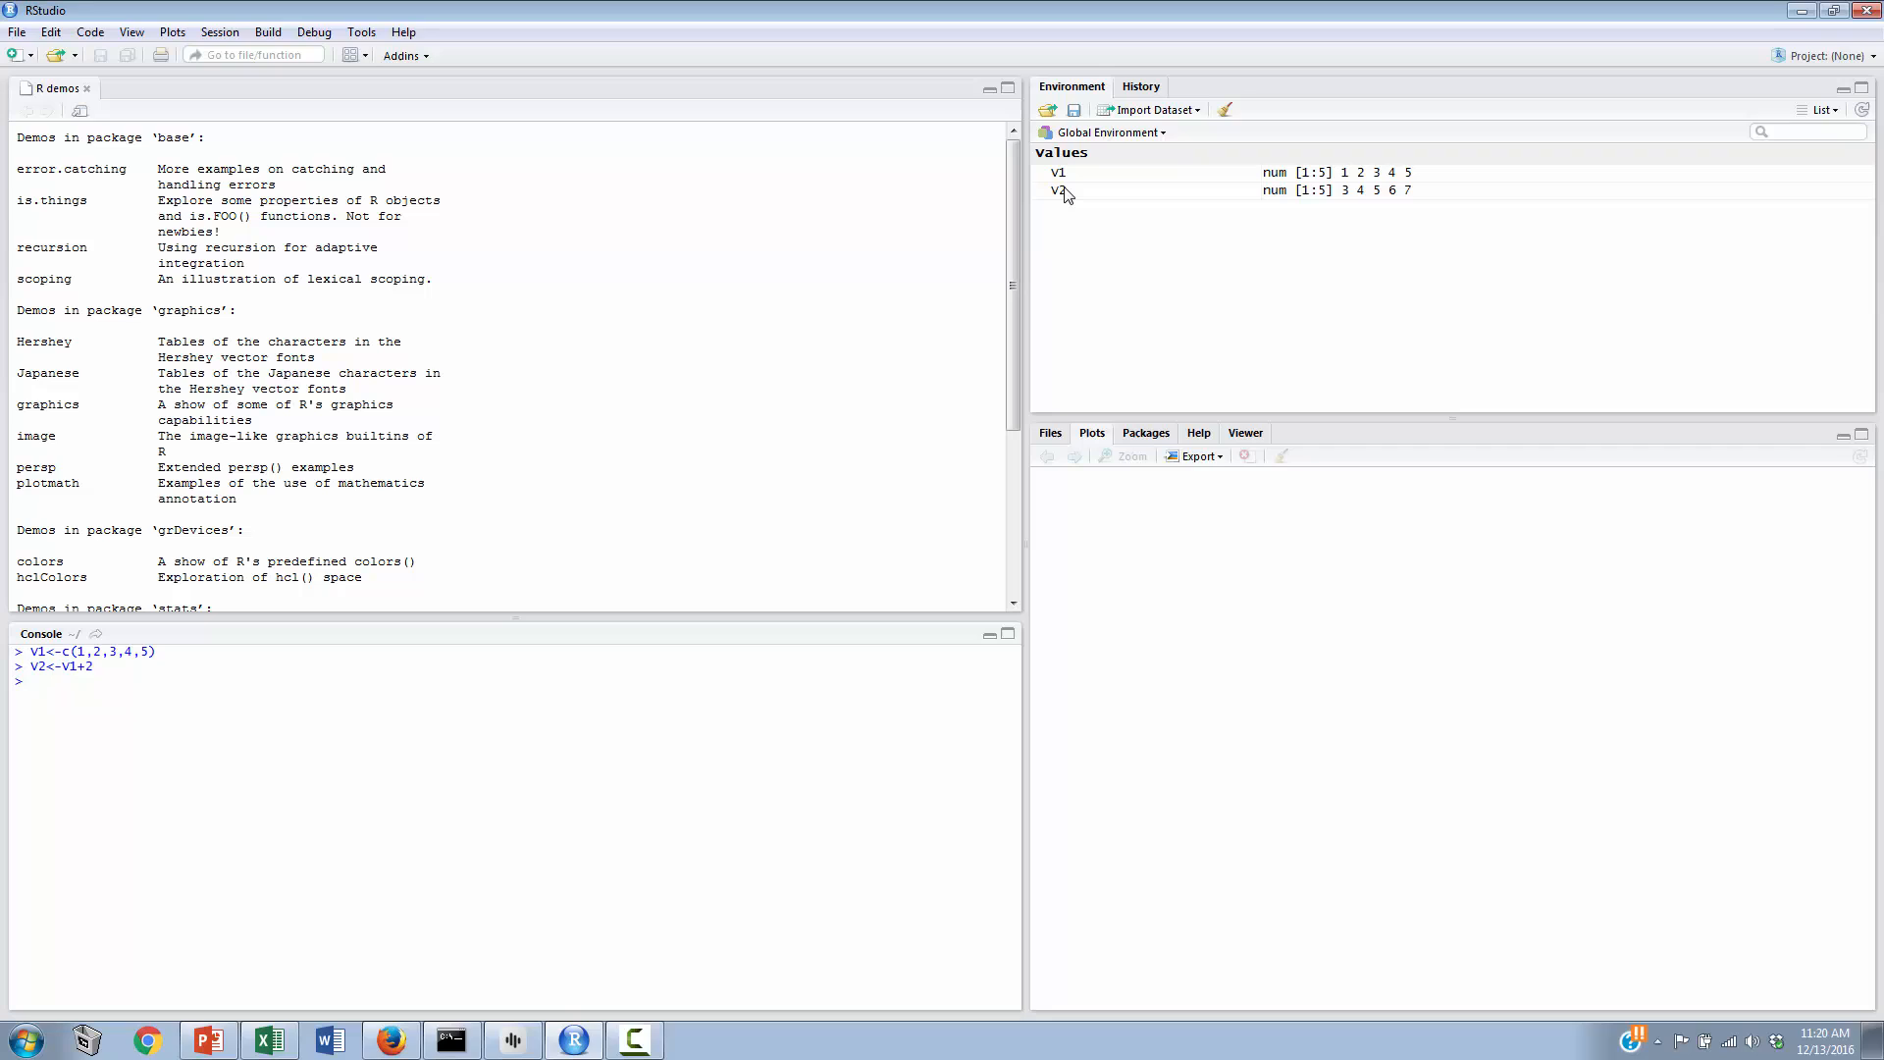
mouse_move(1350, 206)
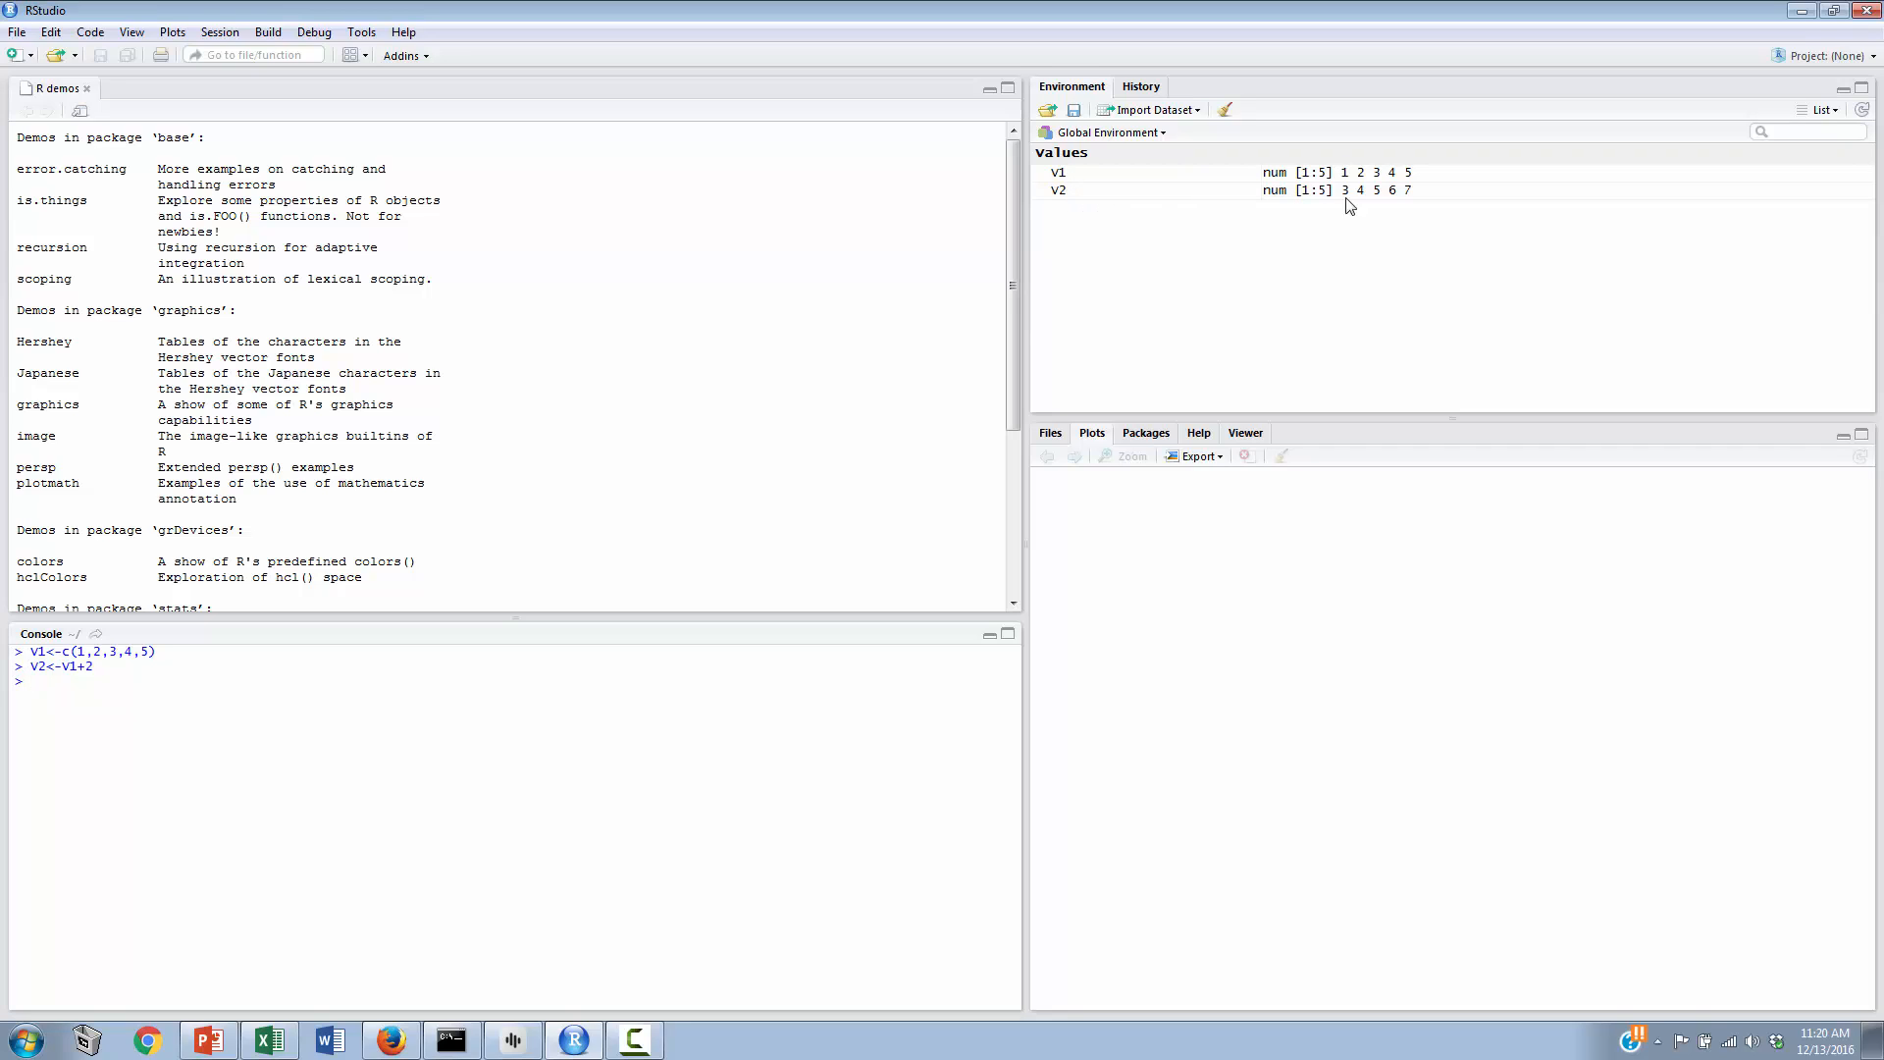
mouse_move(1355, 183)
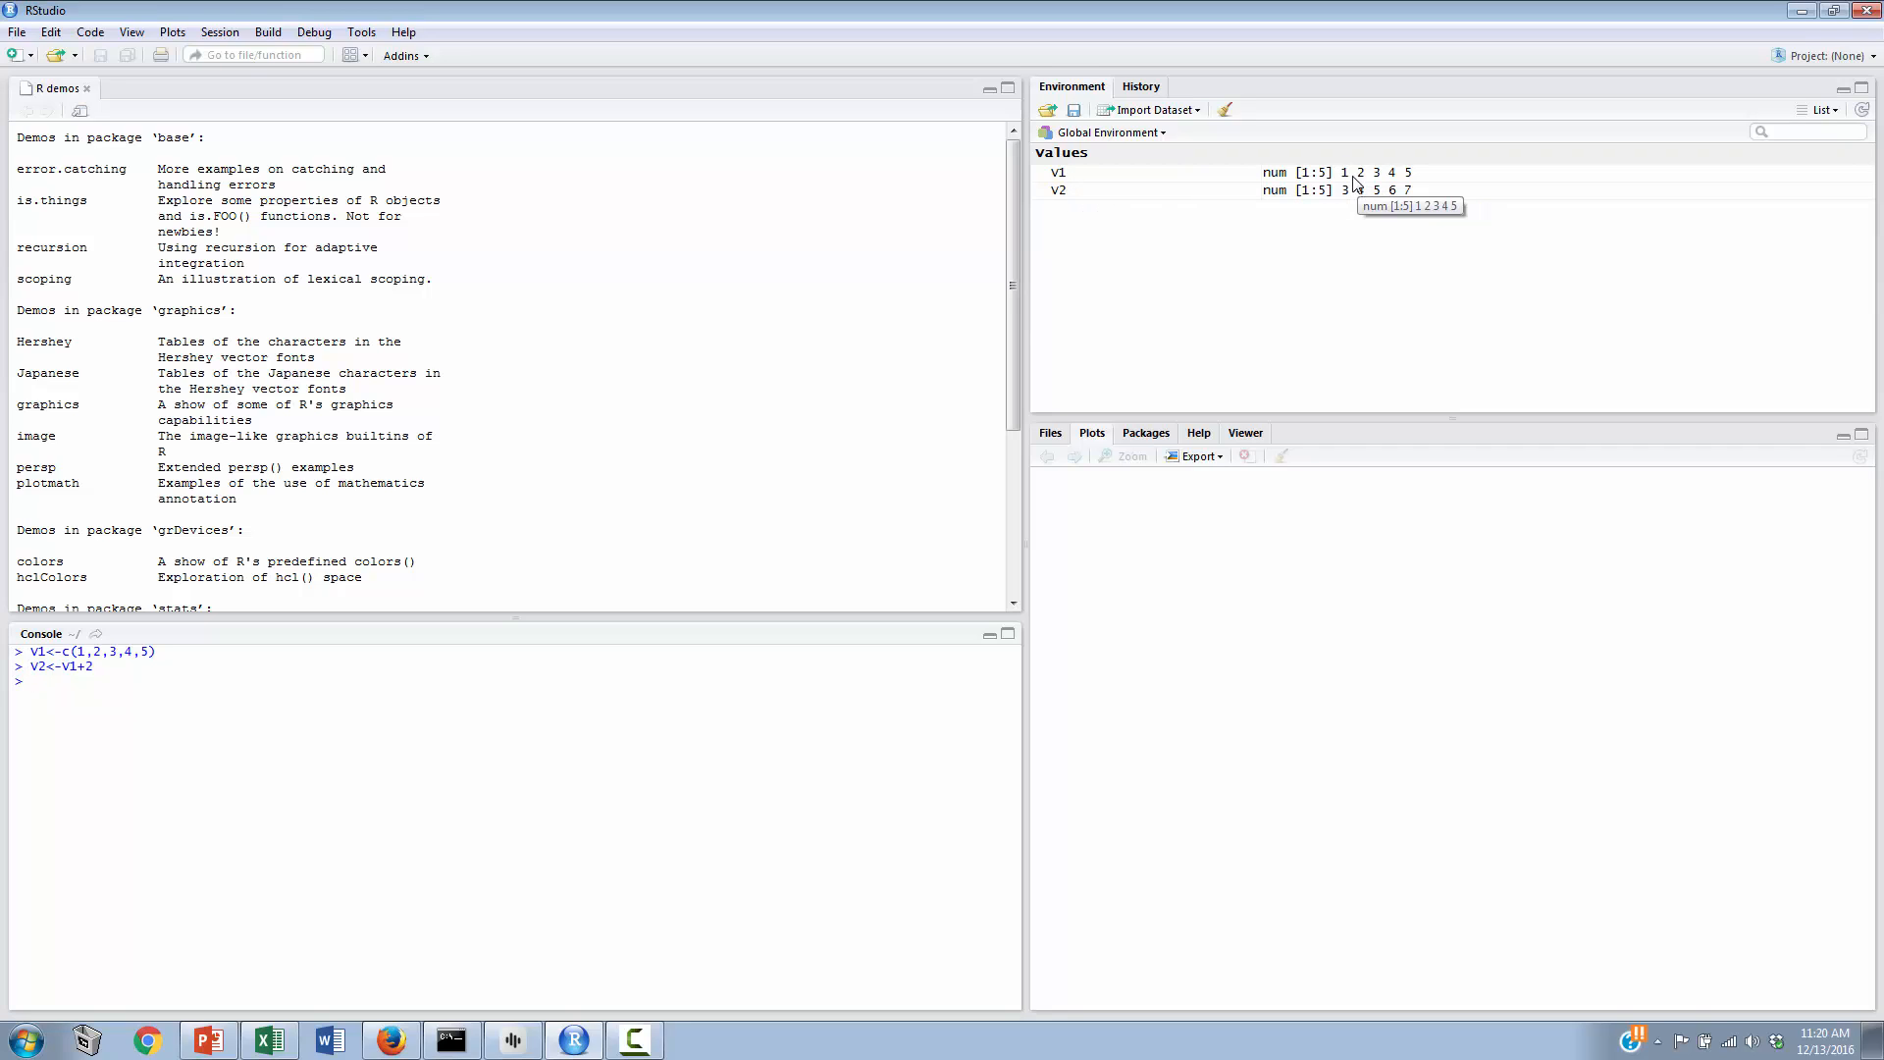
mouse_move(1345, 189)
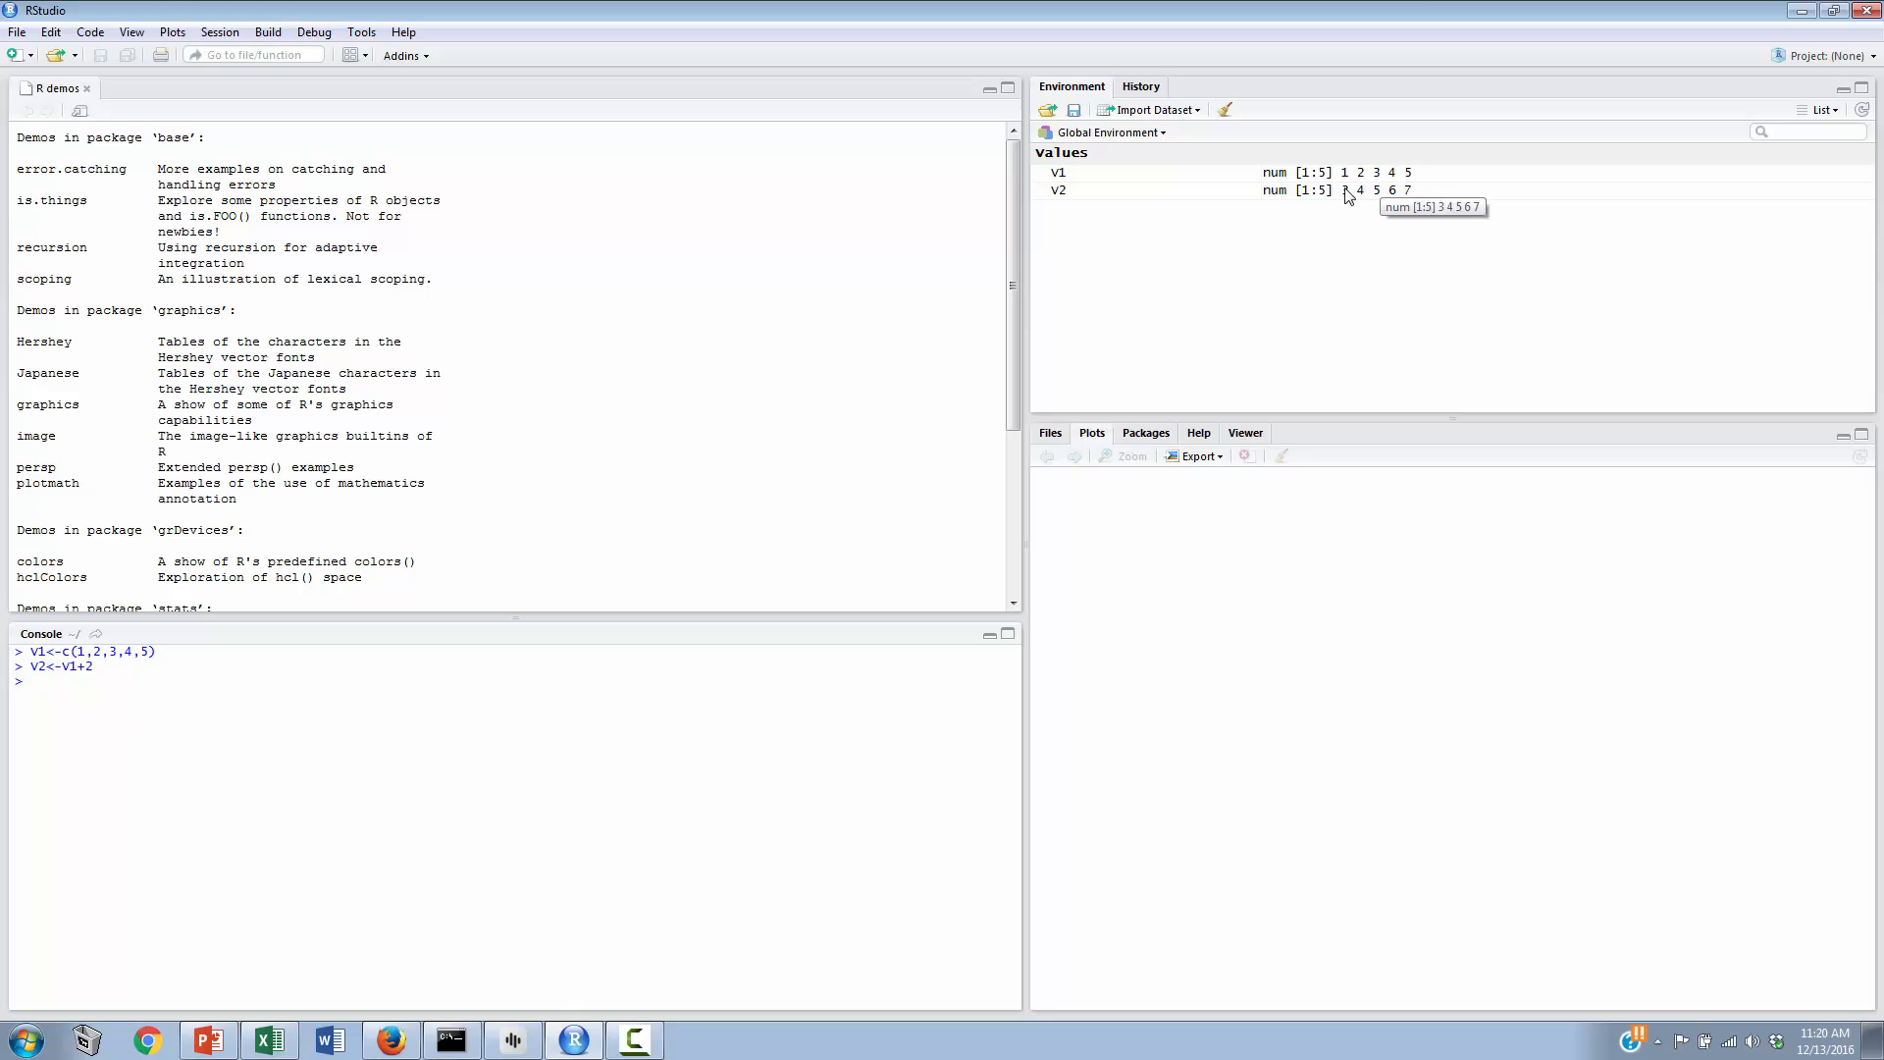
mouse_move(1359, 204)
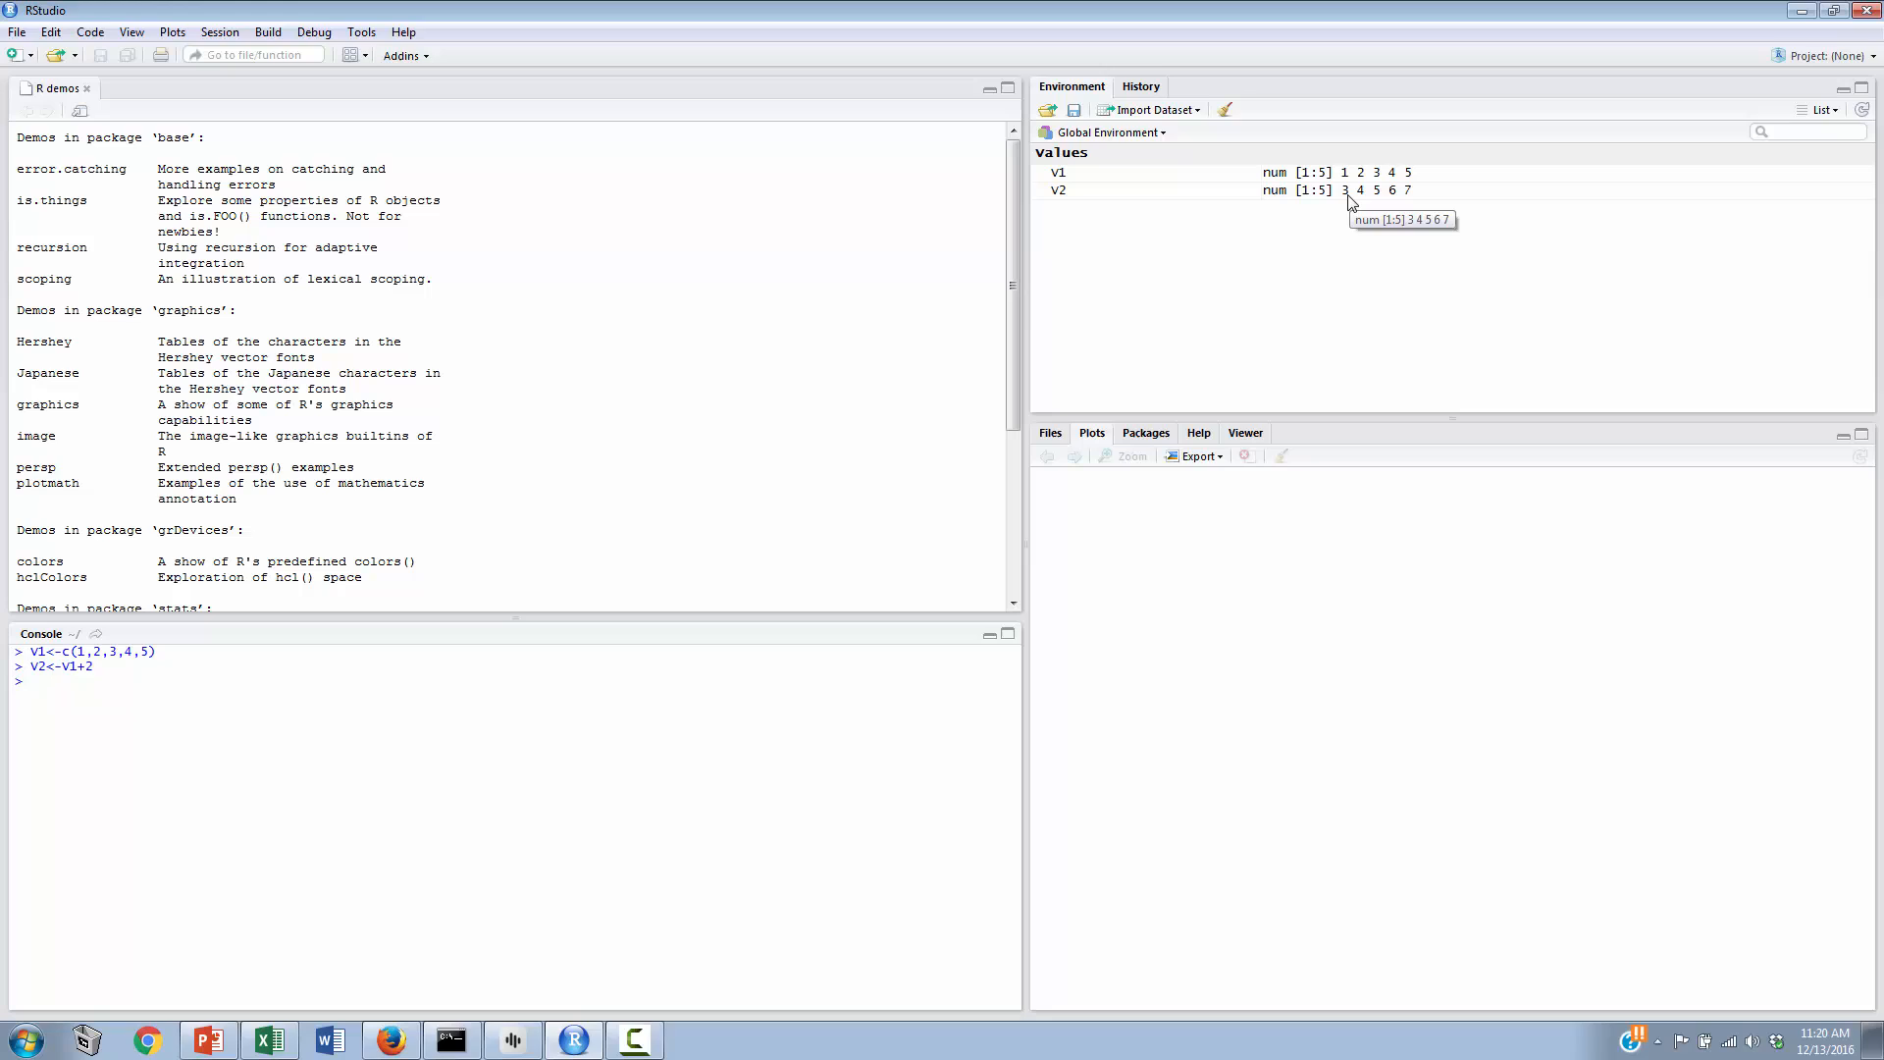
Step: Enter V3<-V1+4 so V3 holds 5, 6, 7, 8, 9
type("V")
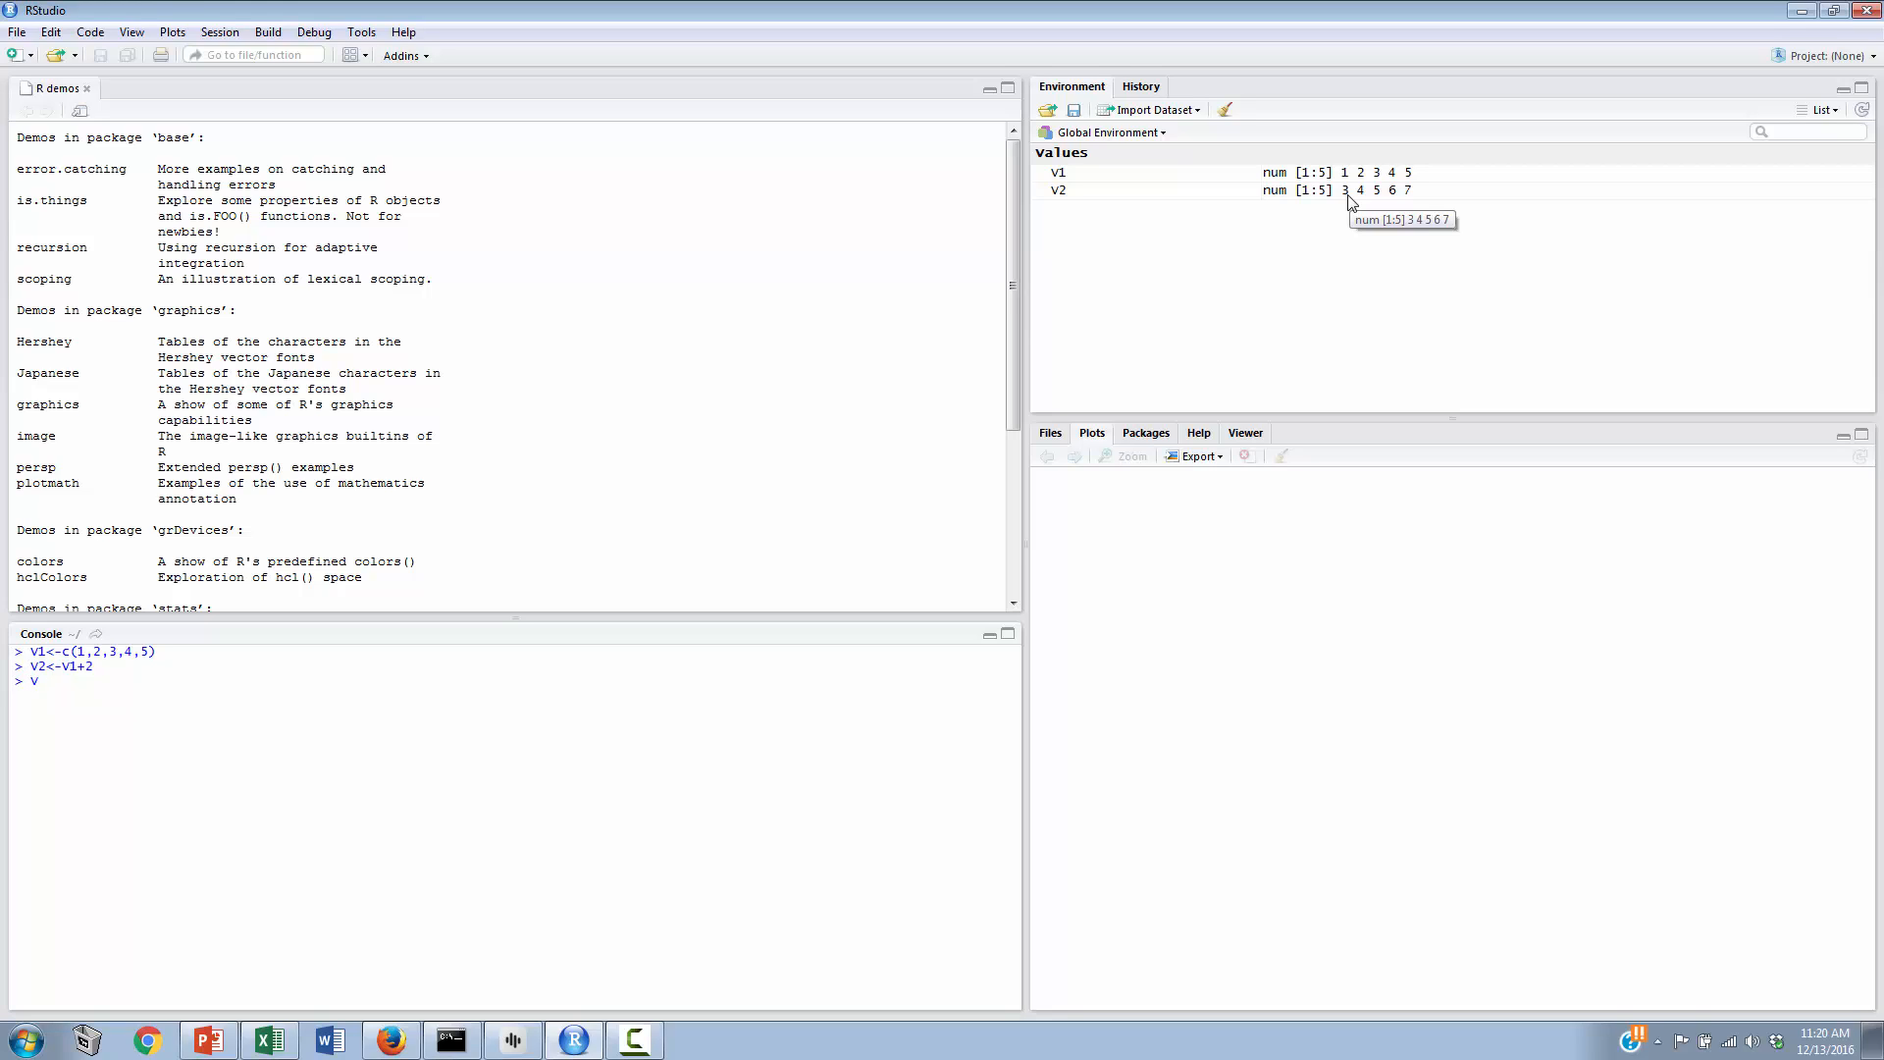
type("3")
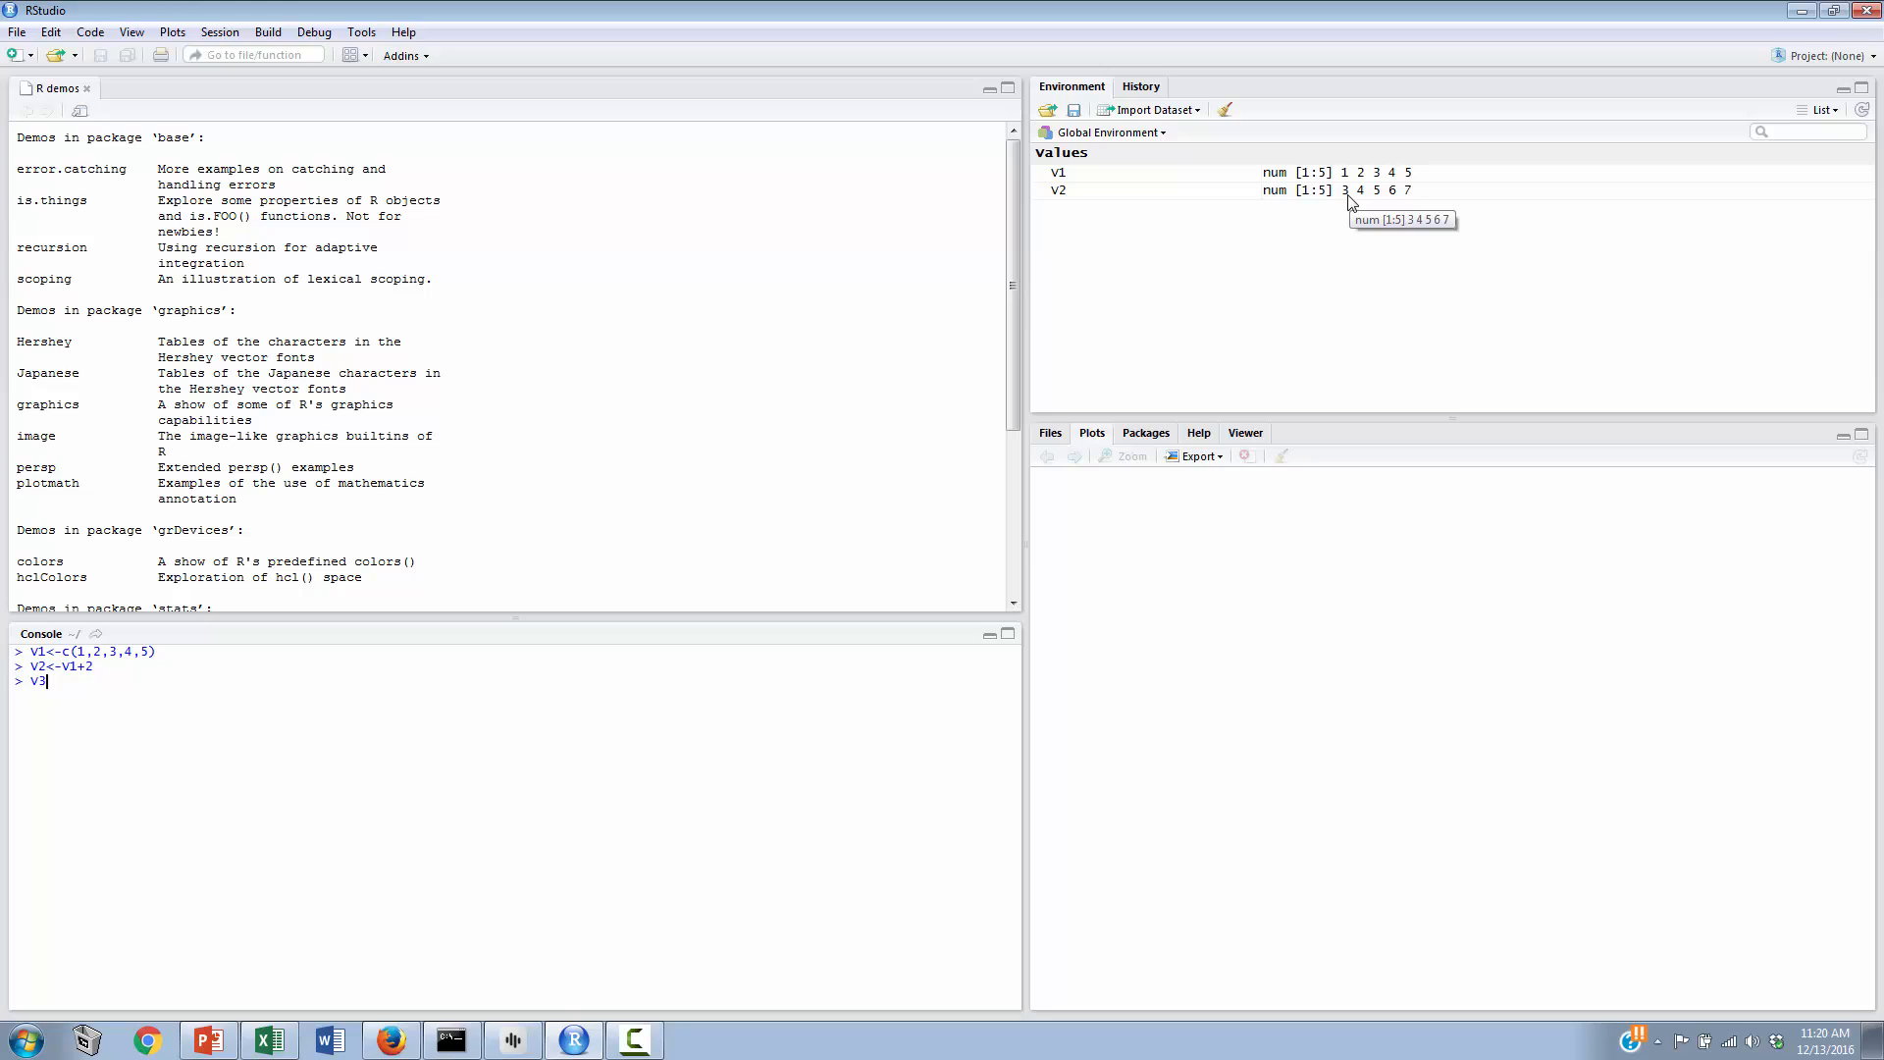
type("<-")
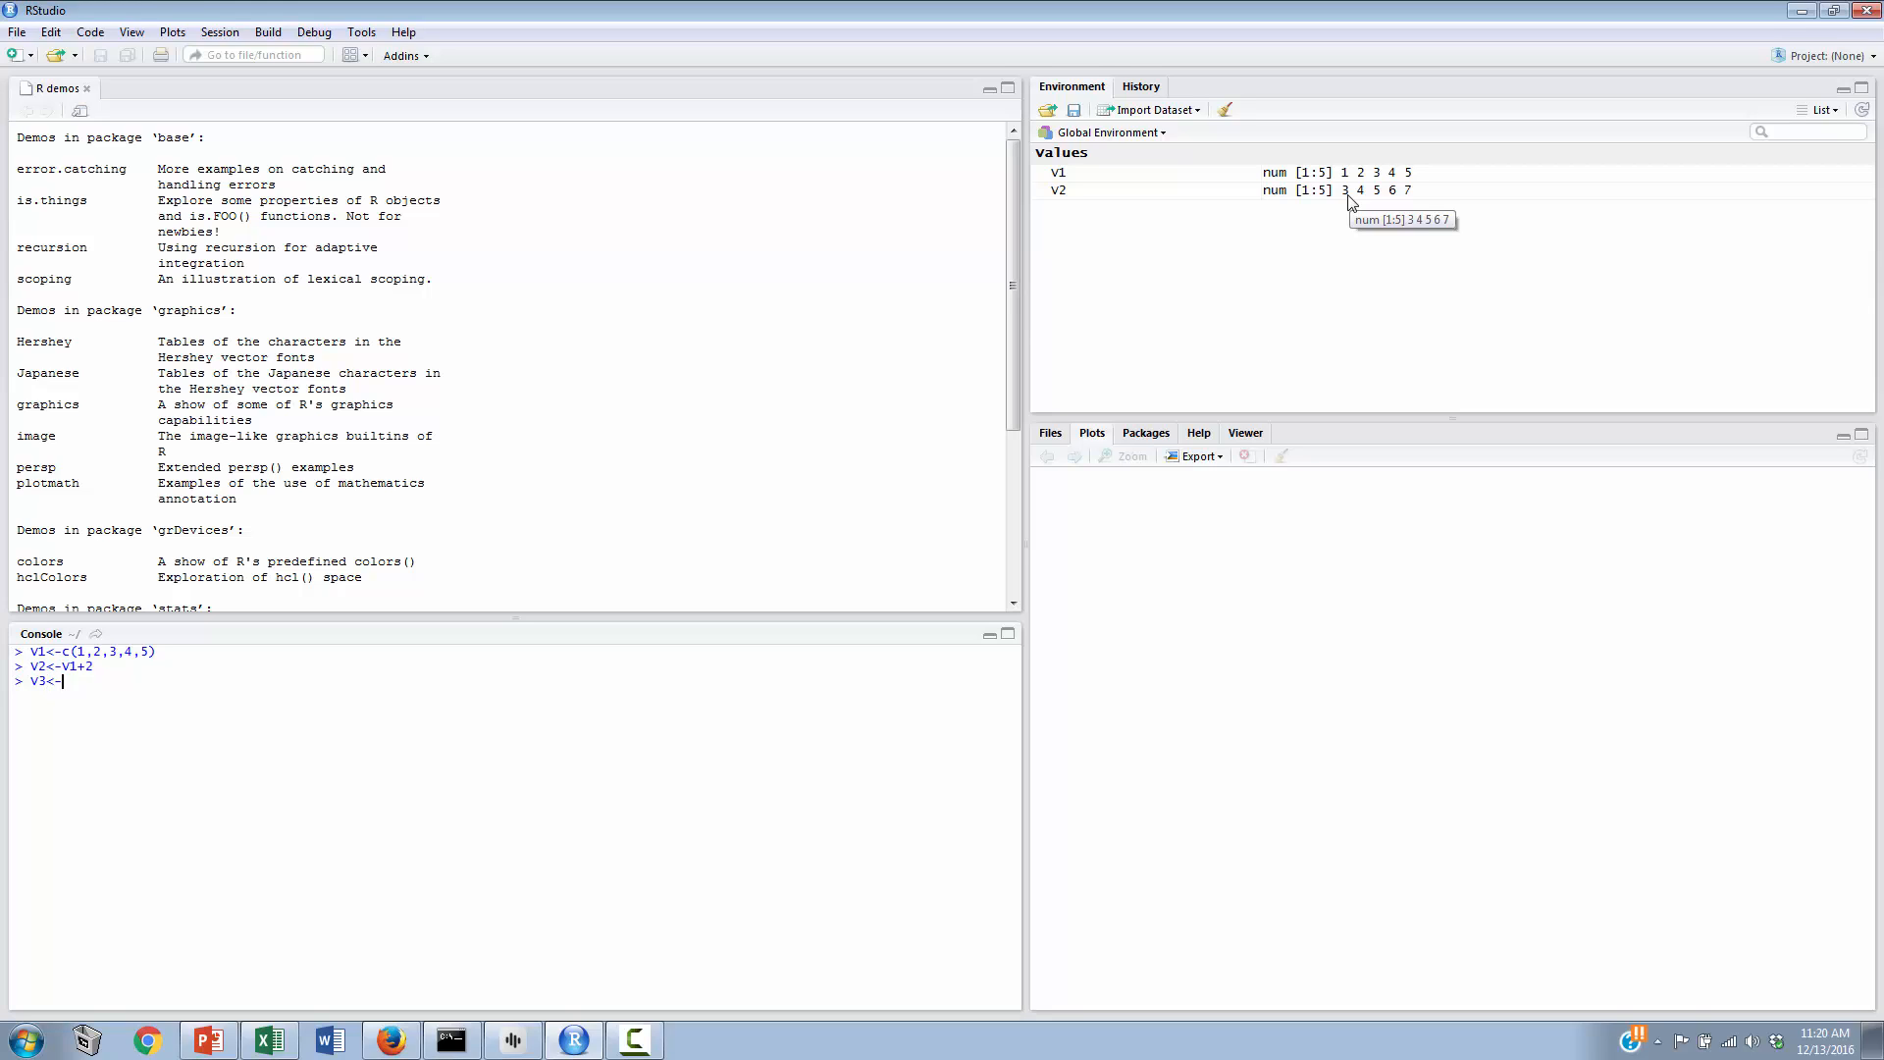
mouse_move(1350, 200)
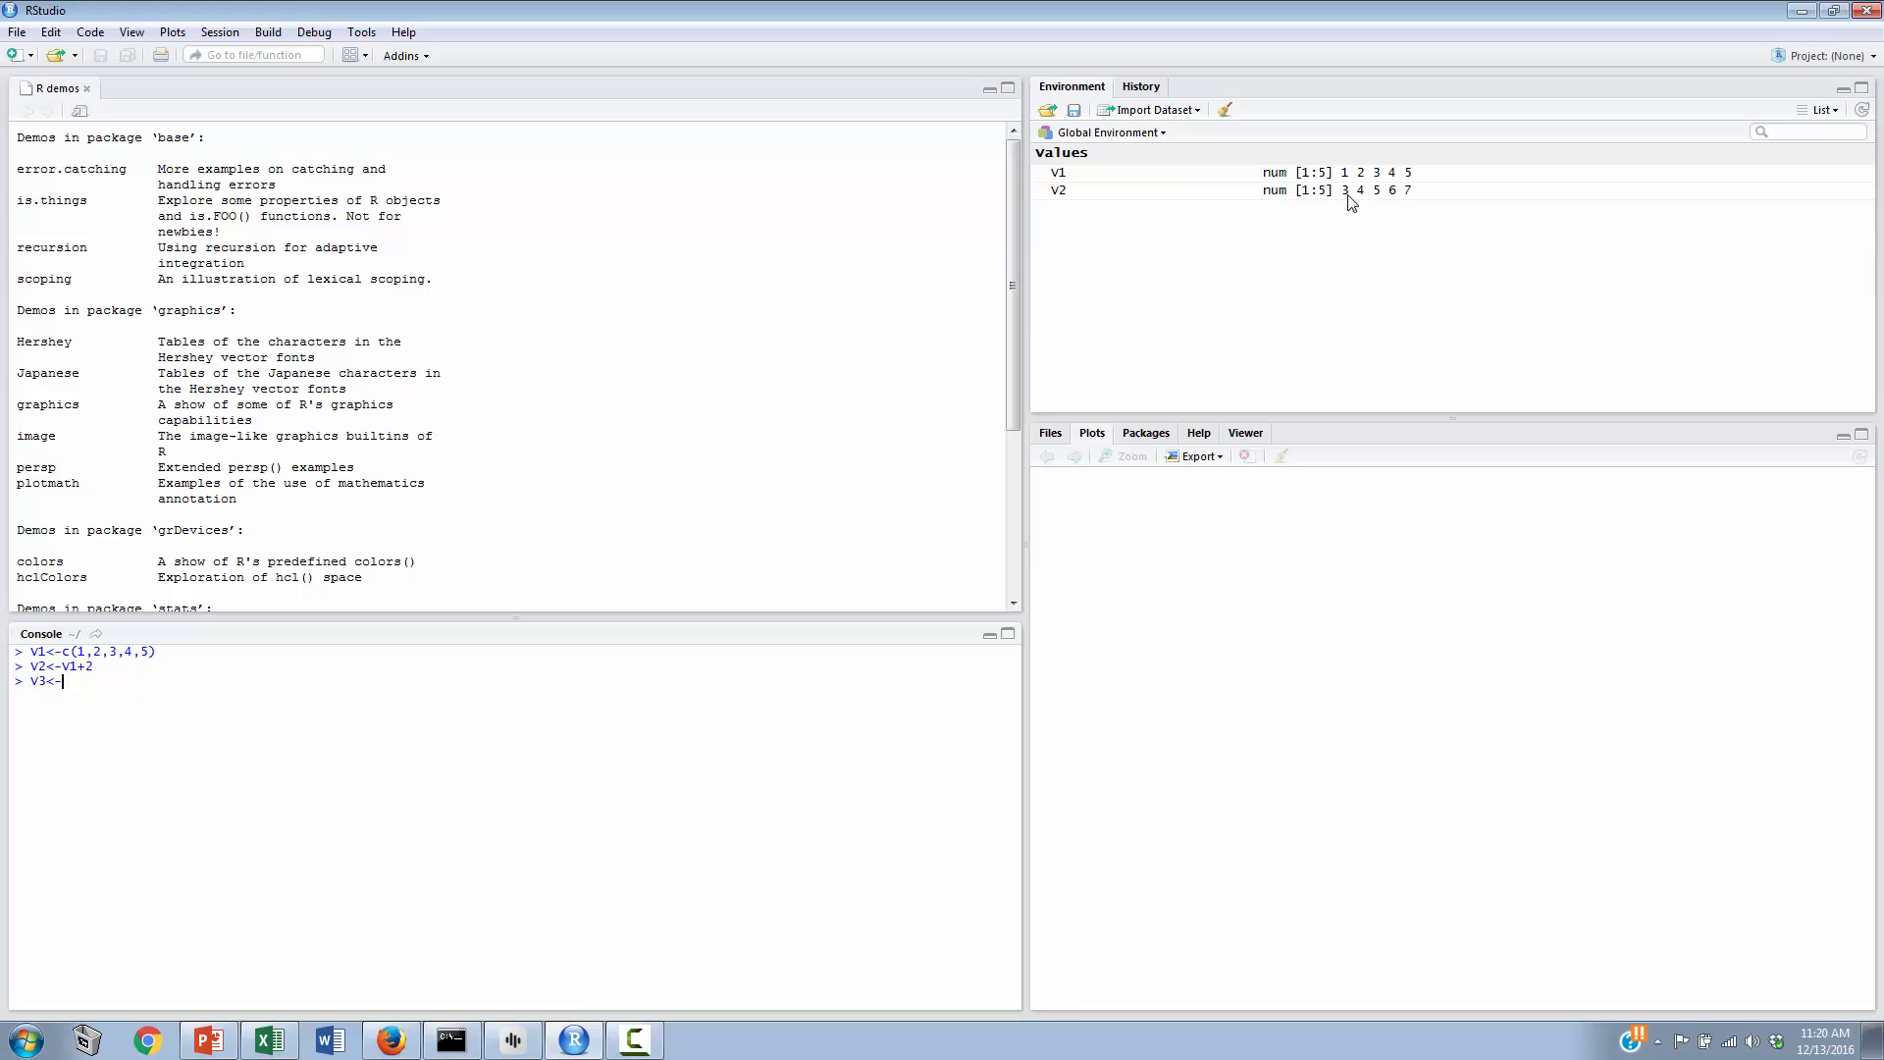
type("V")
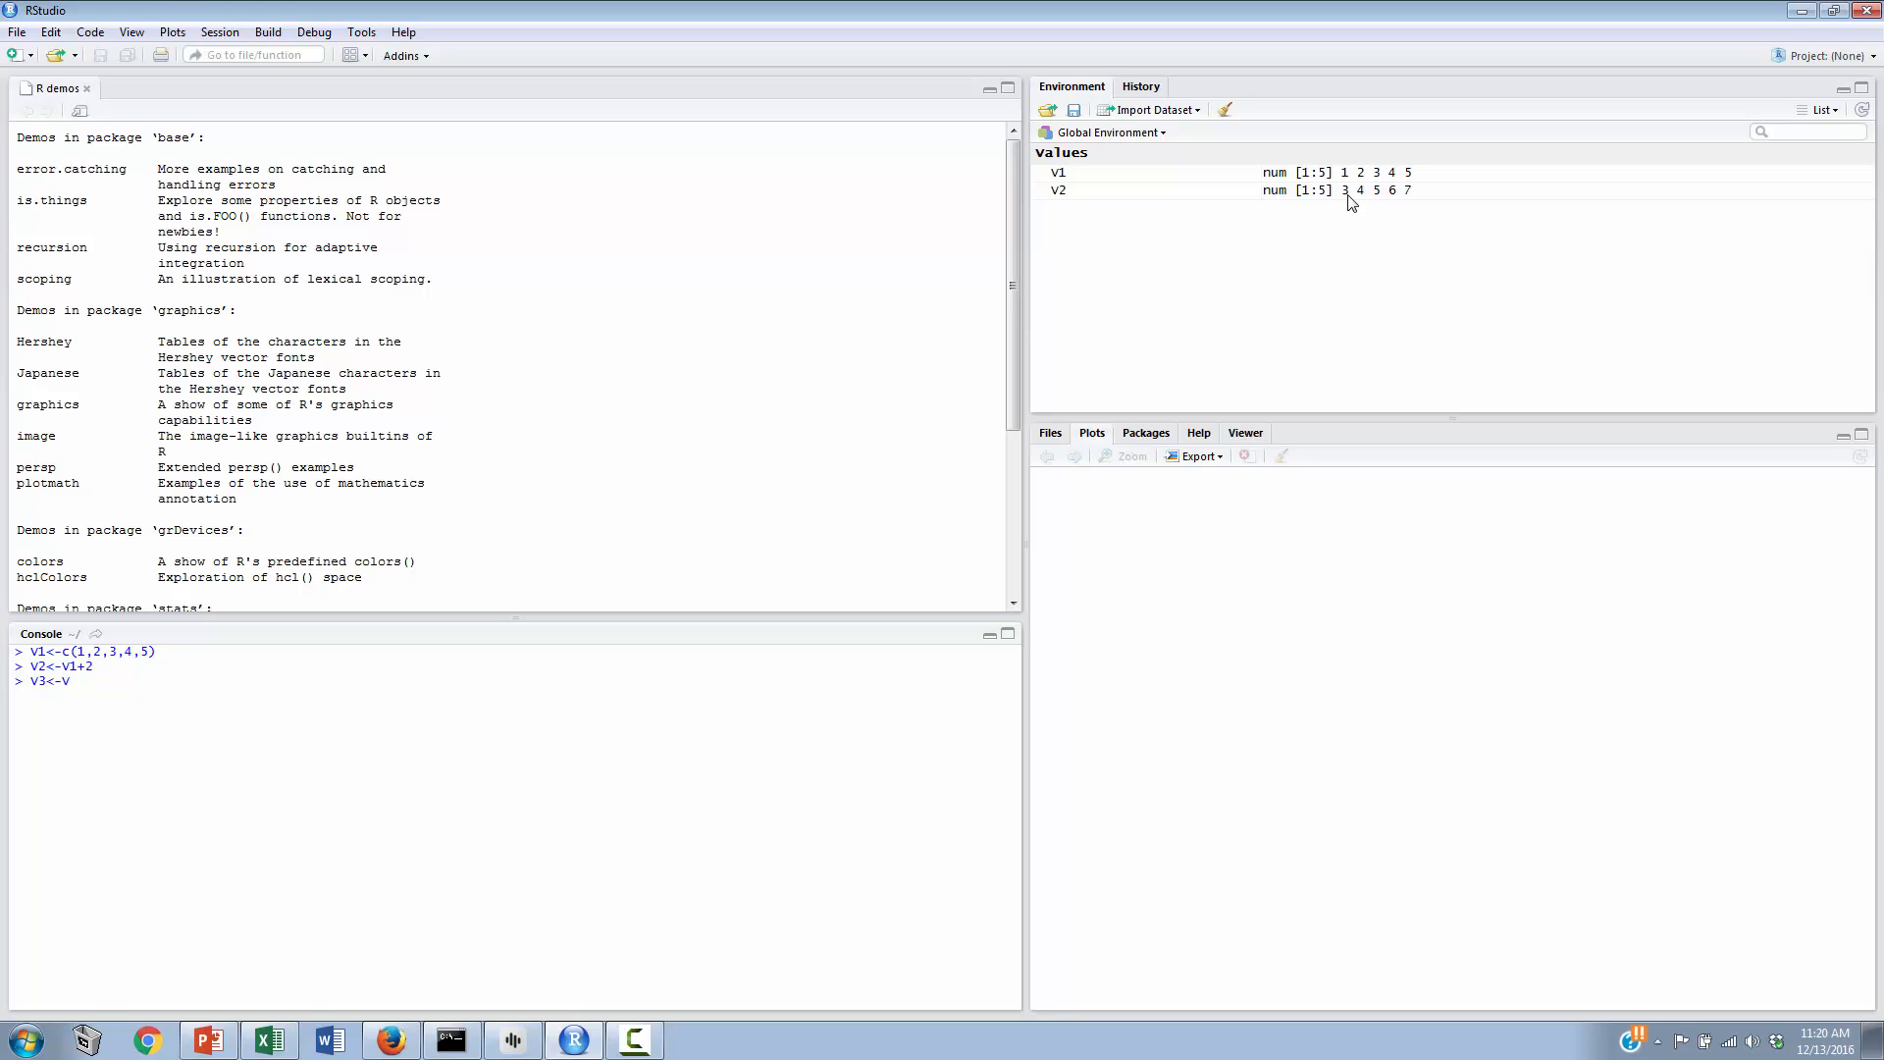
type("1")
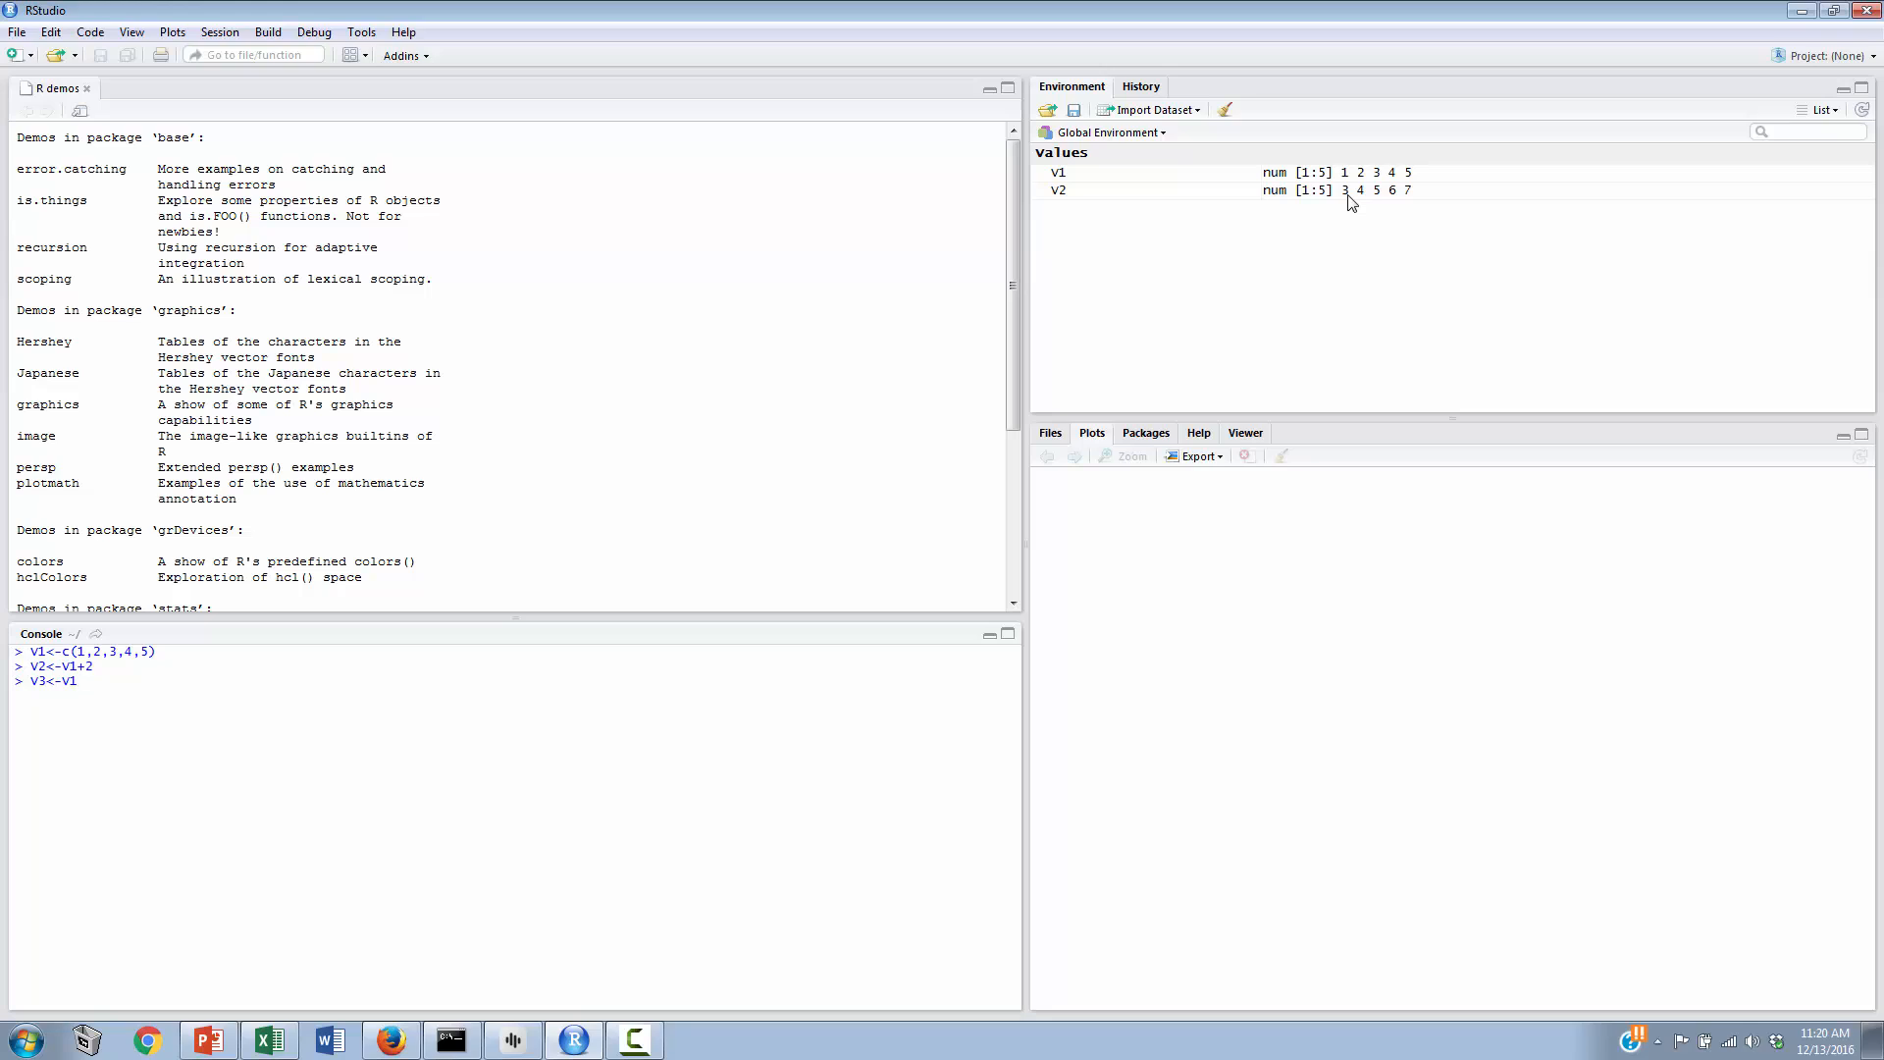
type("+")
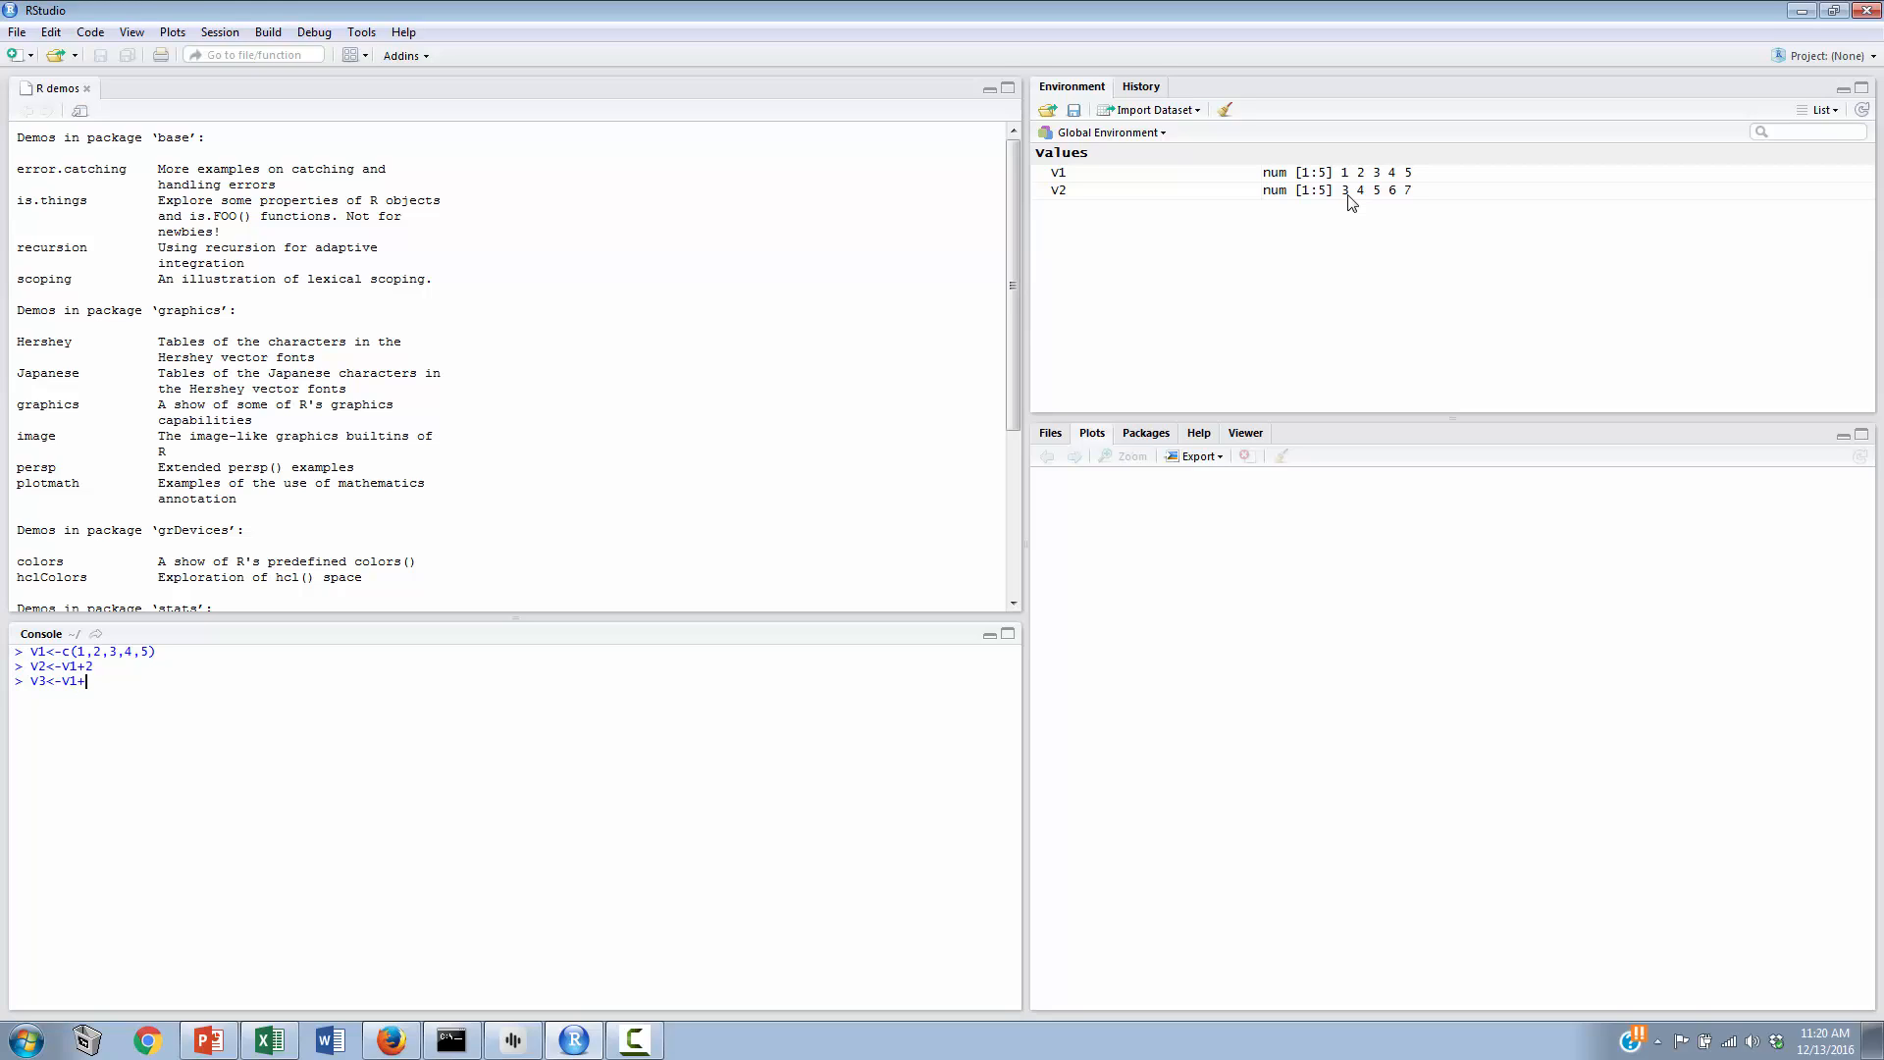
type("4")
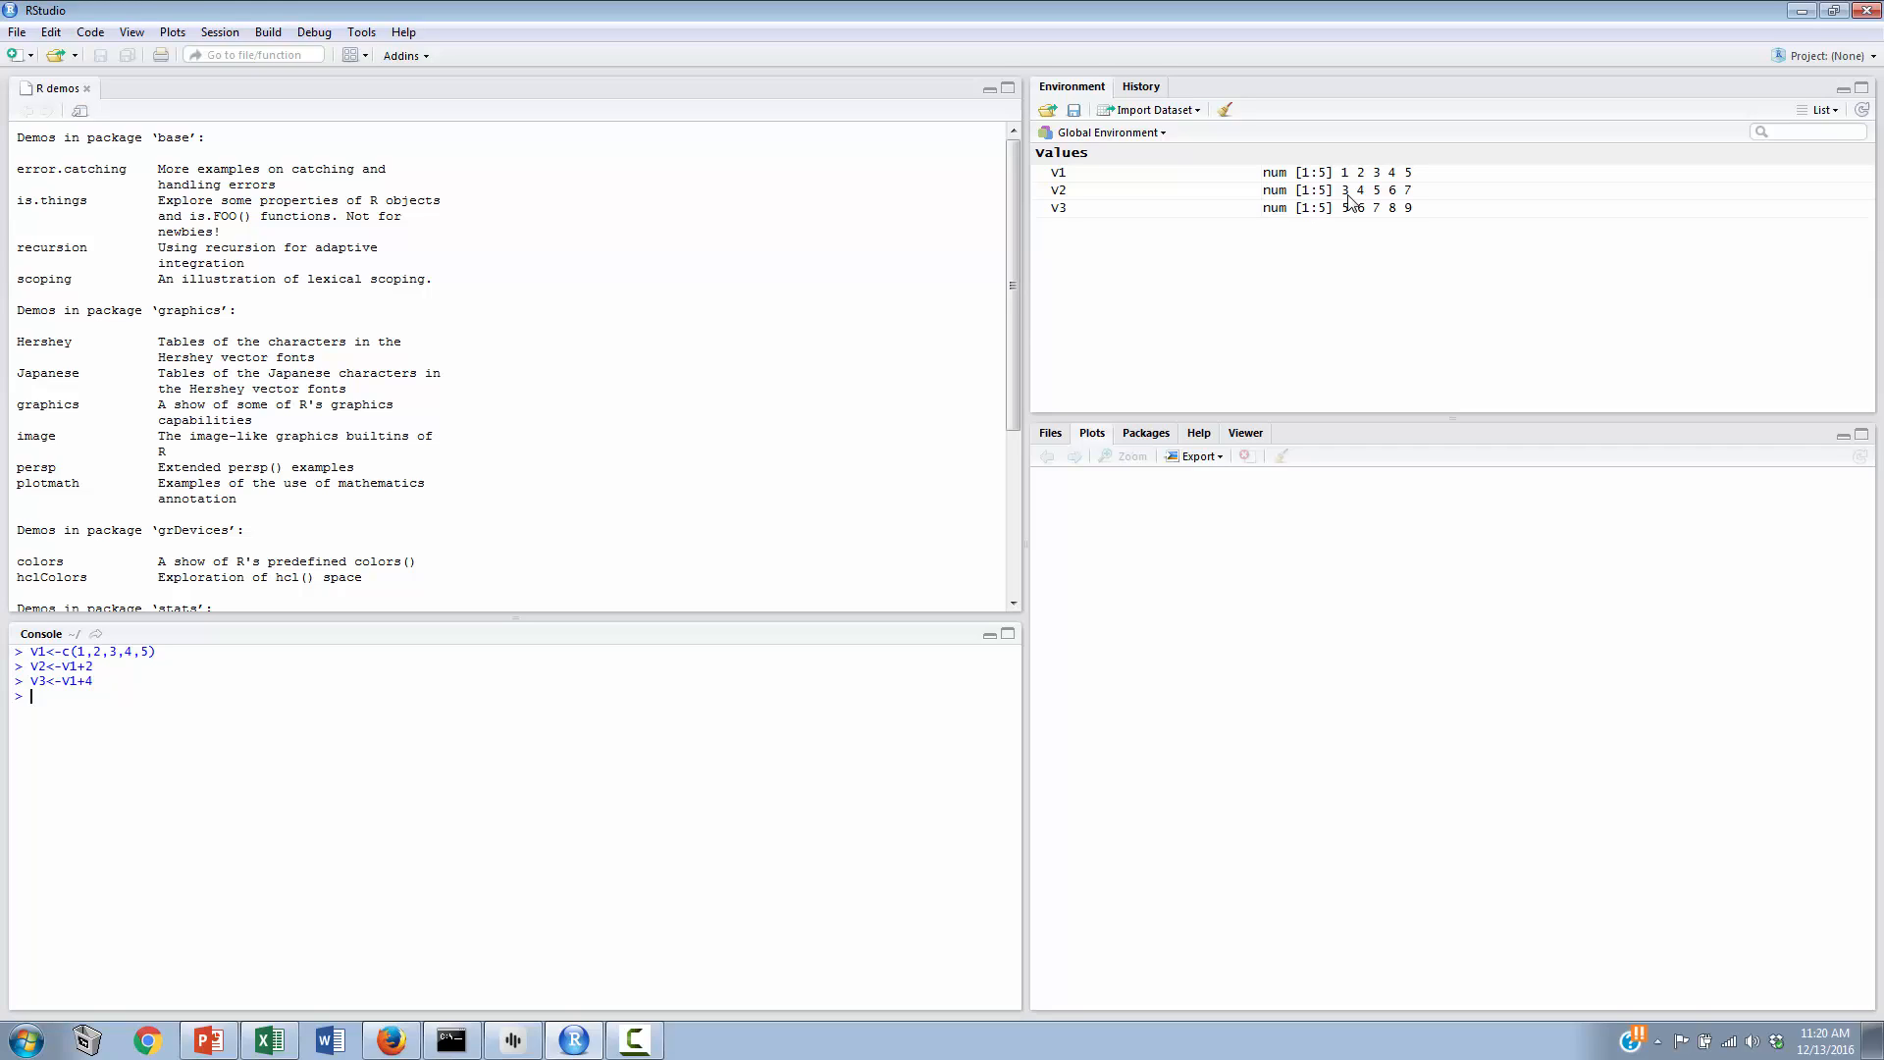
mouse_move(1198, 214)
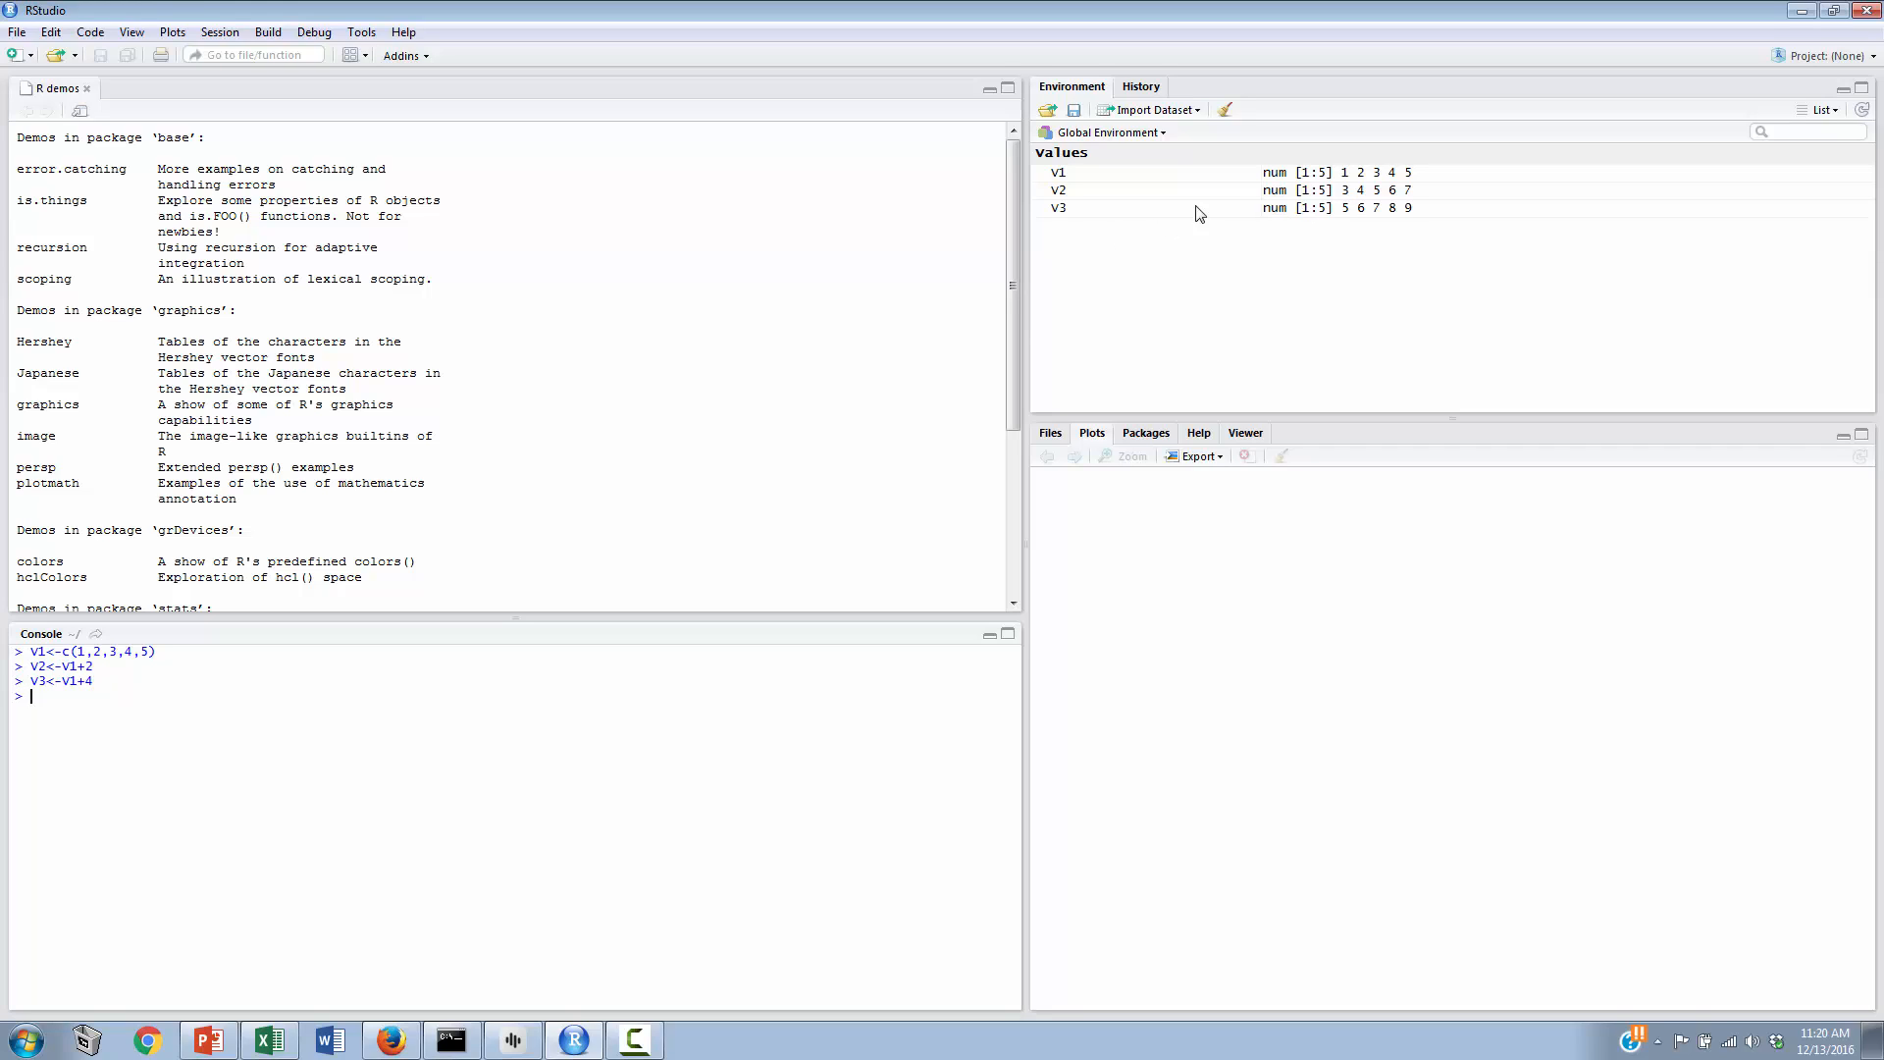
mouse_move(1407, 166)
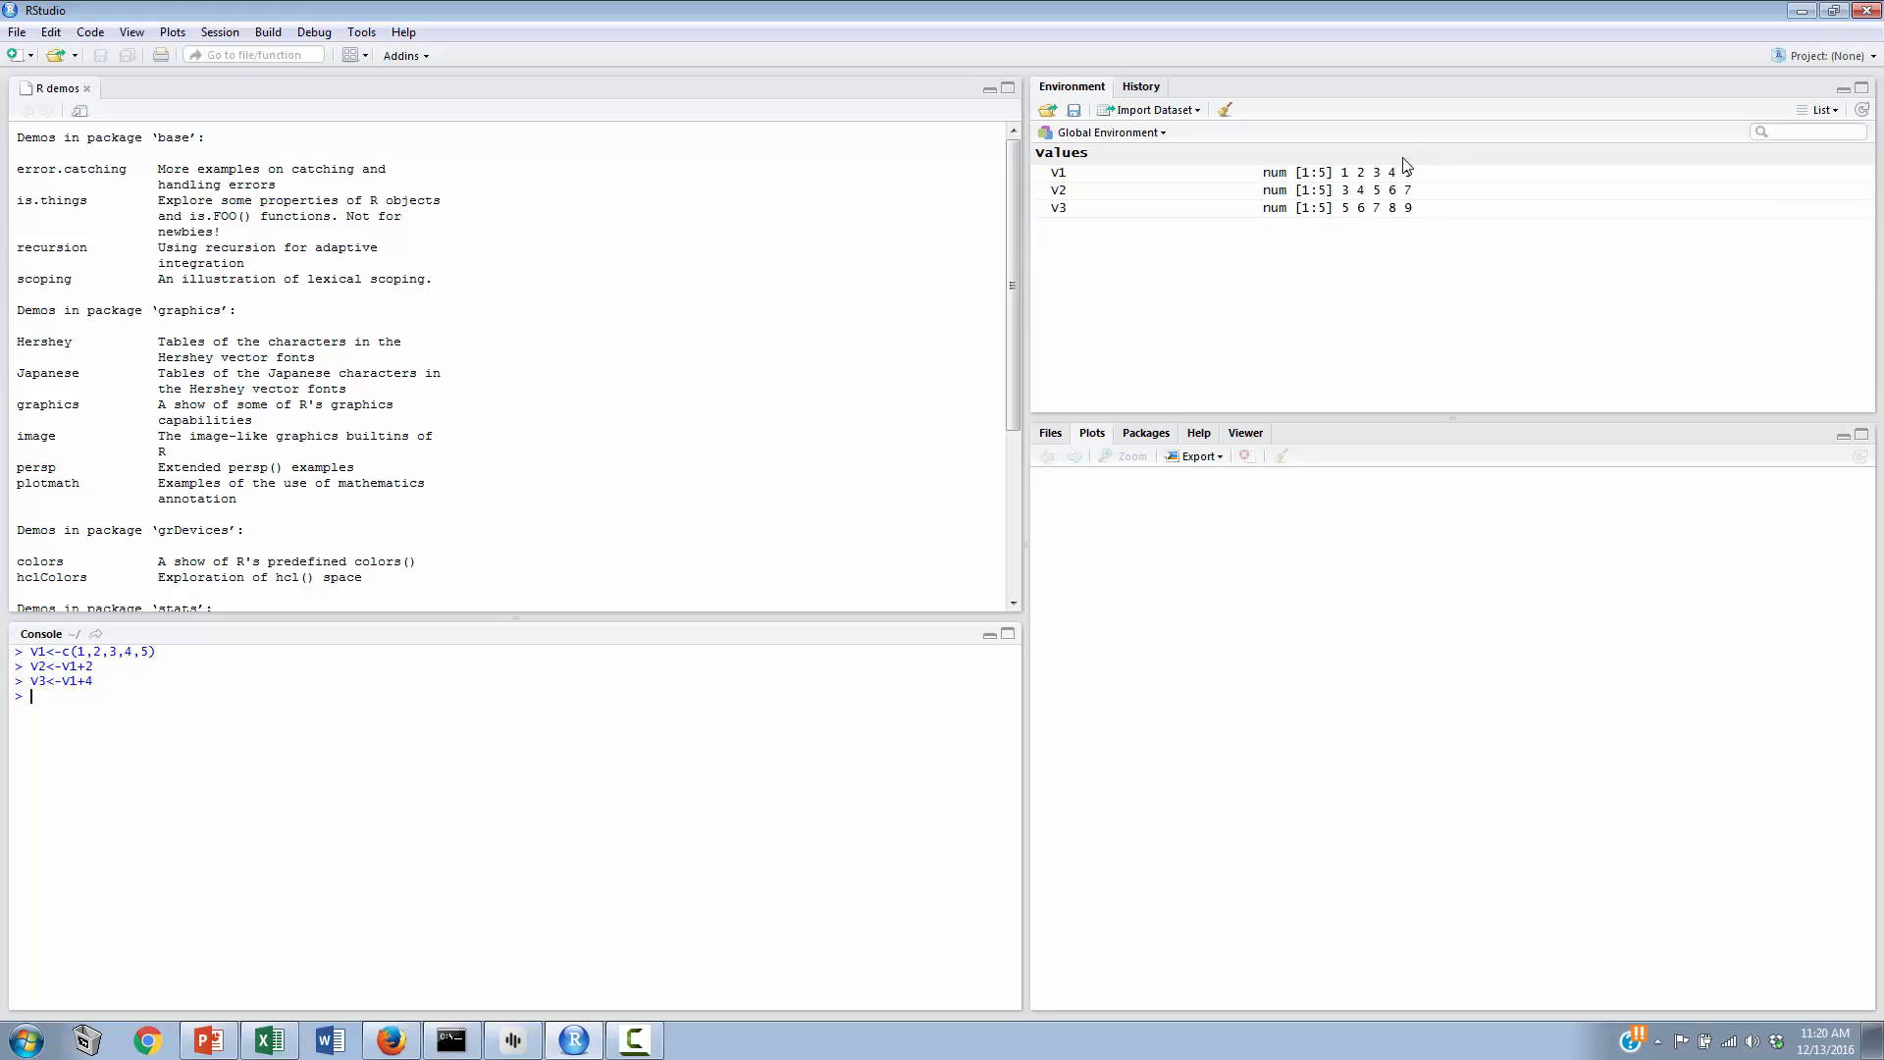
mouse_move(1394, 191)
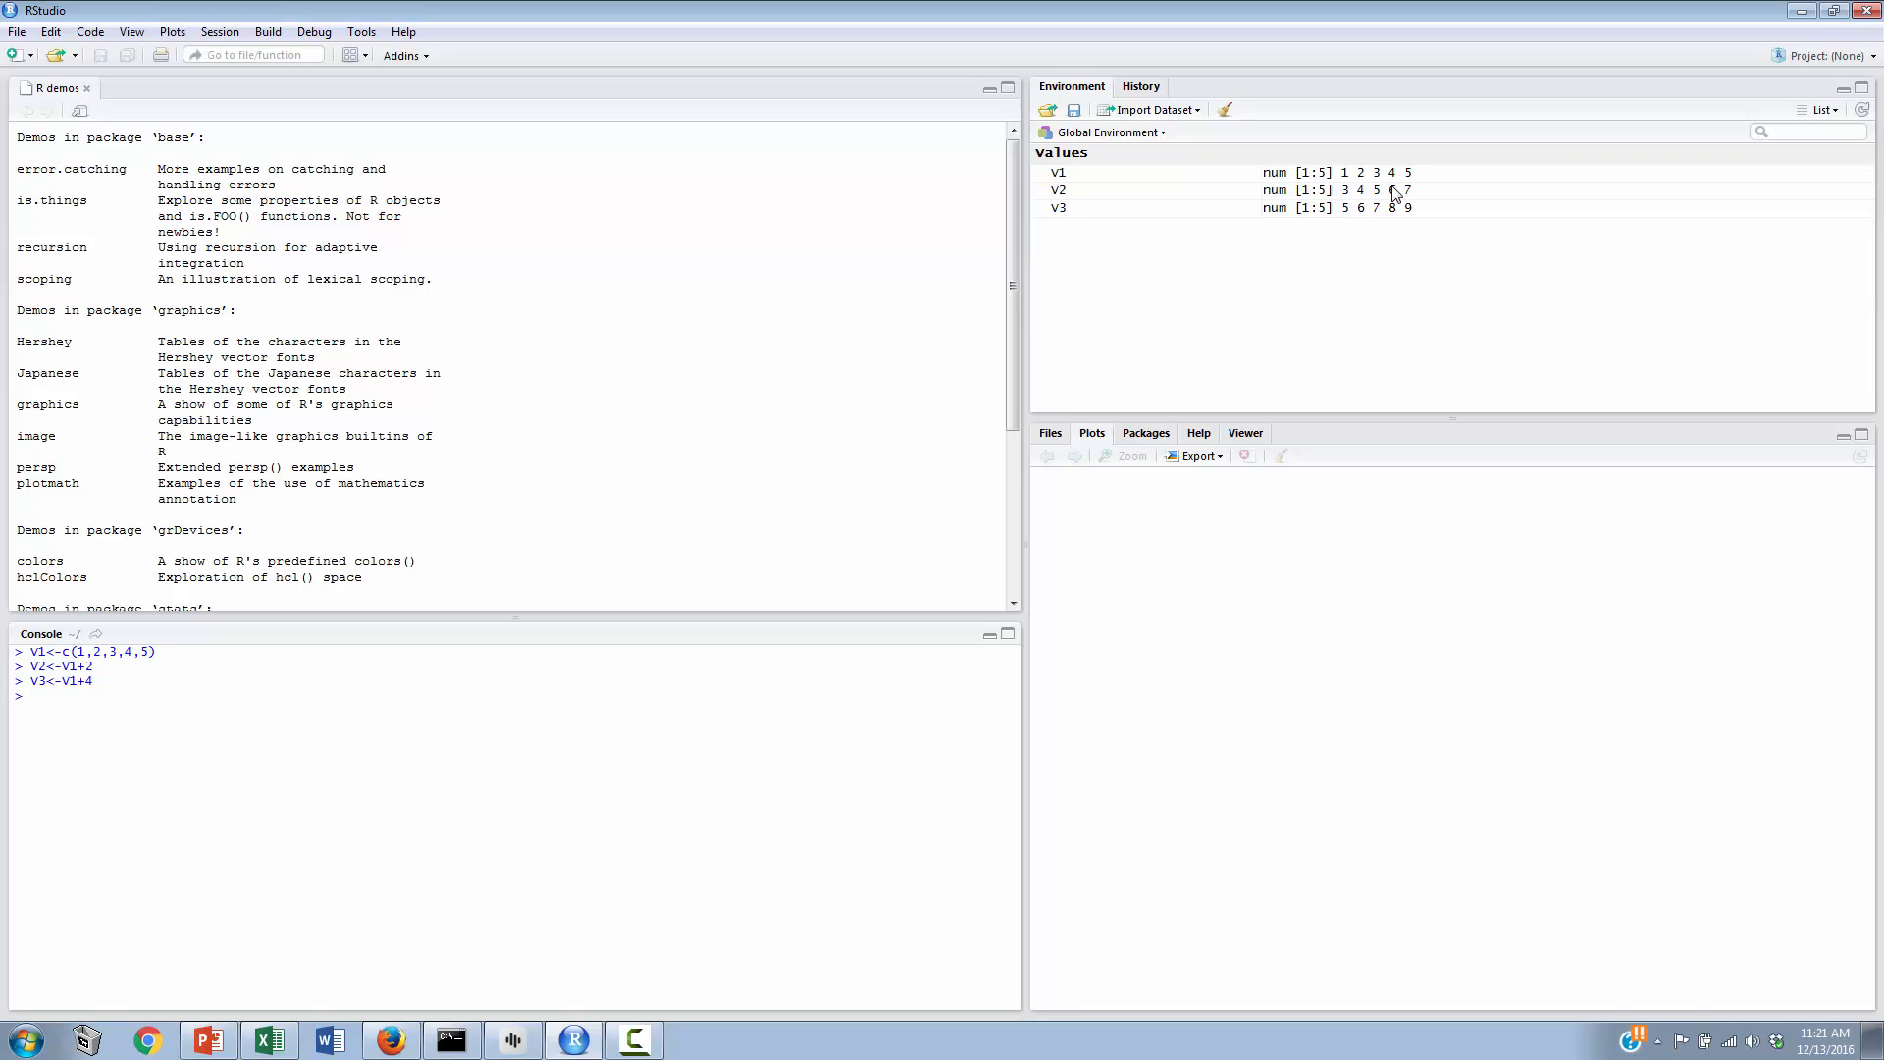
Step: Run sum(V1) and sum(V2), getting 15 and 25 after a failed Sum()
type("sum(")
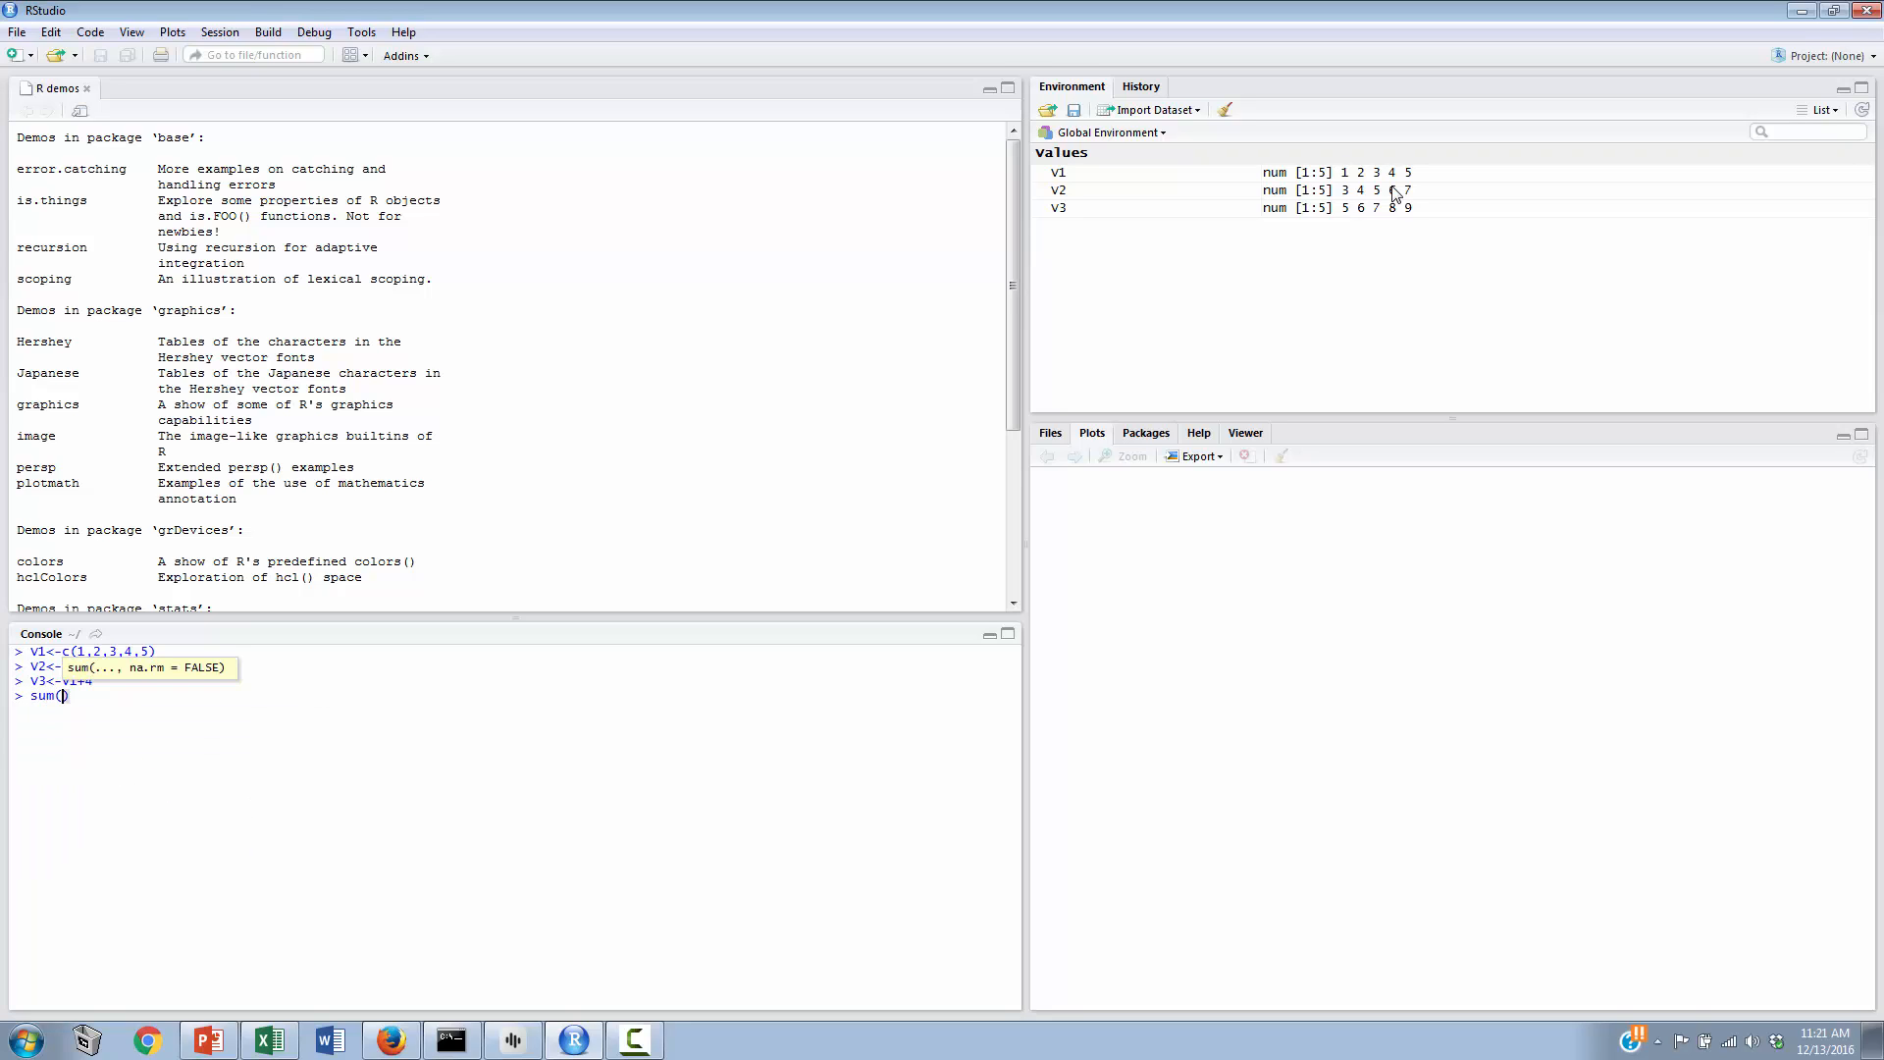
type("V1")
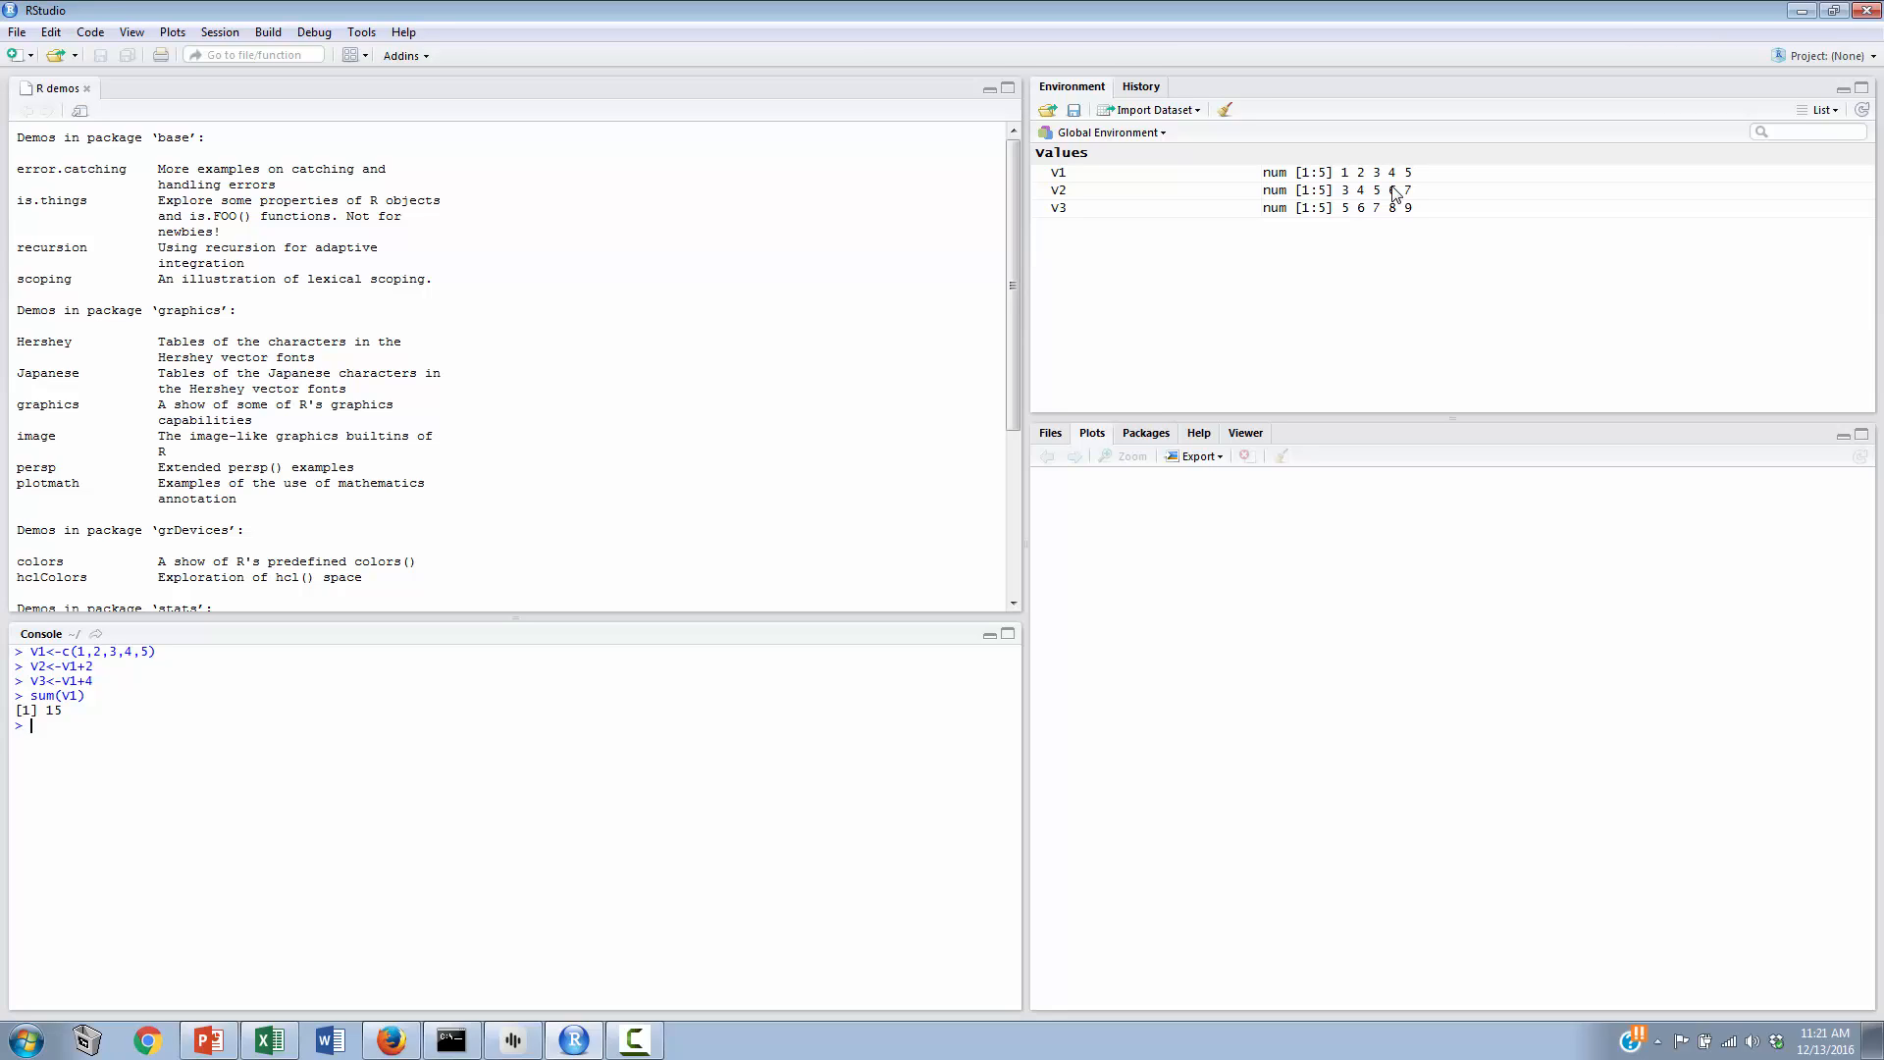
type("Sum()")
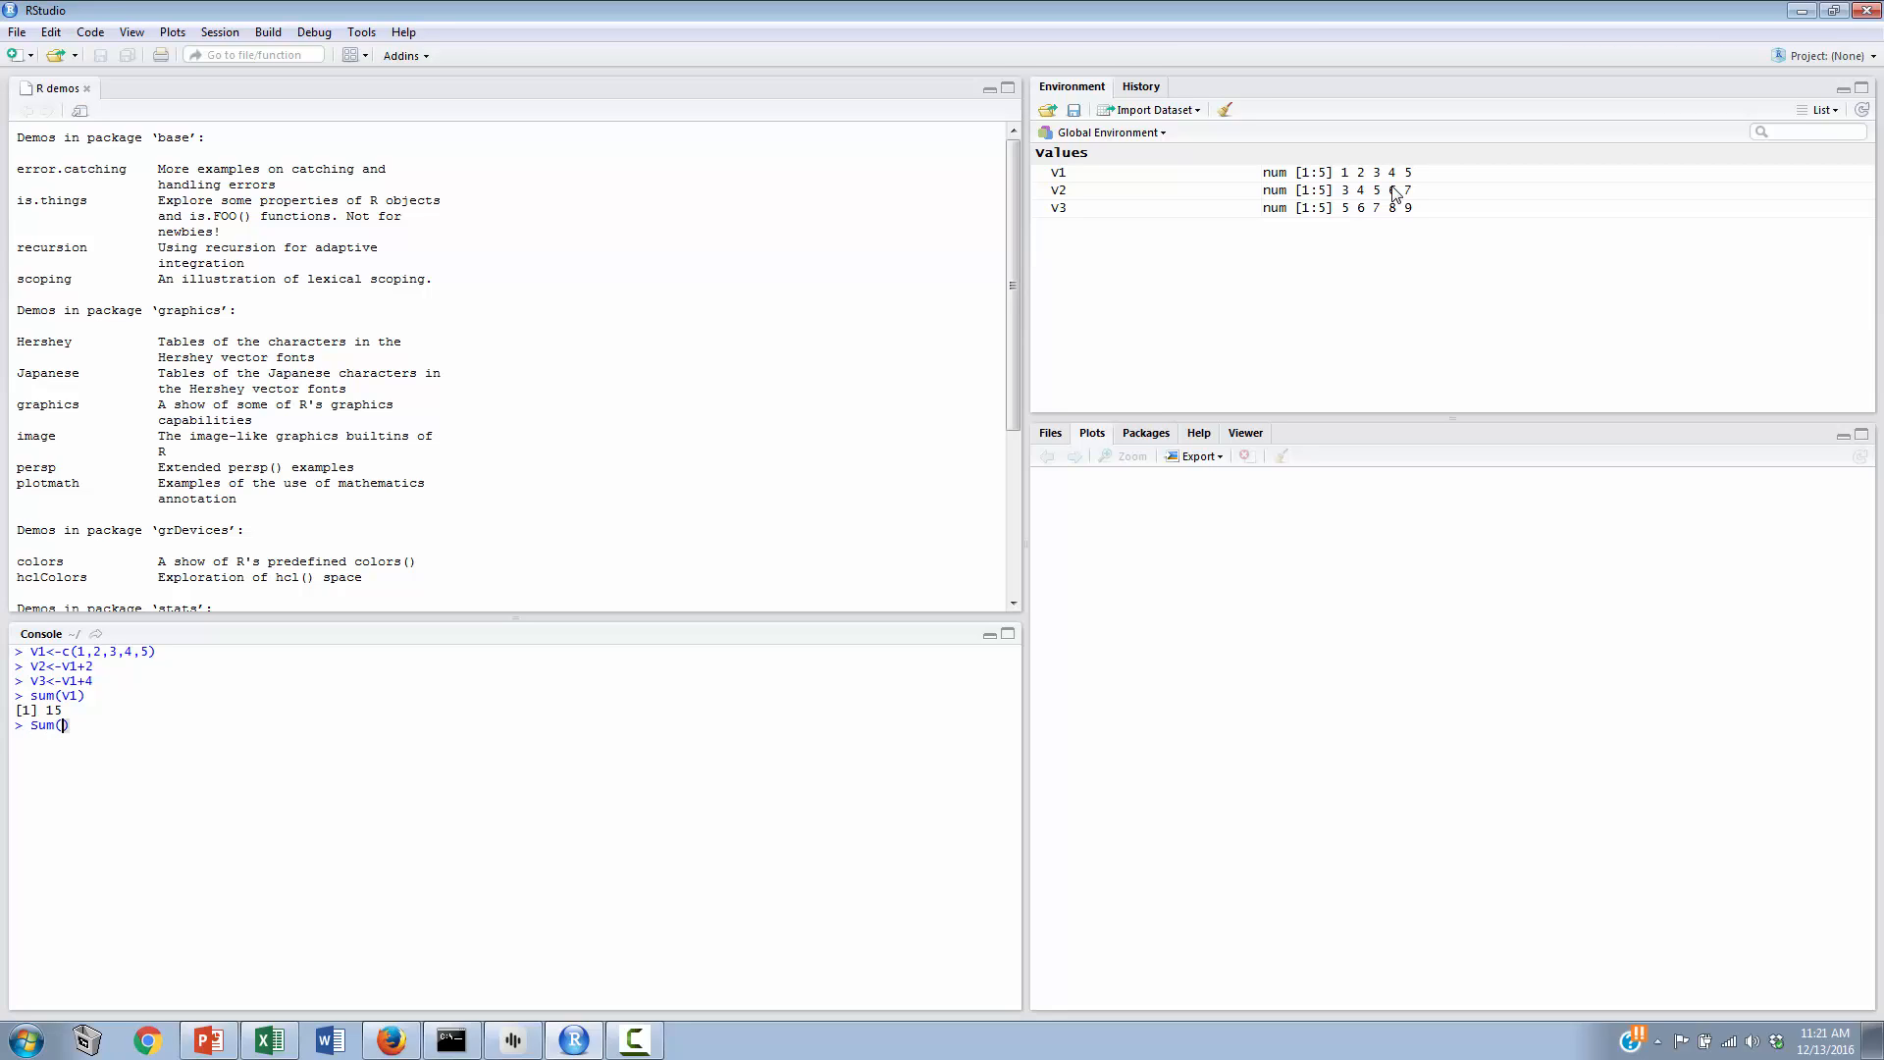
type("V2")
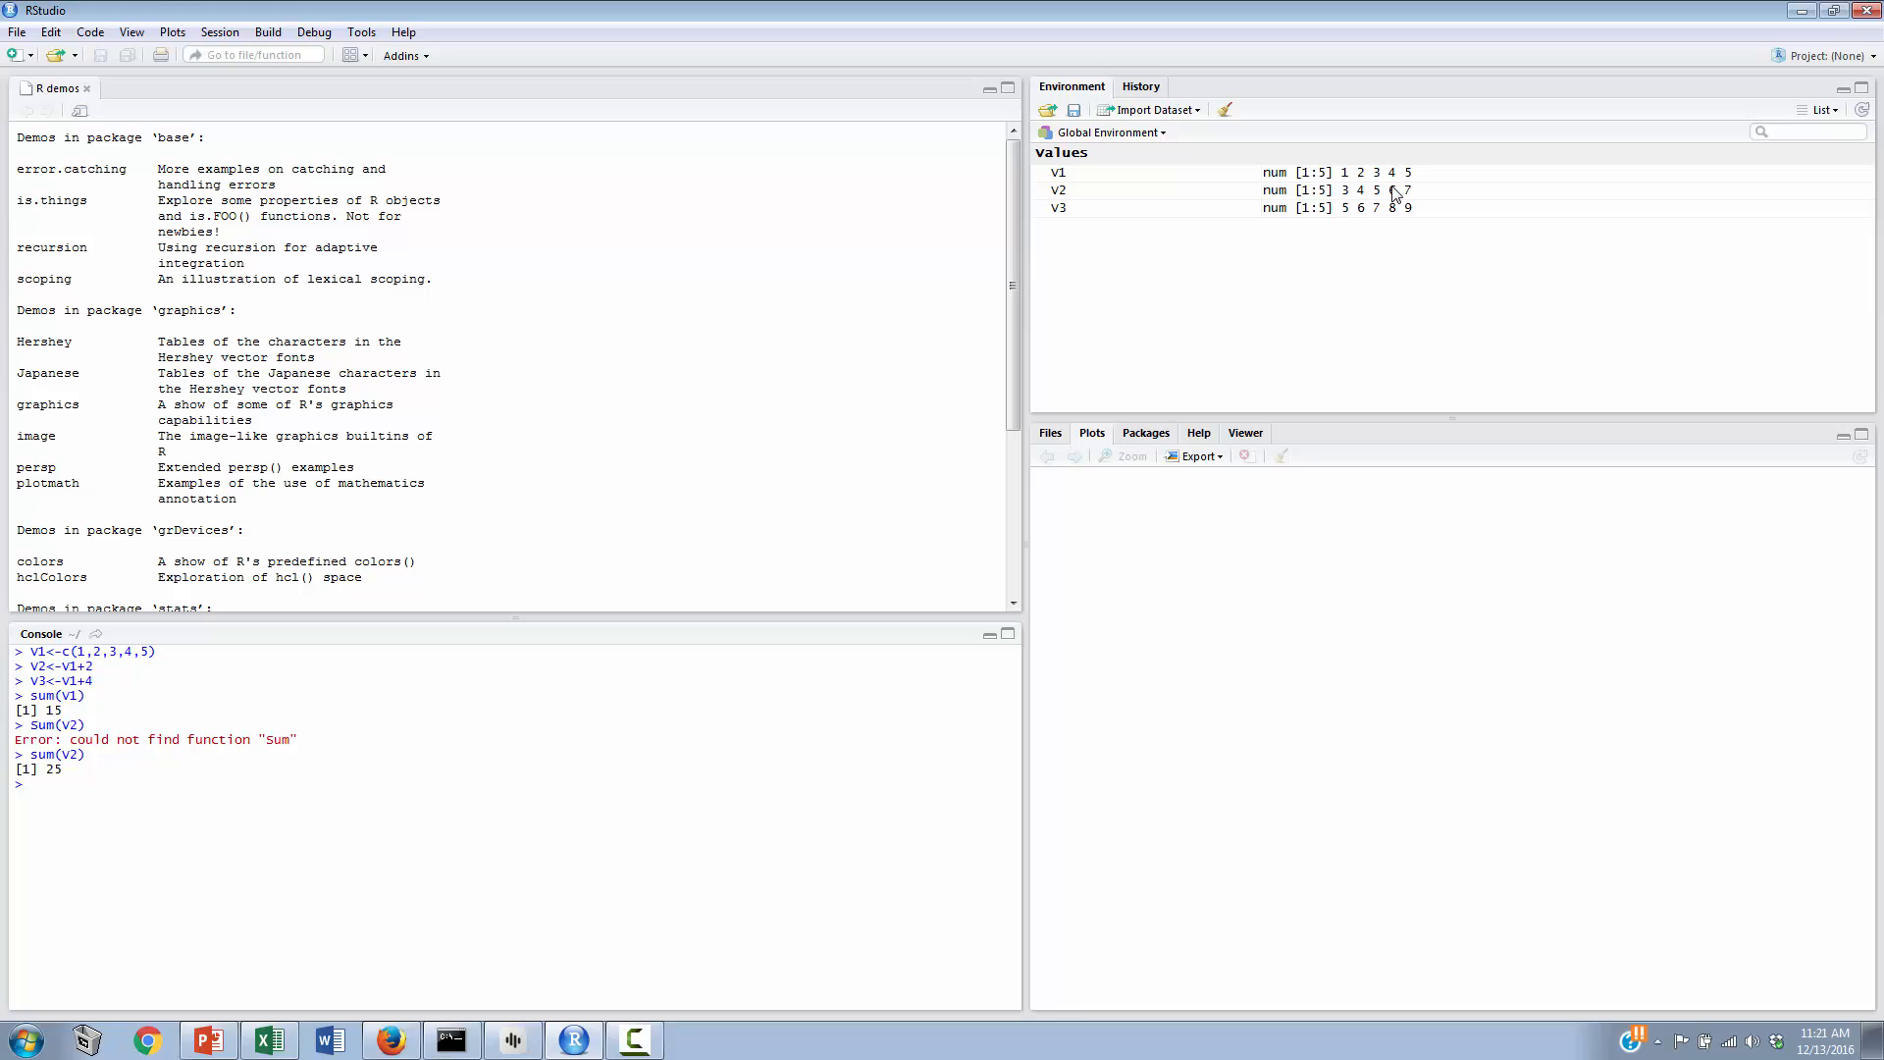
type("V")
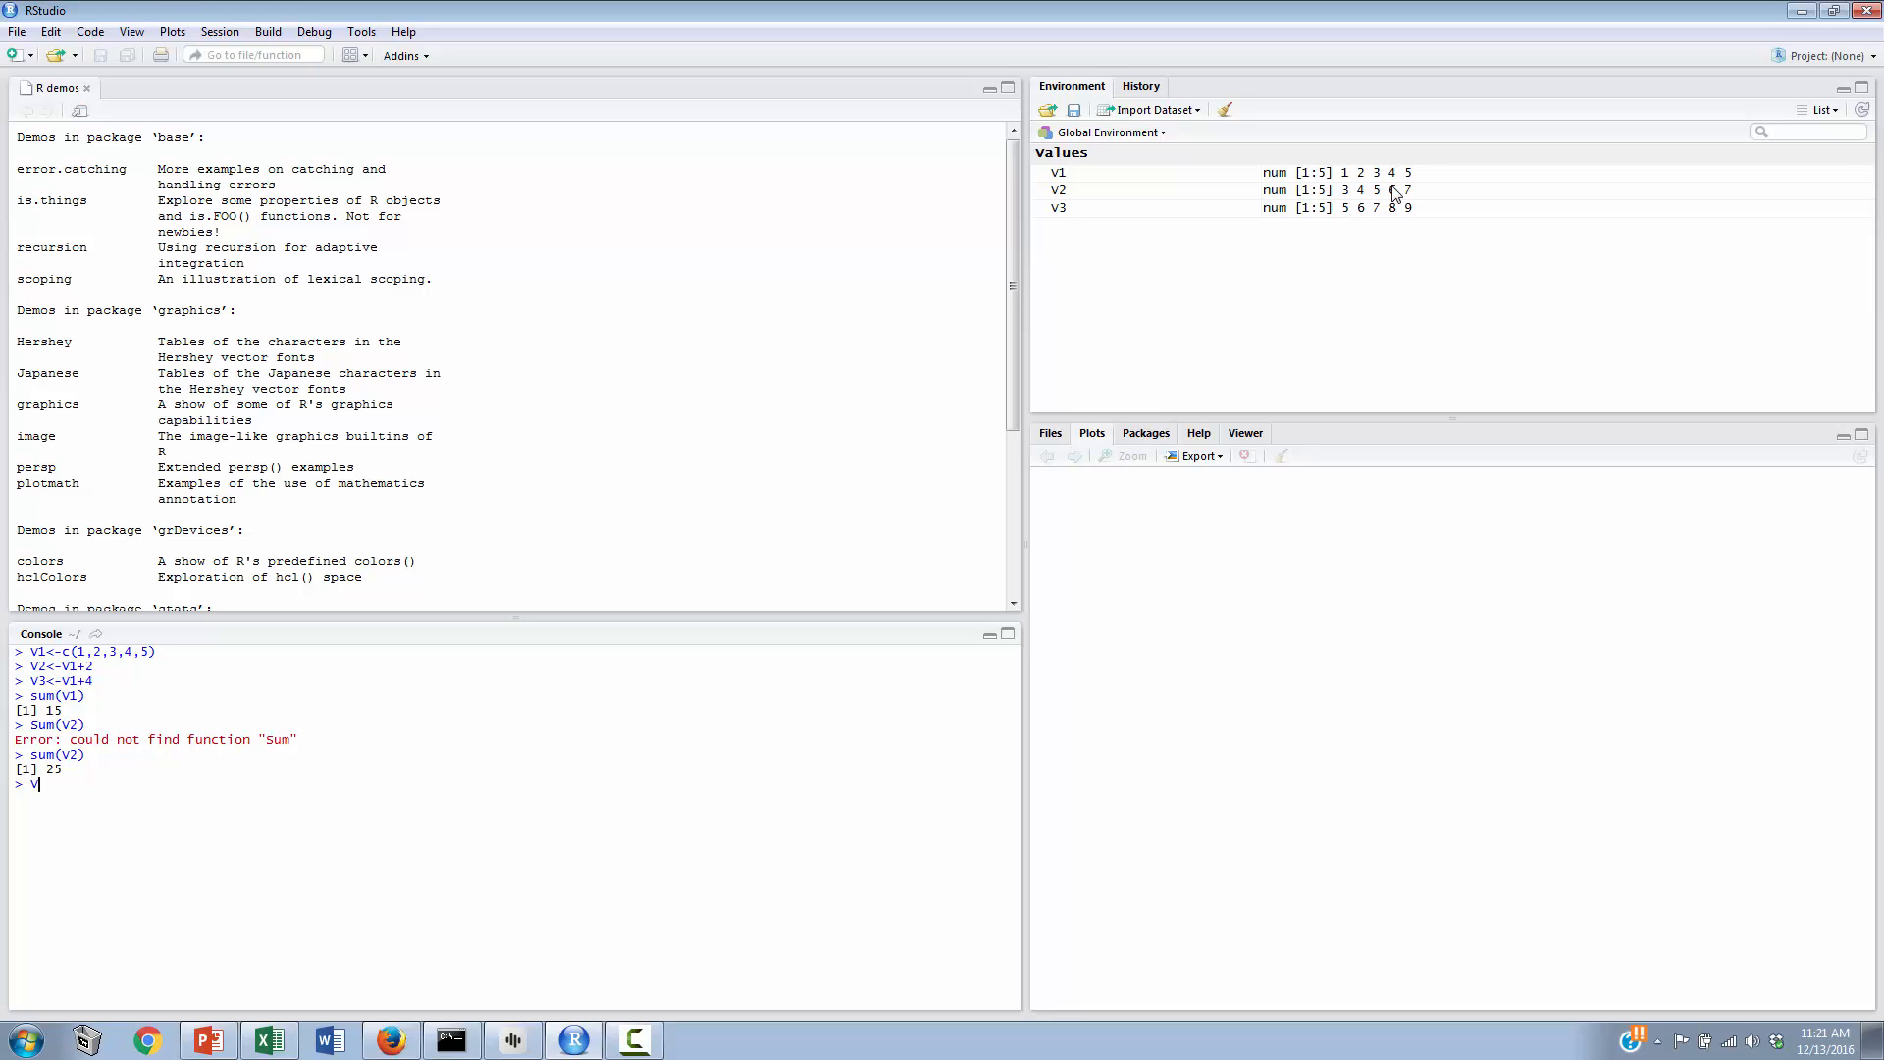
Step: Store V1's sum as V1sum with V1sum<-sum(V1), giving 15
type("1sum()")
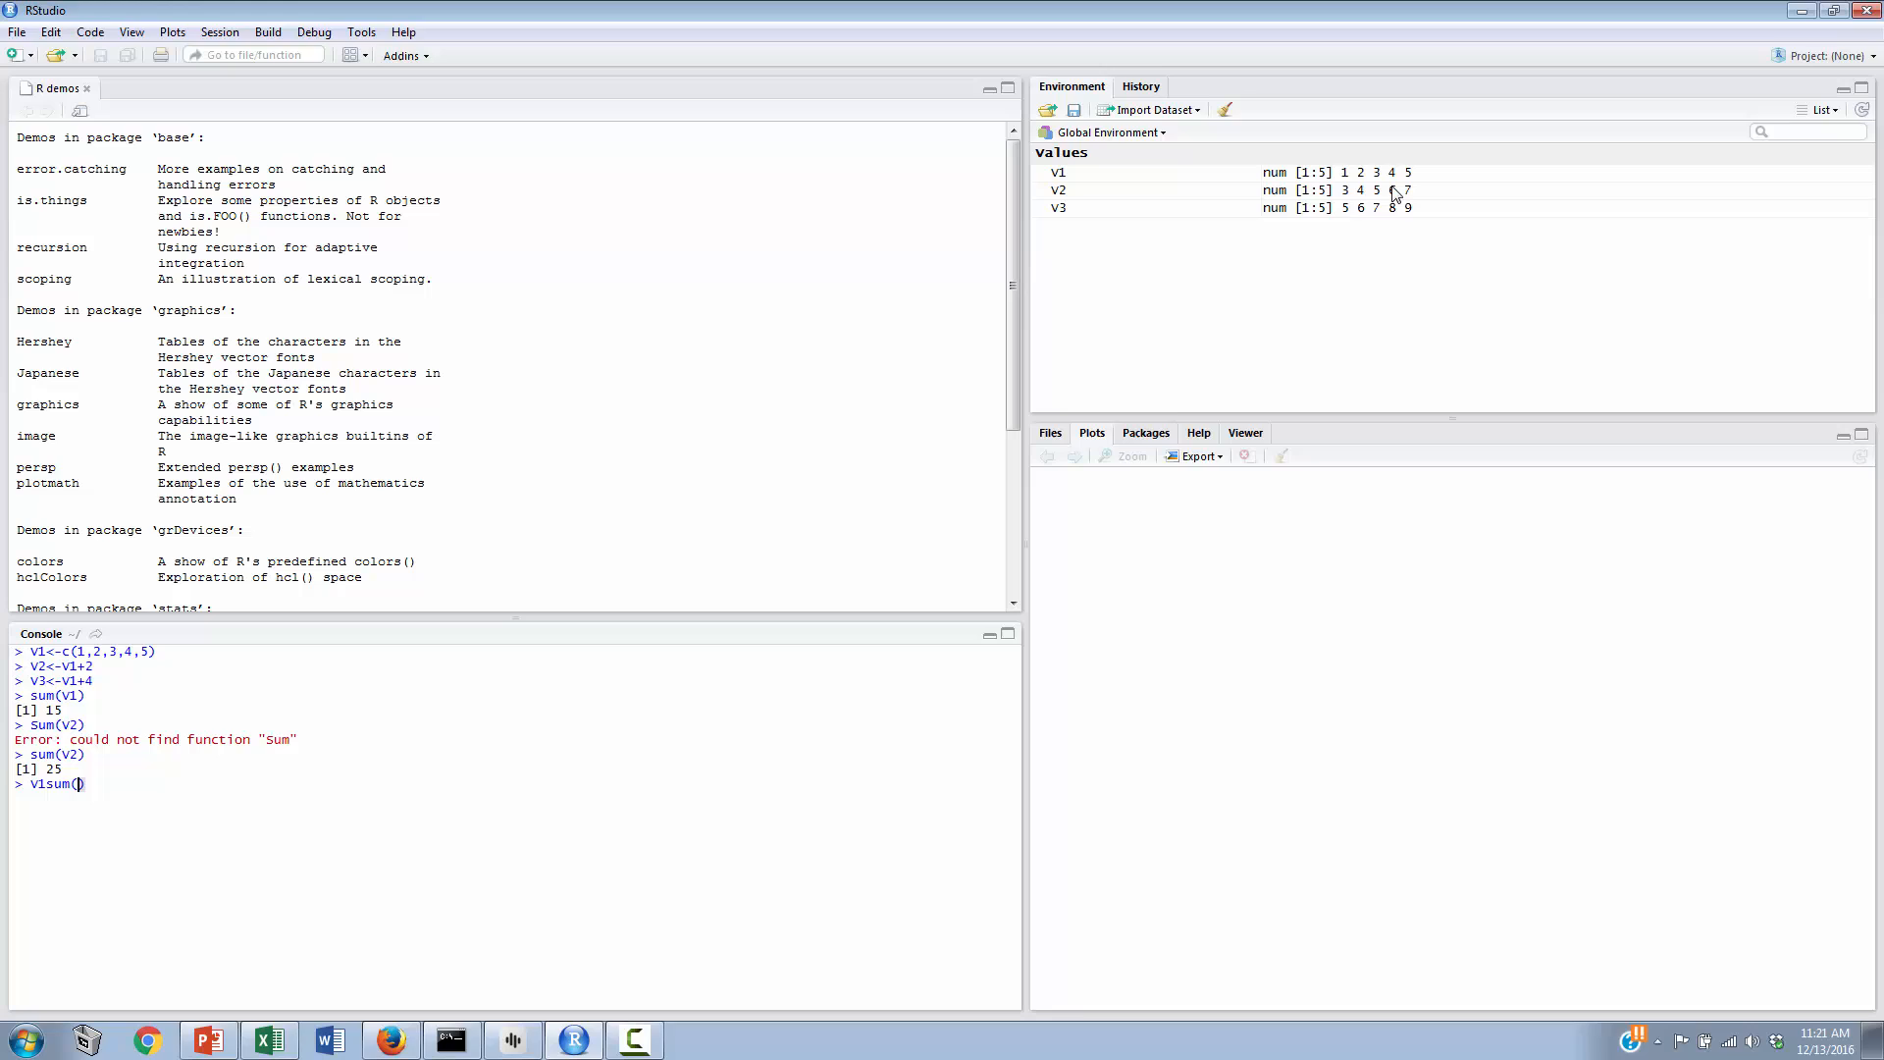
key("BackSpace")
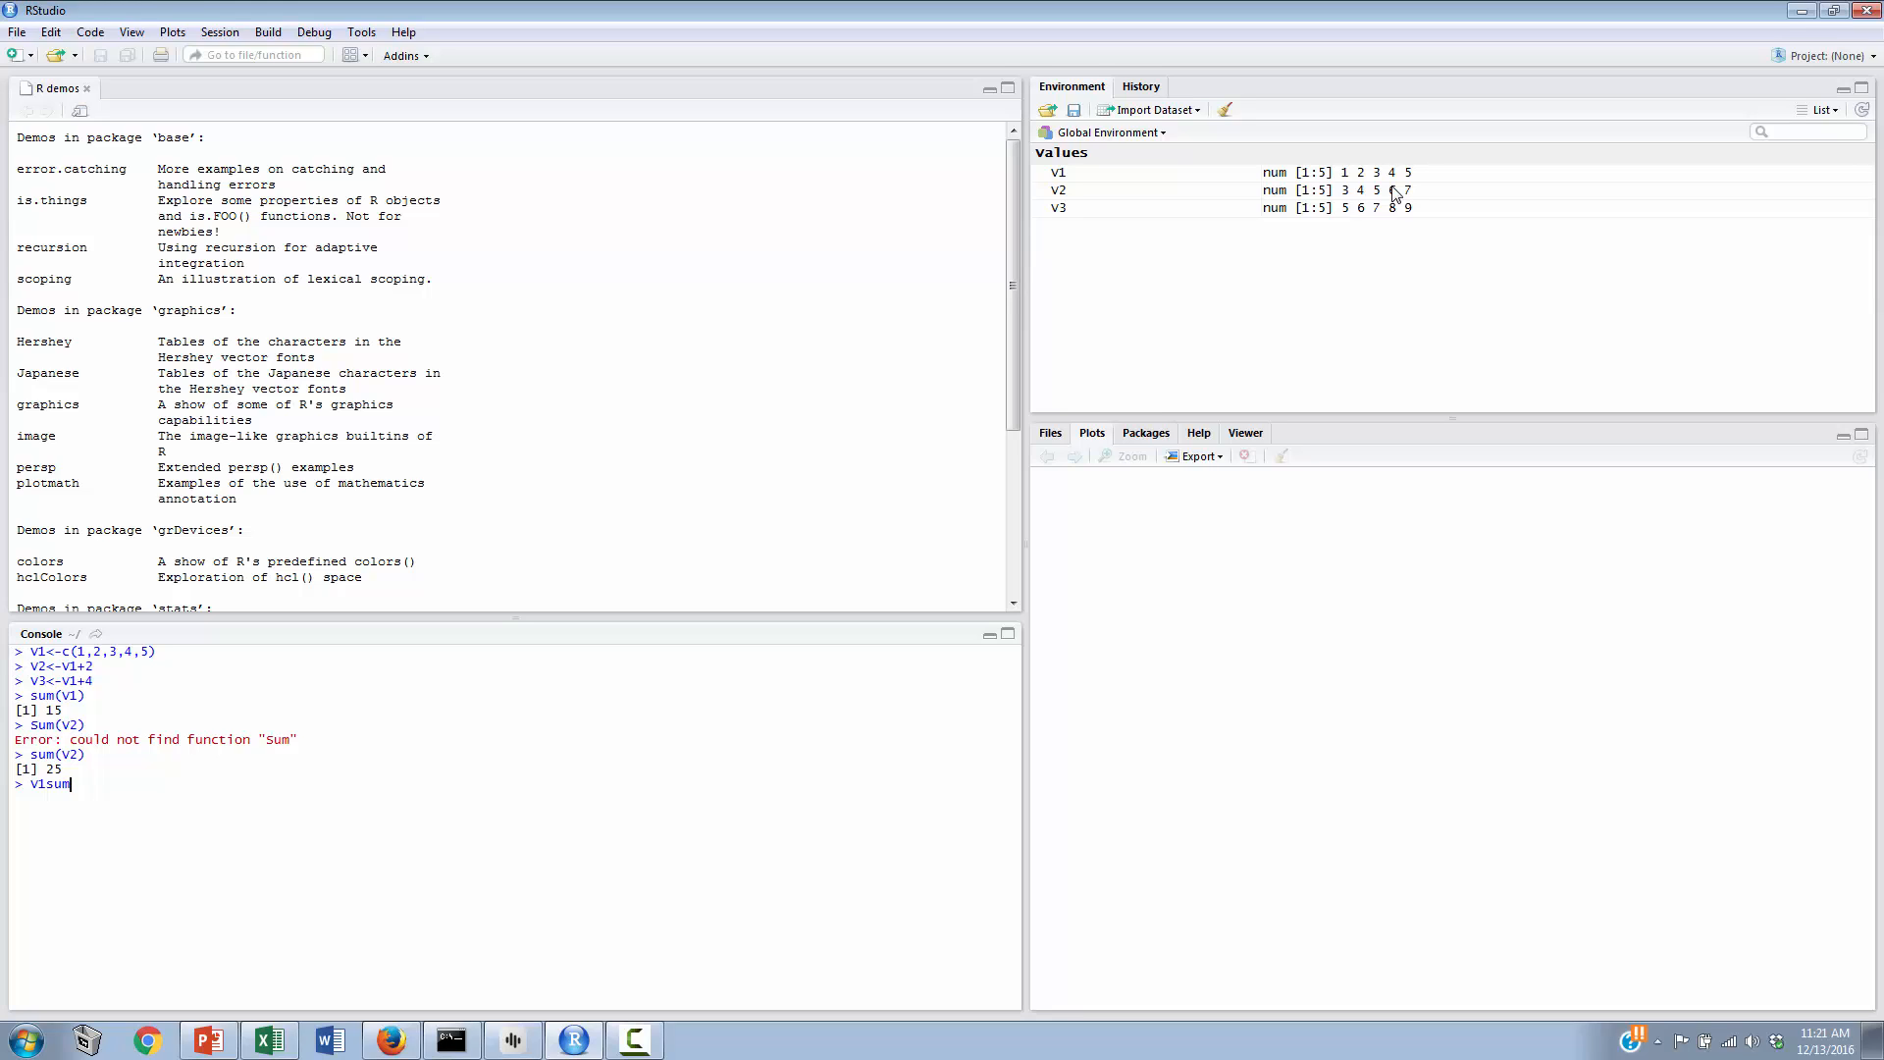
type("<")
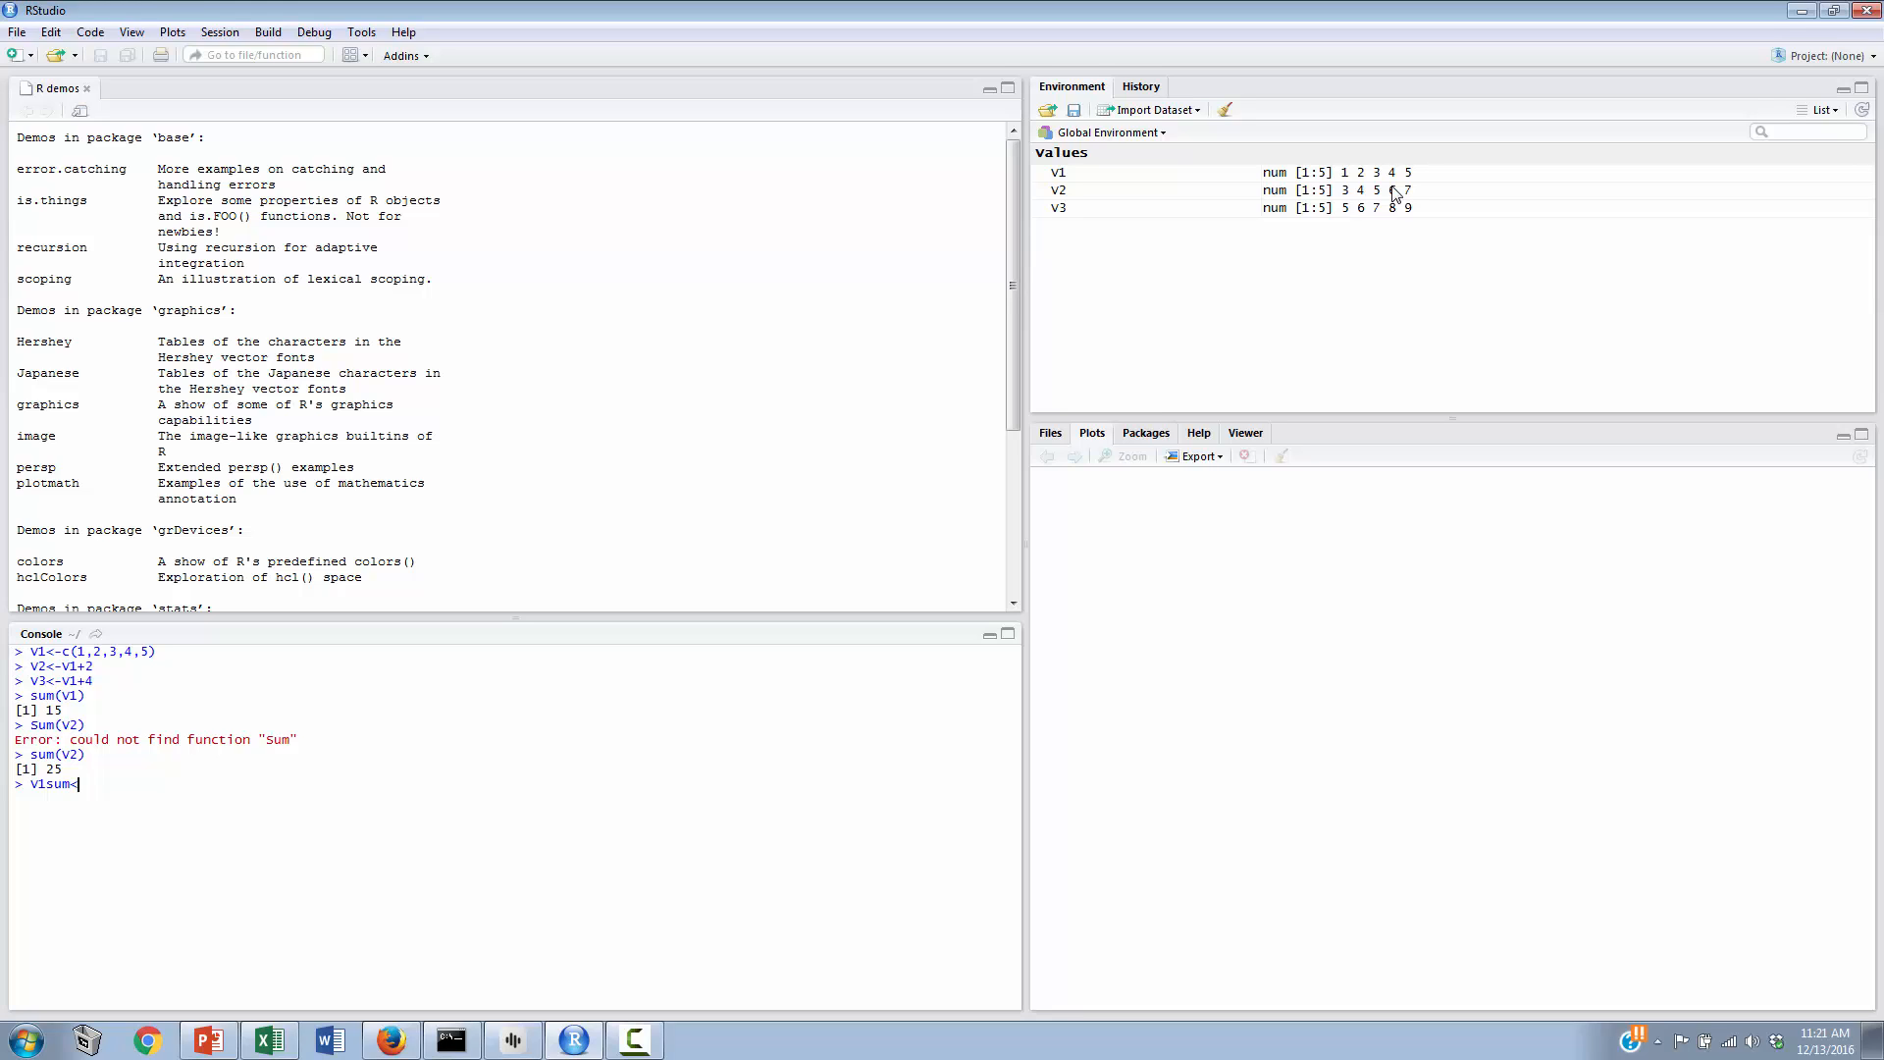
type("<-su")
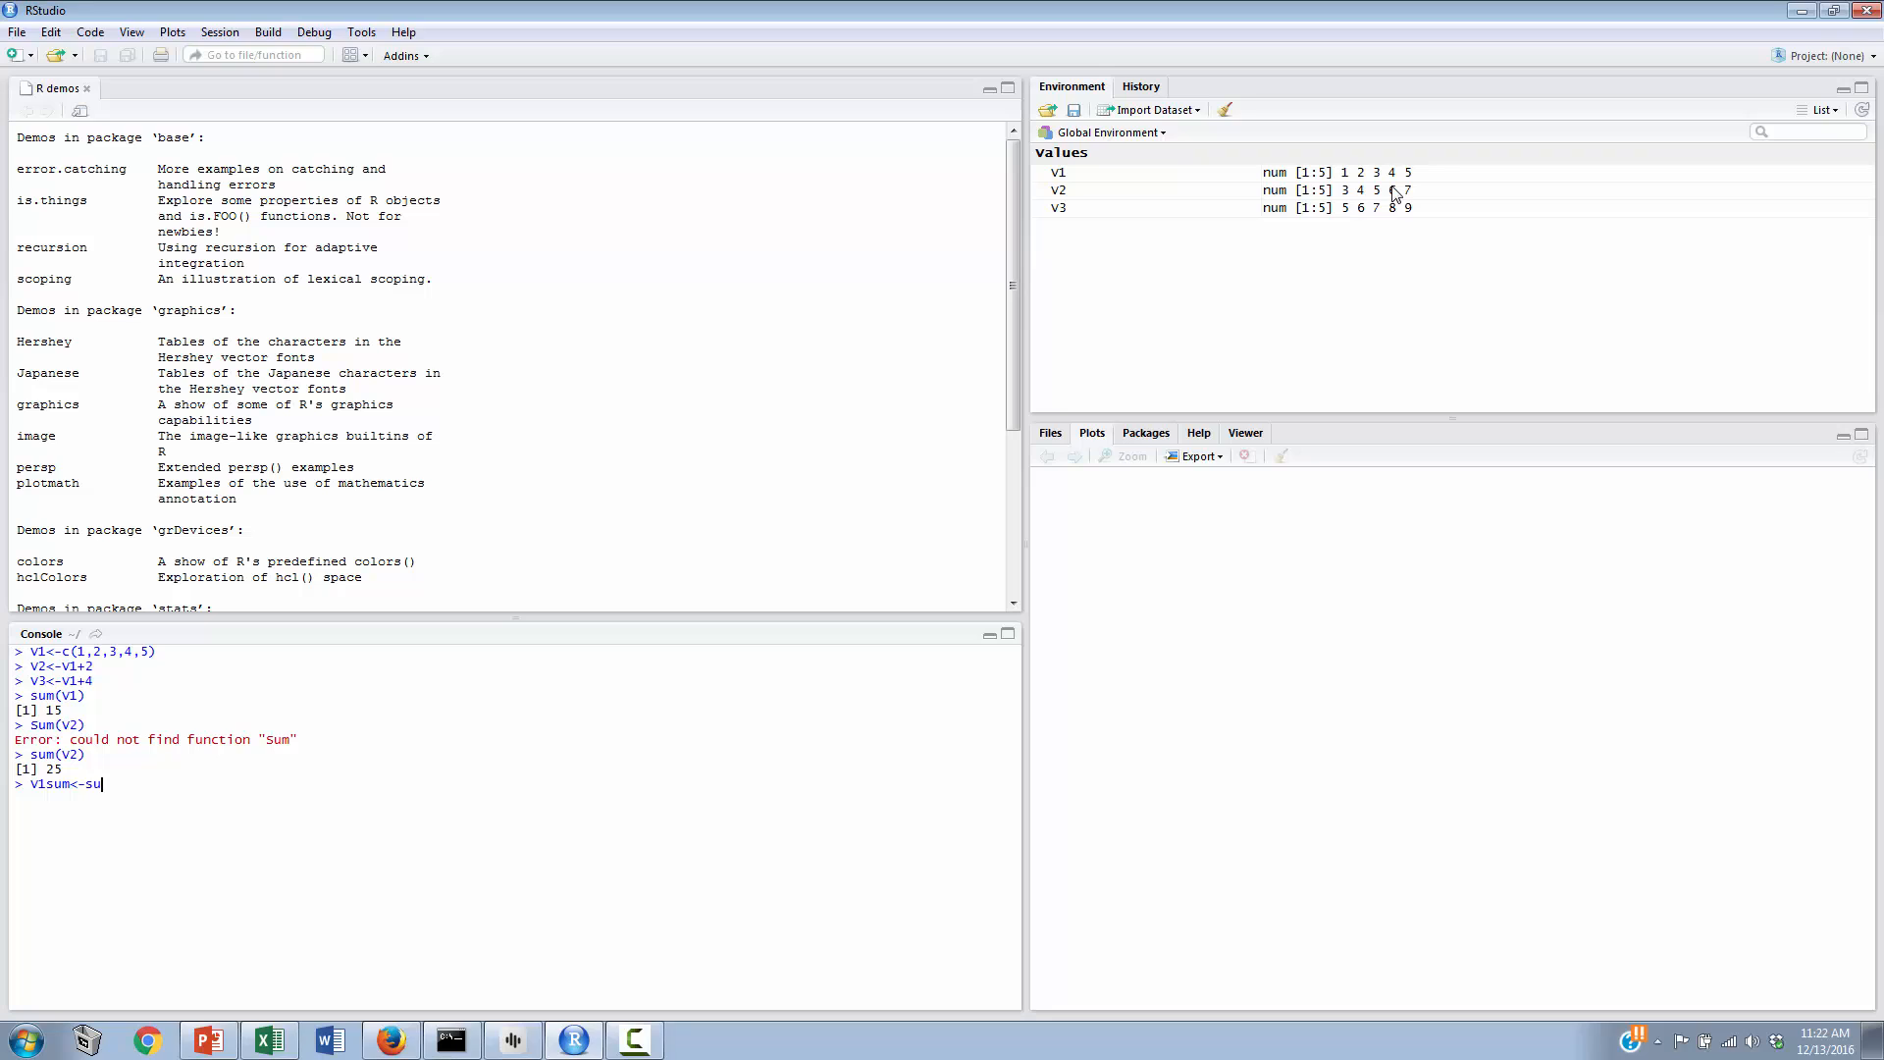
type("m(V1")
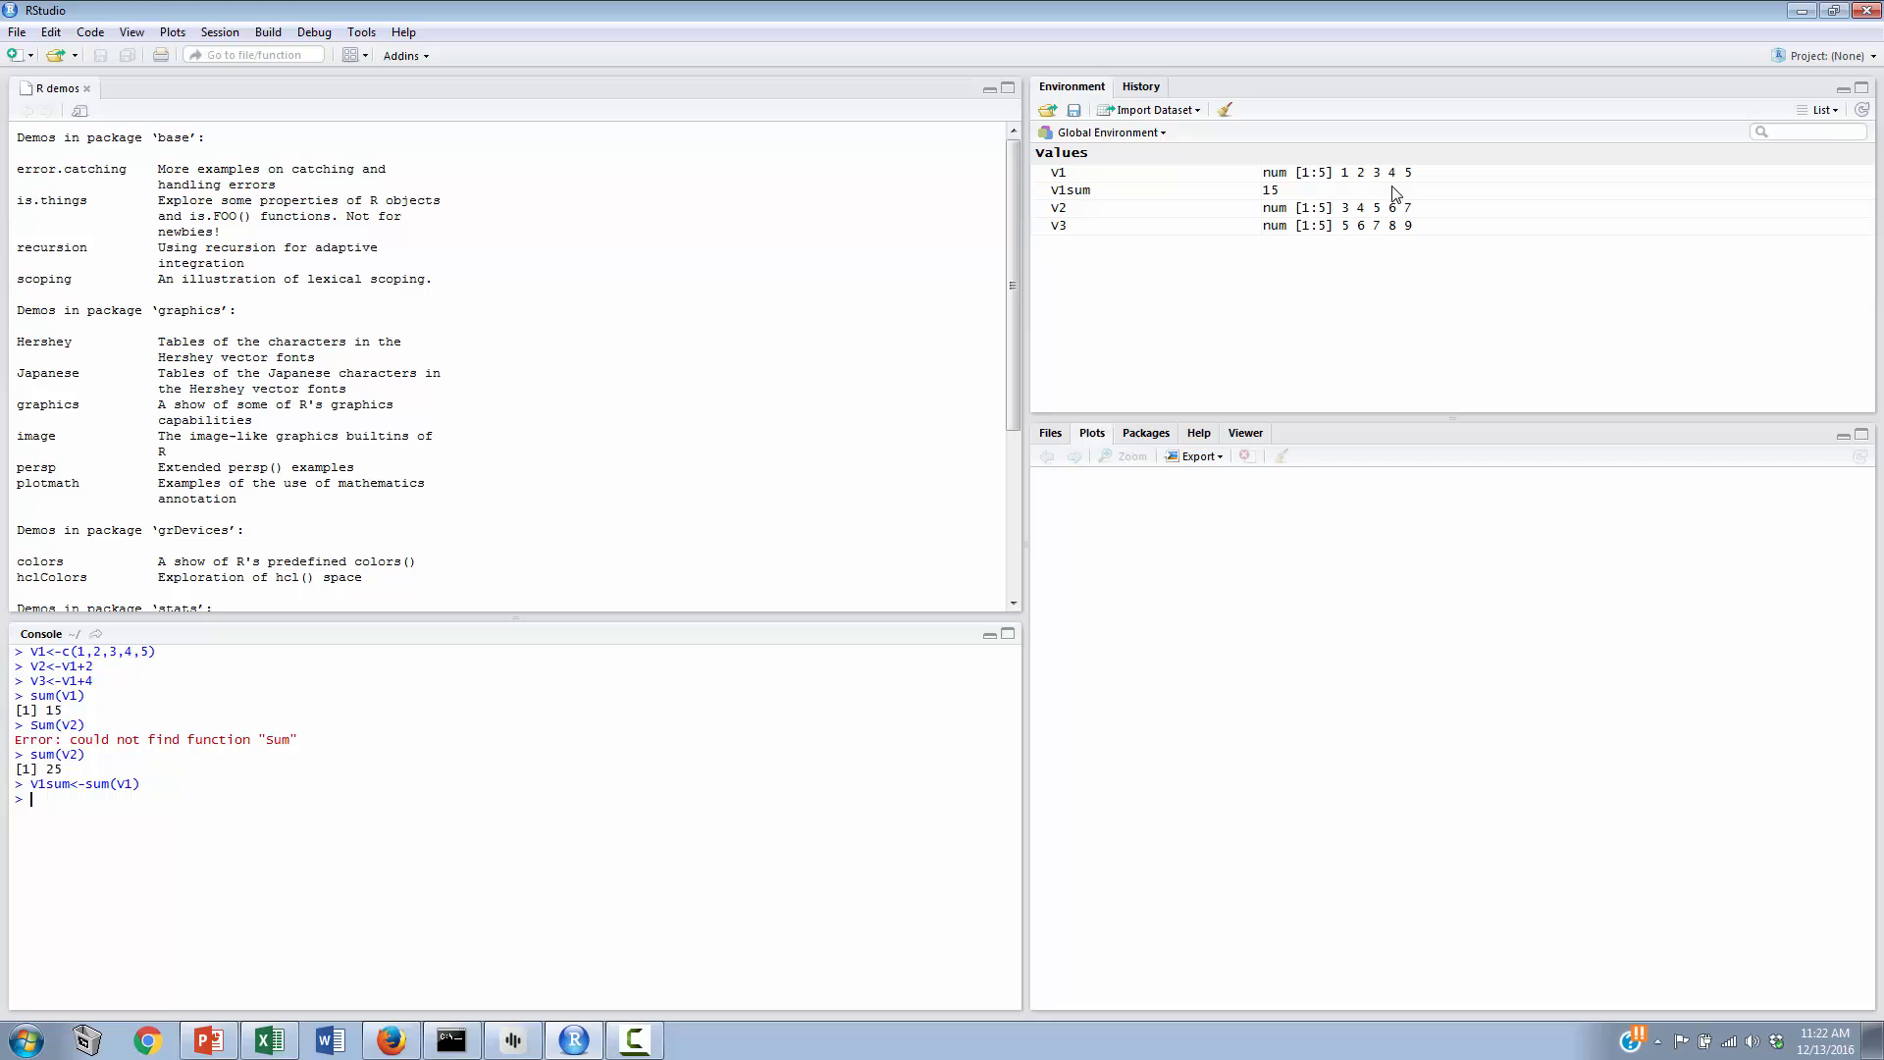
mouse_move(1286, 198)
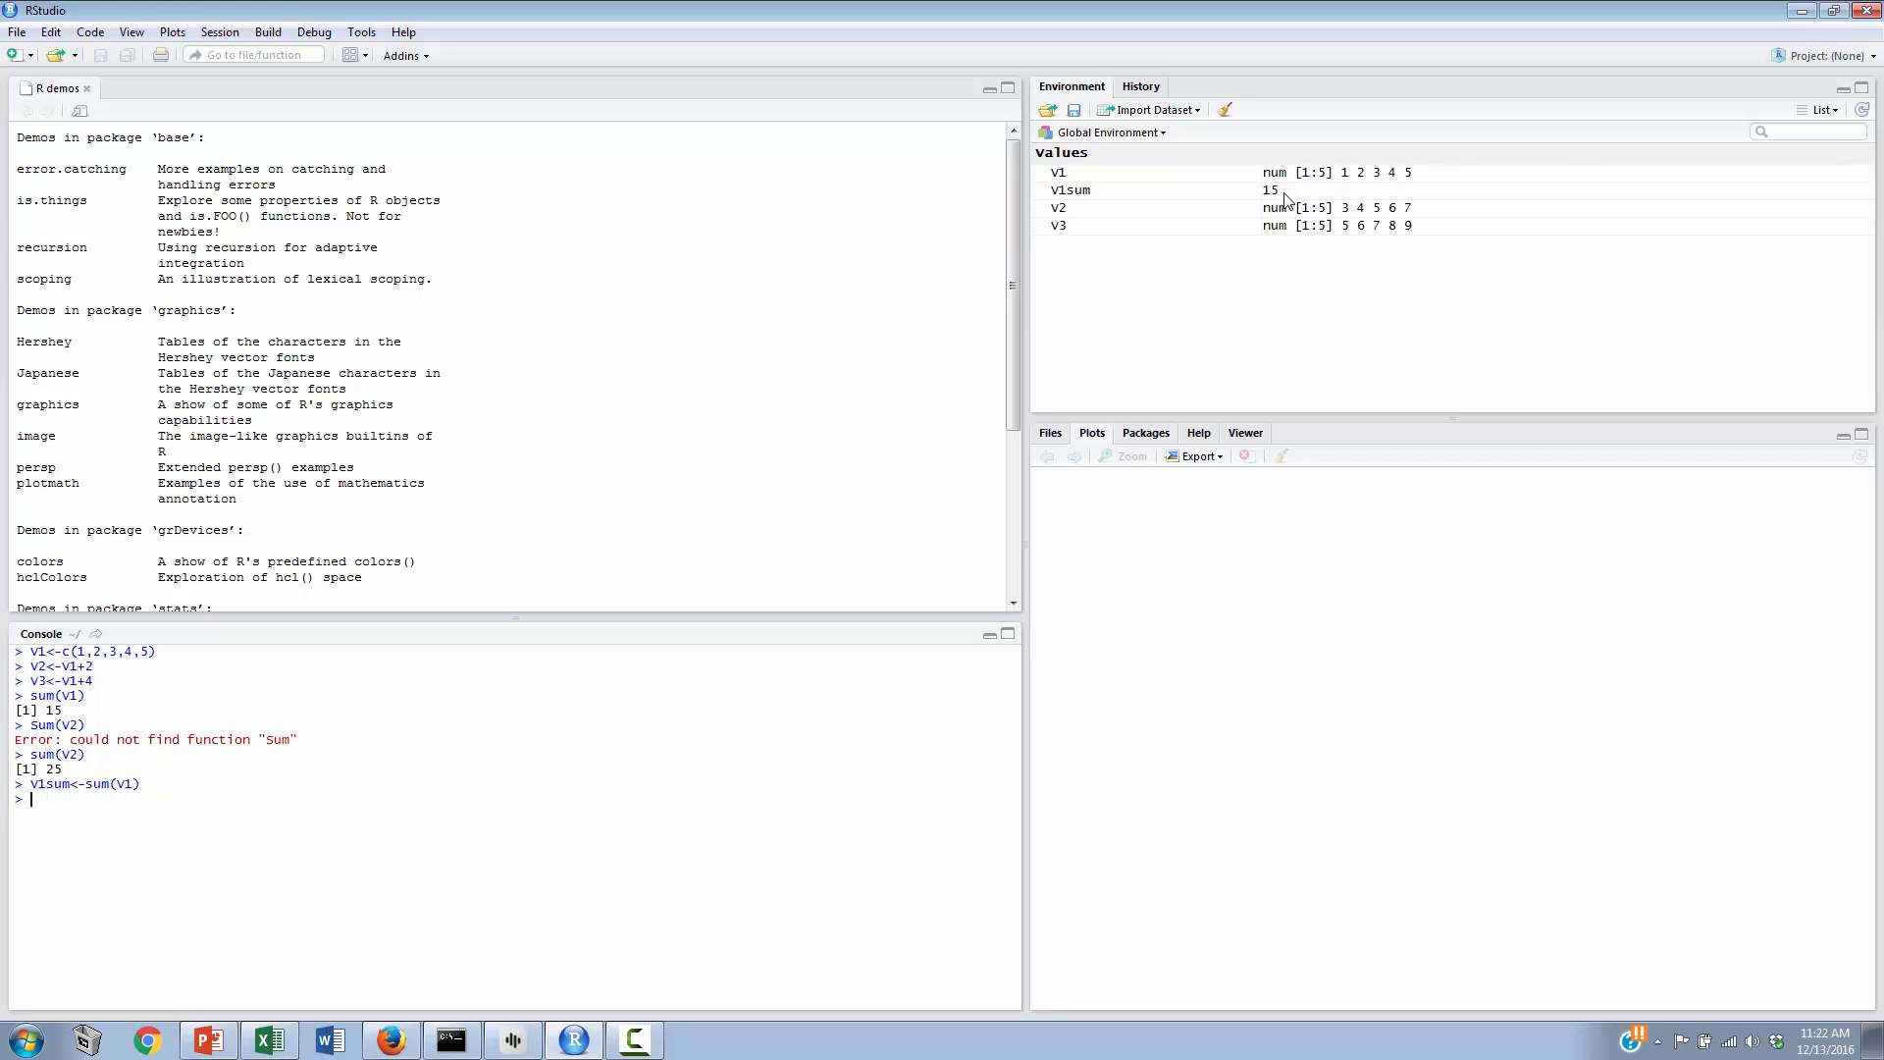
mouse_move(1291, 193)
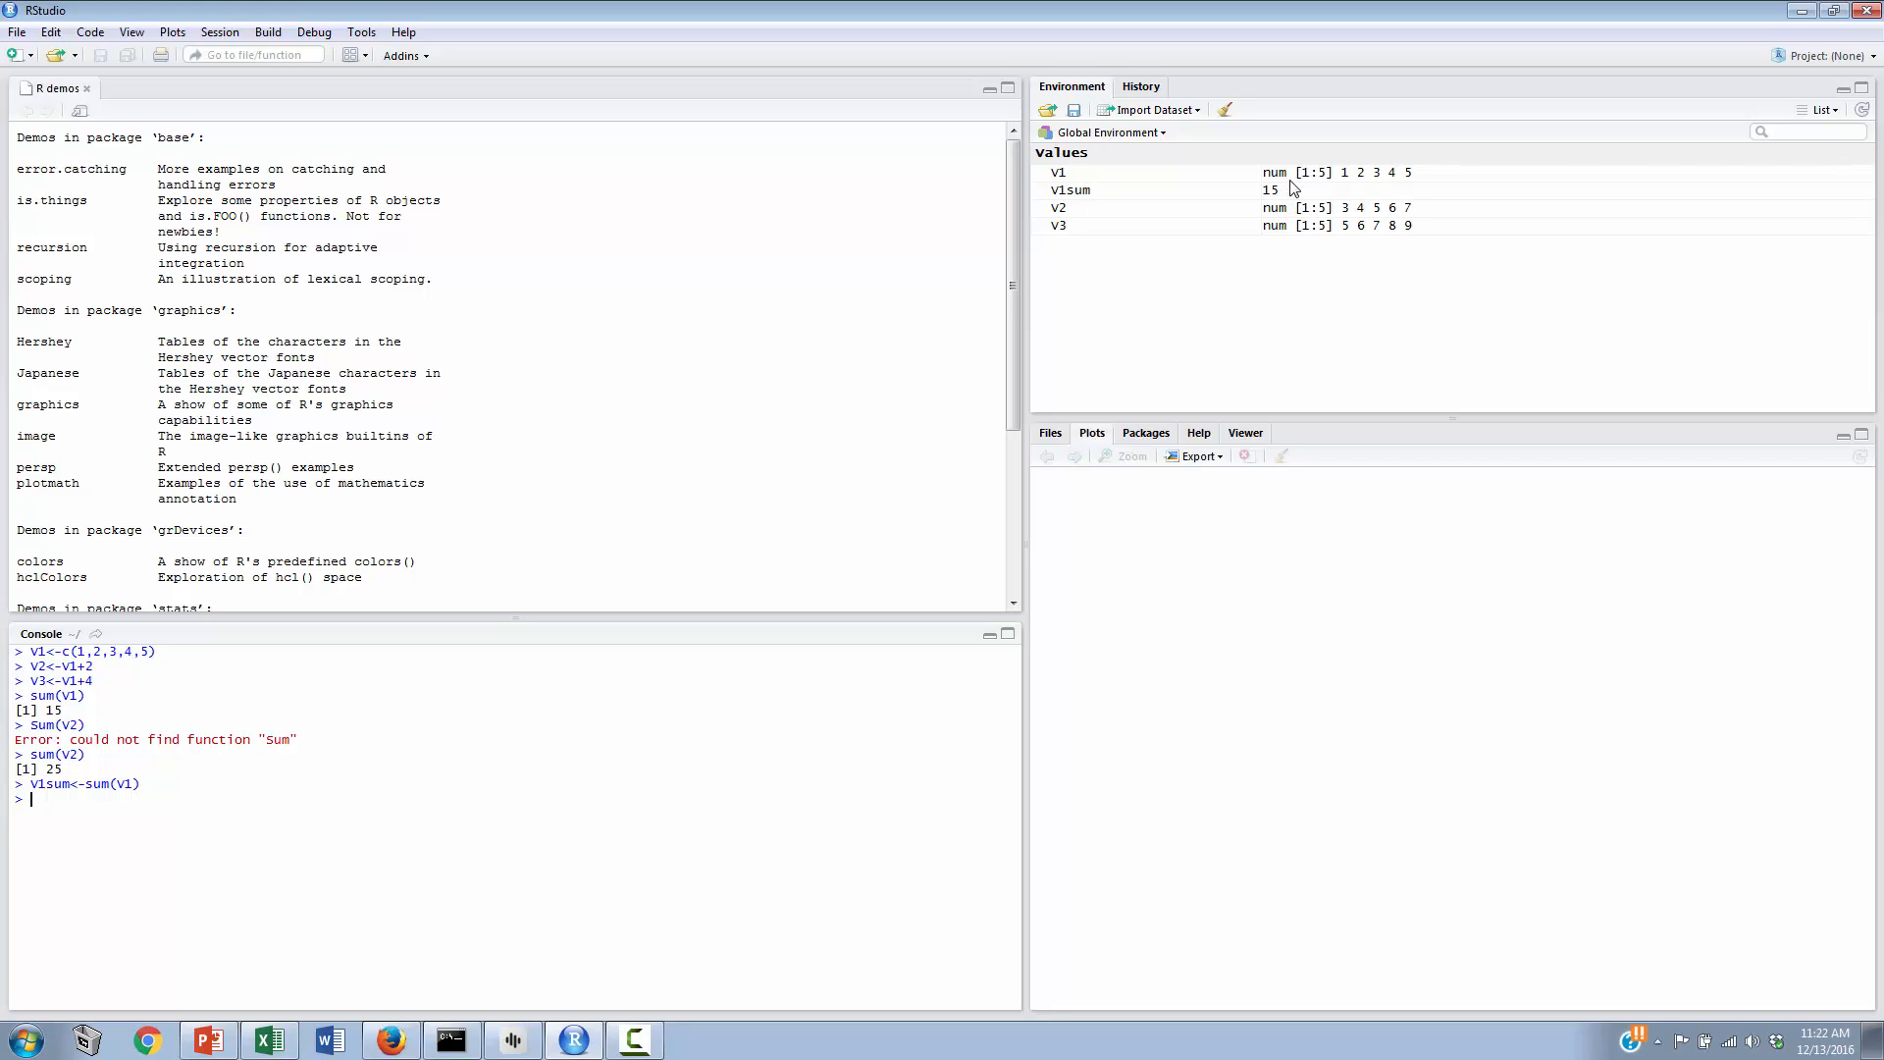
mouse_move(1322, 207)
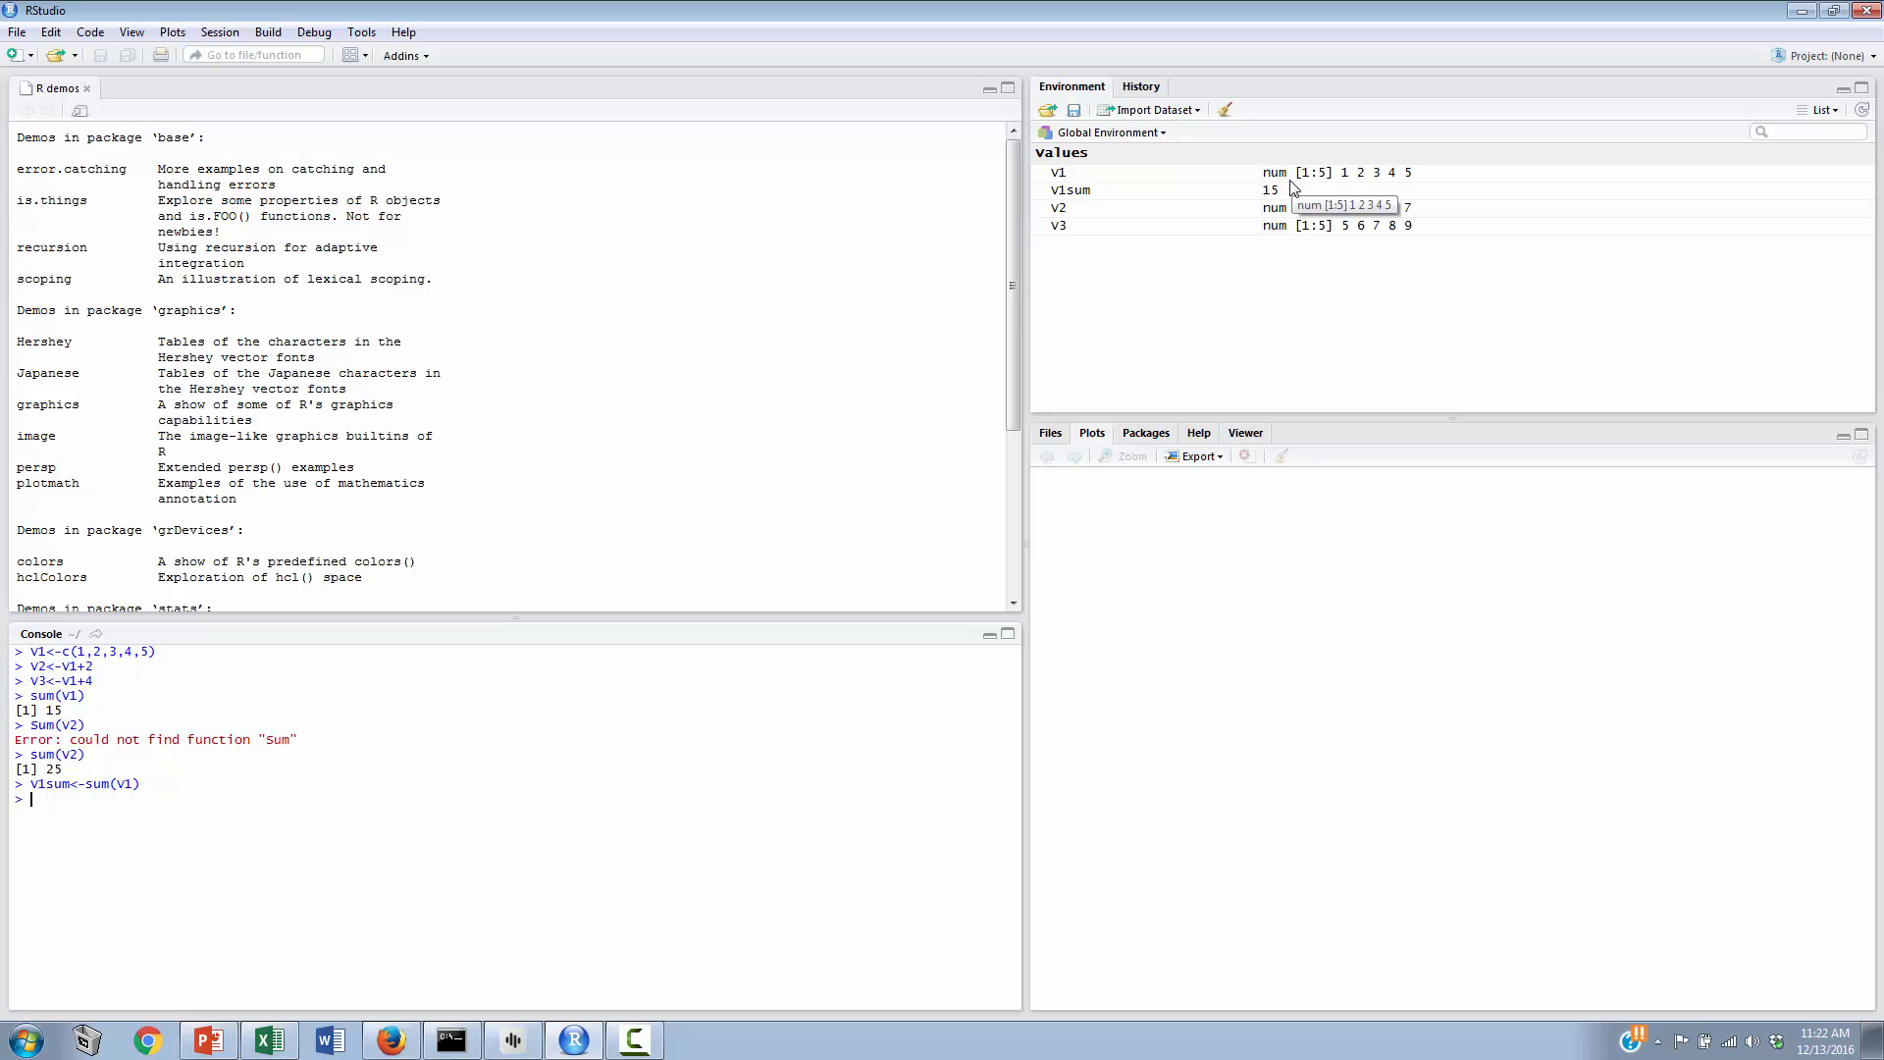
type("V1mean(")
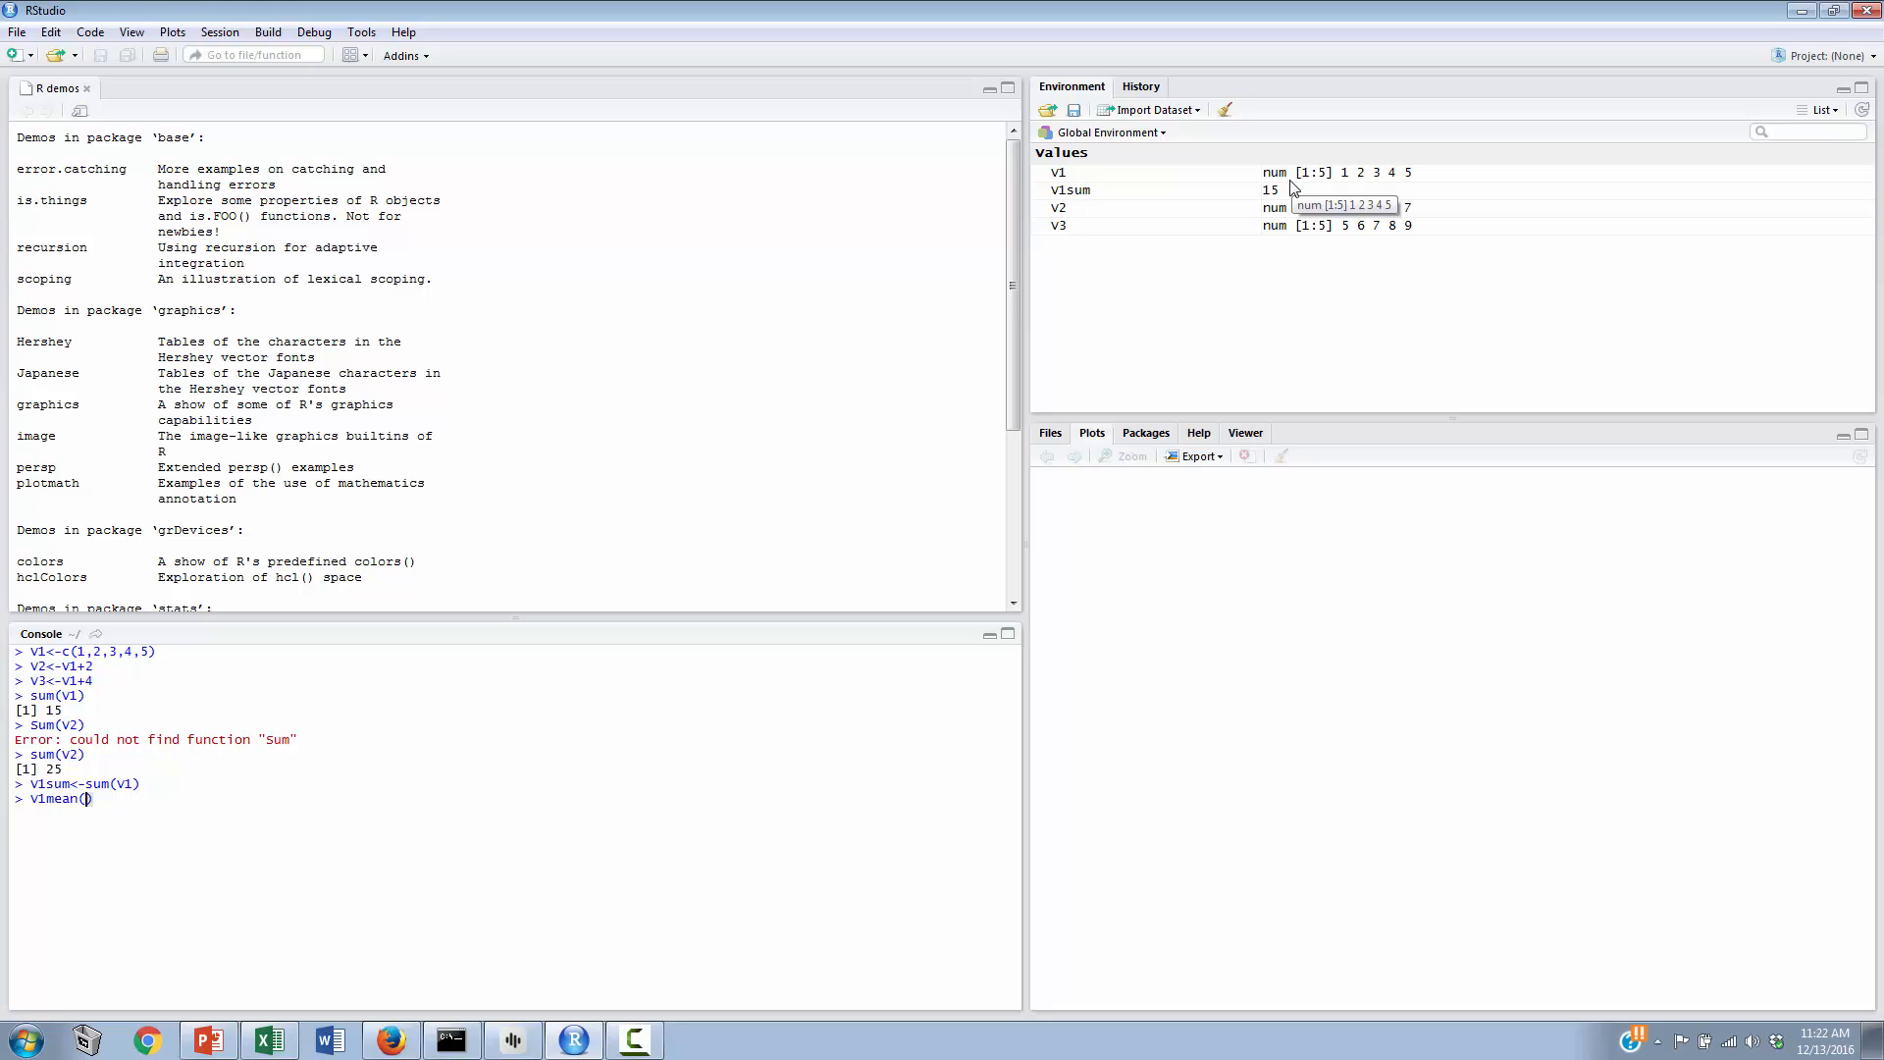
Step: Enter V1mean<-mean(V1) to store V1's mean of 3
type("<")
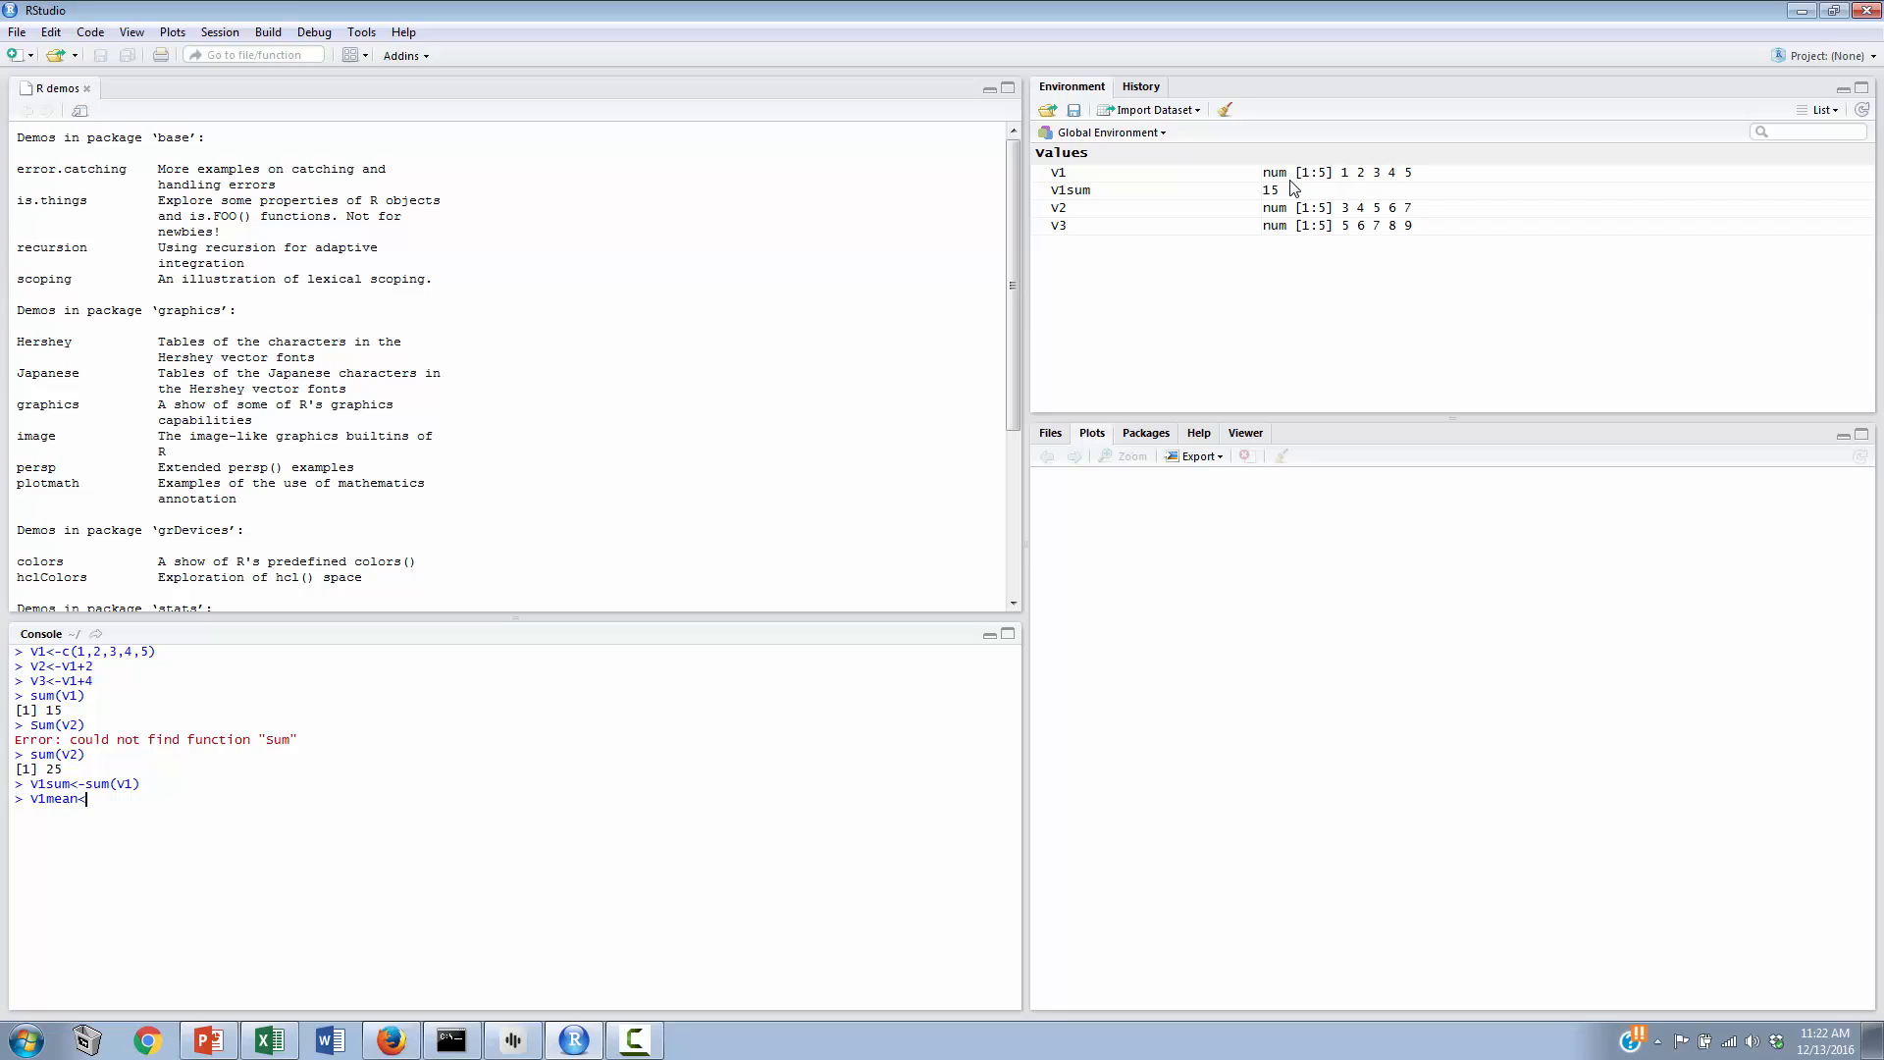
type("-mean(")
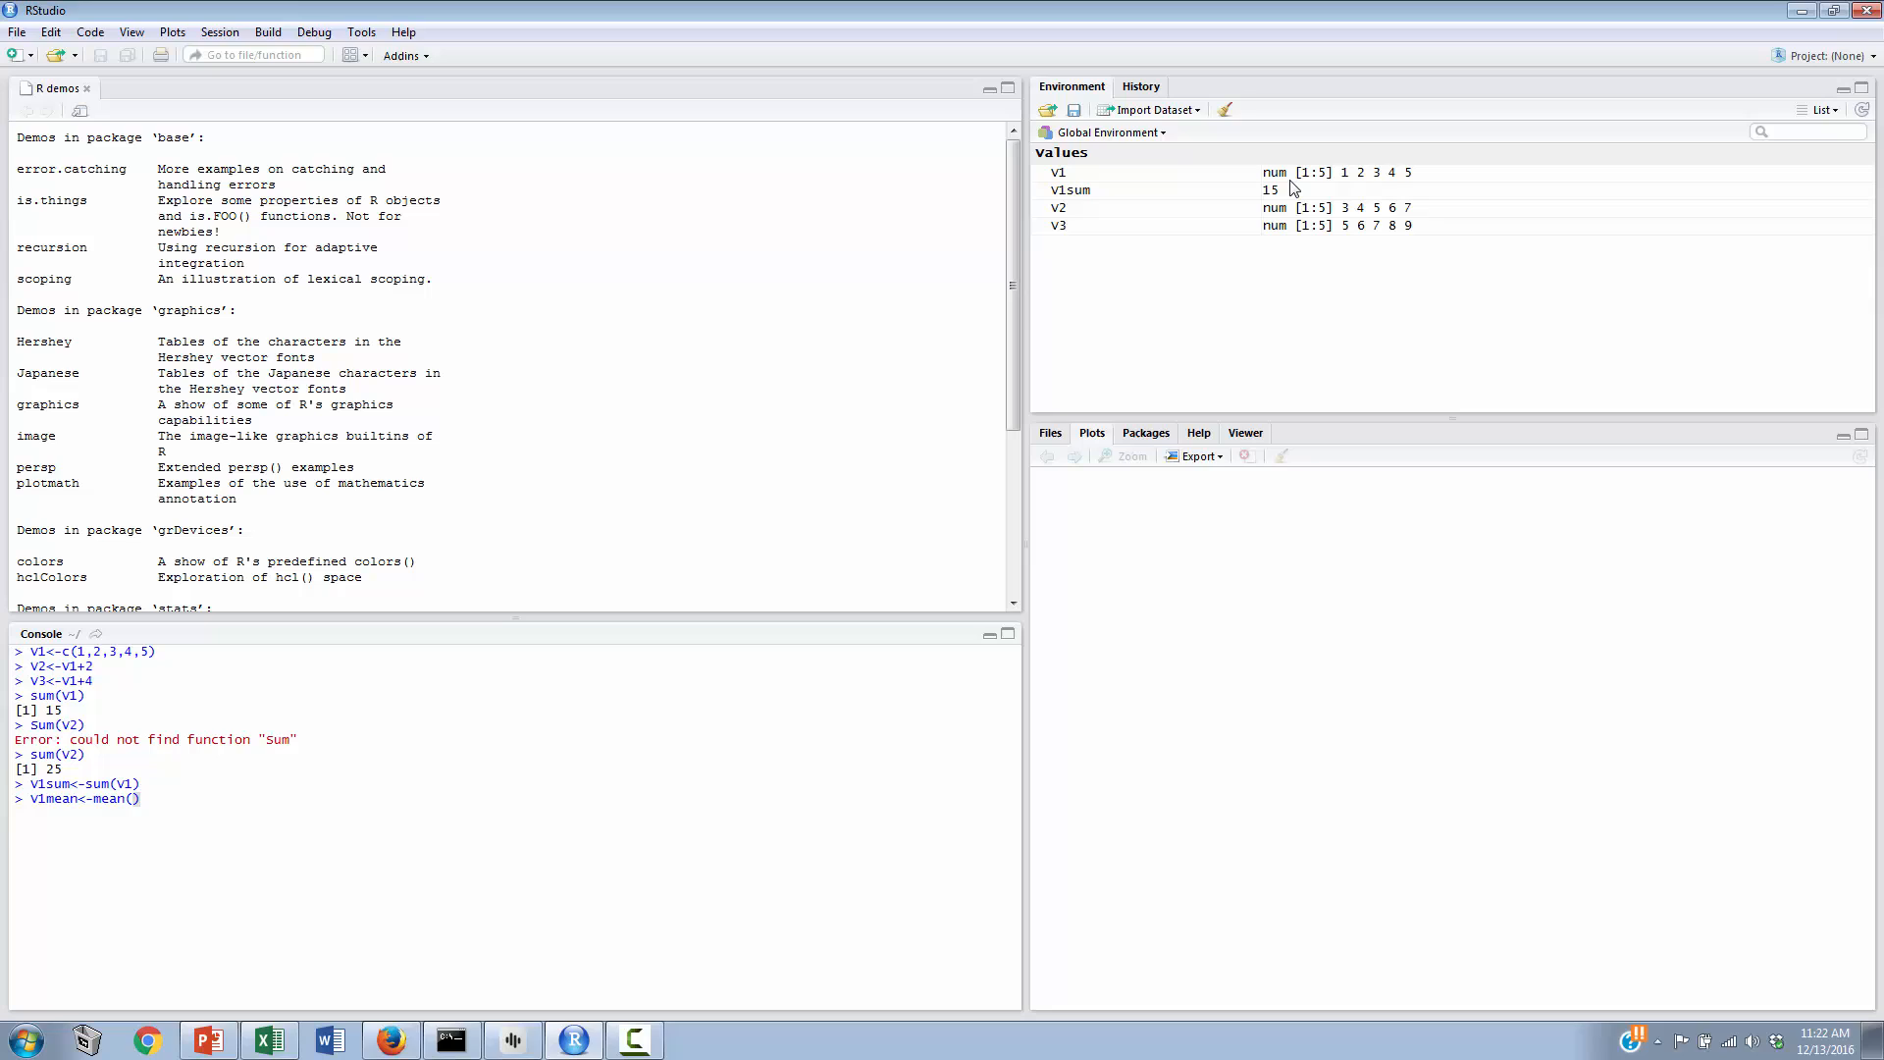
type("V1")
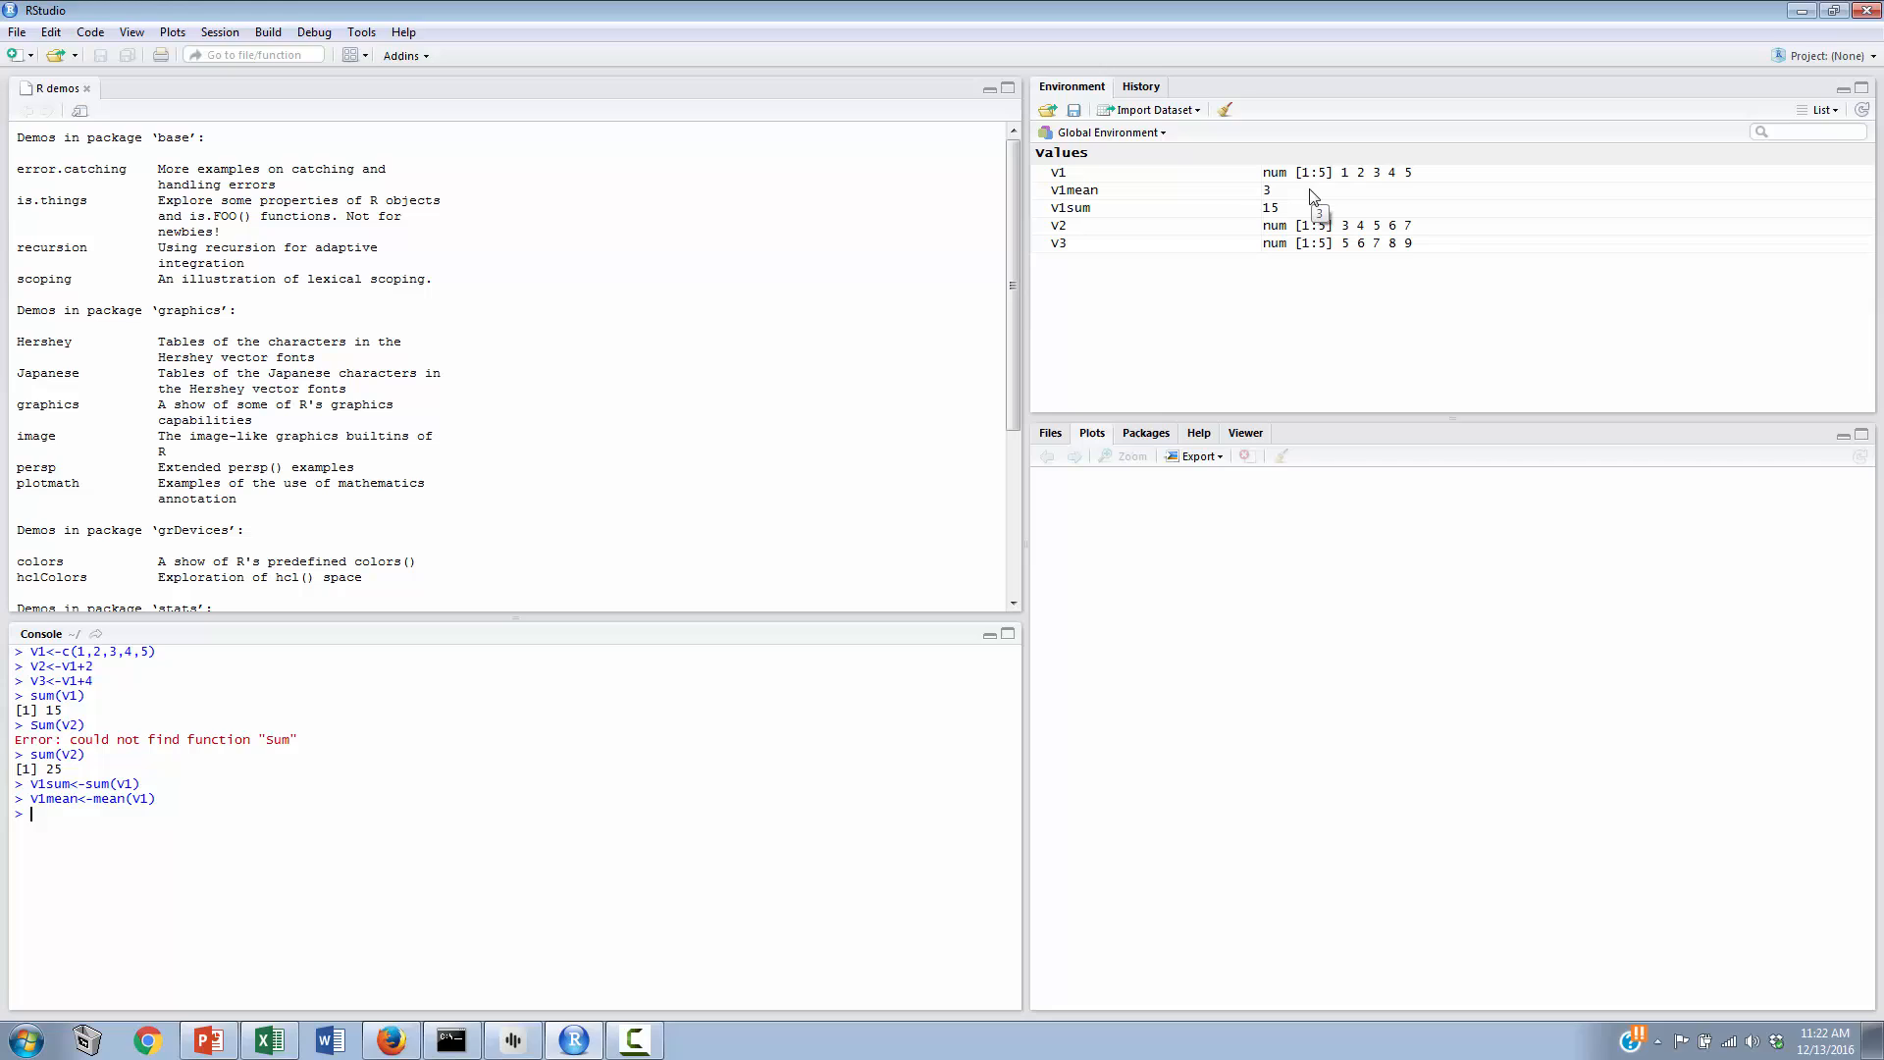
Step: Enter v1sd<-sd(v1) to store v1's standard deviation, about 1.58
type("v1mean<-mean(V1)")
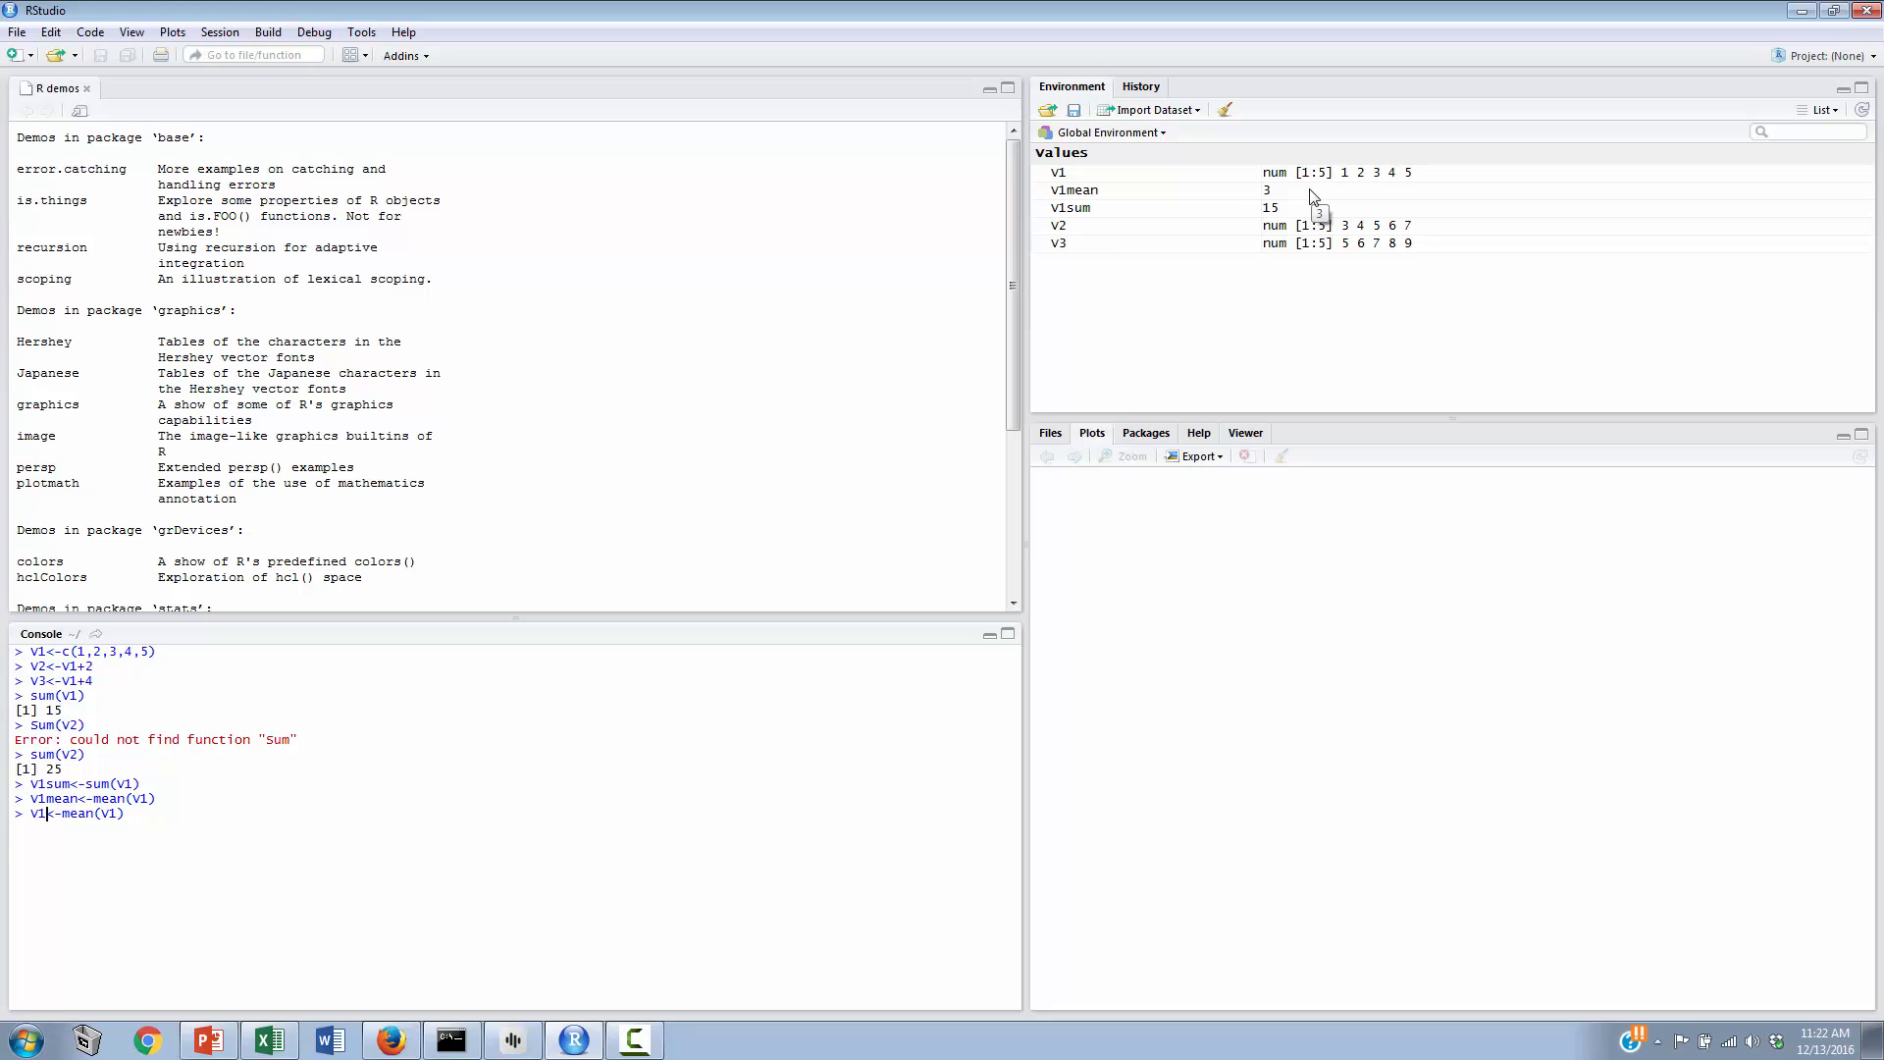
type("sd")
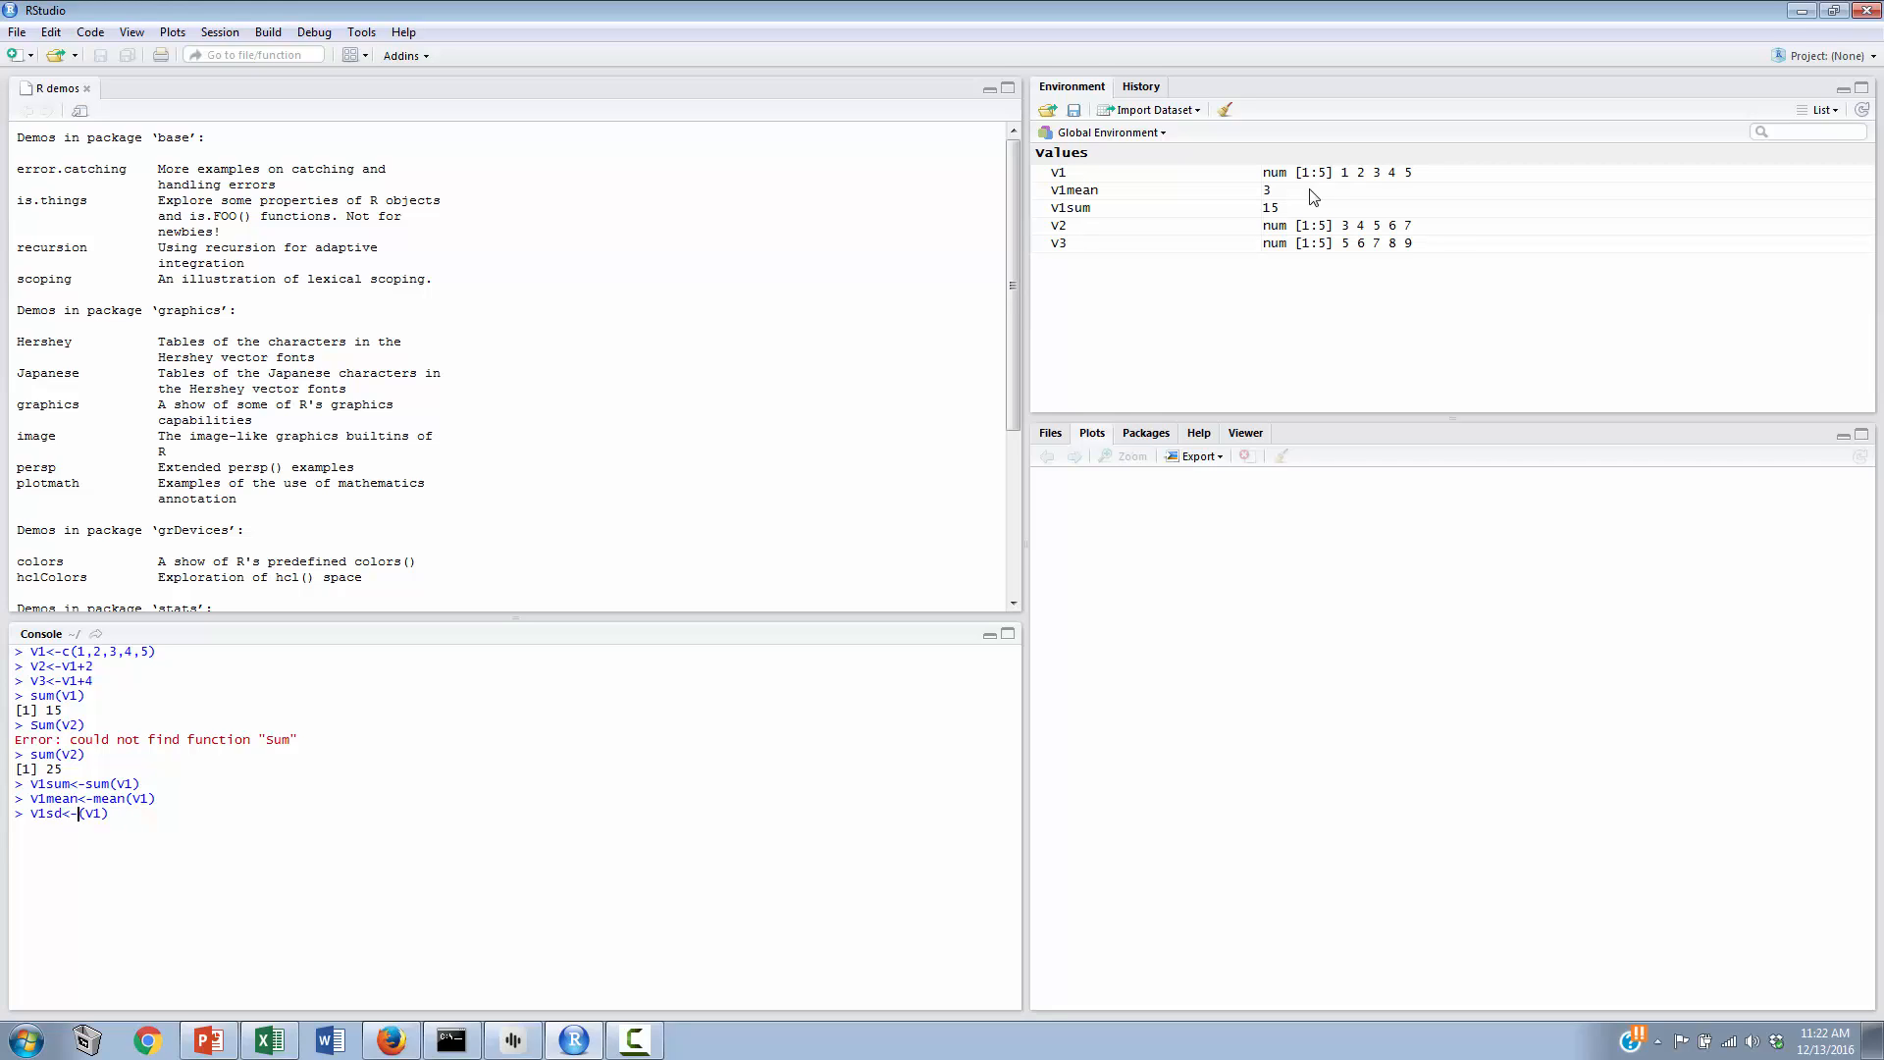
type("sd")
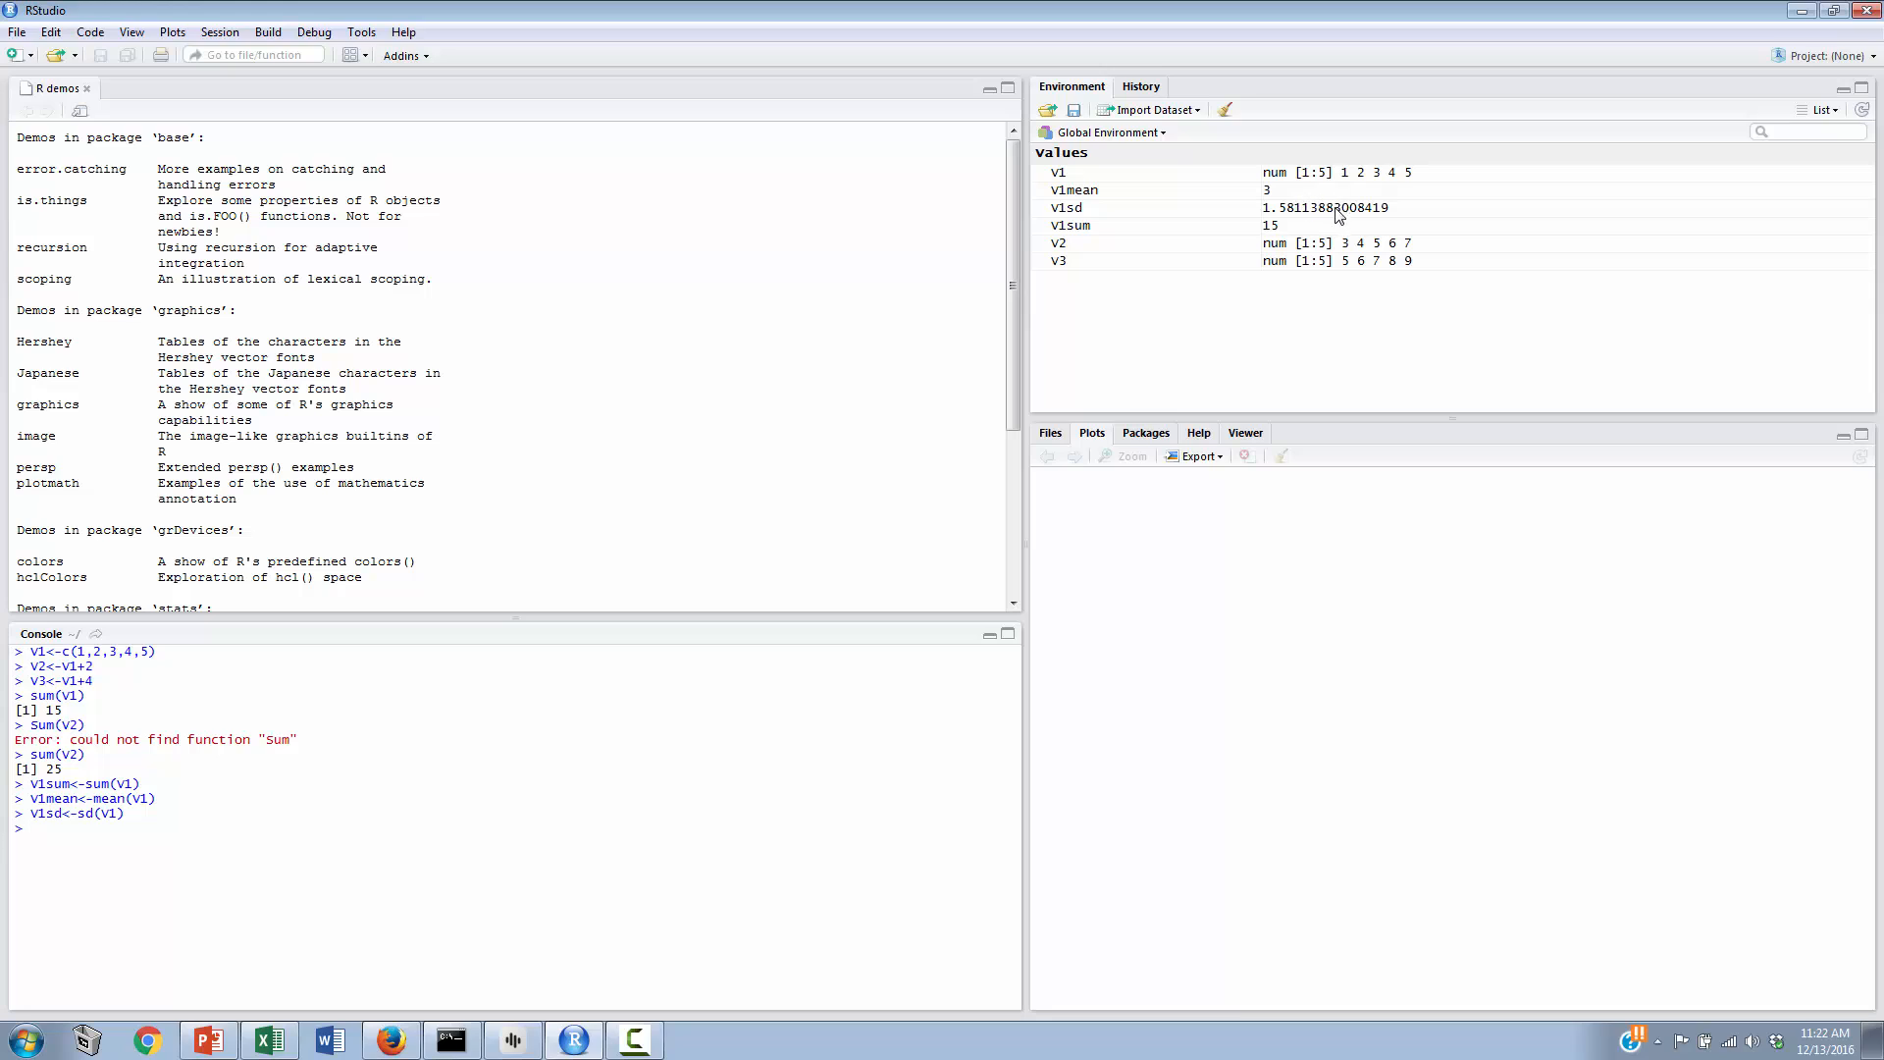
mouse_move(1338, 216)
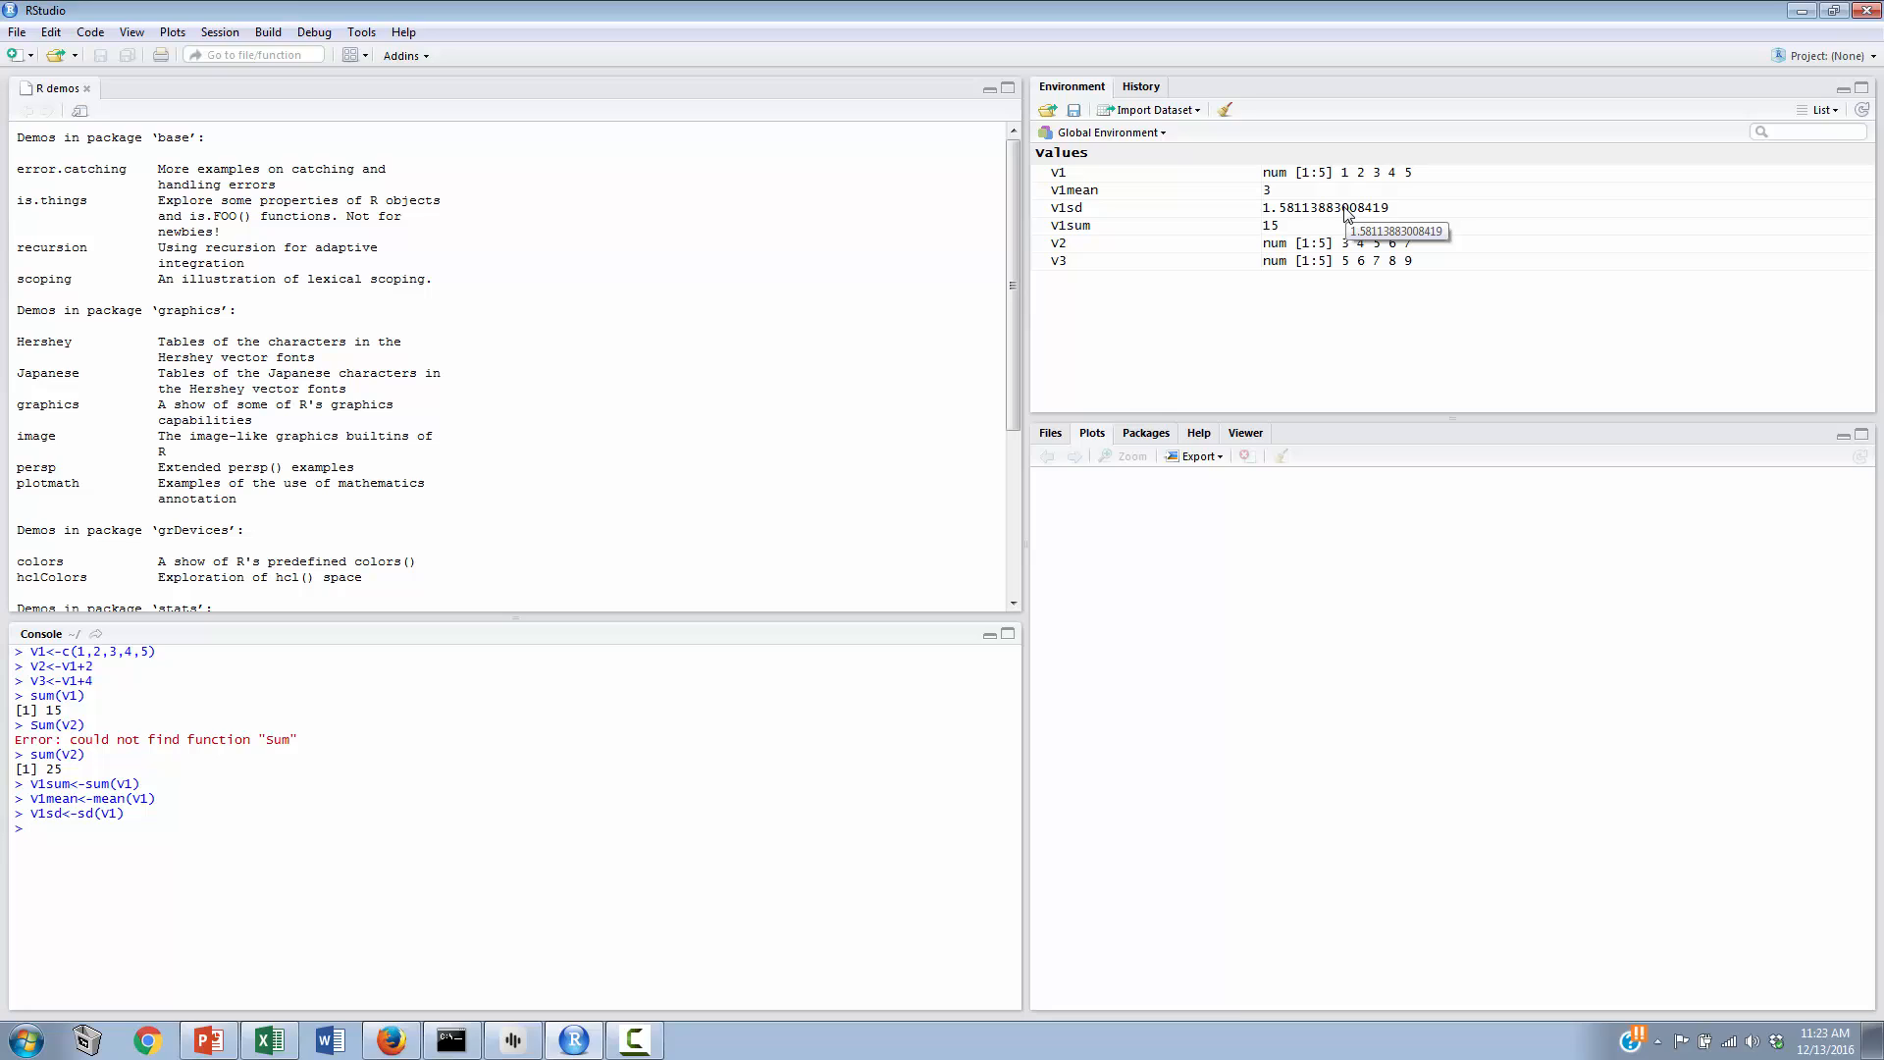
mouse_move(1345, 216)
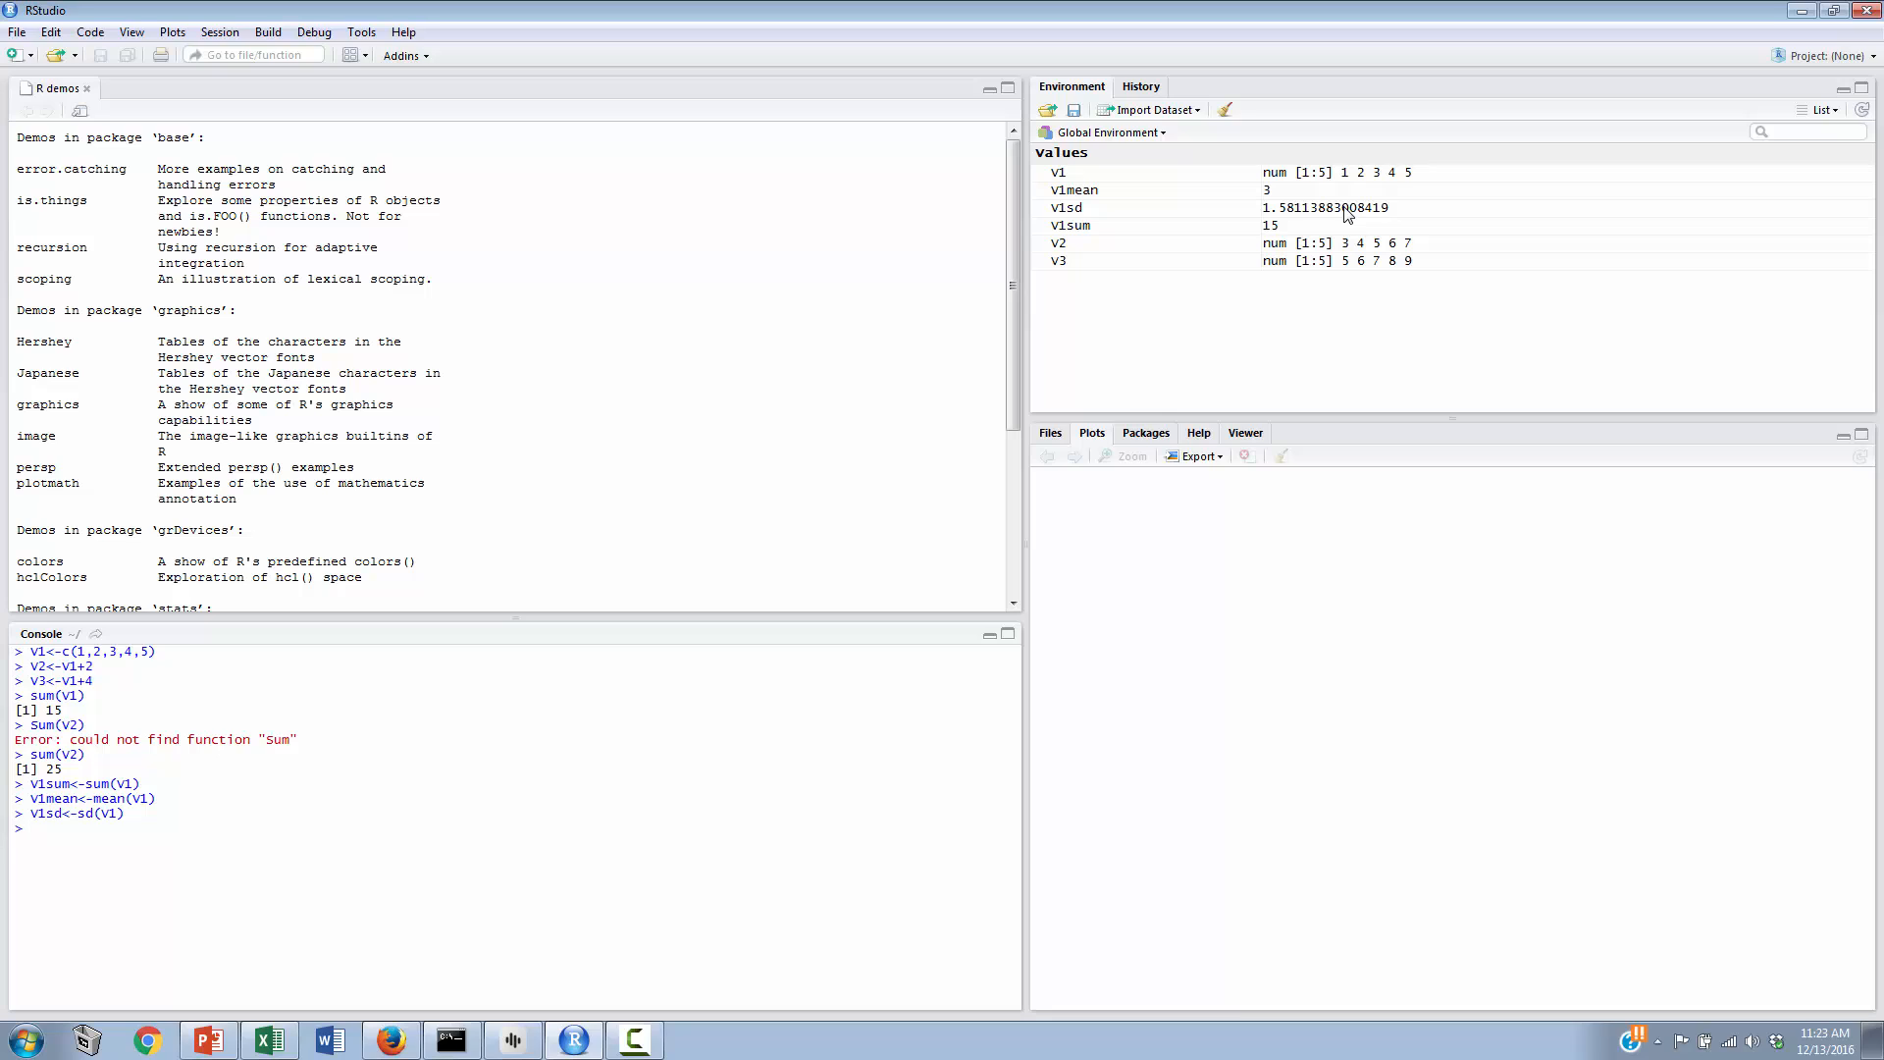
Step: Clear the console with Ctrl+L and run sqrt(4) and sqrt(16), returning 2 and 4
key("ctrl+l")
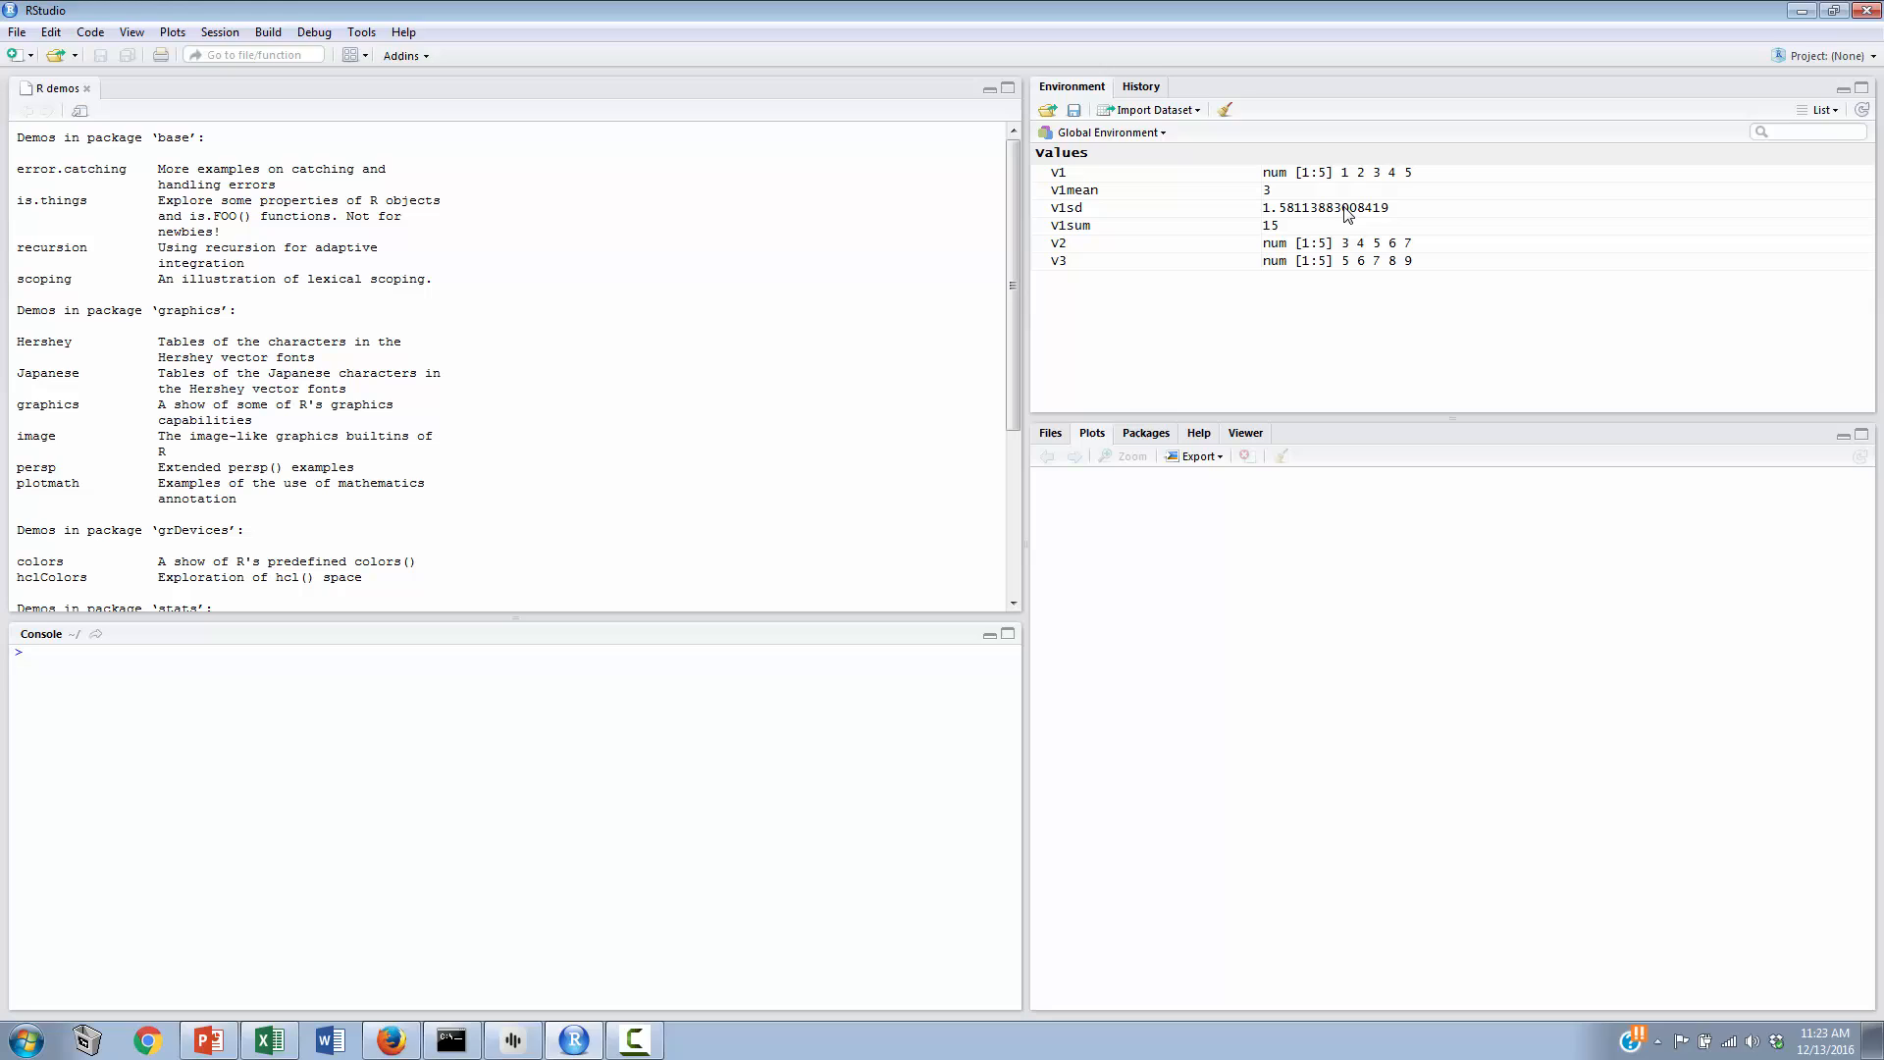
type("sq")
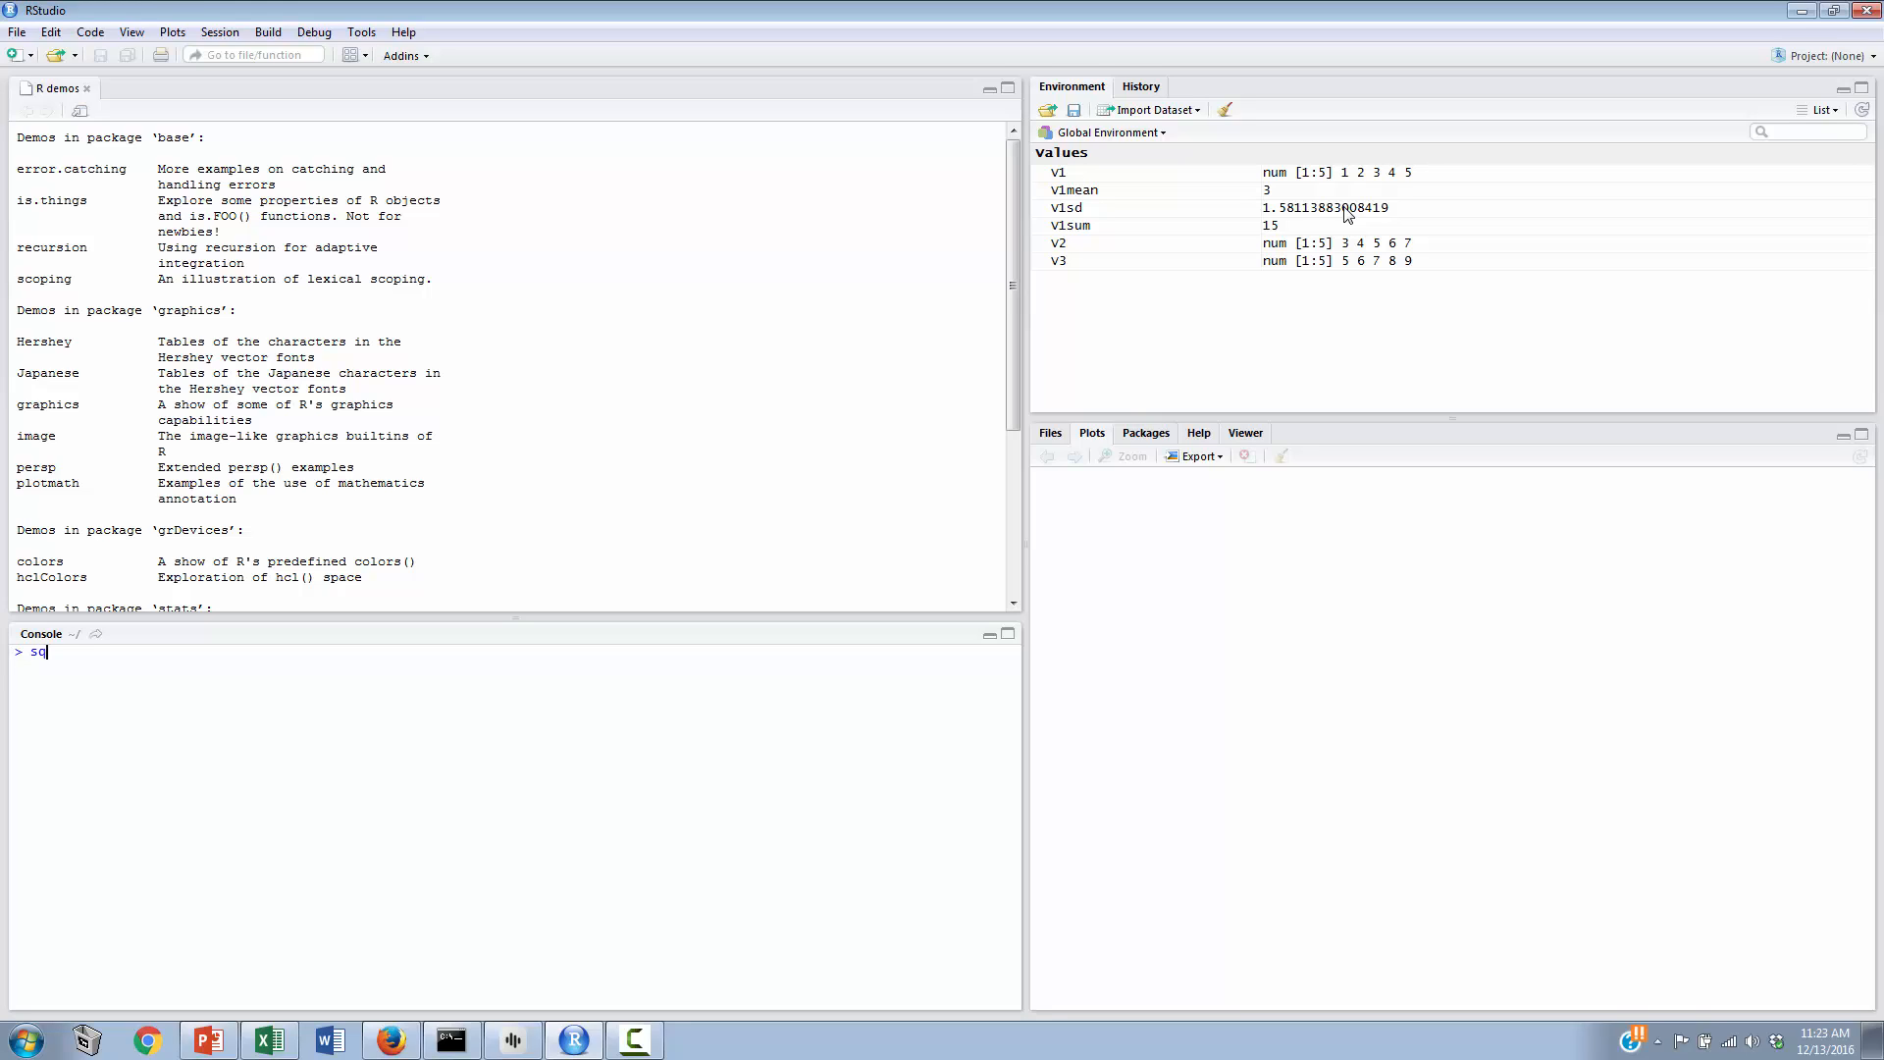
type("rt()")
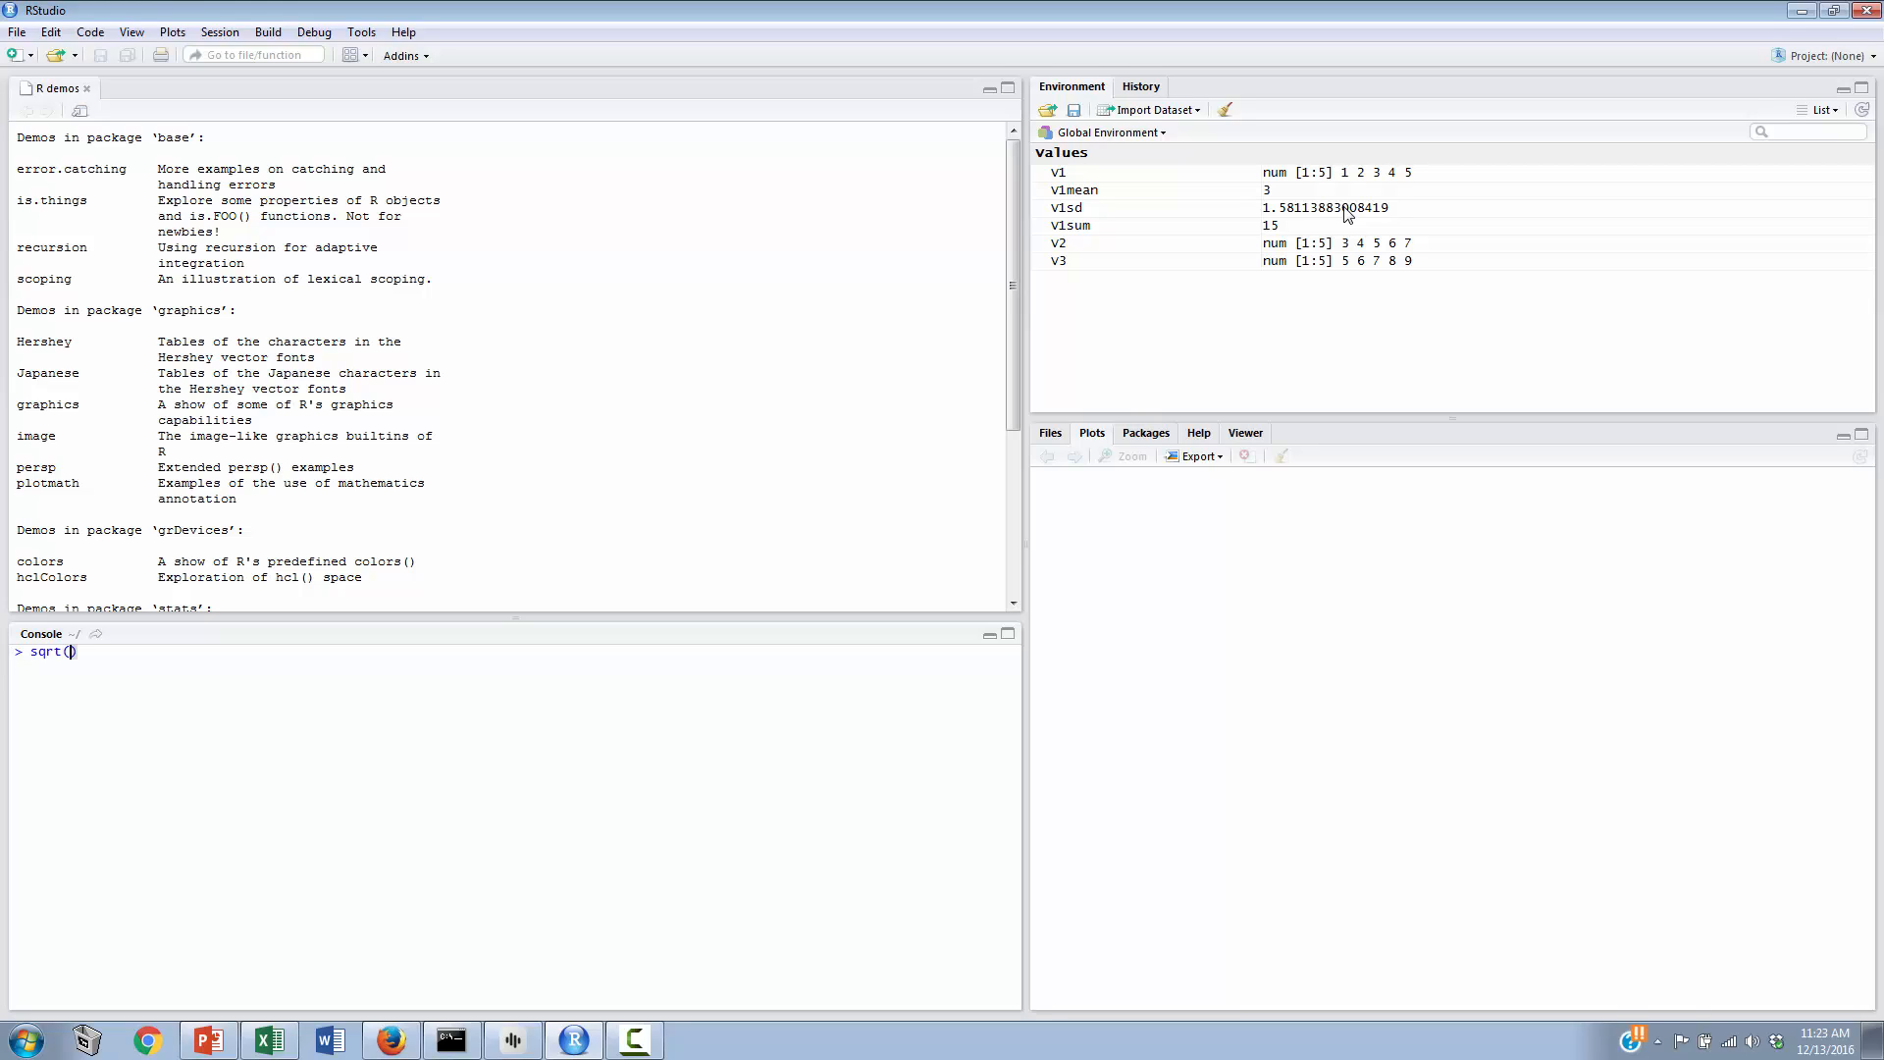
type("4")
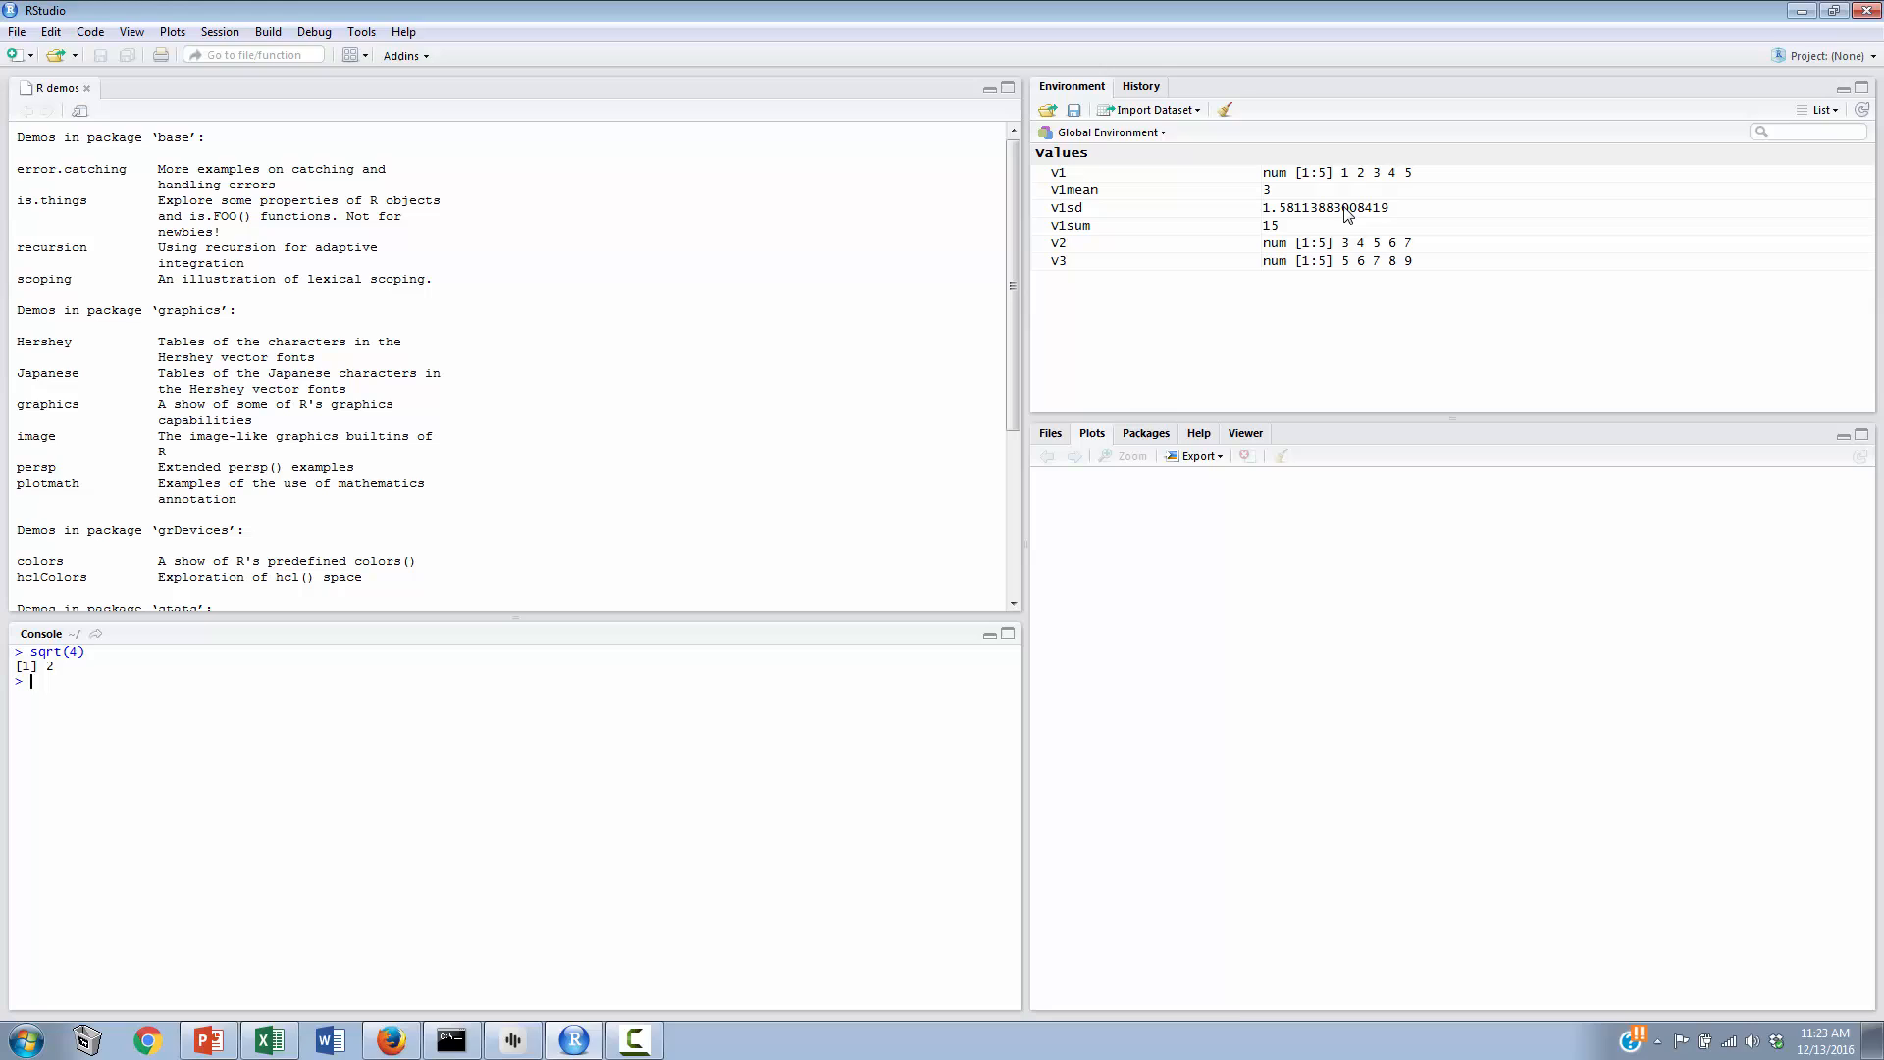
type("sqrt")
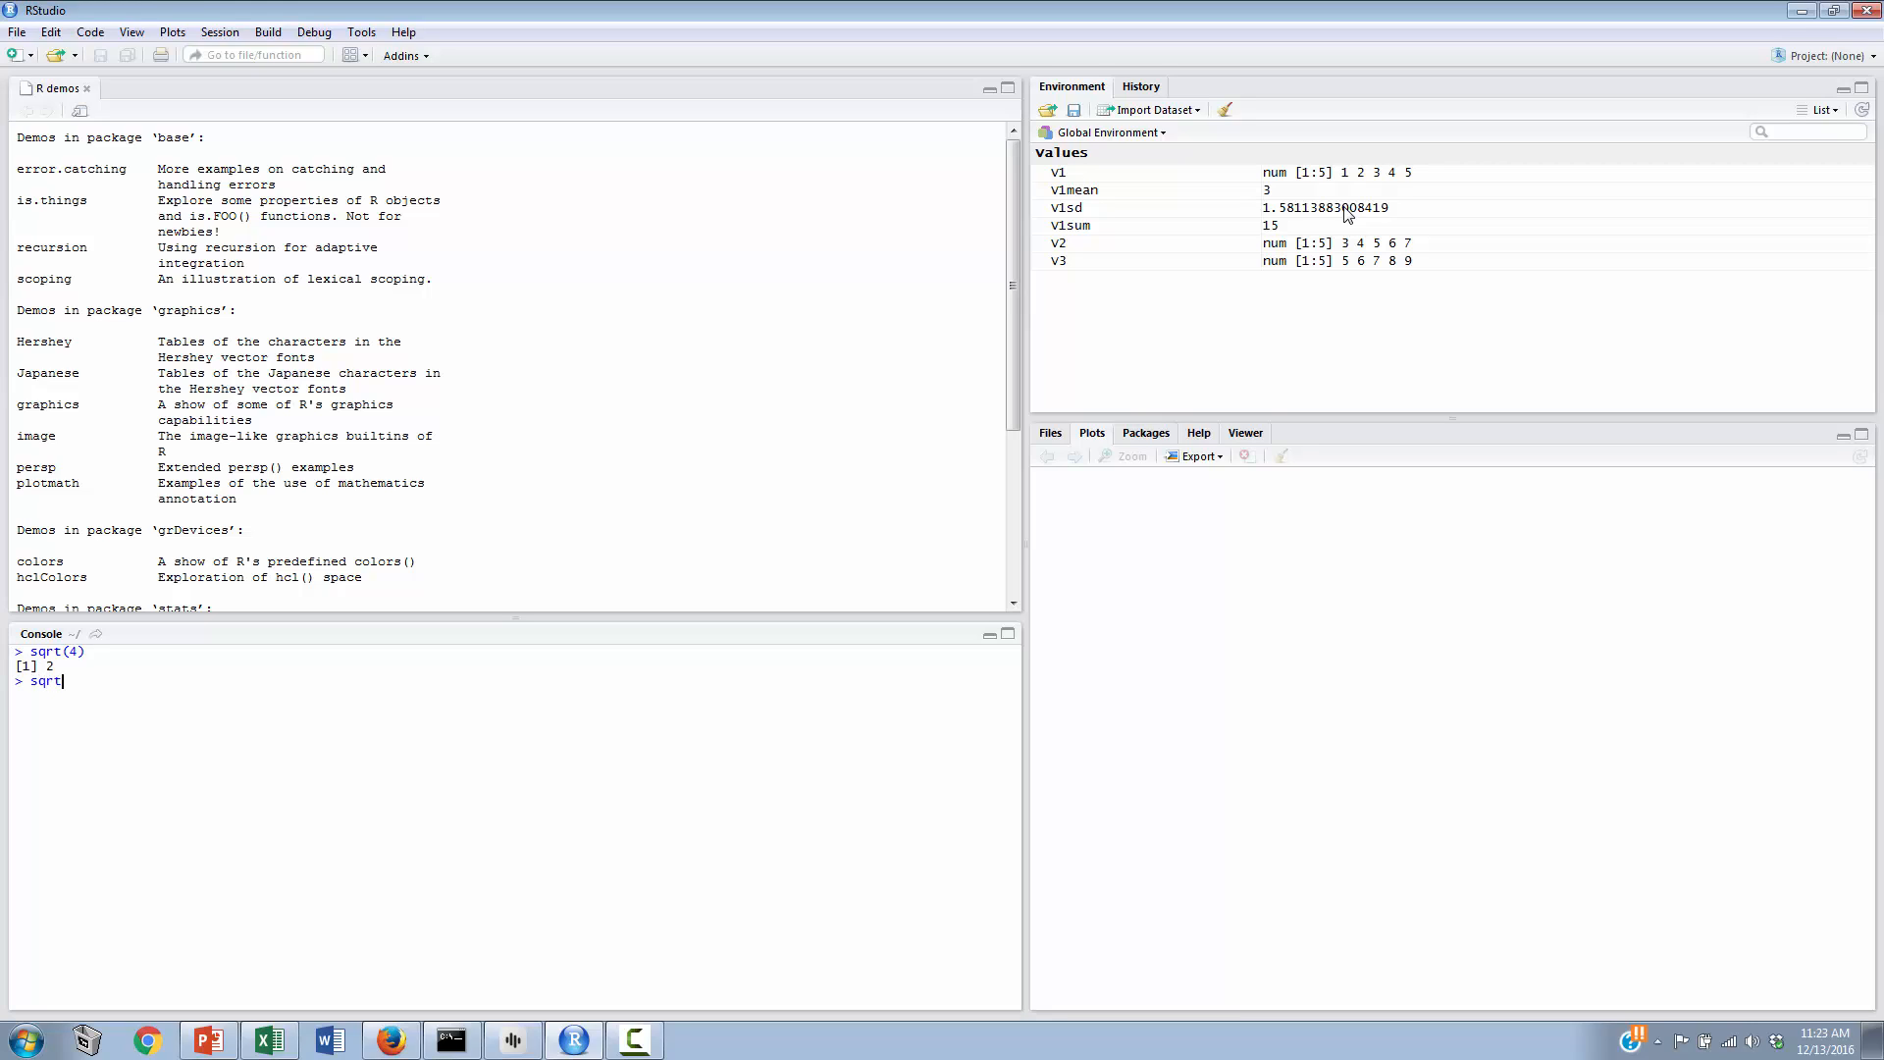
type("(16)")
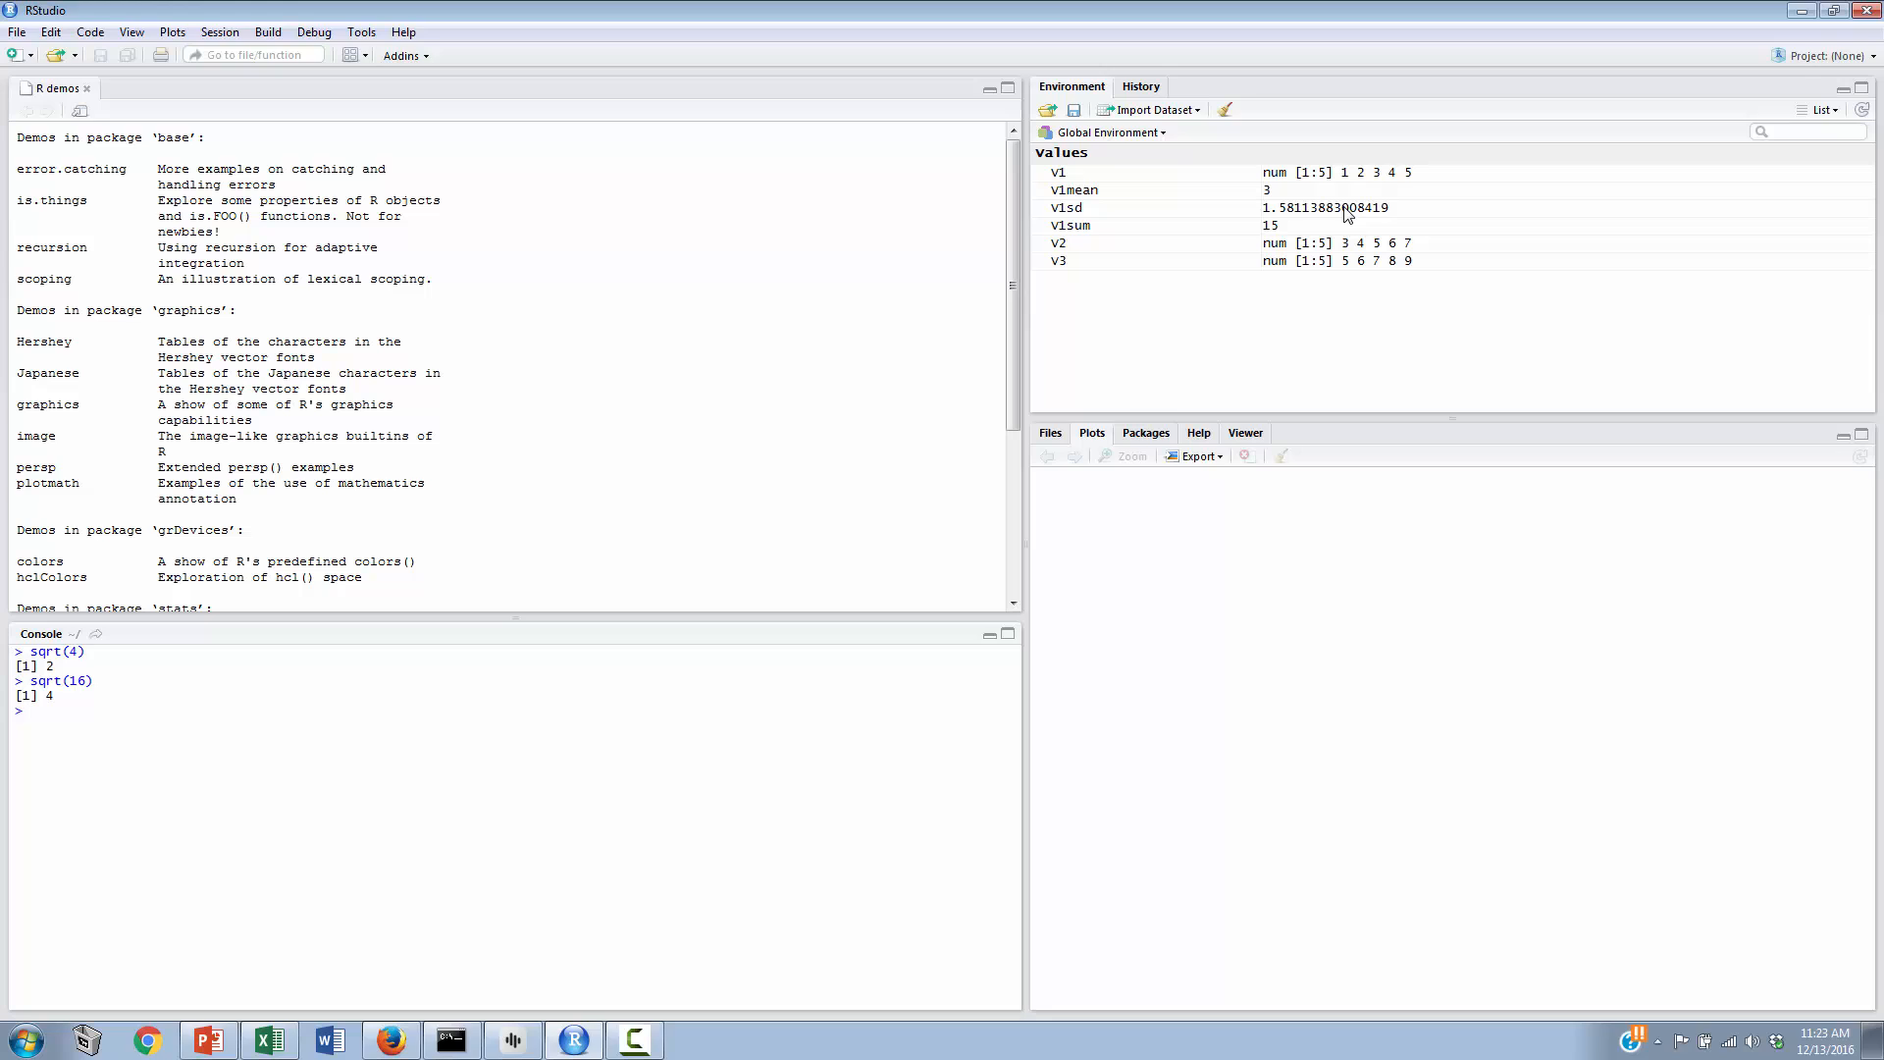
mouse_move(1426, 181)
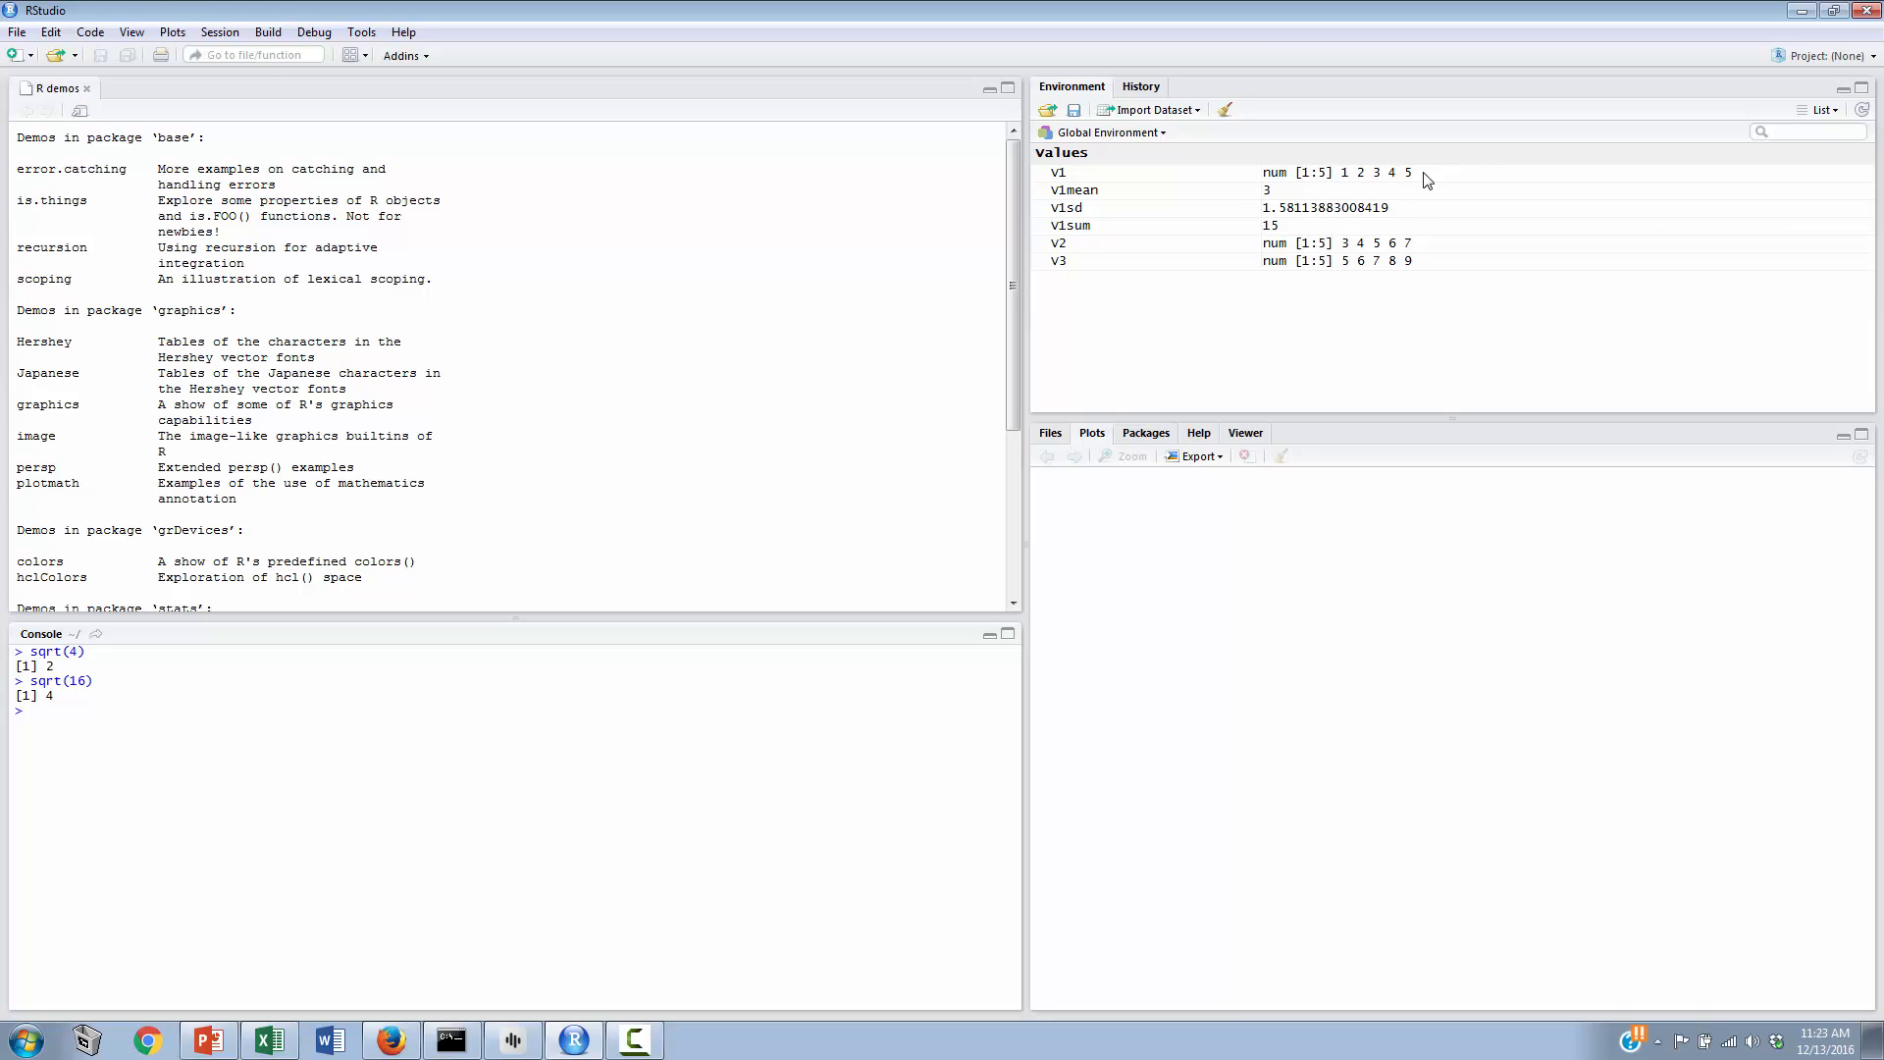
mouse_move(1424, 175)
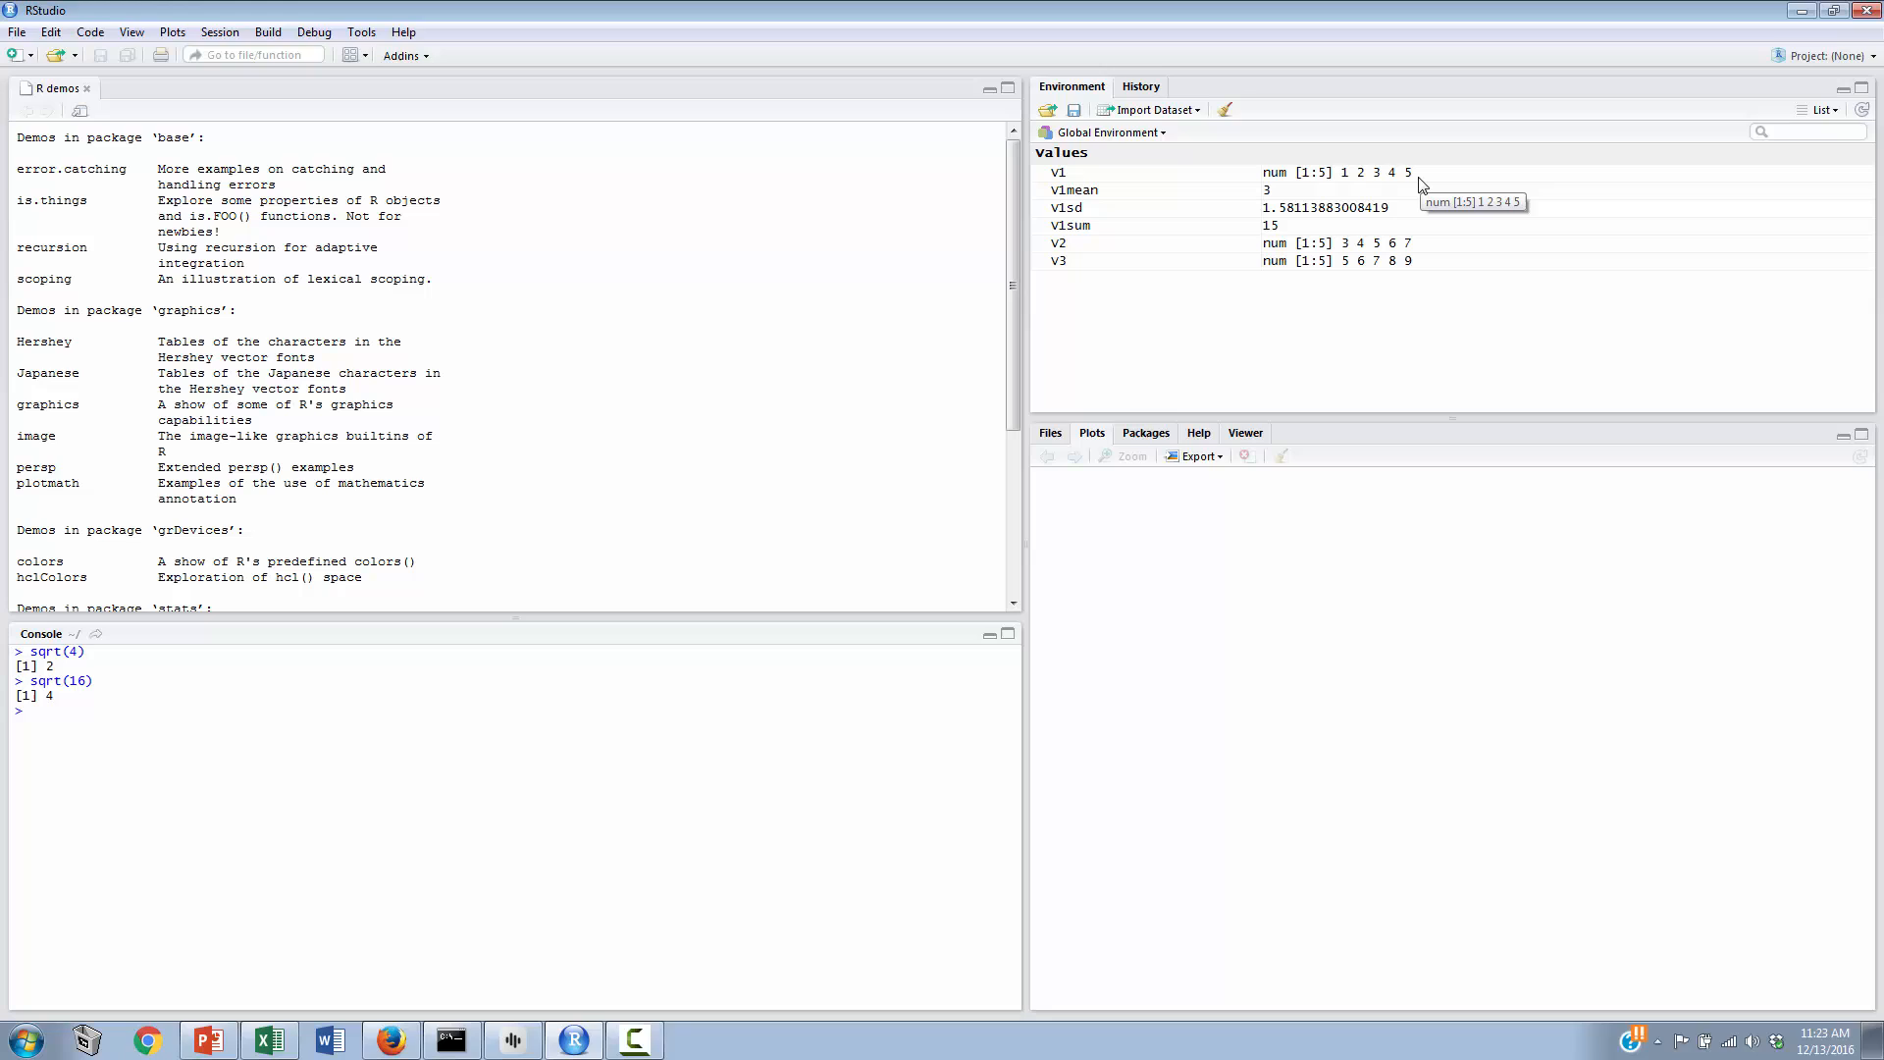
Step: Run length(v1) to show that v1 holds 5 values
type("length()")
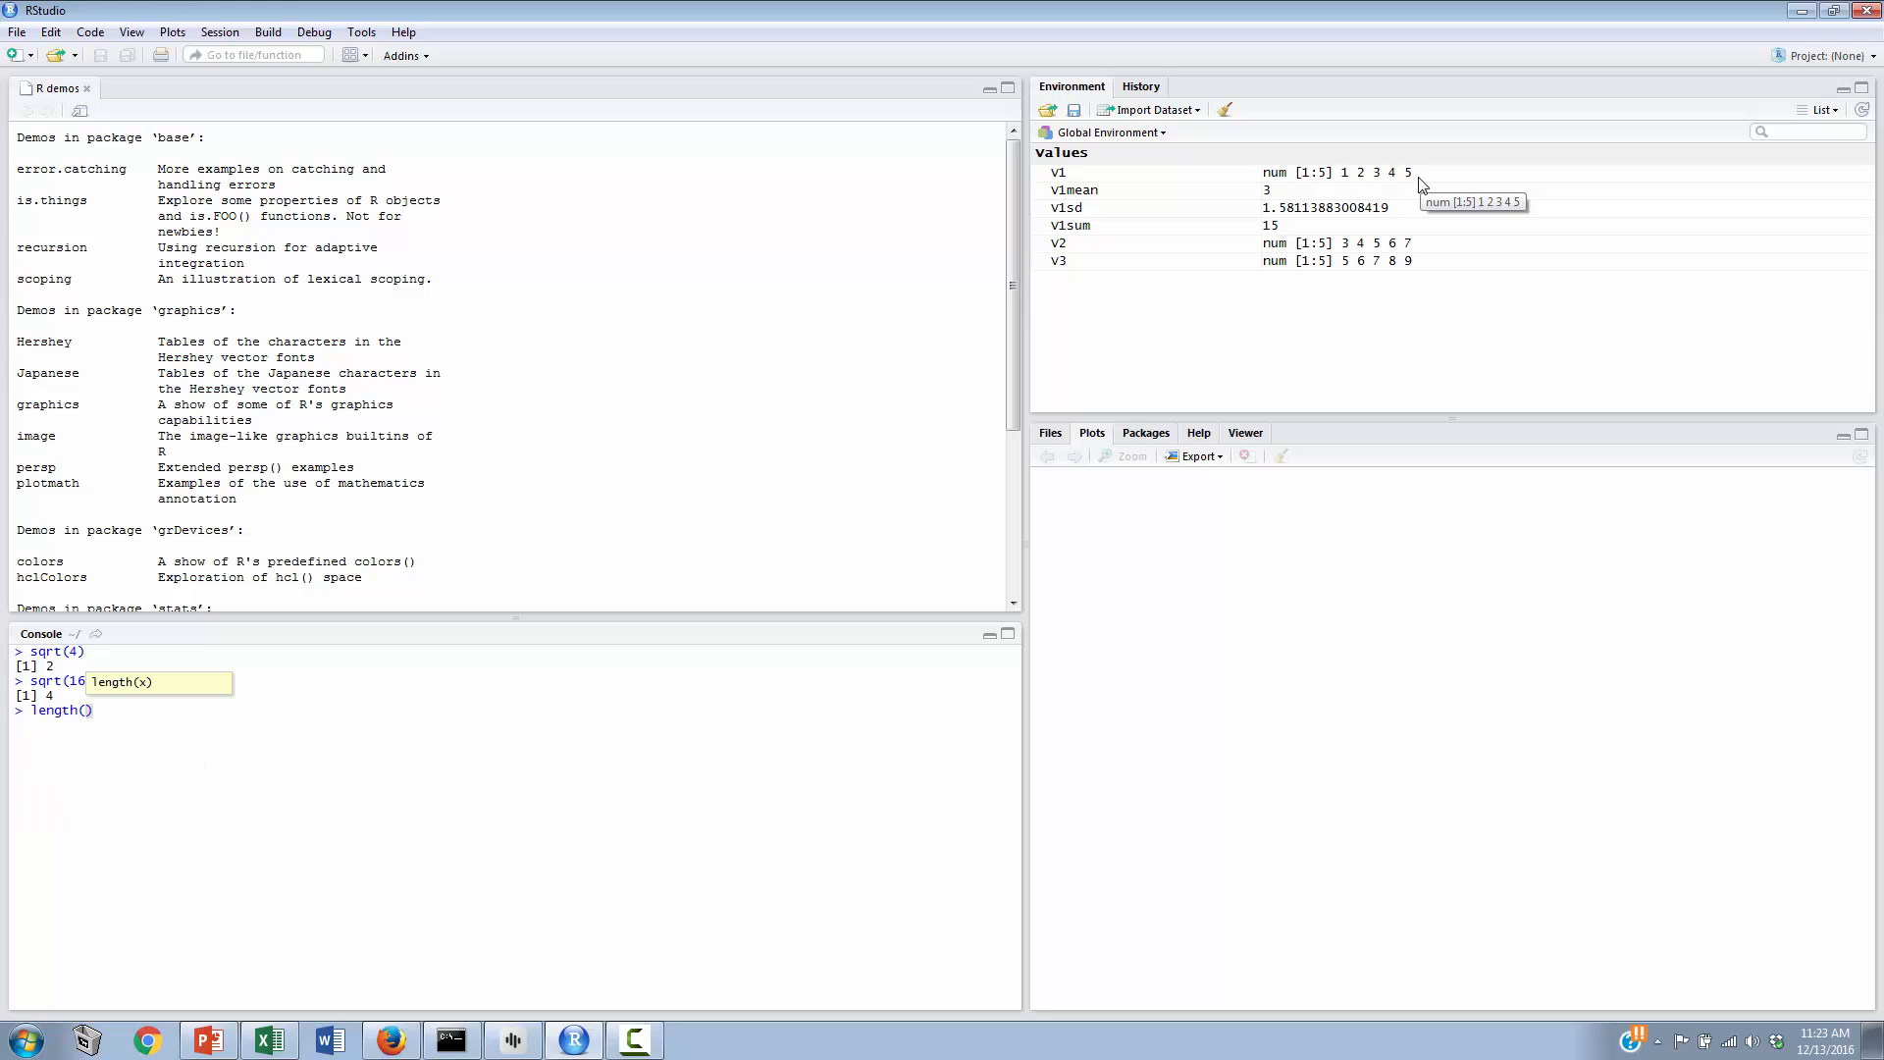
type("v1")
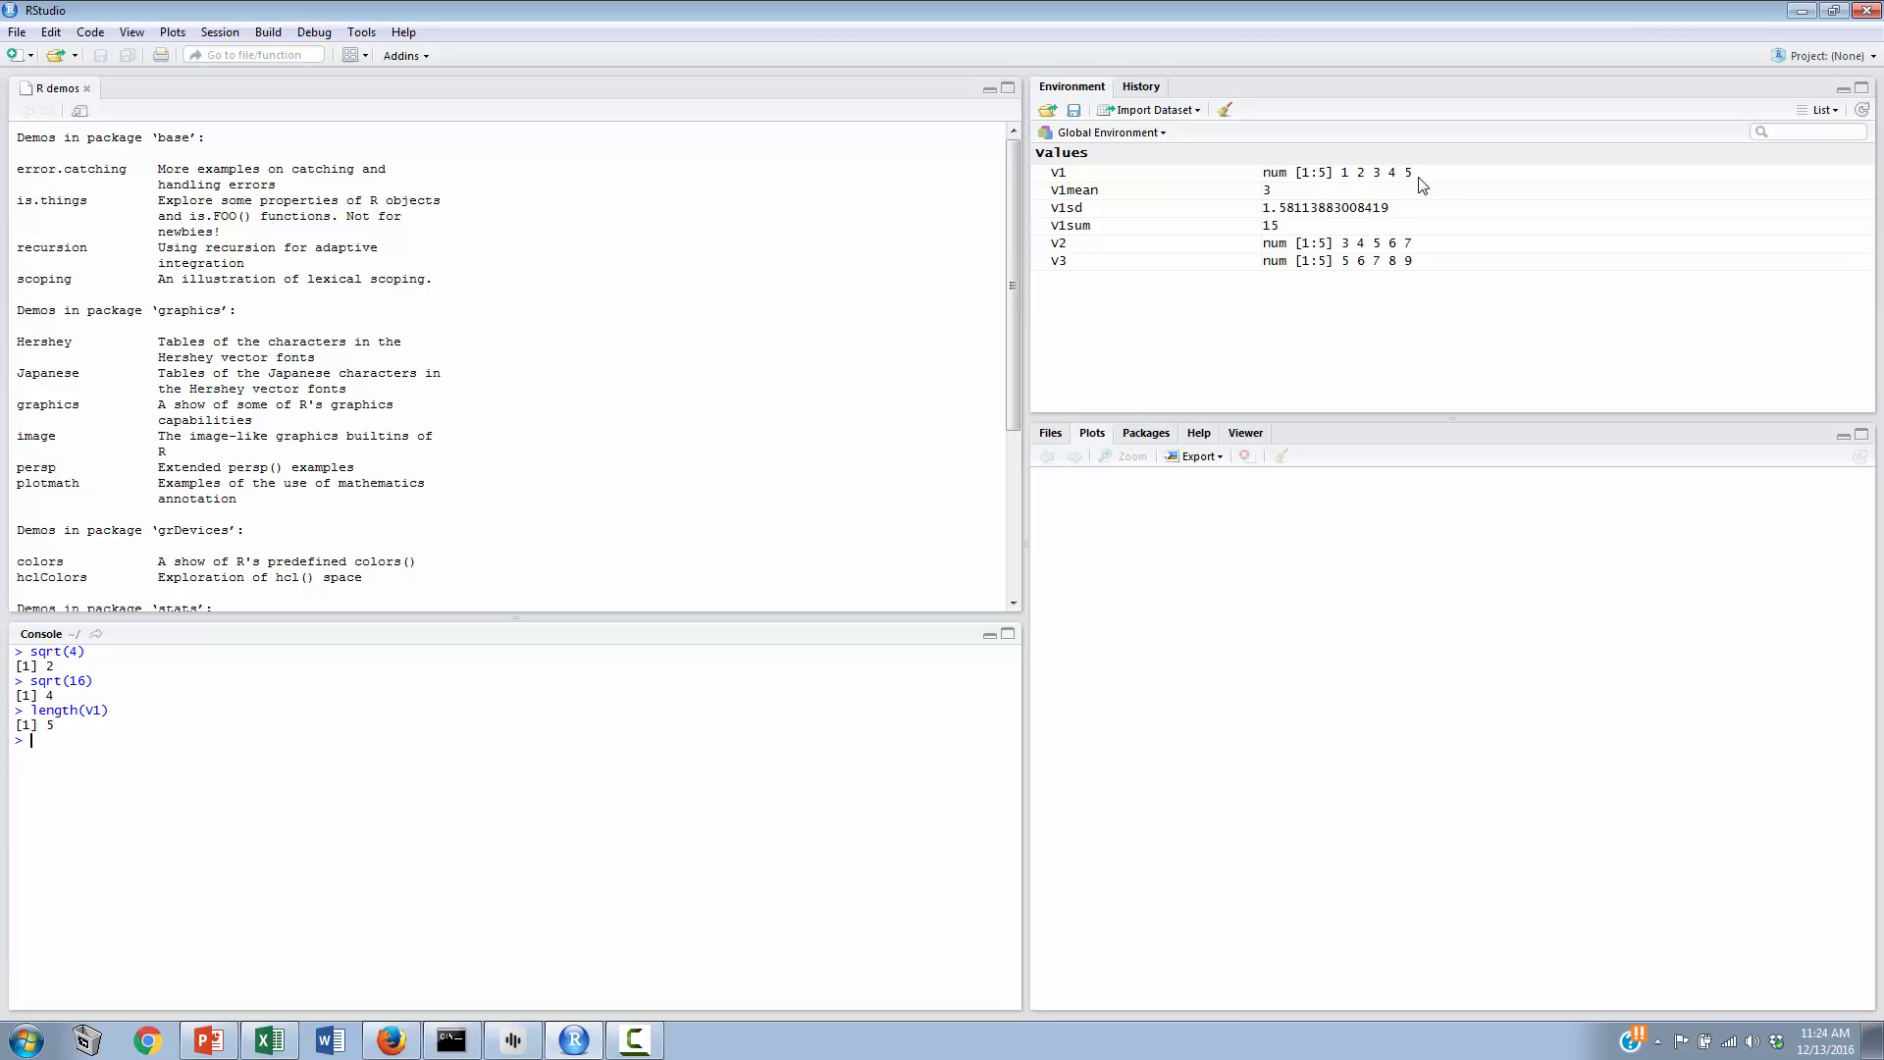
Step: Enter v1se<-v1sd/sqrt(length(v1)) in the console, giving v1se of about 0.707
type("v")
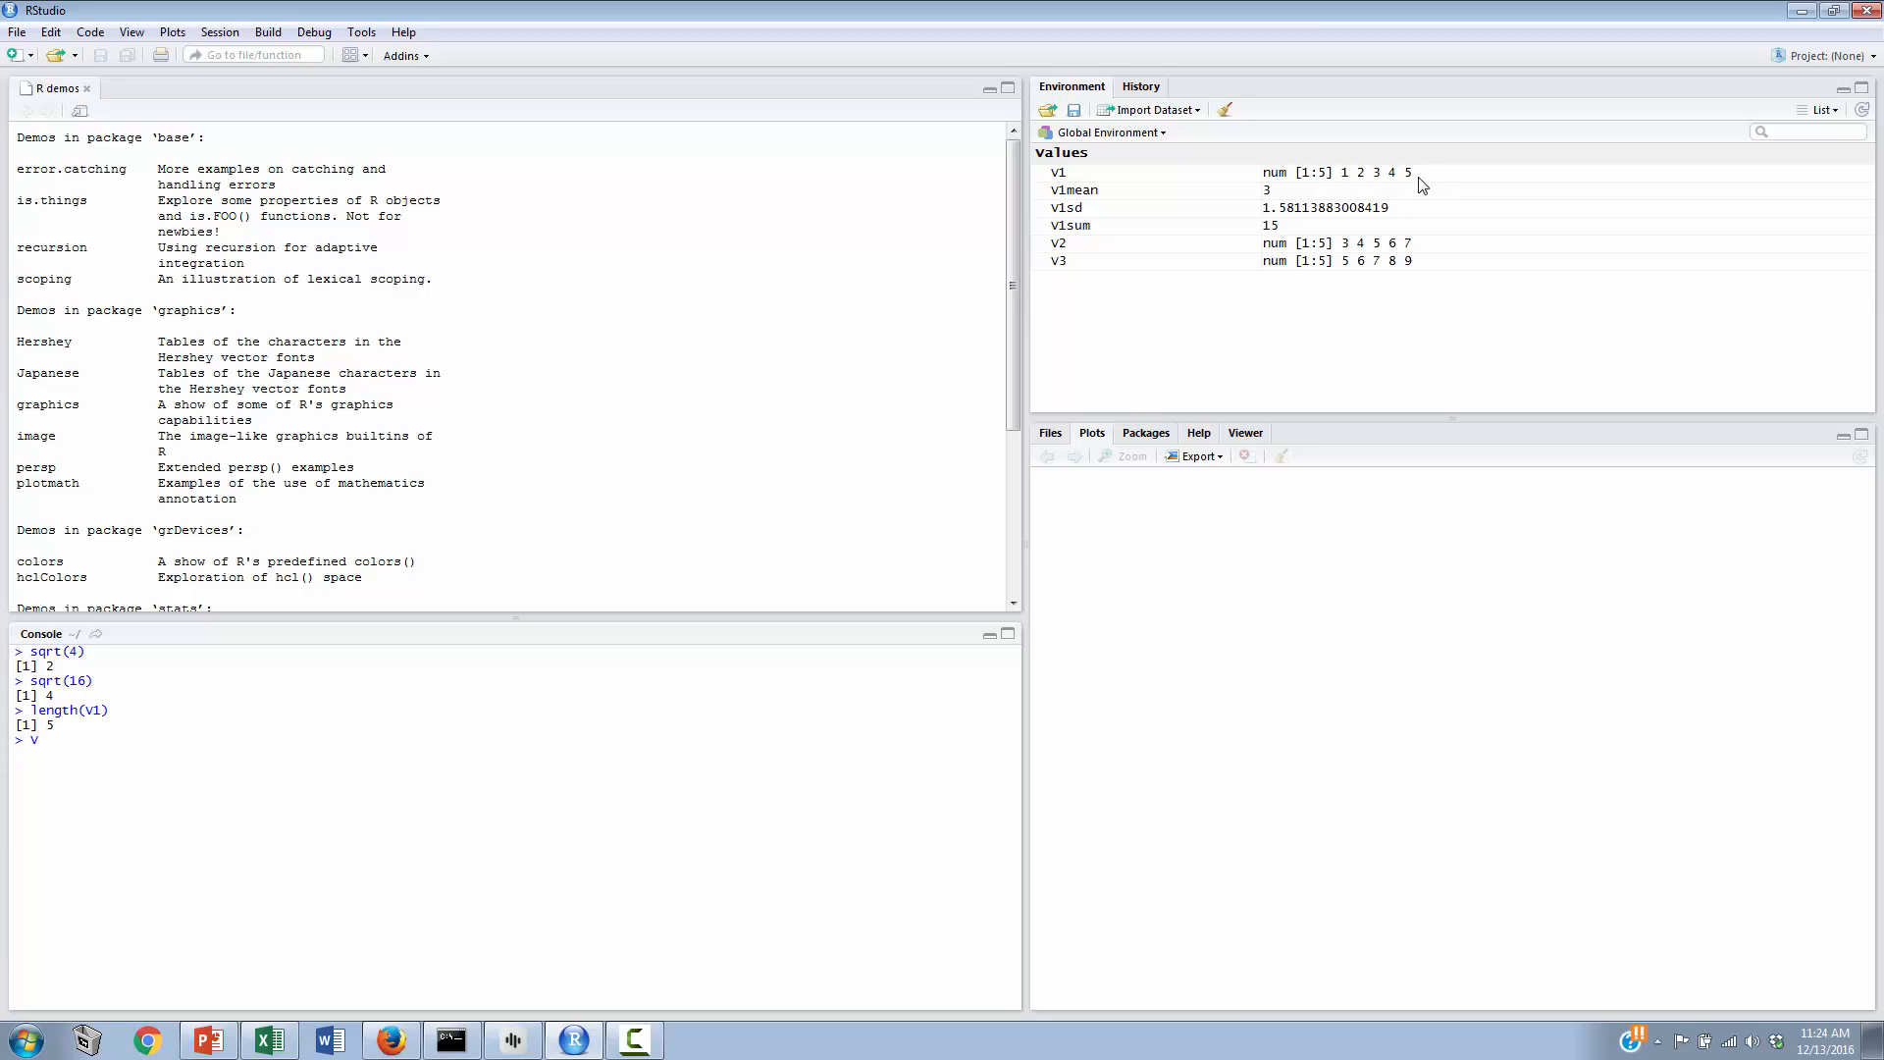
type("1s")
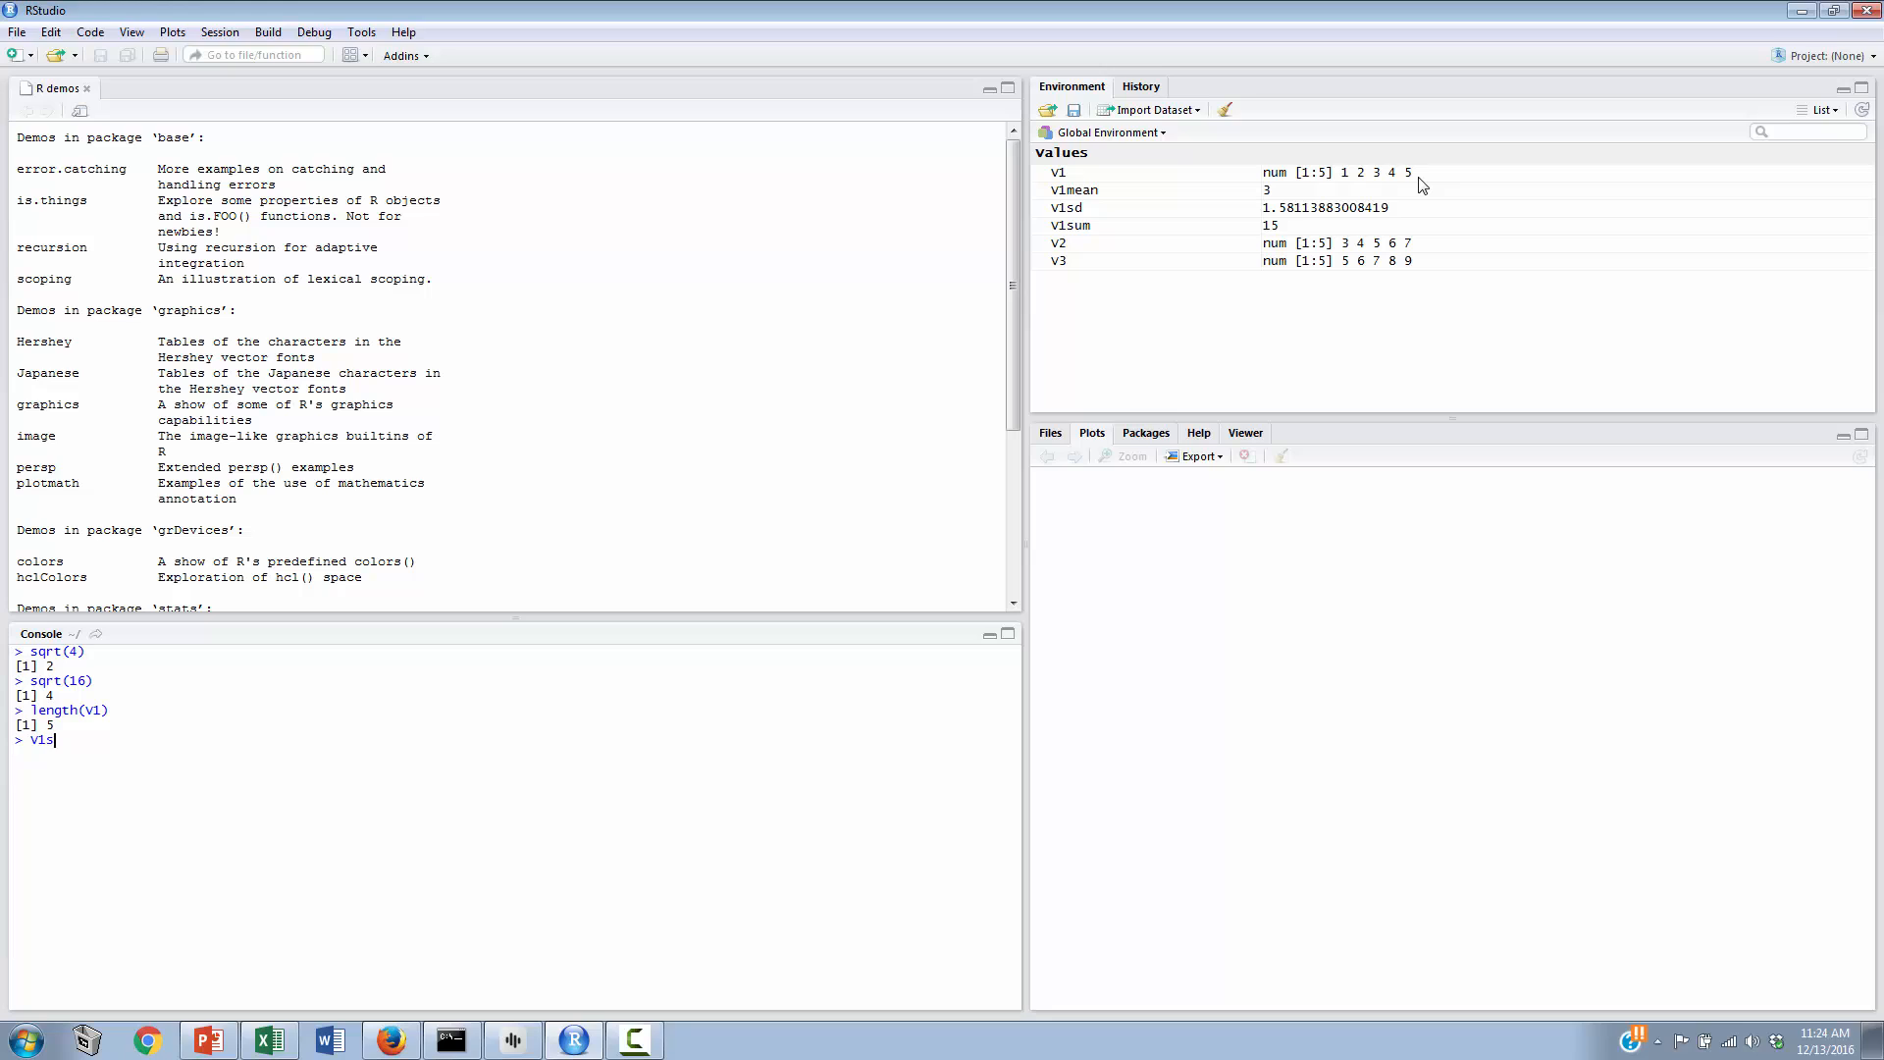
type("e")
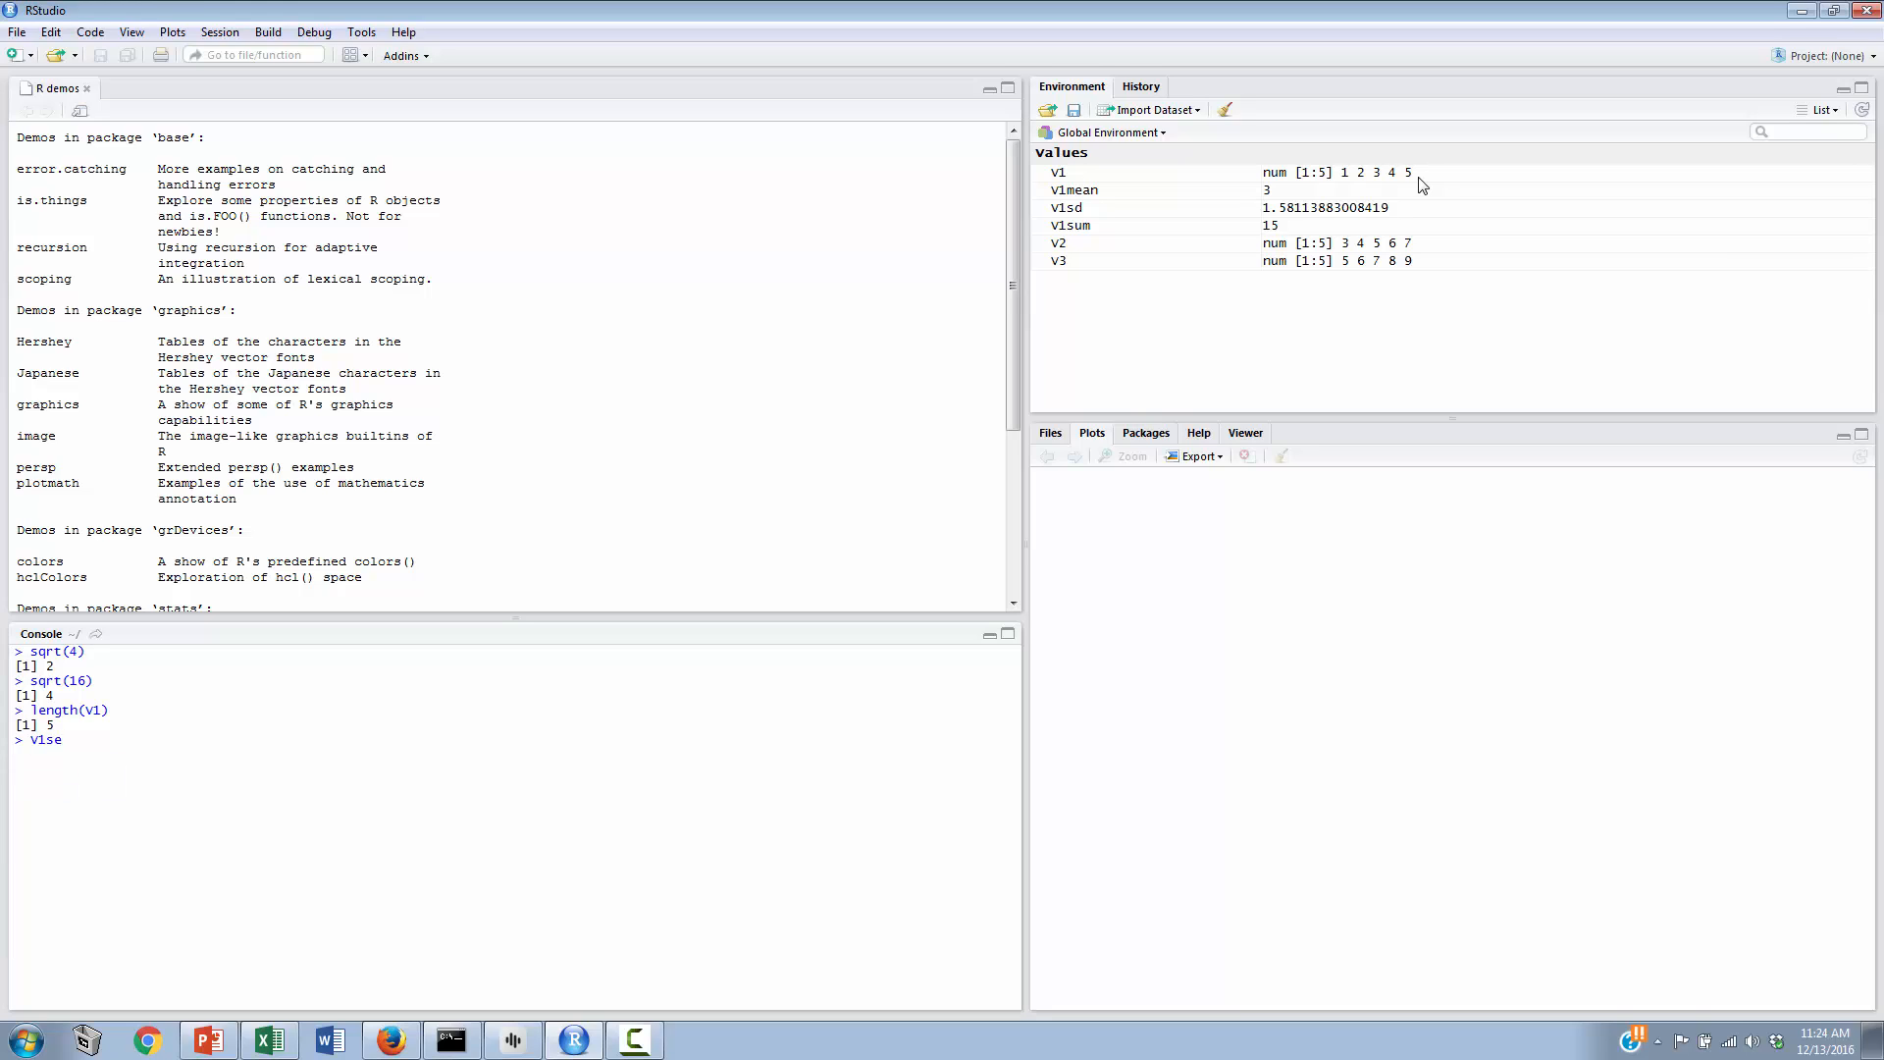
type("<")
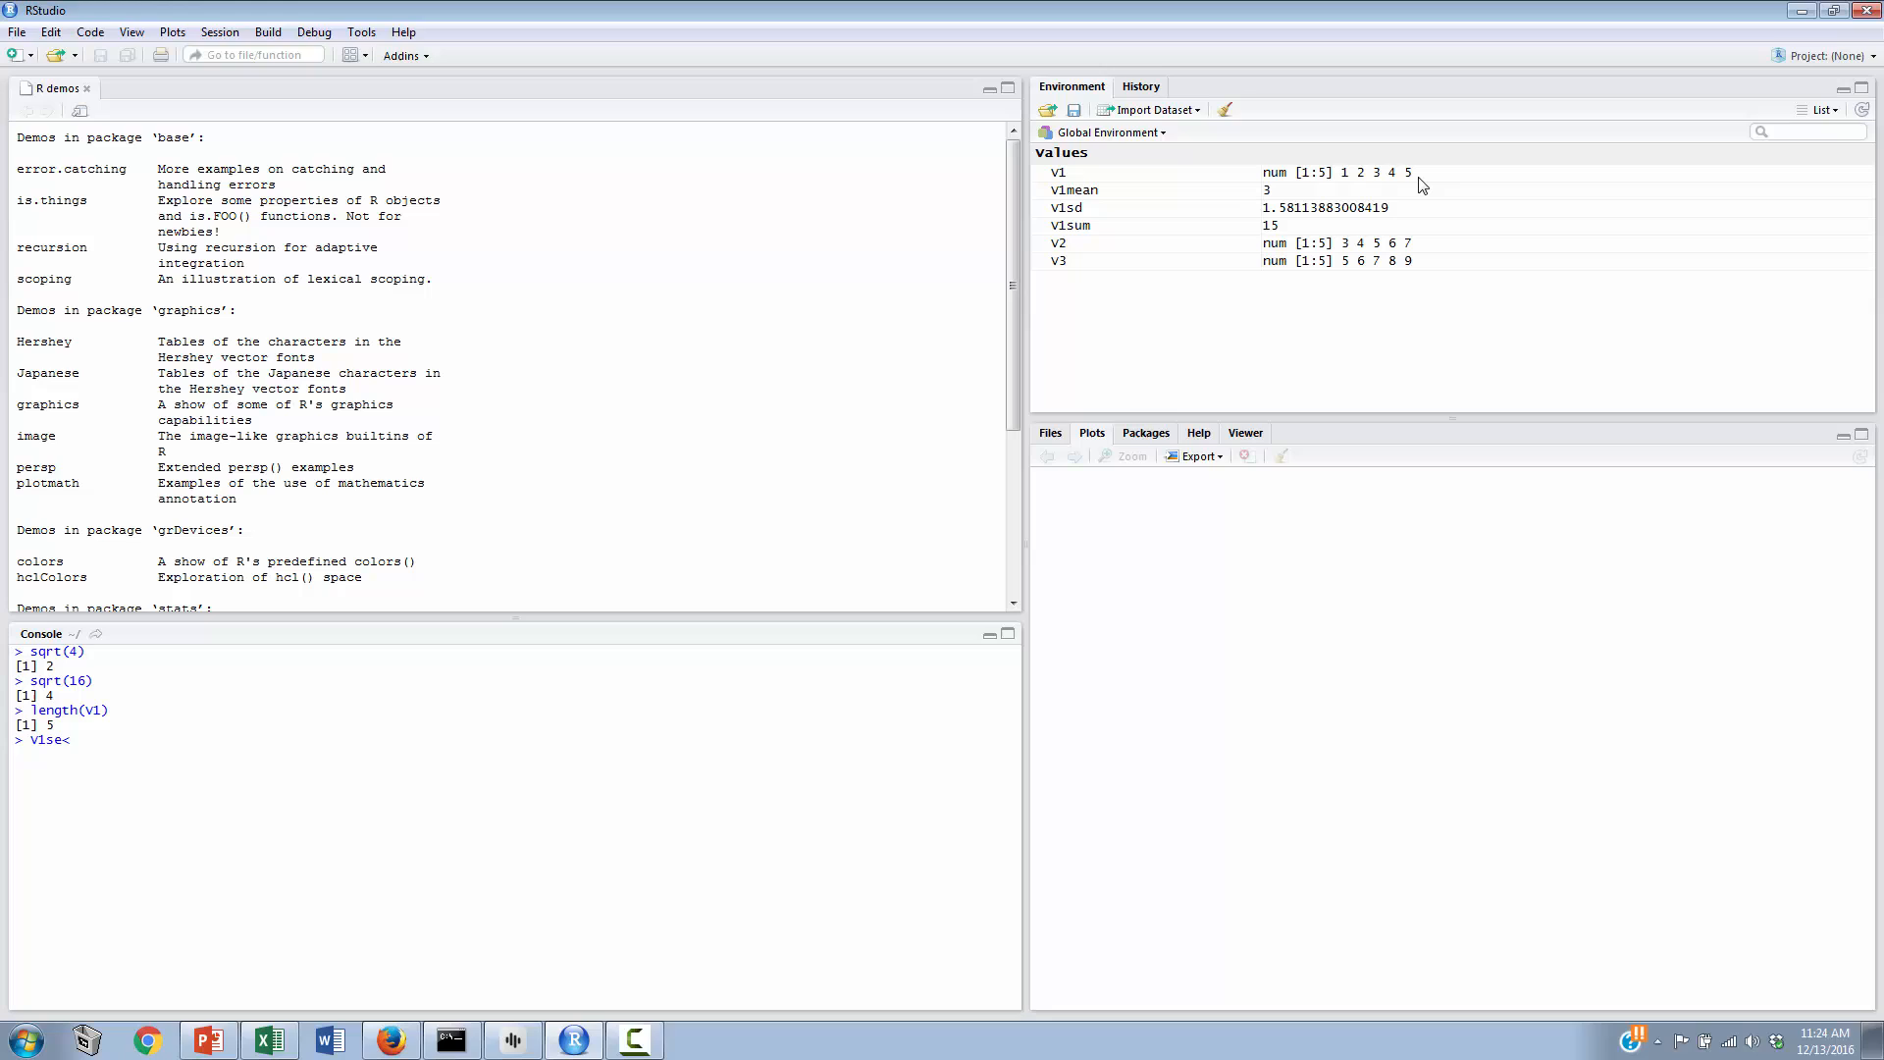
type("-")
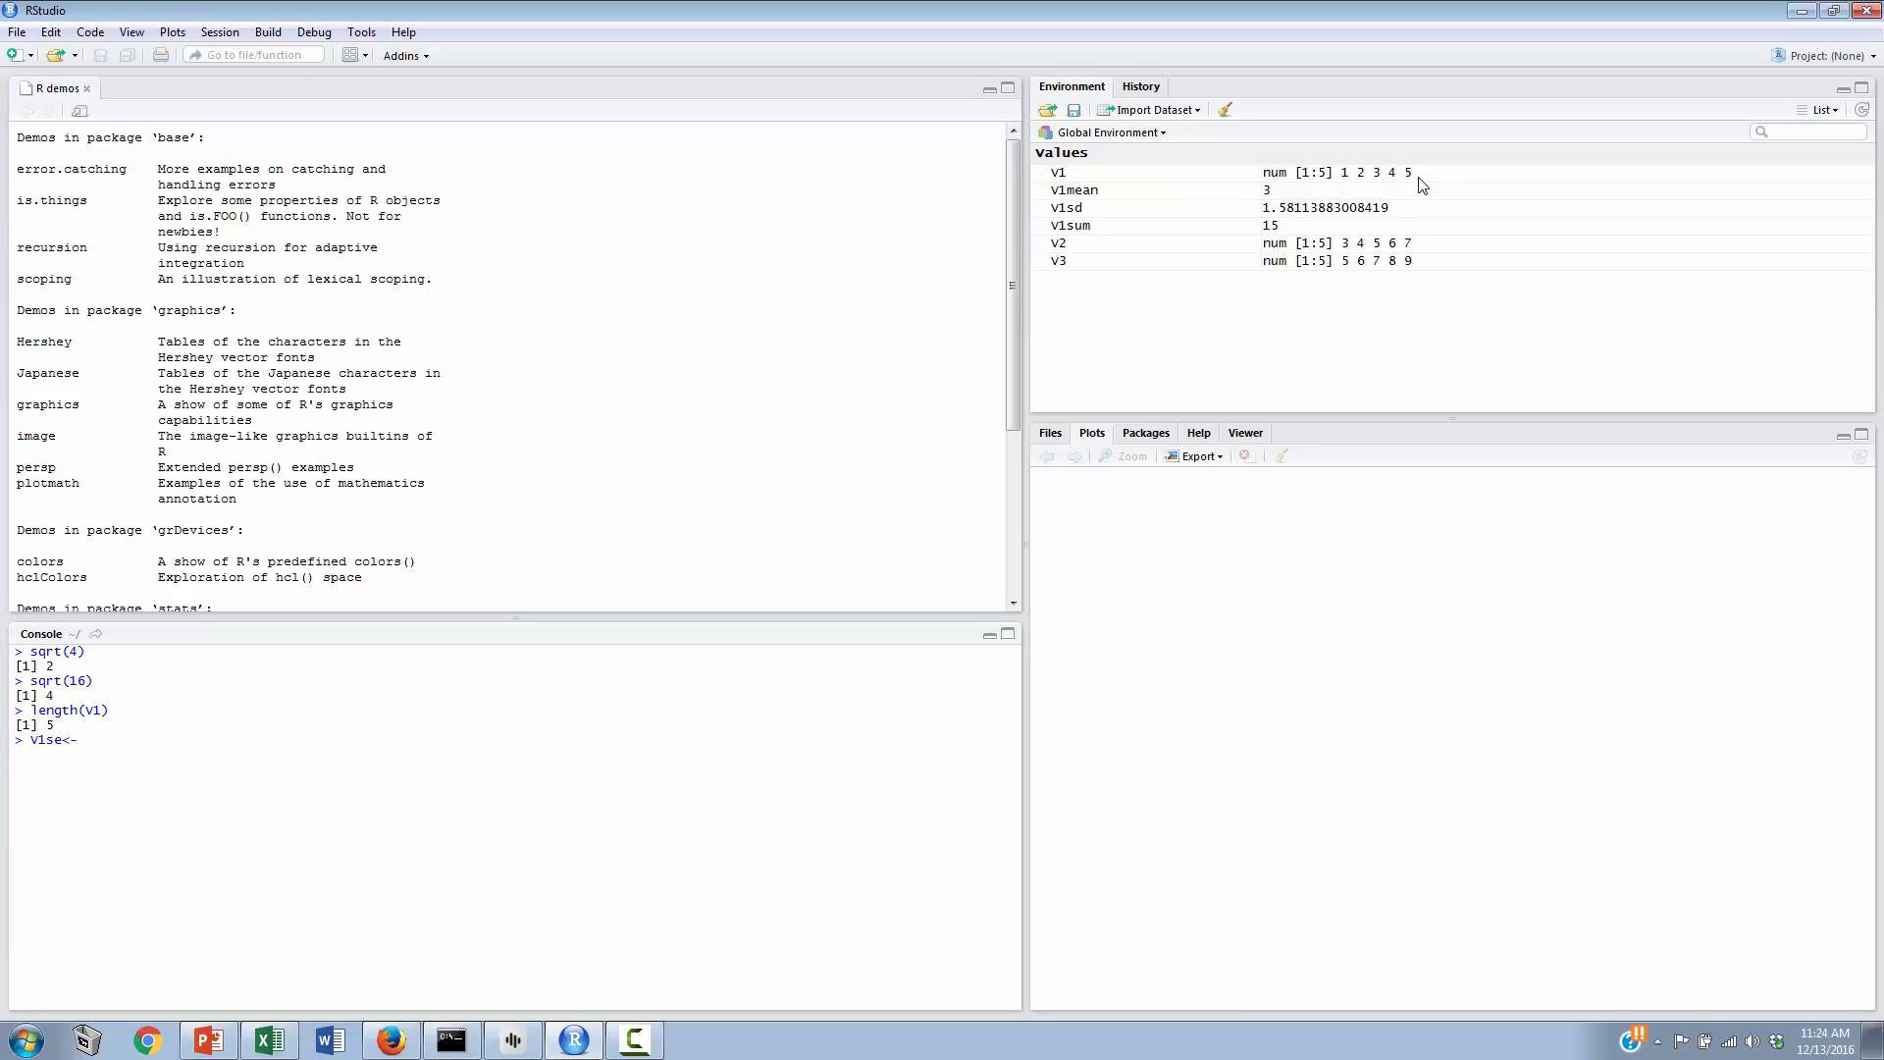
type("V")
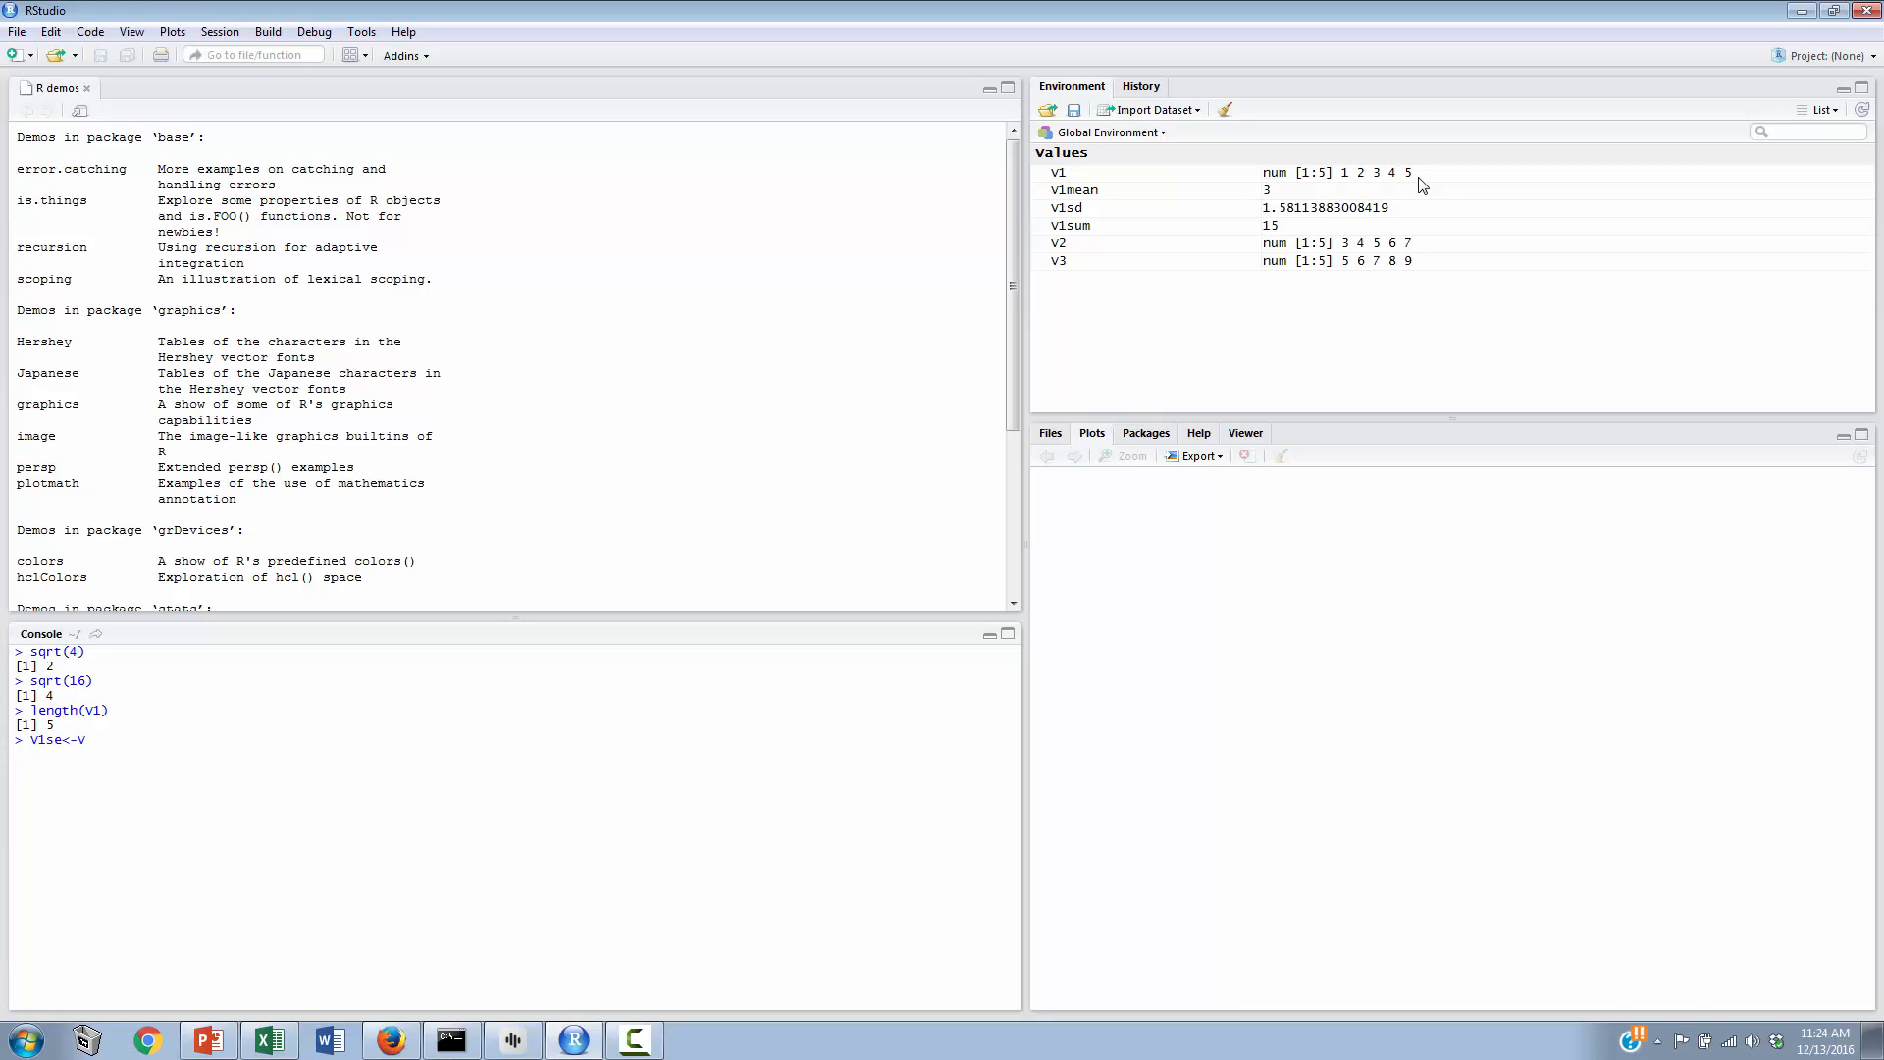
type("1s")
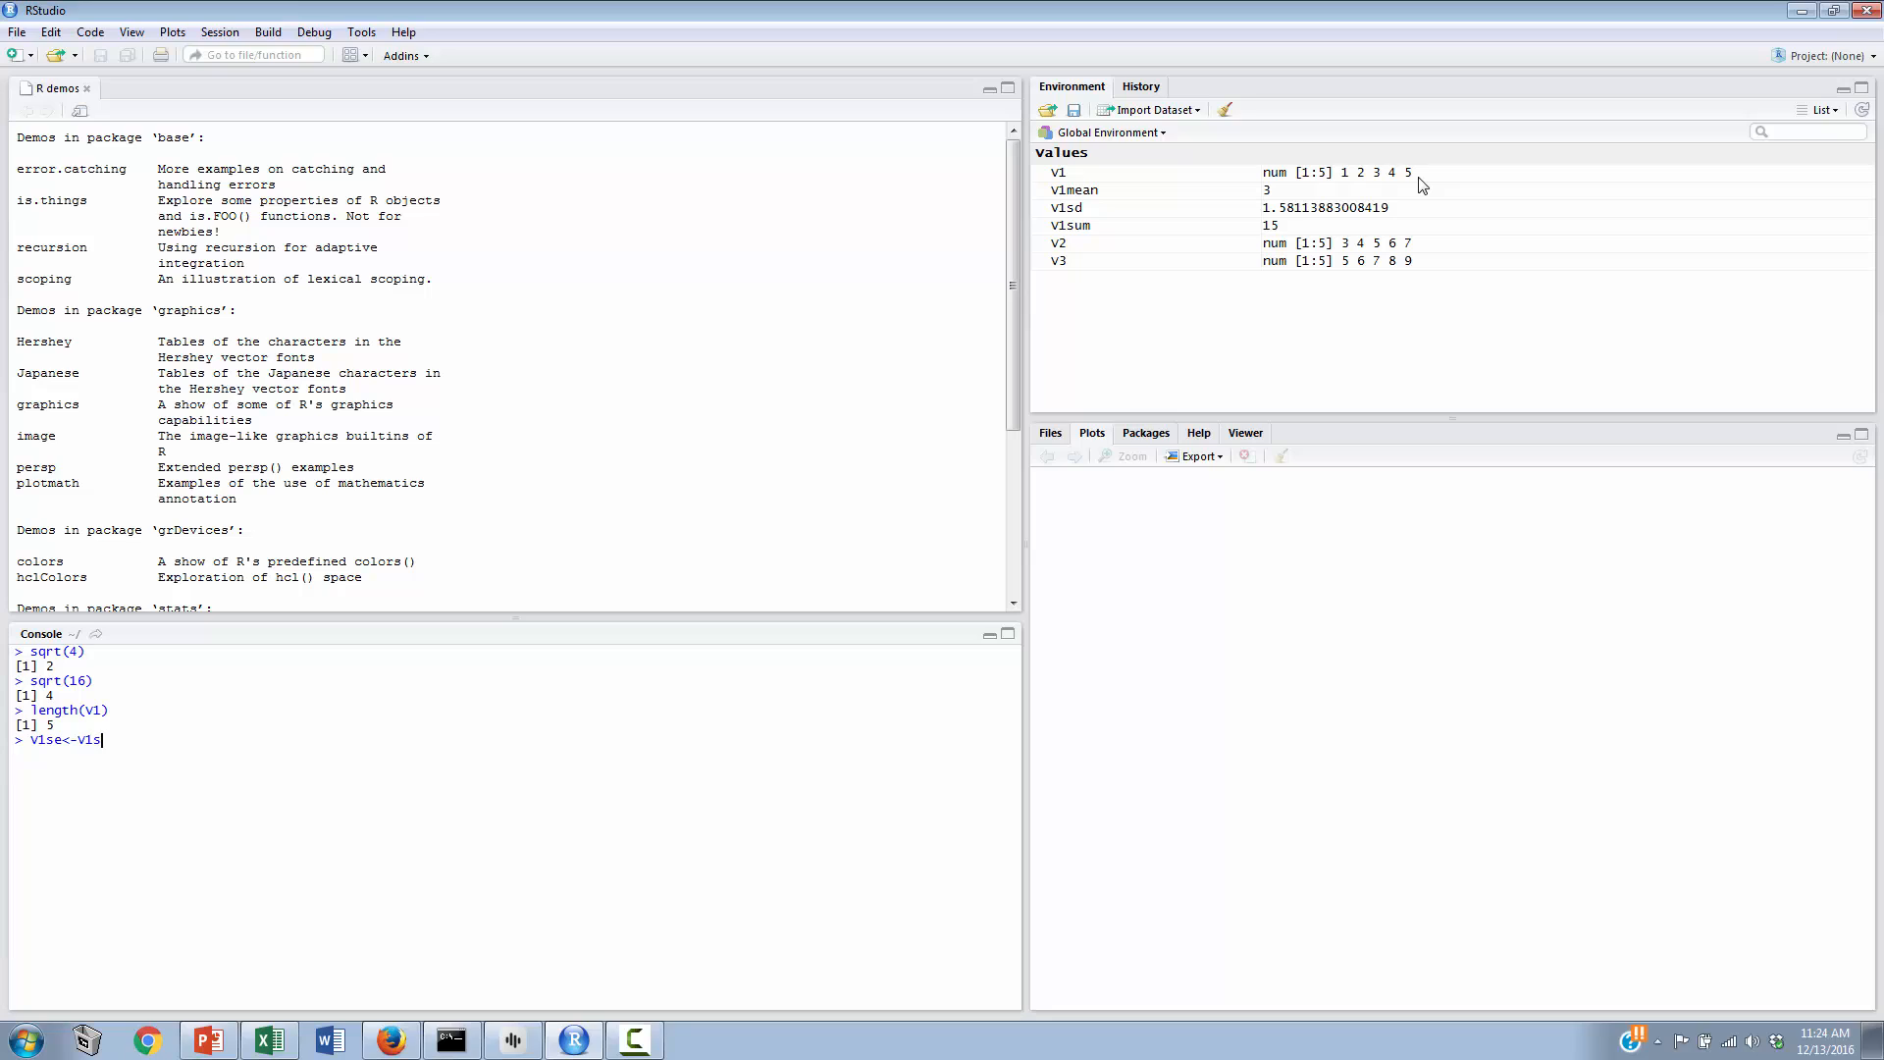
type("d")
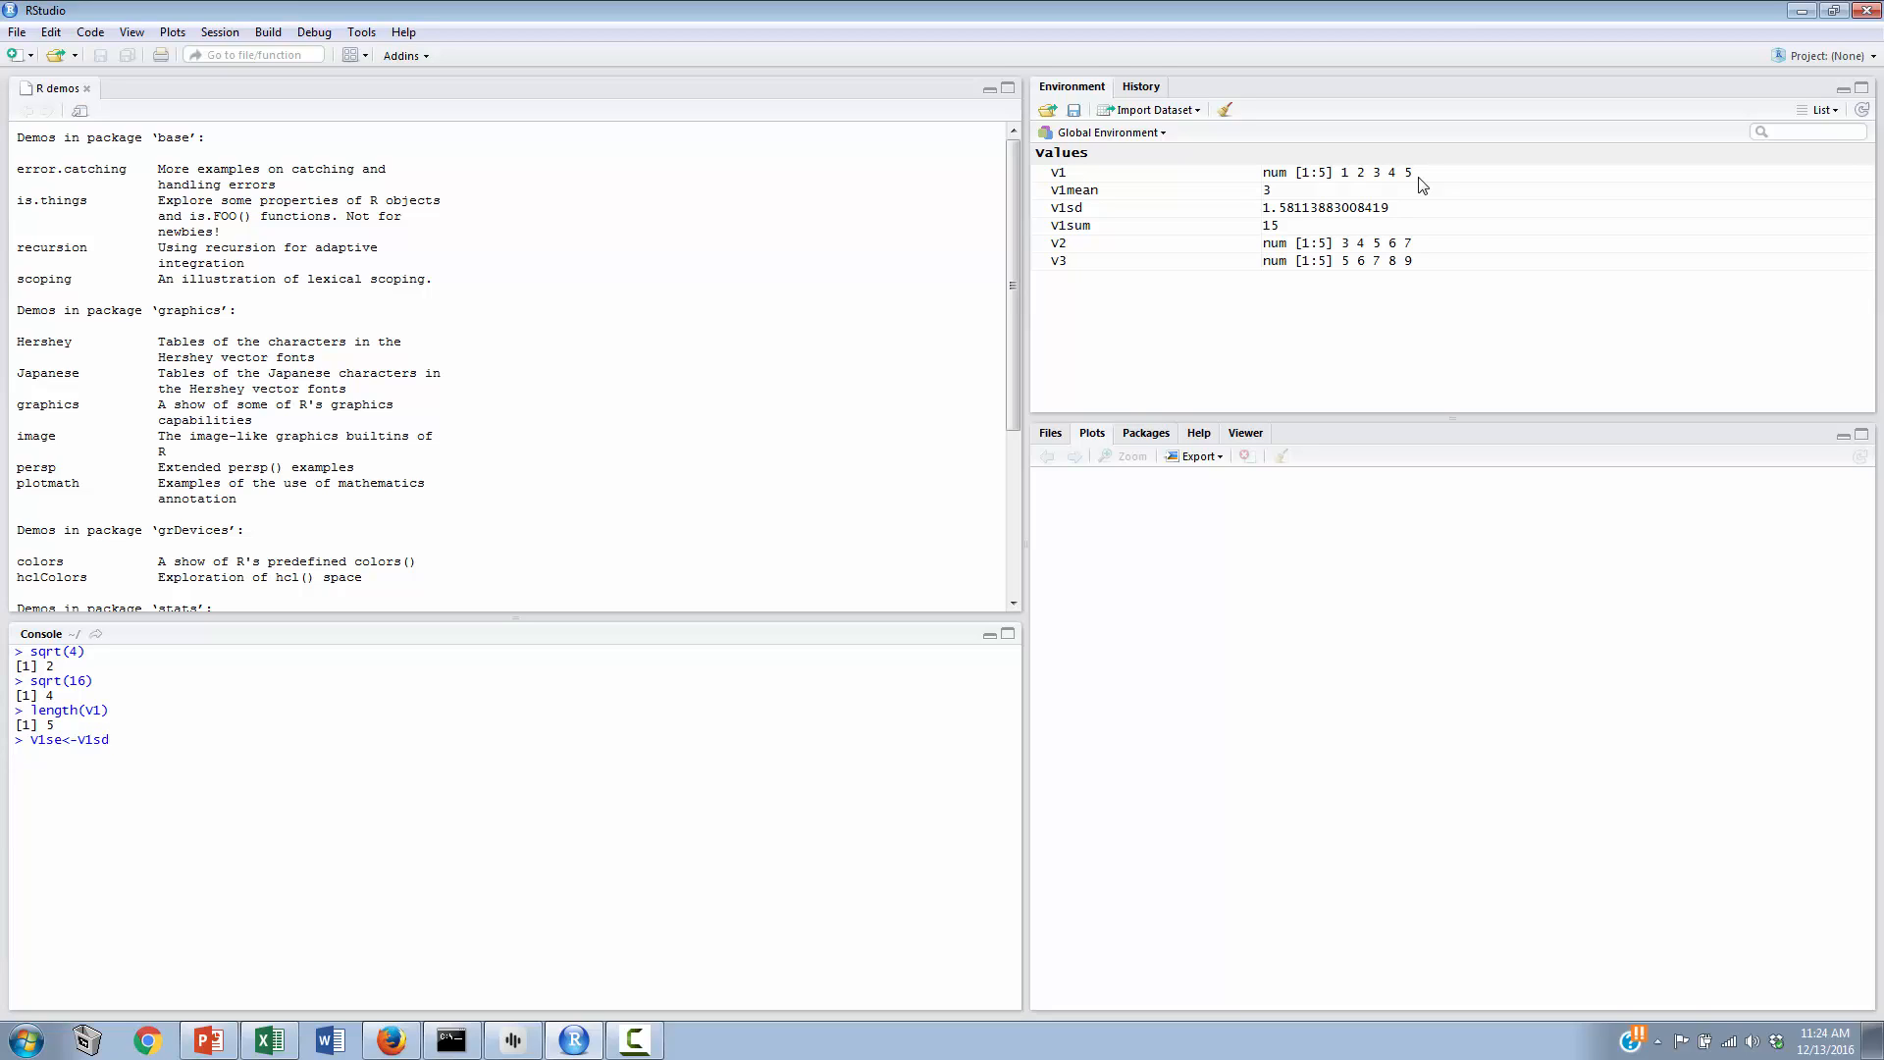
type("/s")
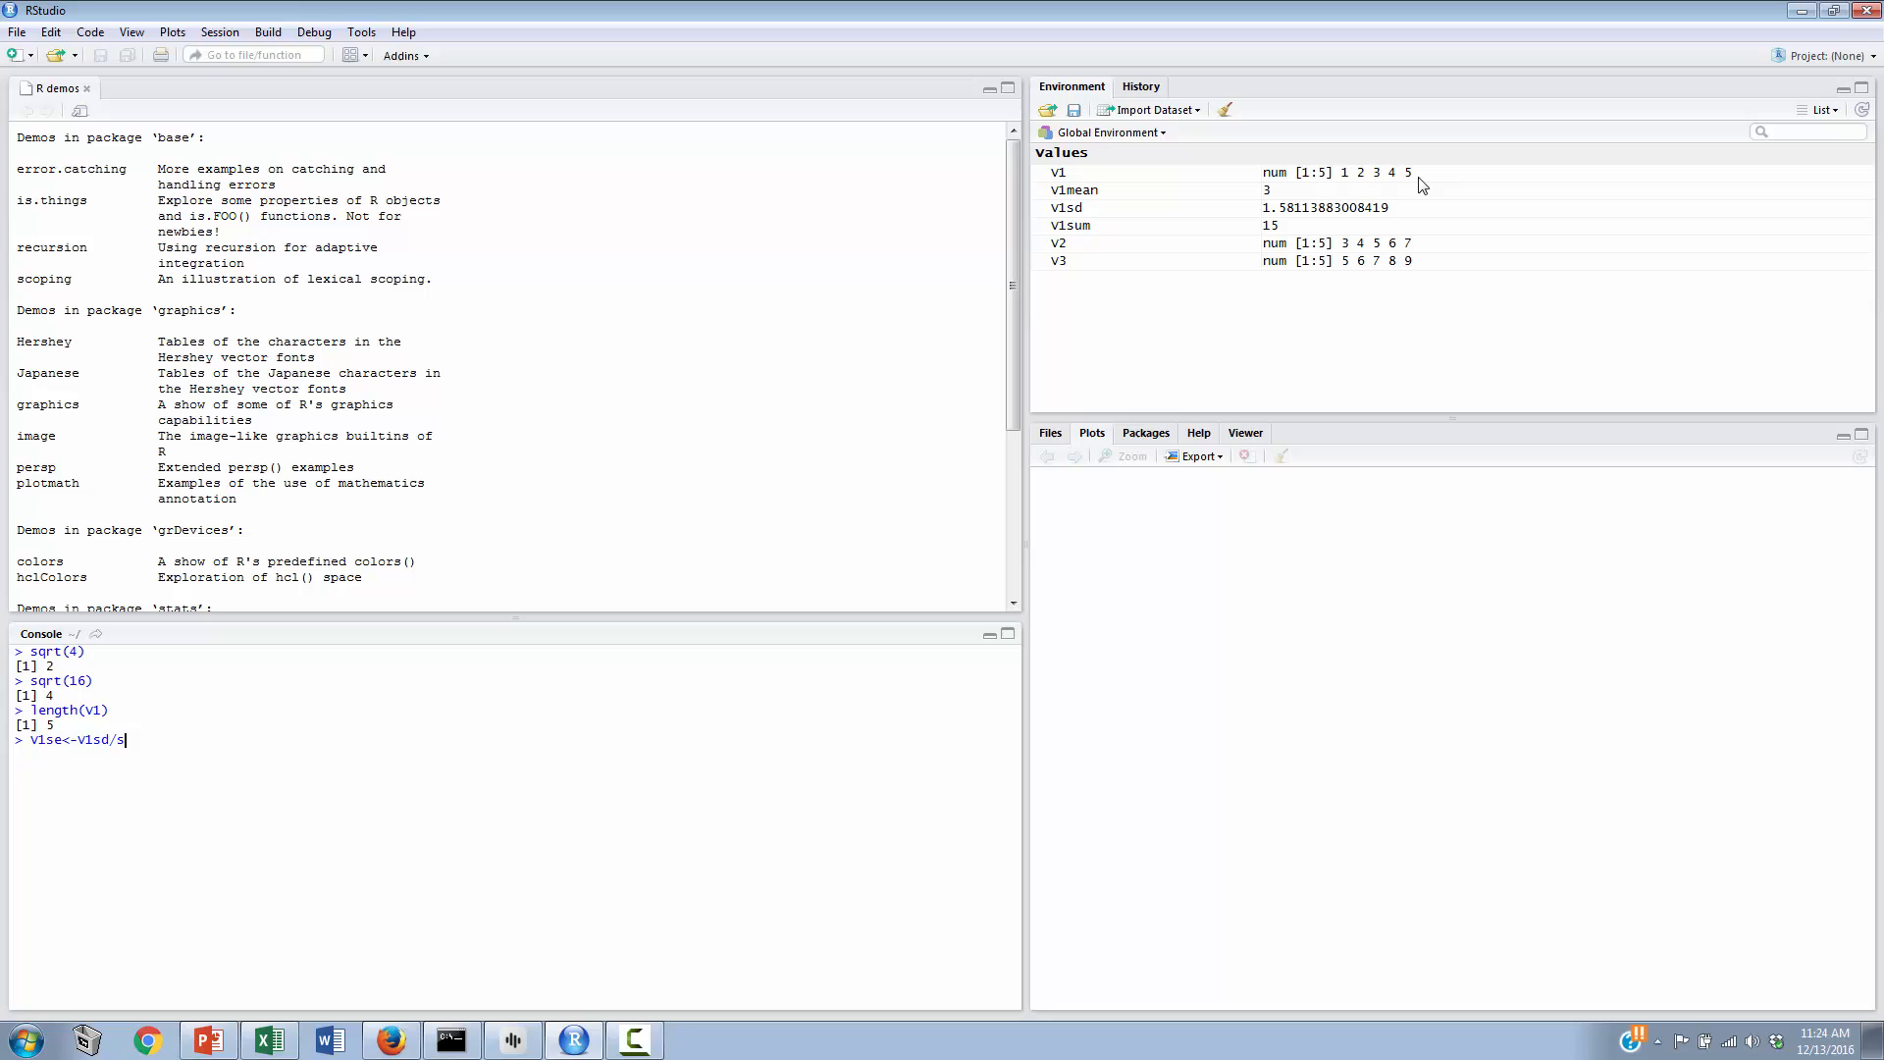
type("qrt()")
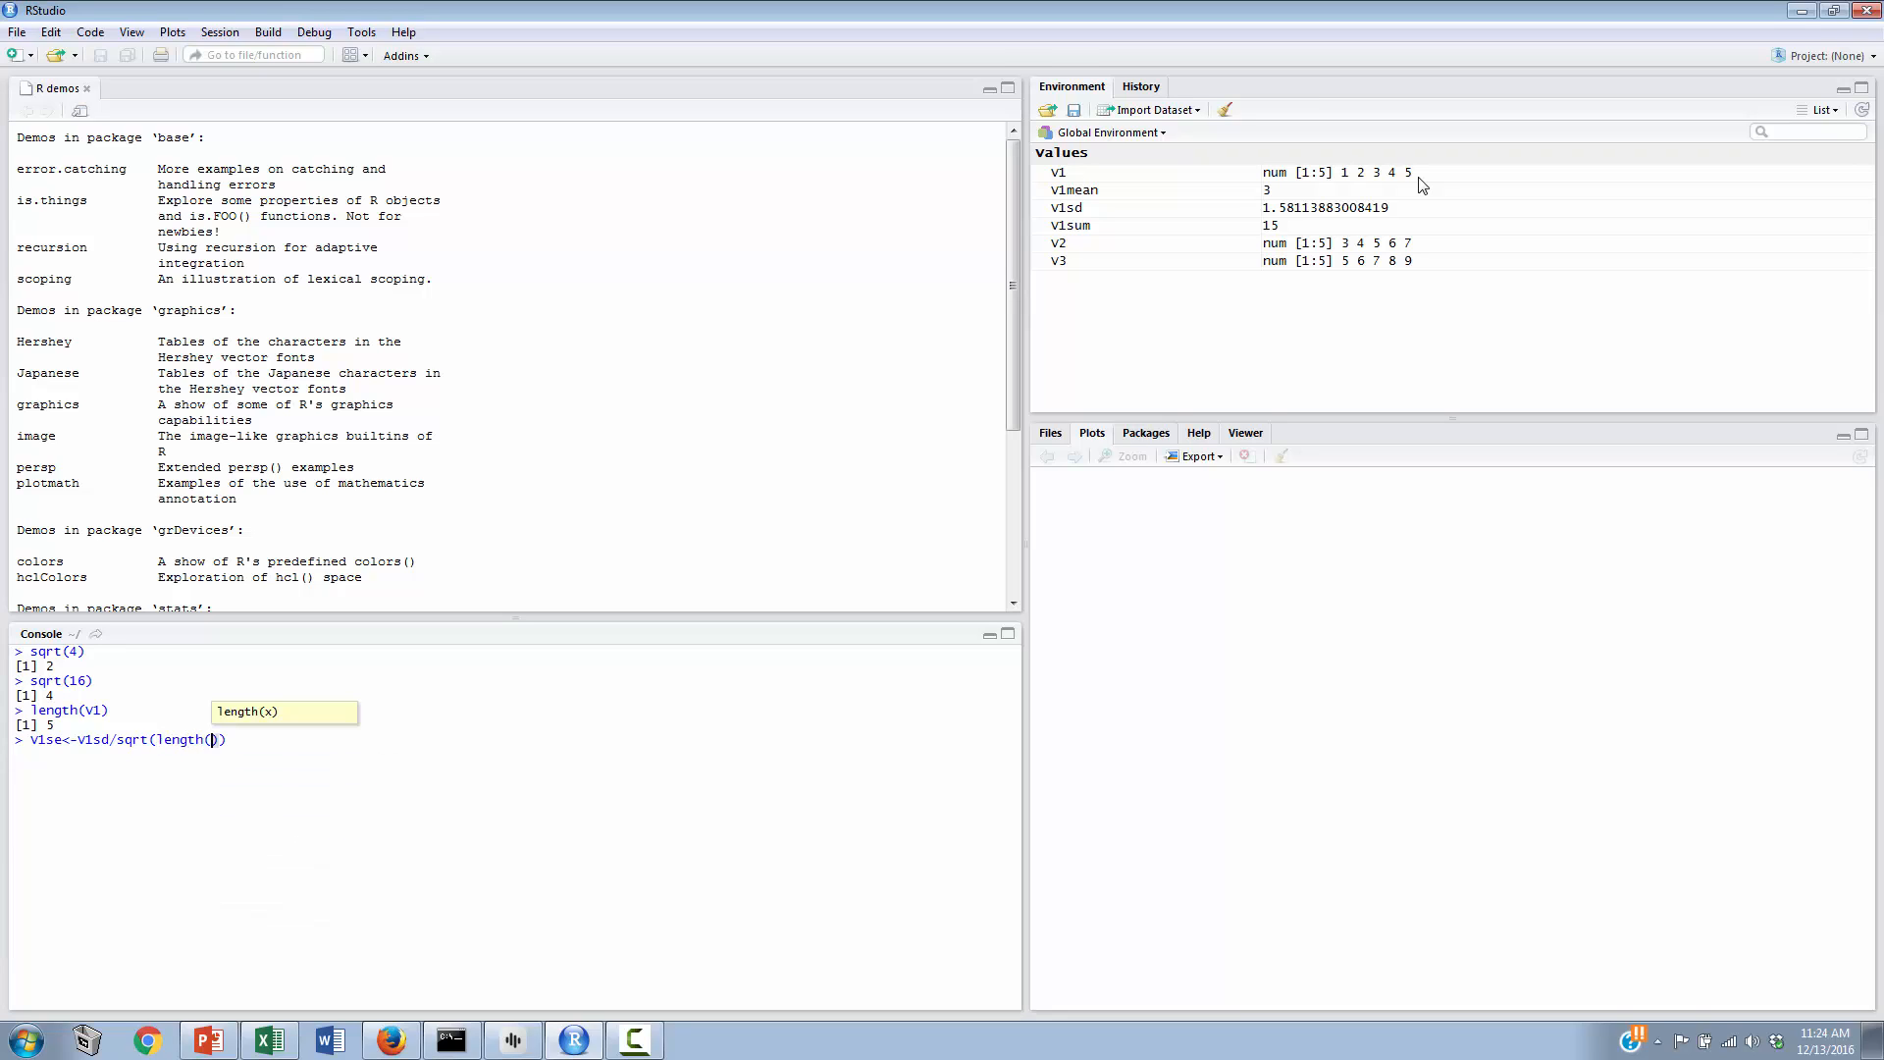
type("V1")
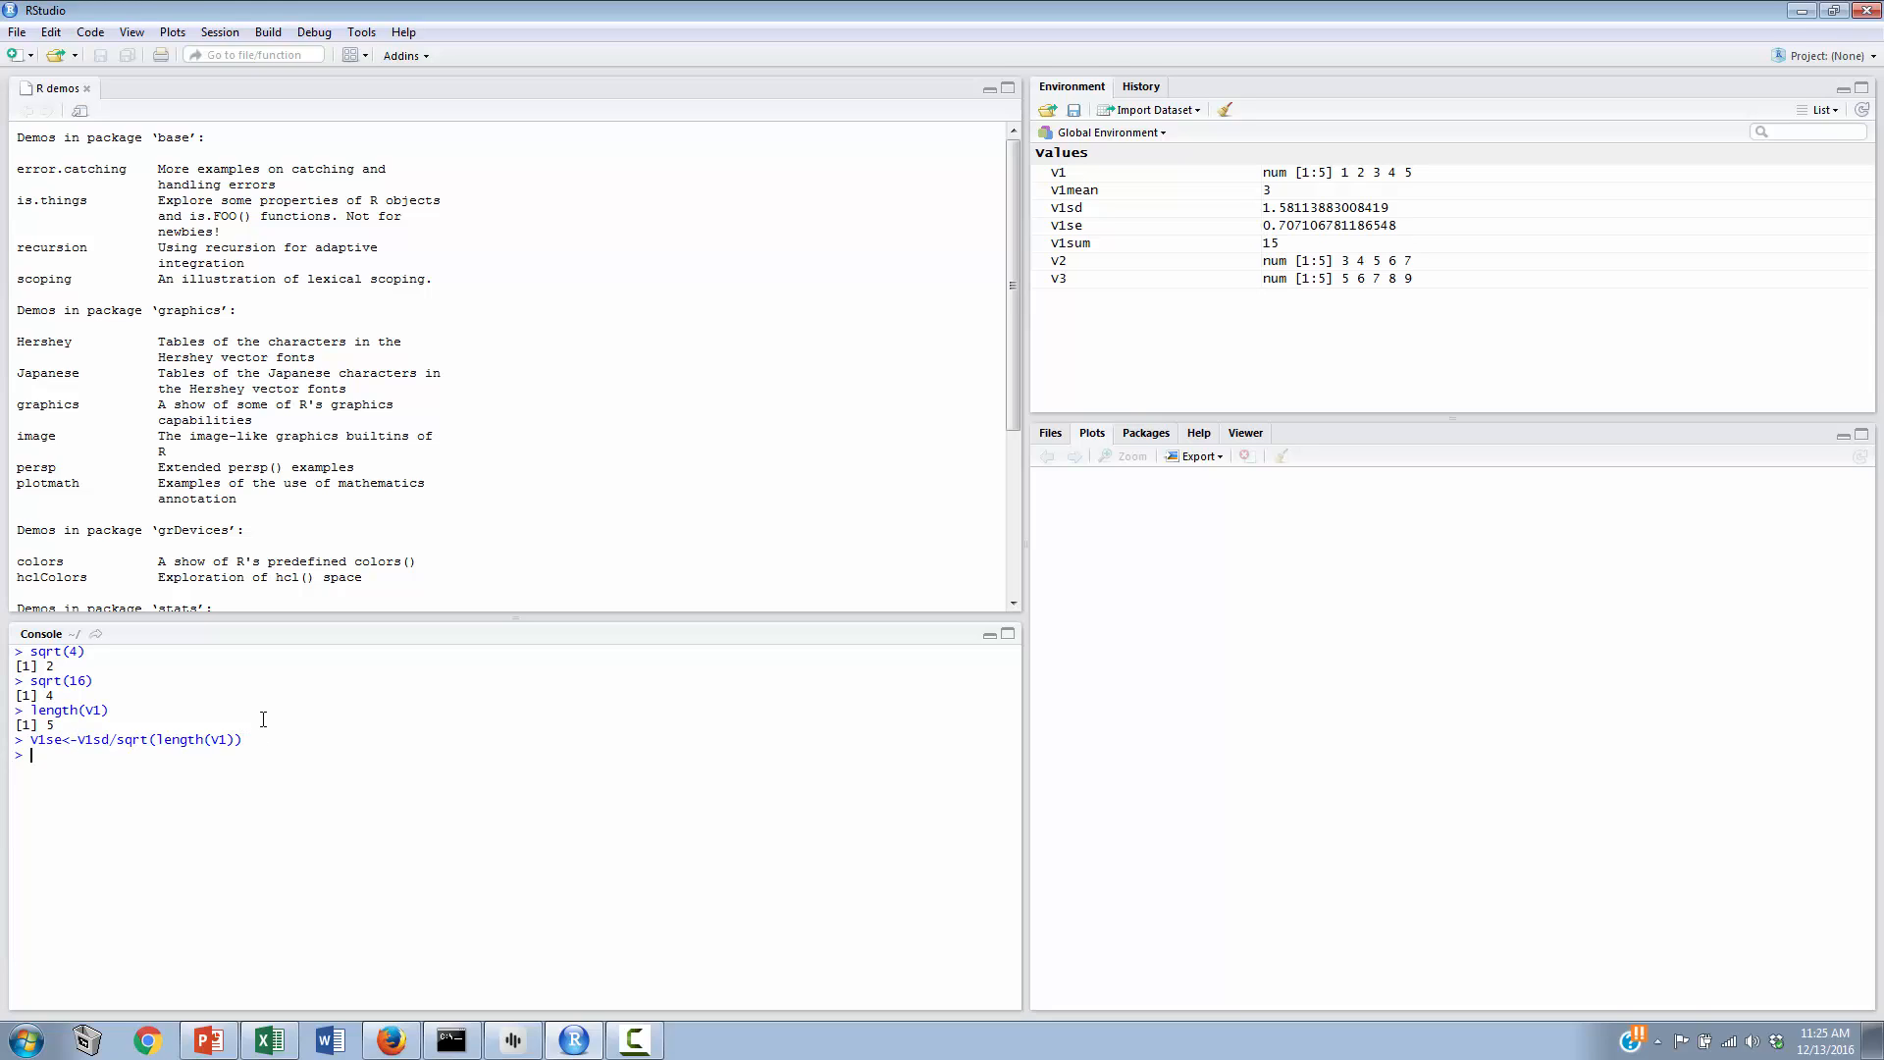
mouse_move(1322, 220)
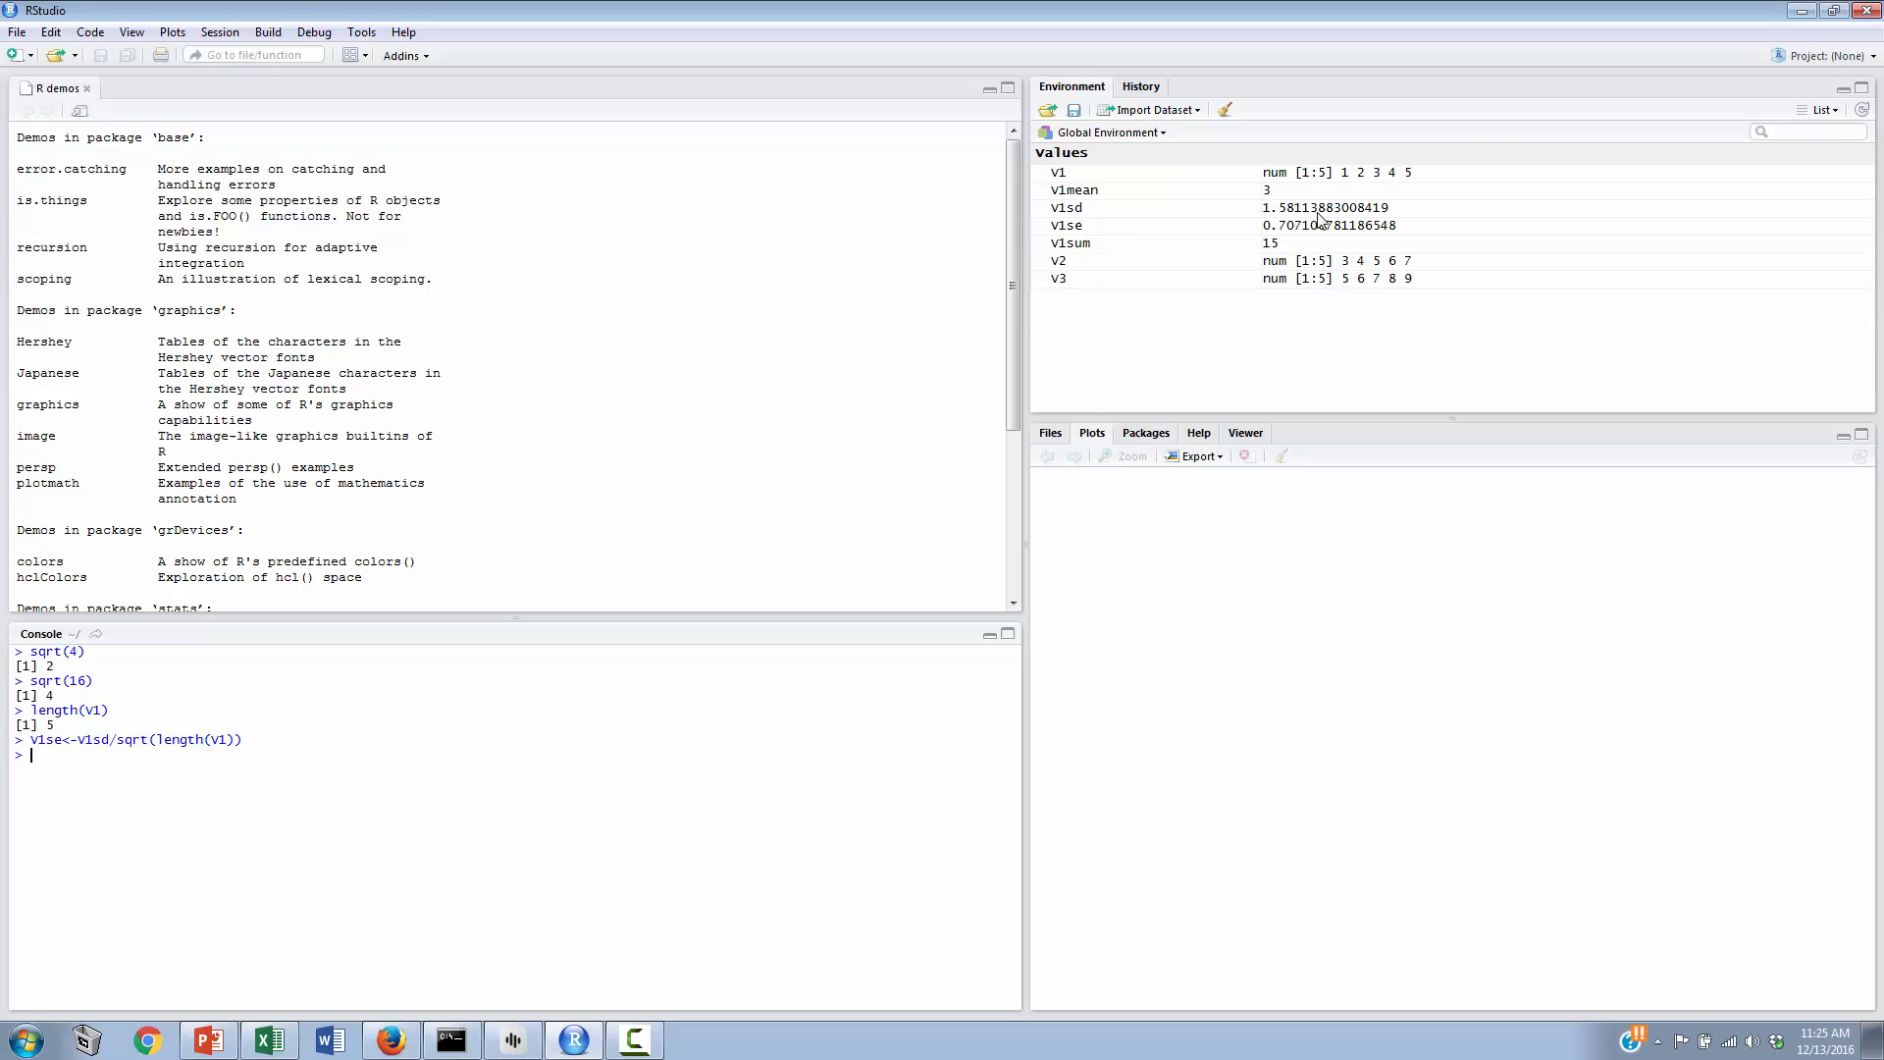
mouse_move(1345, 236)
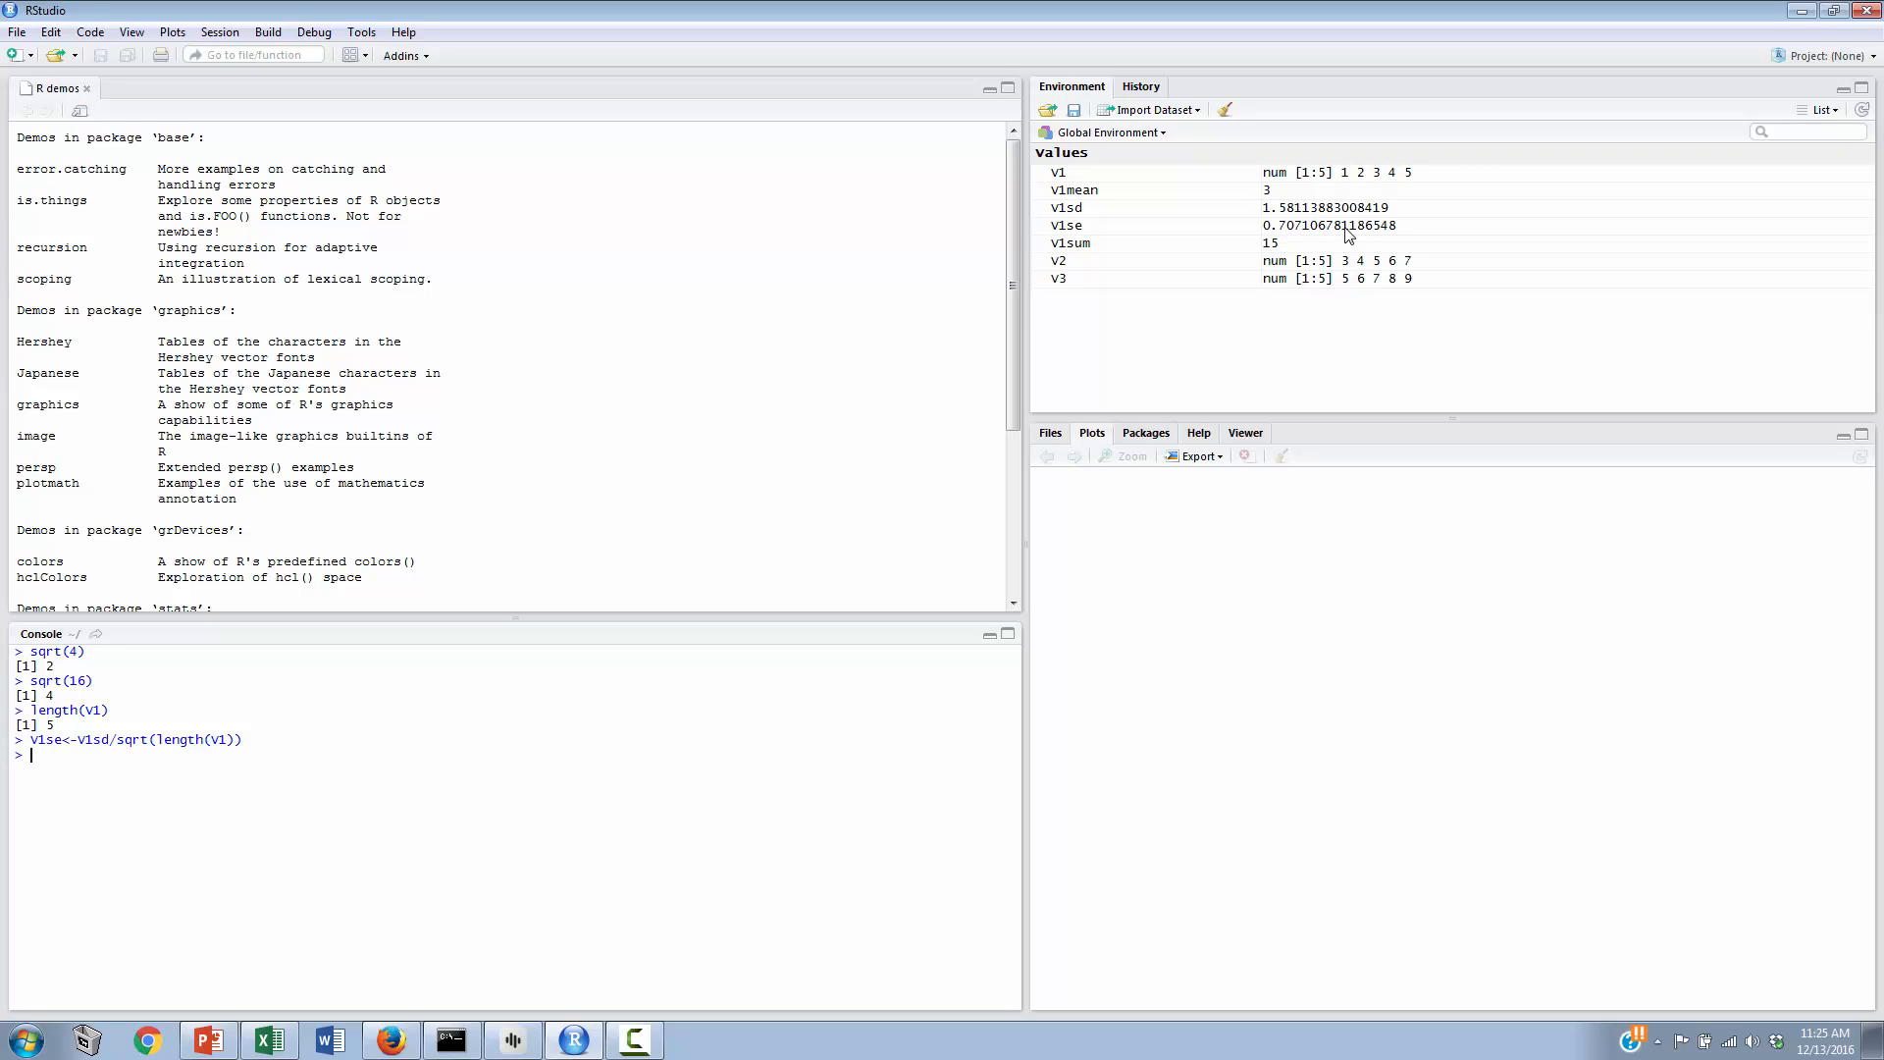
mouse_move(1363, 237)
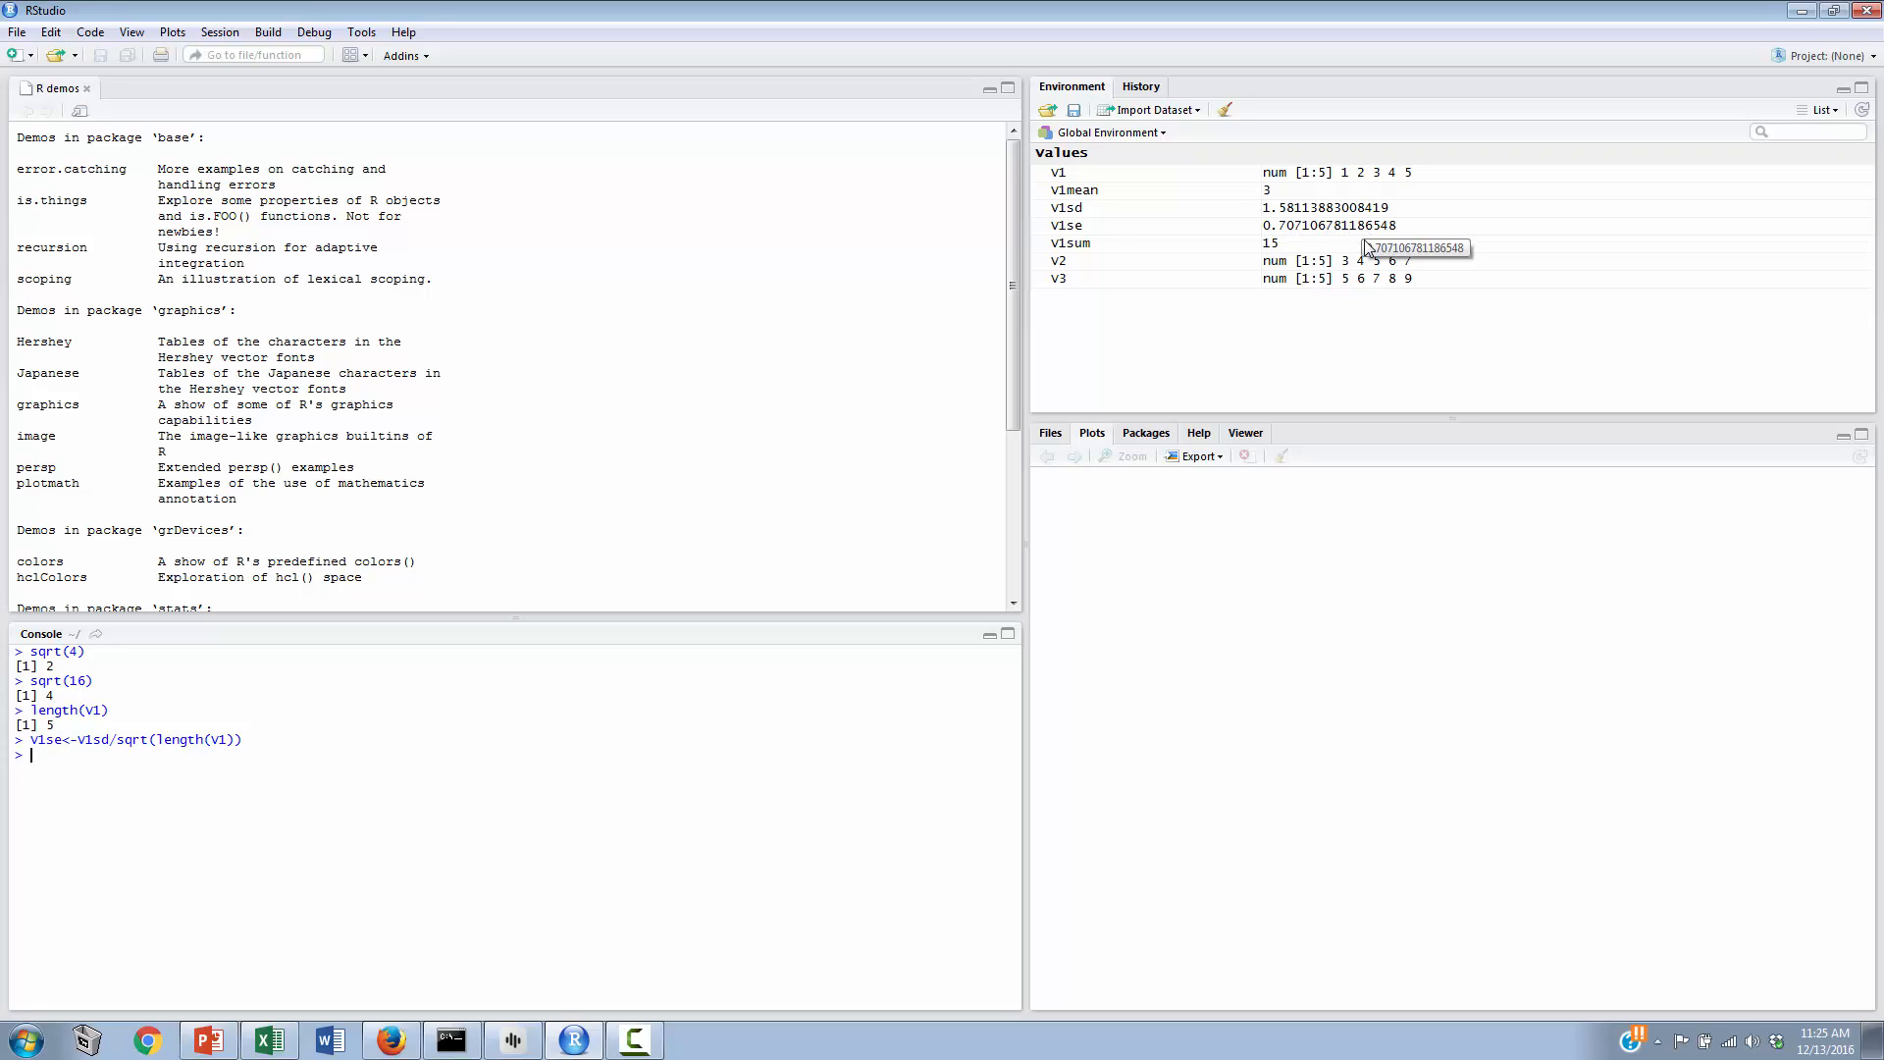